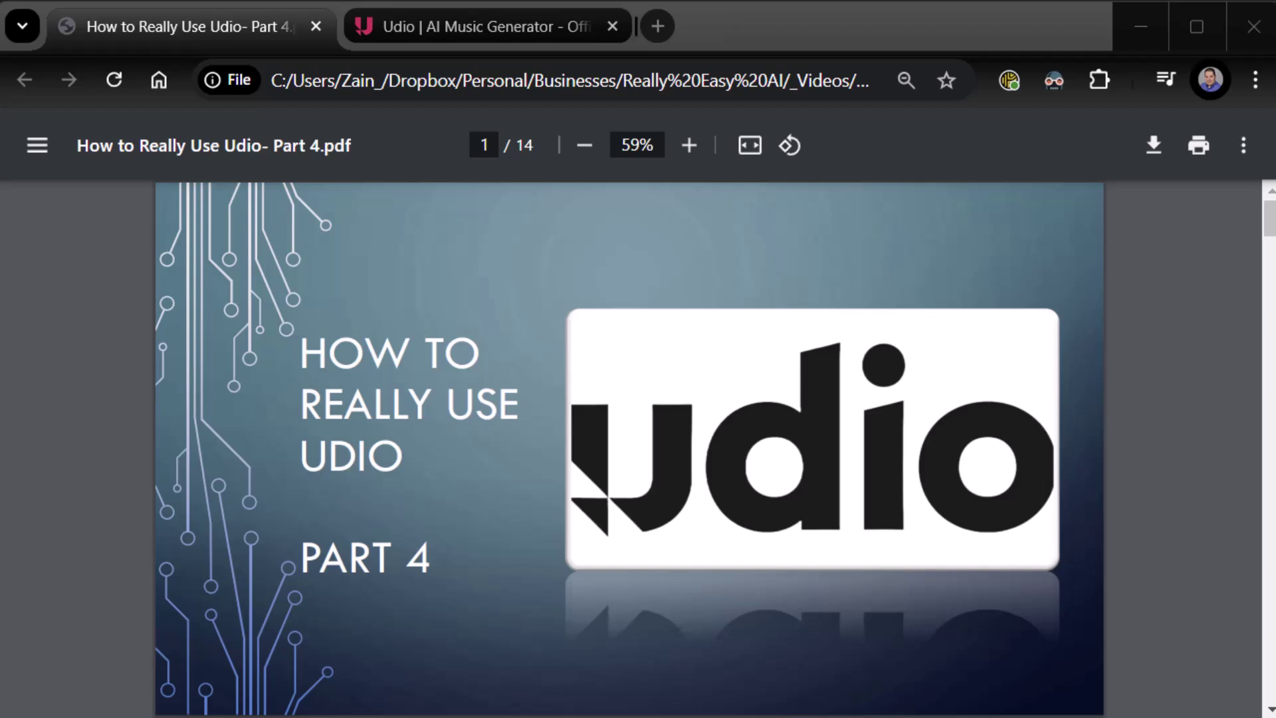
{"action": "mouse_move", "coordinate": [63, 447]}
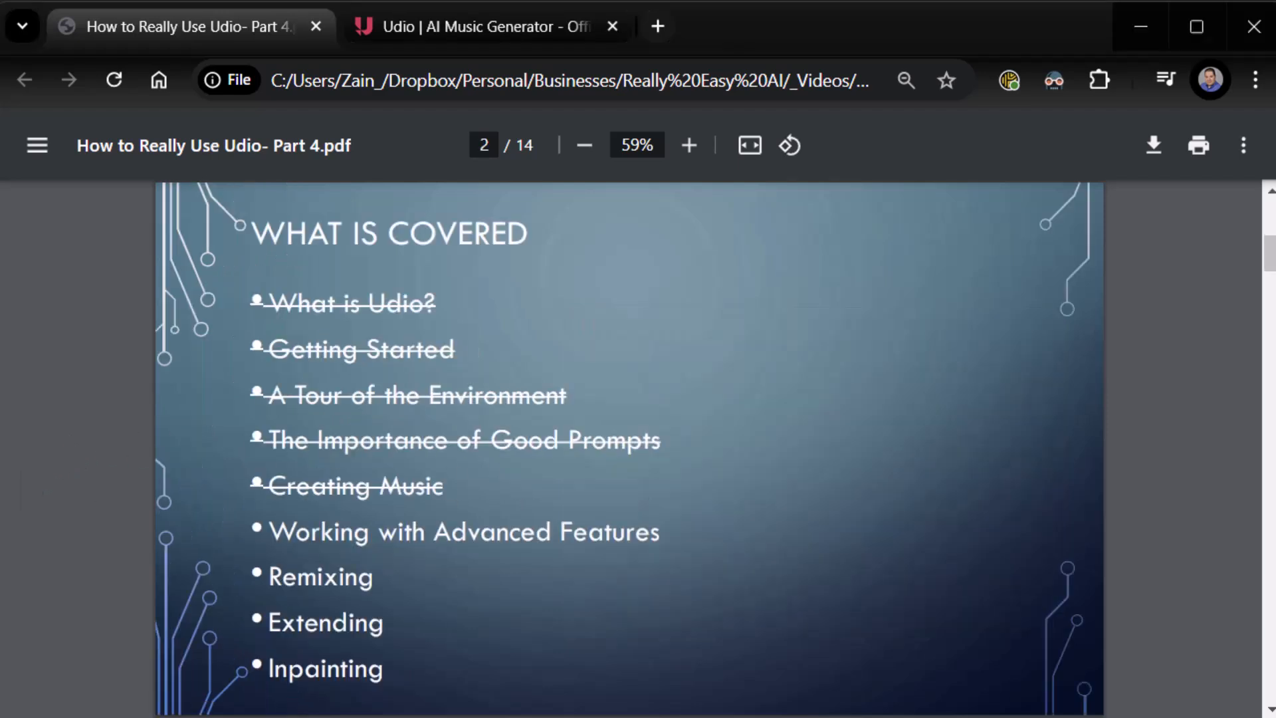
{"action": "mouse_move", "coordinate": [76, 504]}
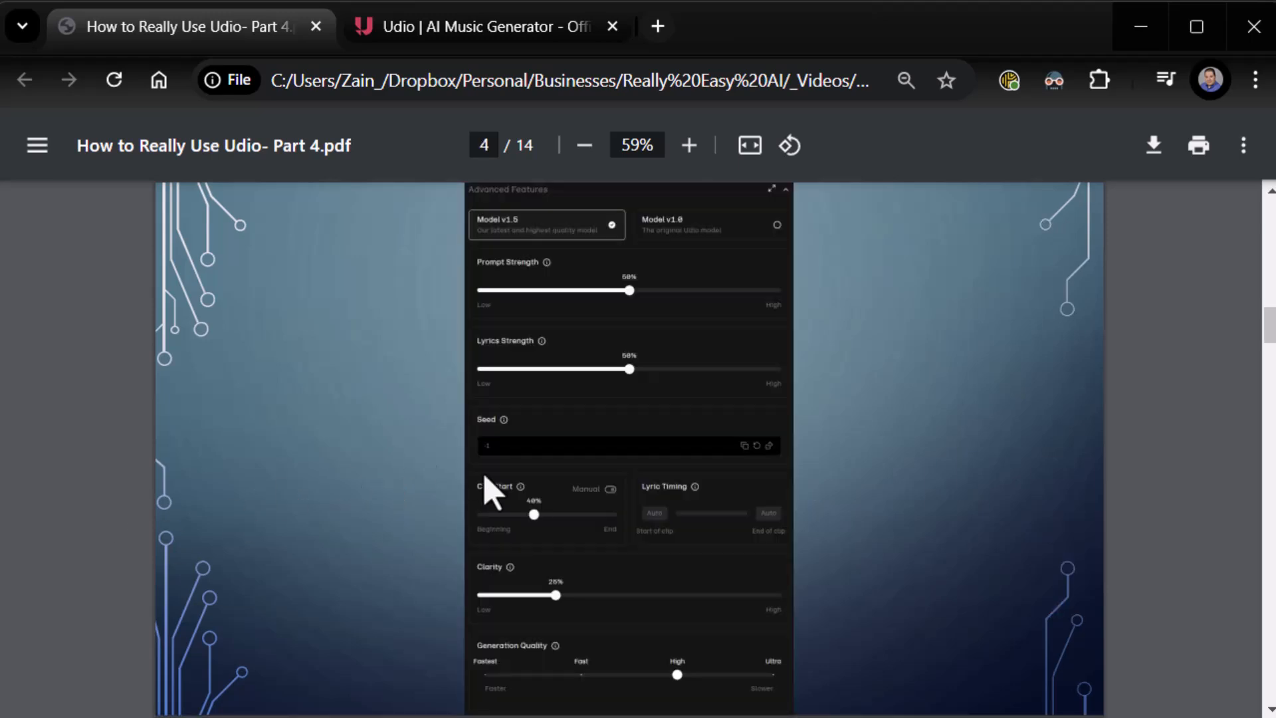
{"action": "mouse_move", "coordinate": [98, 415]}
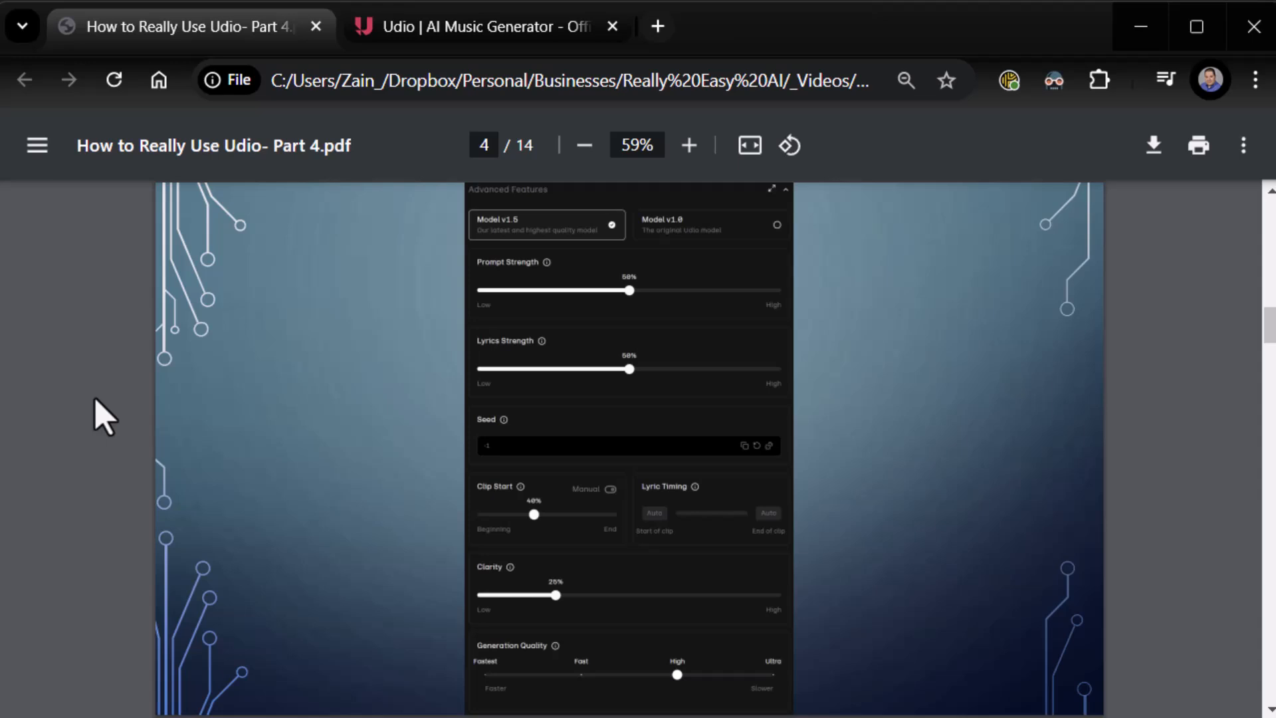
Step: Review the Create page's Daisy prompt, model, custom lyrics, and advanced strength, seed and clip settings
{"action": "left_click", "coordinate": [479, 26]}
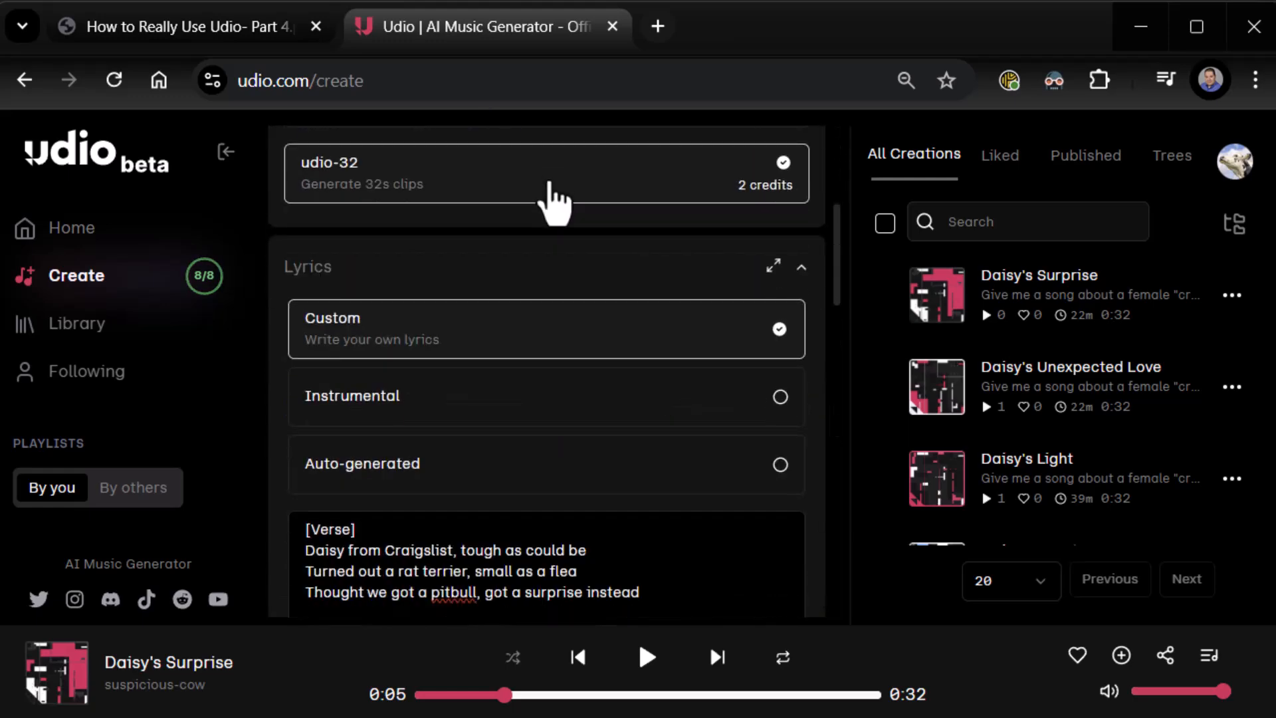
{"action": "scroll", "scroll_direction": "down", "scroll_amount": 3}
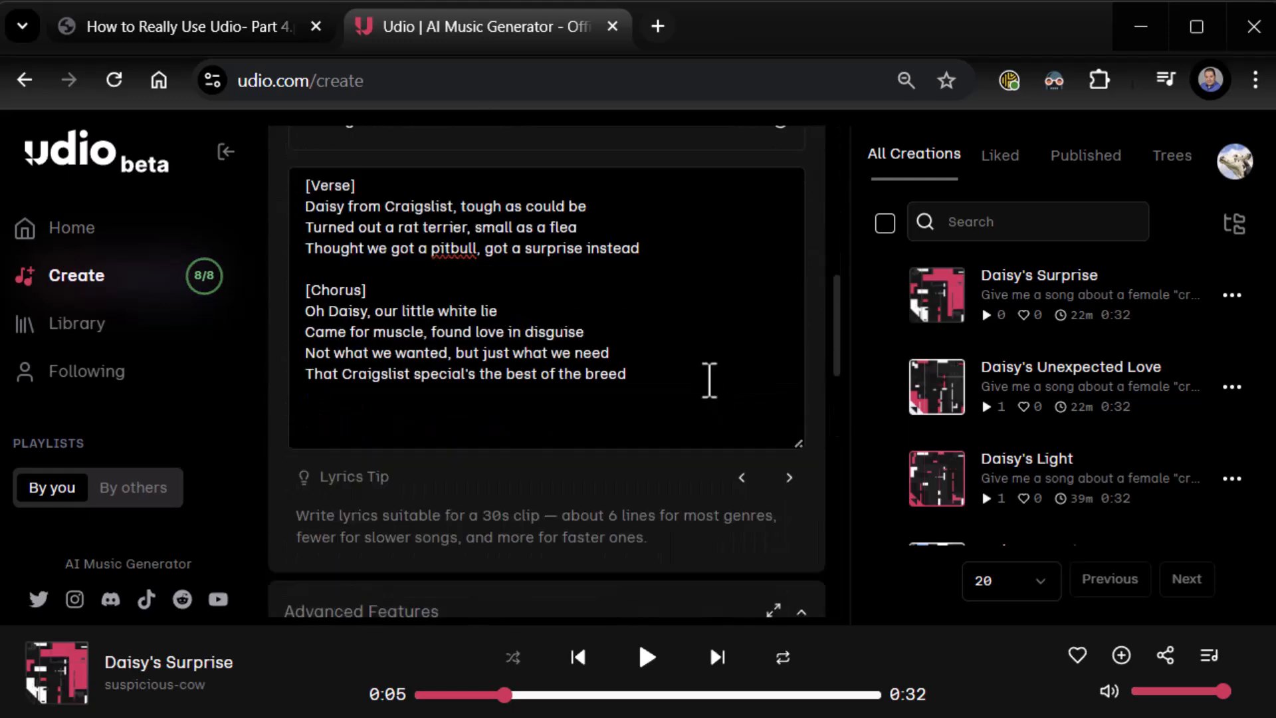
{"action": "scroll", "scroll_direction": "down", "scroll_amount": 3}
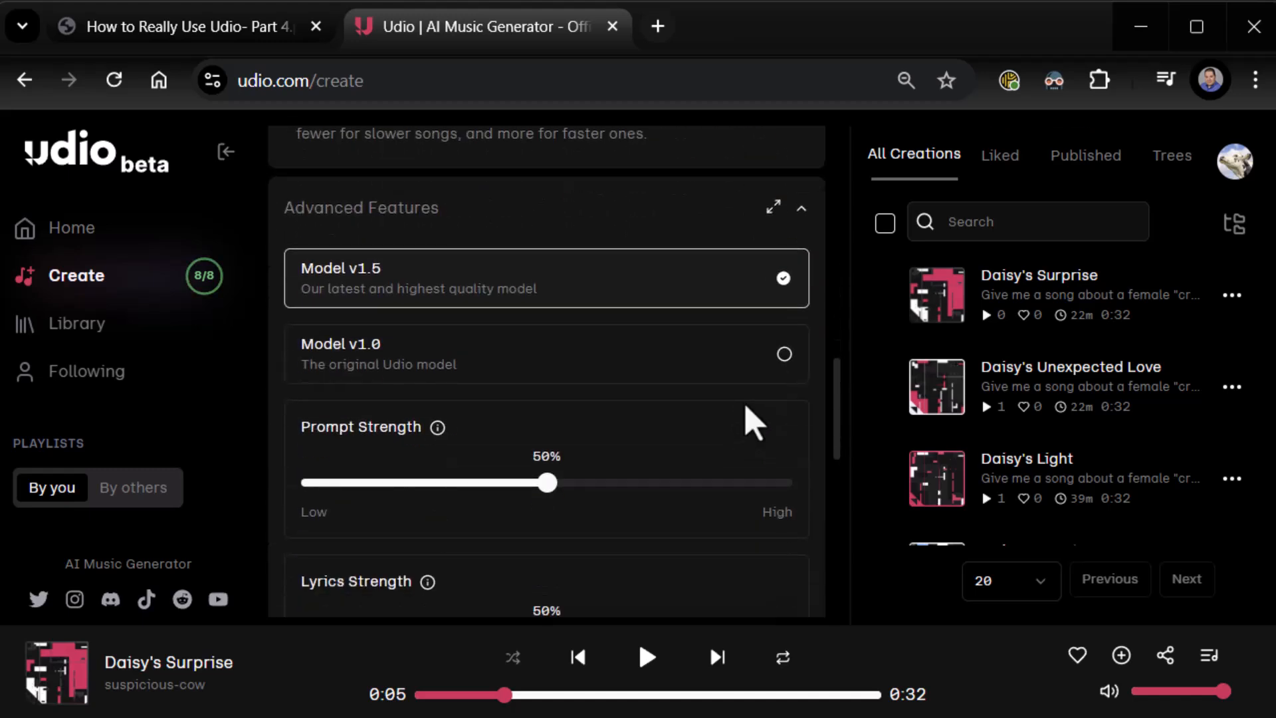
{"action": "mouse_move", "coordinate": [726, 435]}
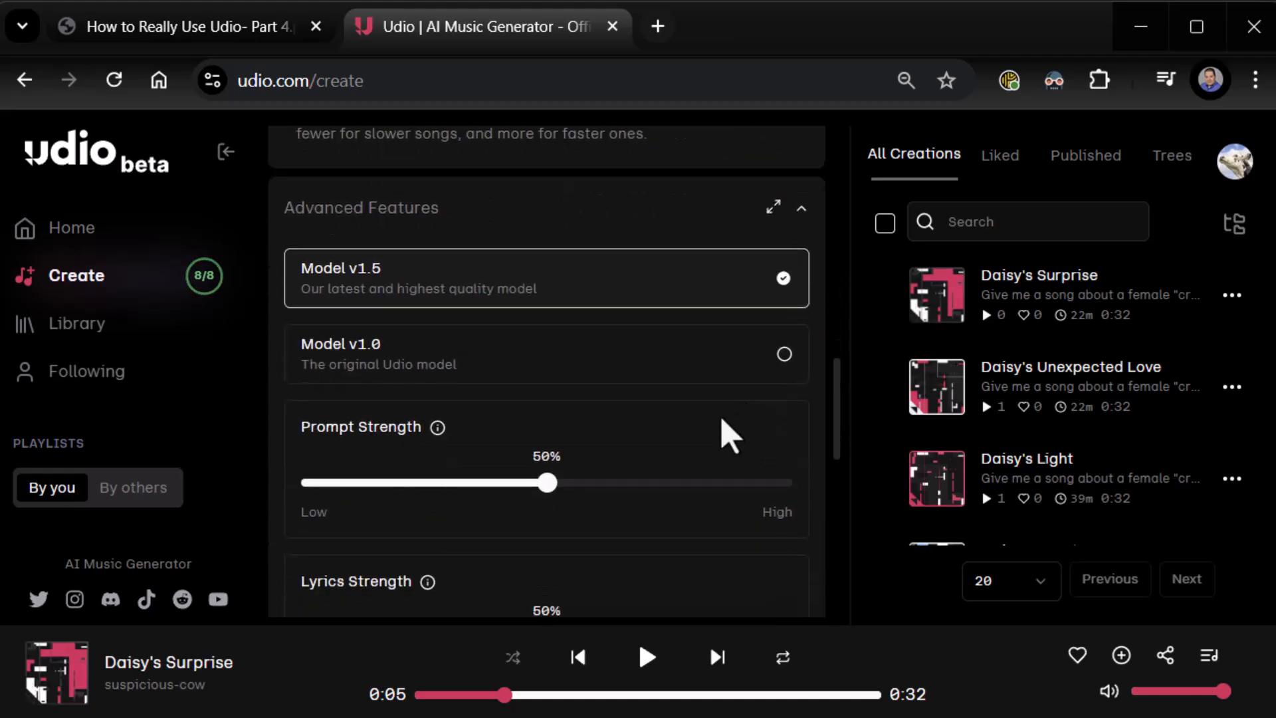
{"action": "scroll", "scroll_direction": "down", "scroll_amount": 3}
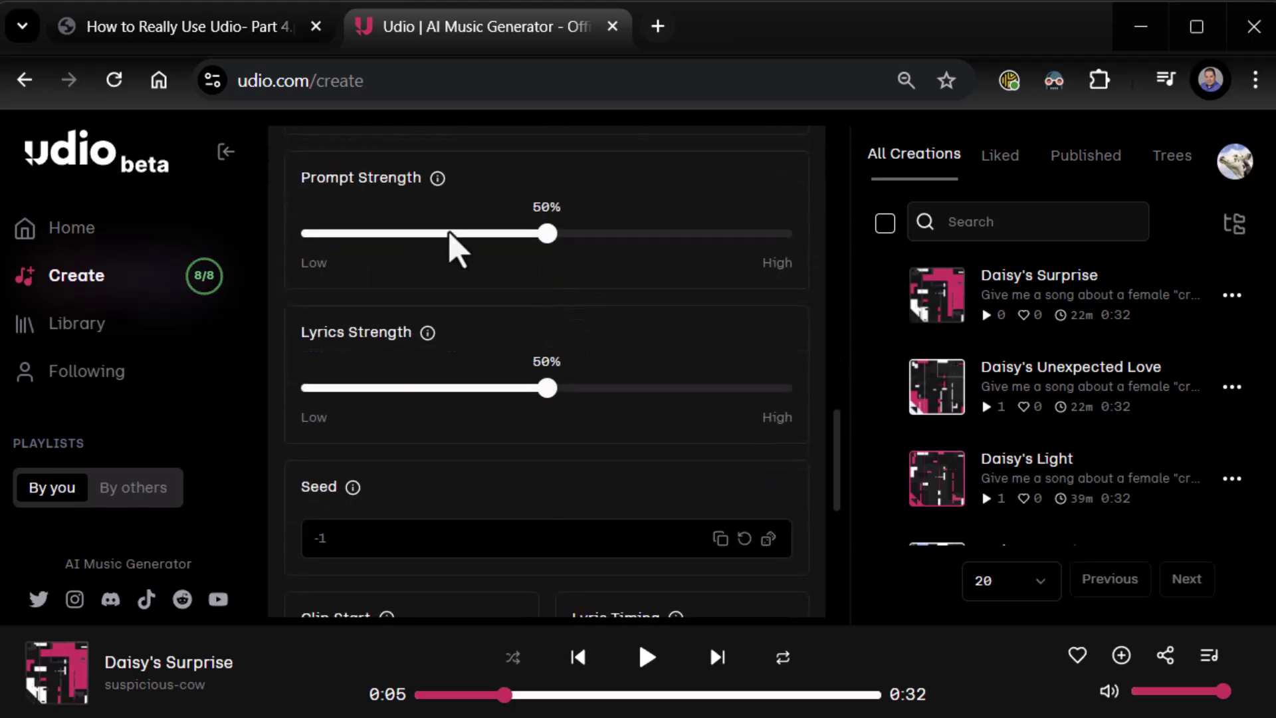
{"action": "mouse_move", "coordinate": [437, 178]}
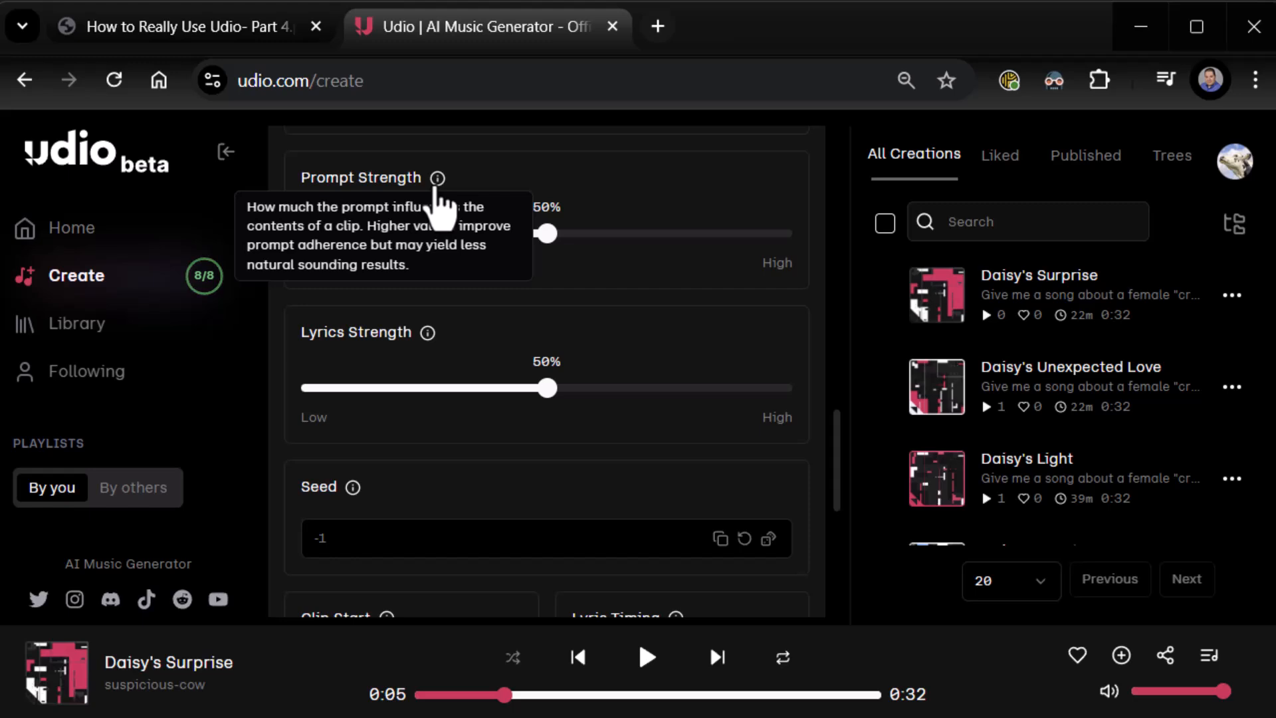
{"action": "mouse_move", "coordinate": [569, 307]}
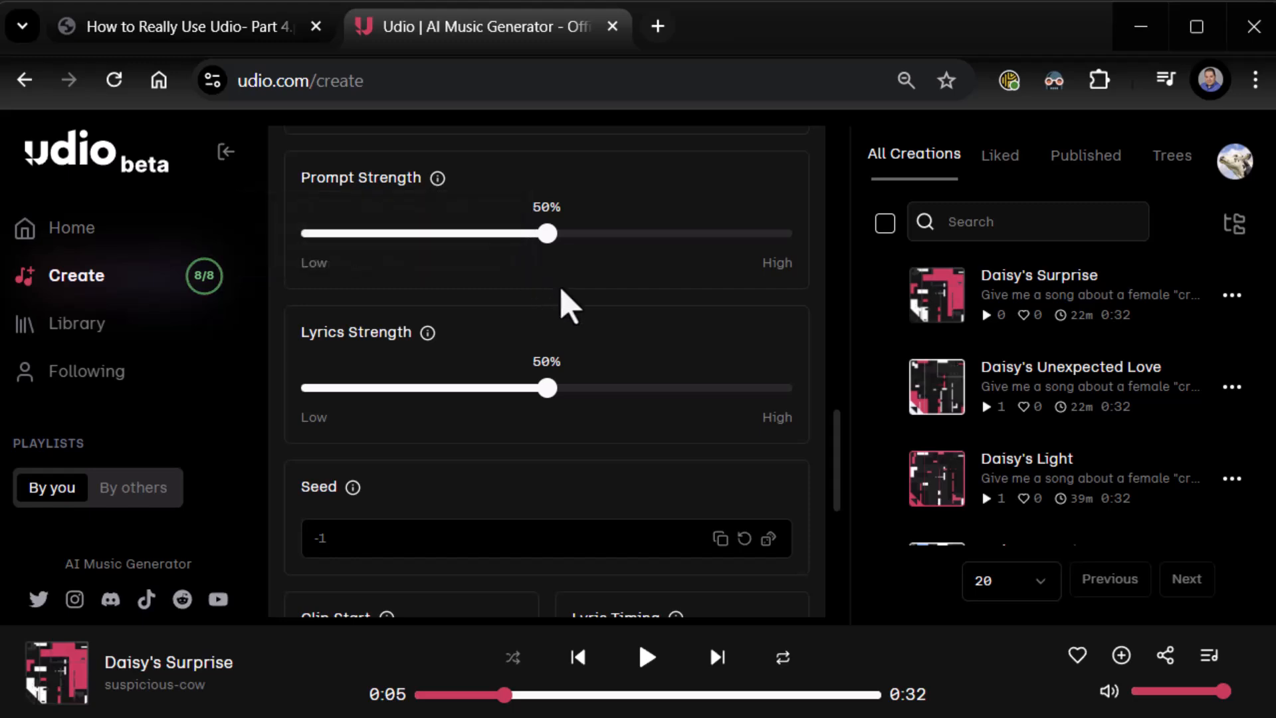
{"action": "scroll", "scroll_direction": "up", "scroll_amount": 3}
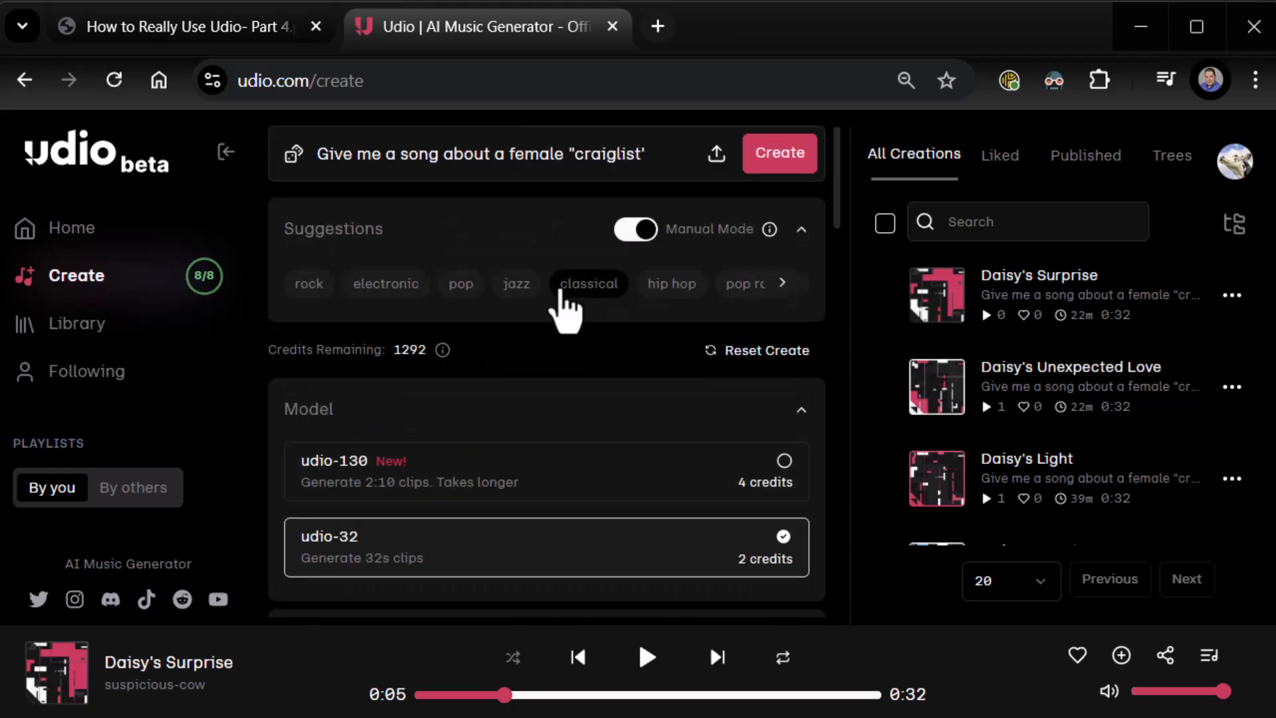
{"action": "scroll", "scroll_direction": "down", "scroll_amount": 3}
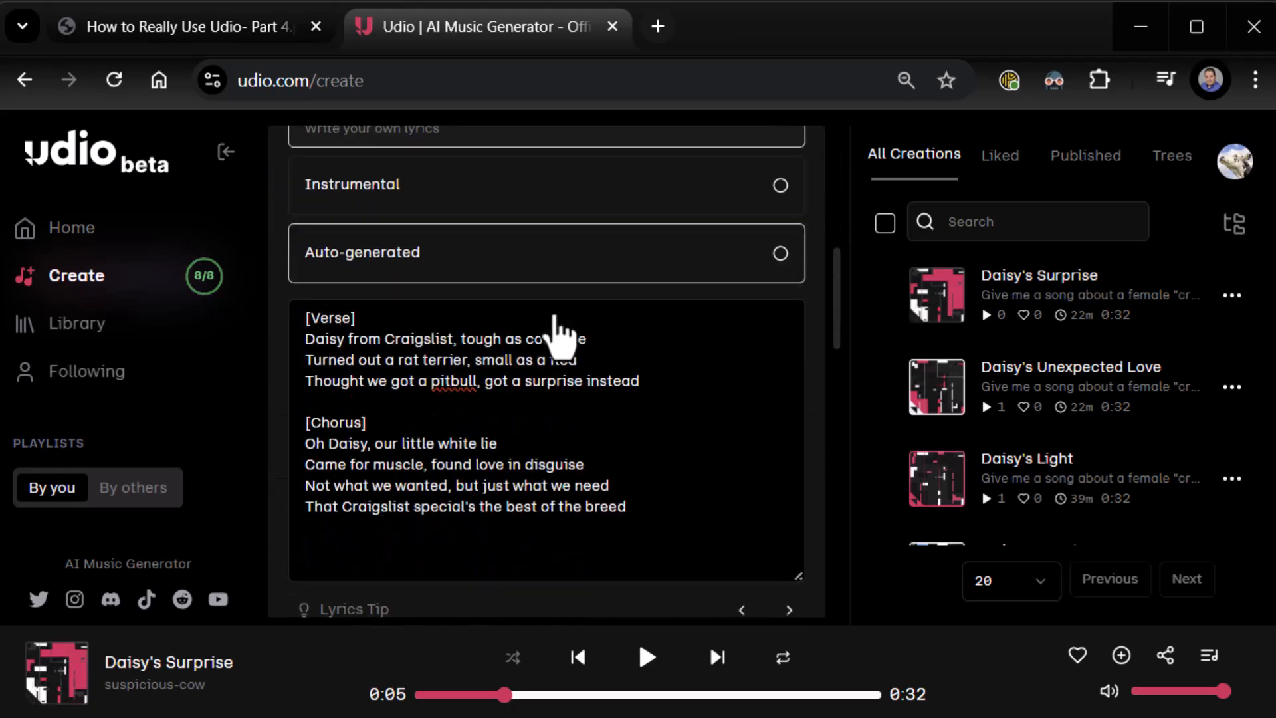
{"action": "scroll", "scroll_direction": "down", "scroll_amount": 3}
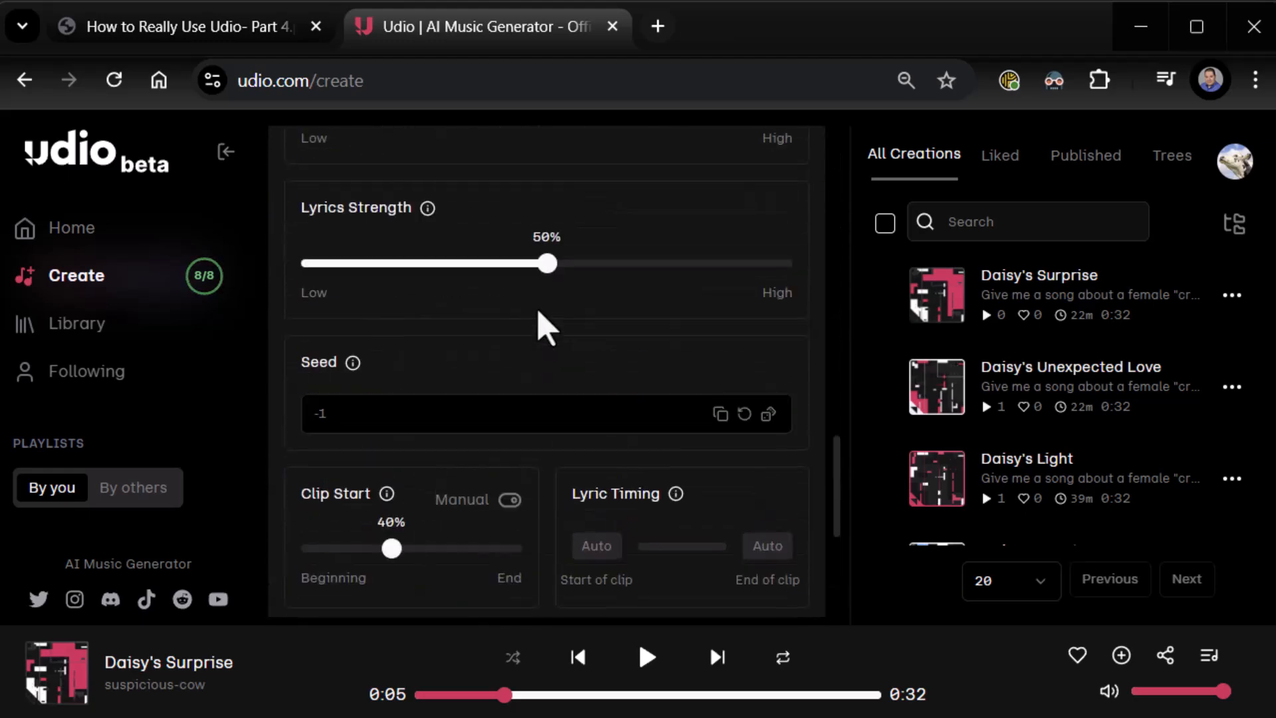
{"action": "mouse_move", "coordinate": [654, 369]}
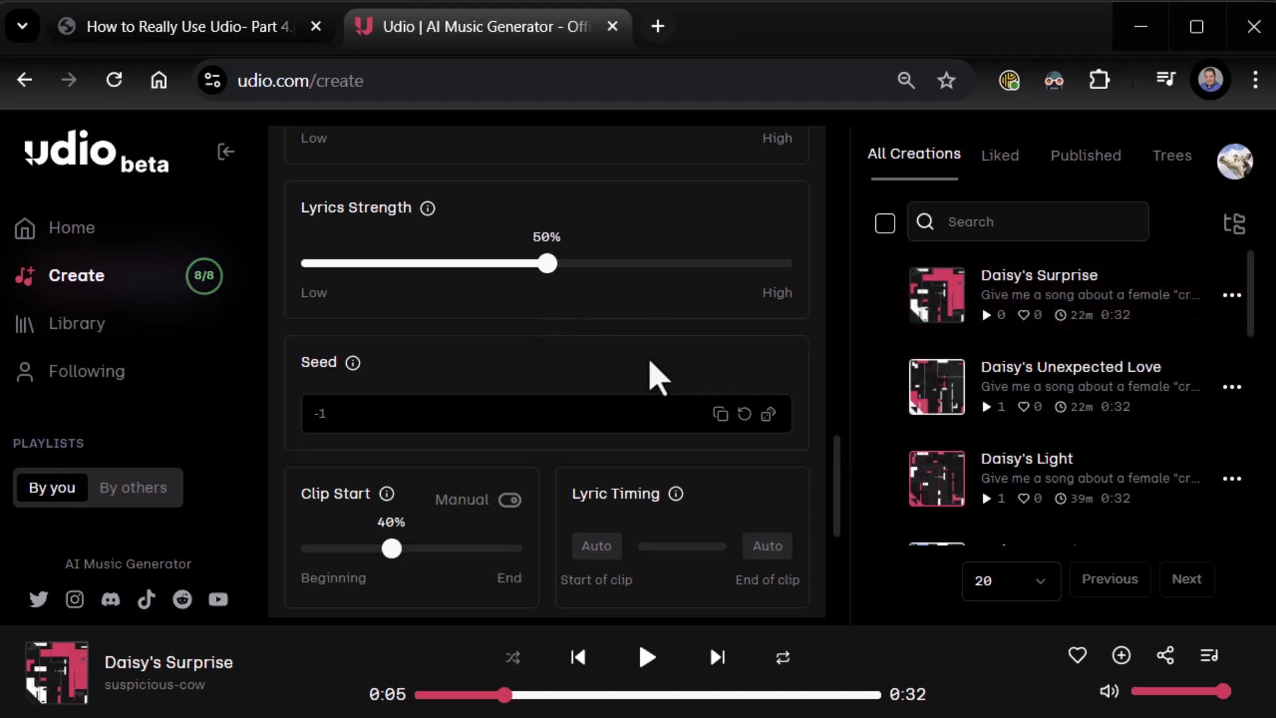
{"action": "scroll", "scroll_direction": "up", "scroll_amount": 3}
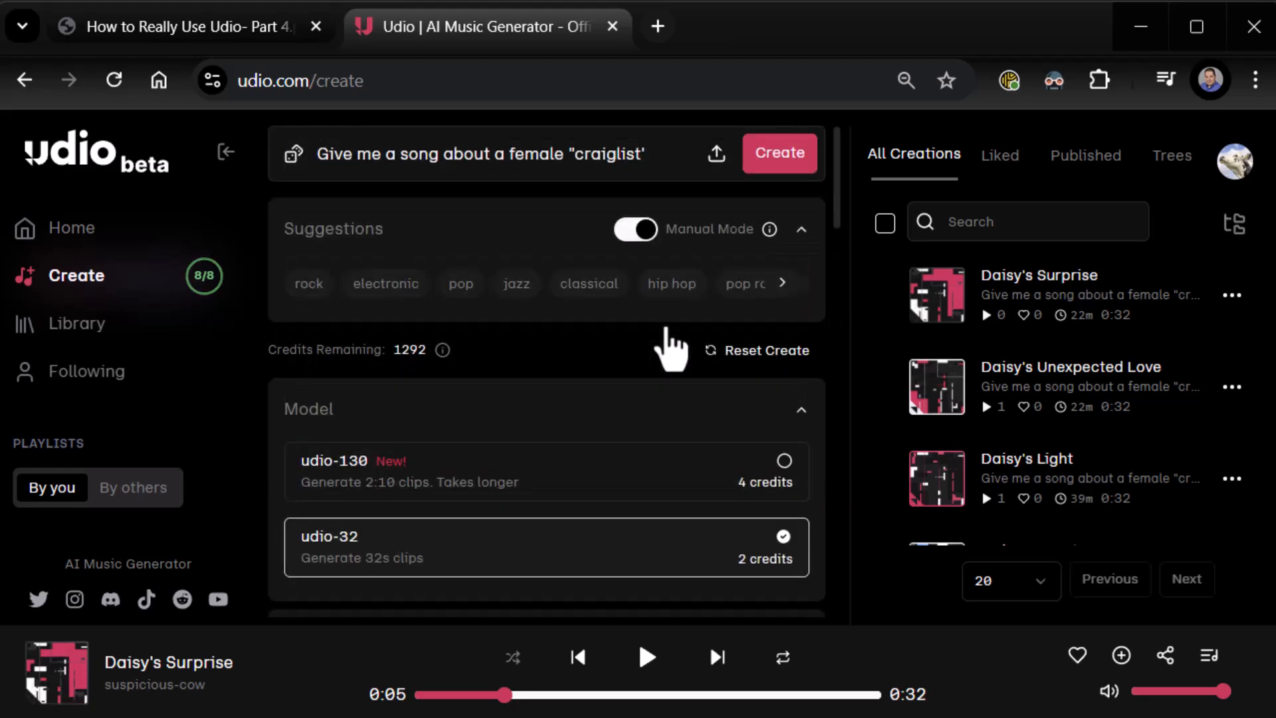
{"action": "mouse_move", "coordinate": [654, 358]}
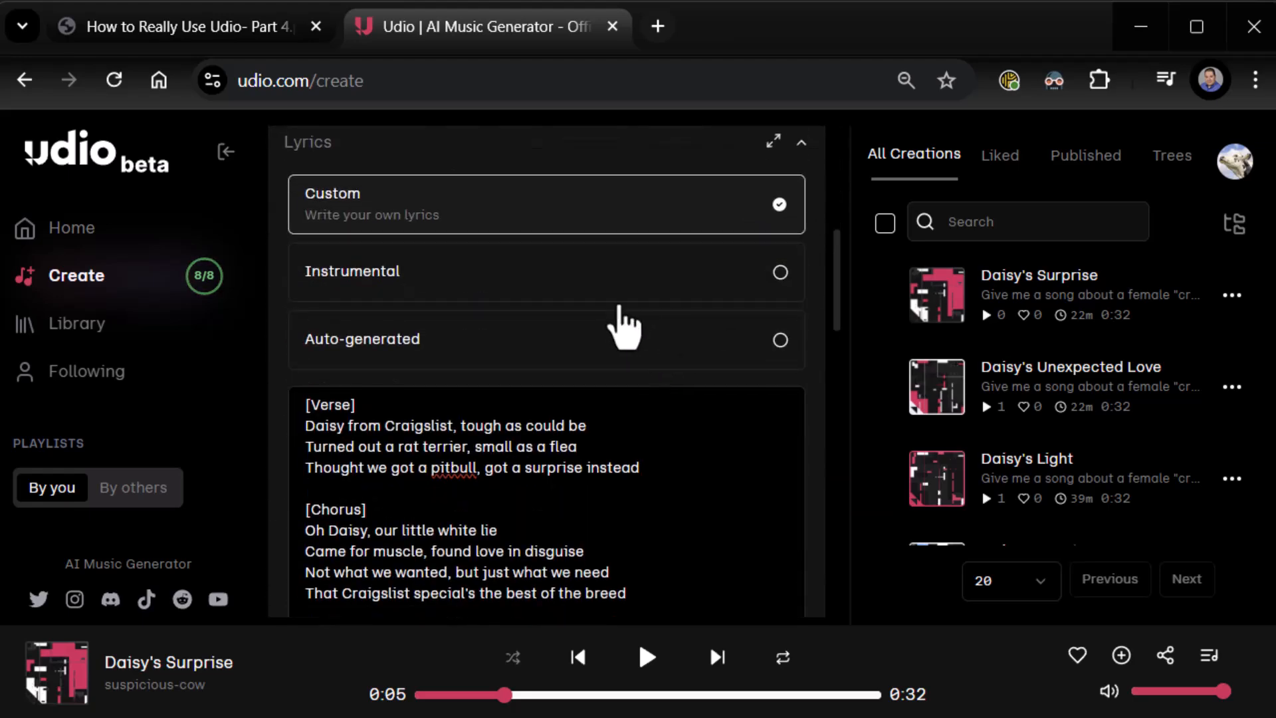
{"action": "scroll", "scroll_direction": "down", "scroll_amount": 3}
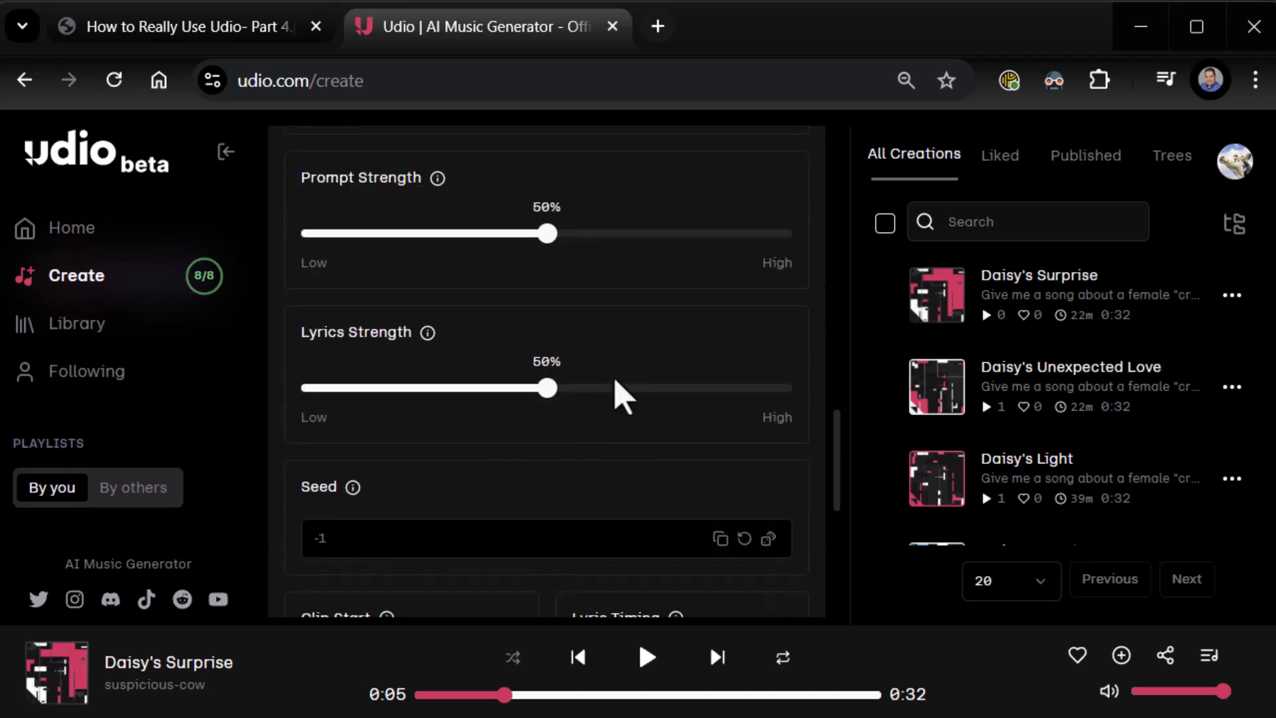
{"action": "mouse_move", "coordinate": [654, 411]}
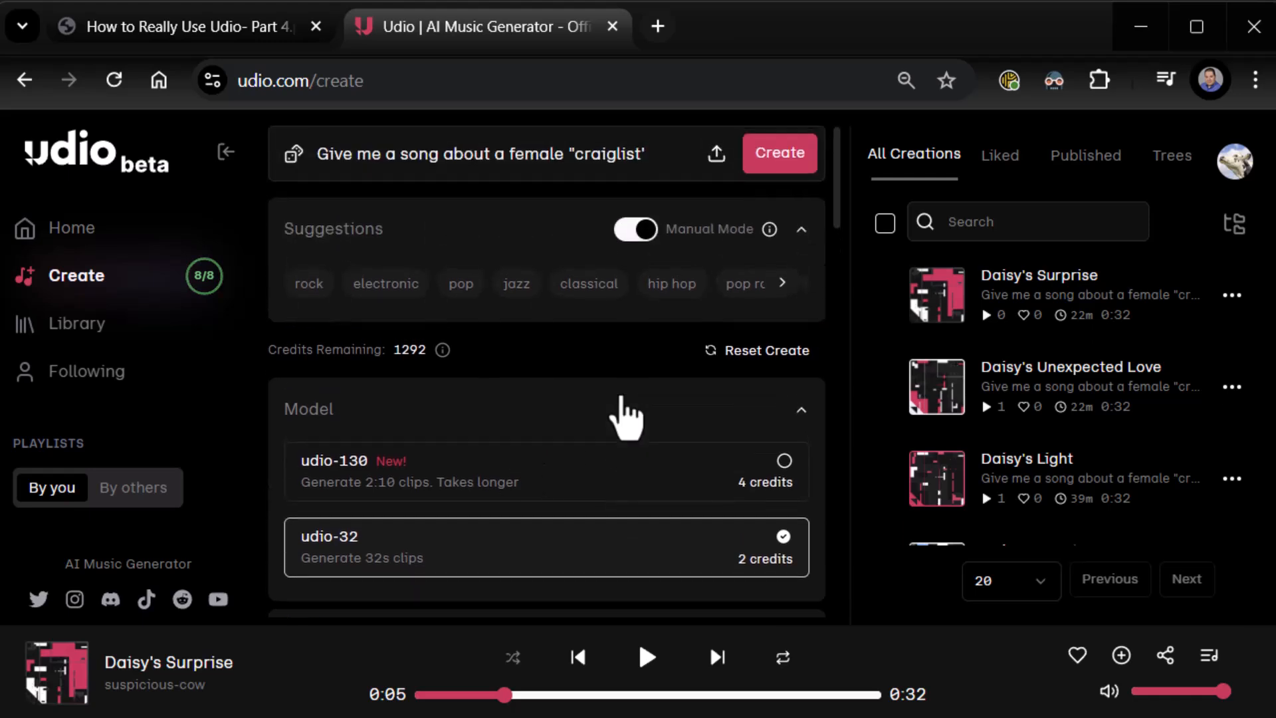
{"action": "mouse_move", "coordinate": [1042, 302]}
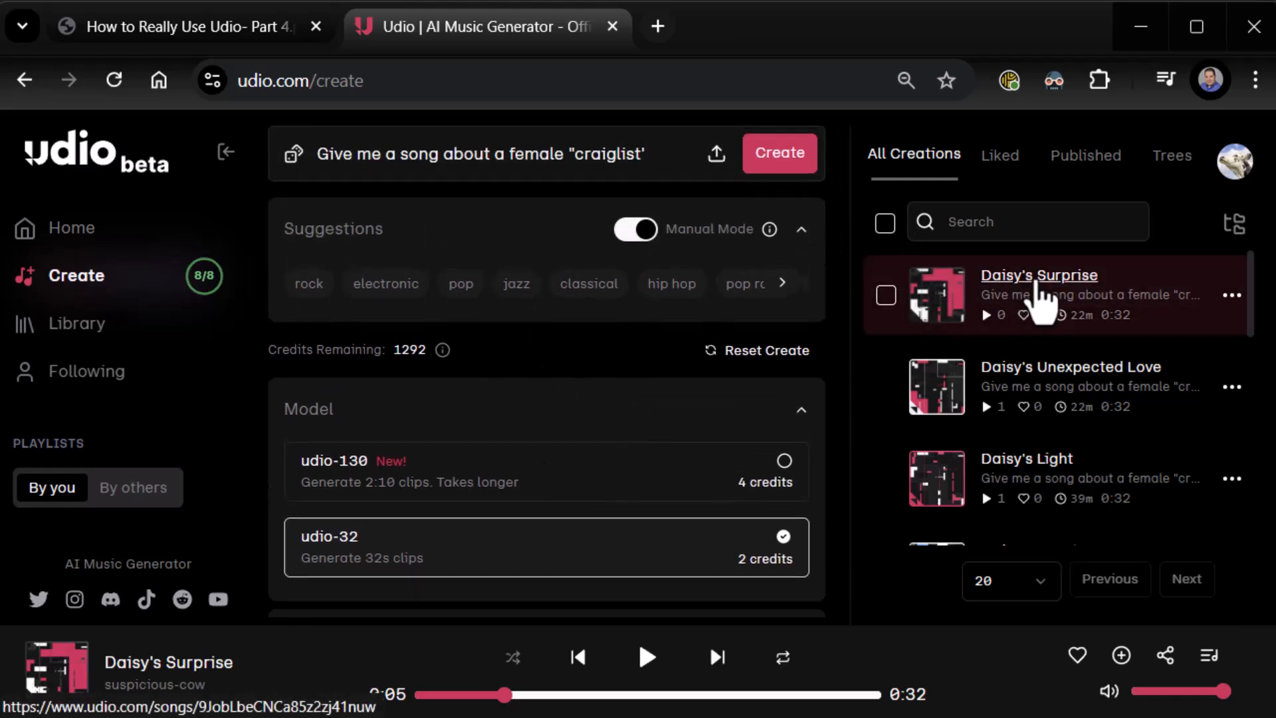
{"action": "mouse_move", "coordinate": [1040, 275]}
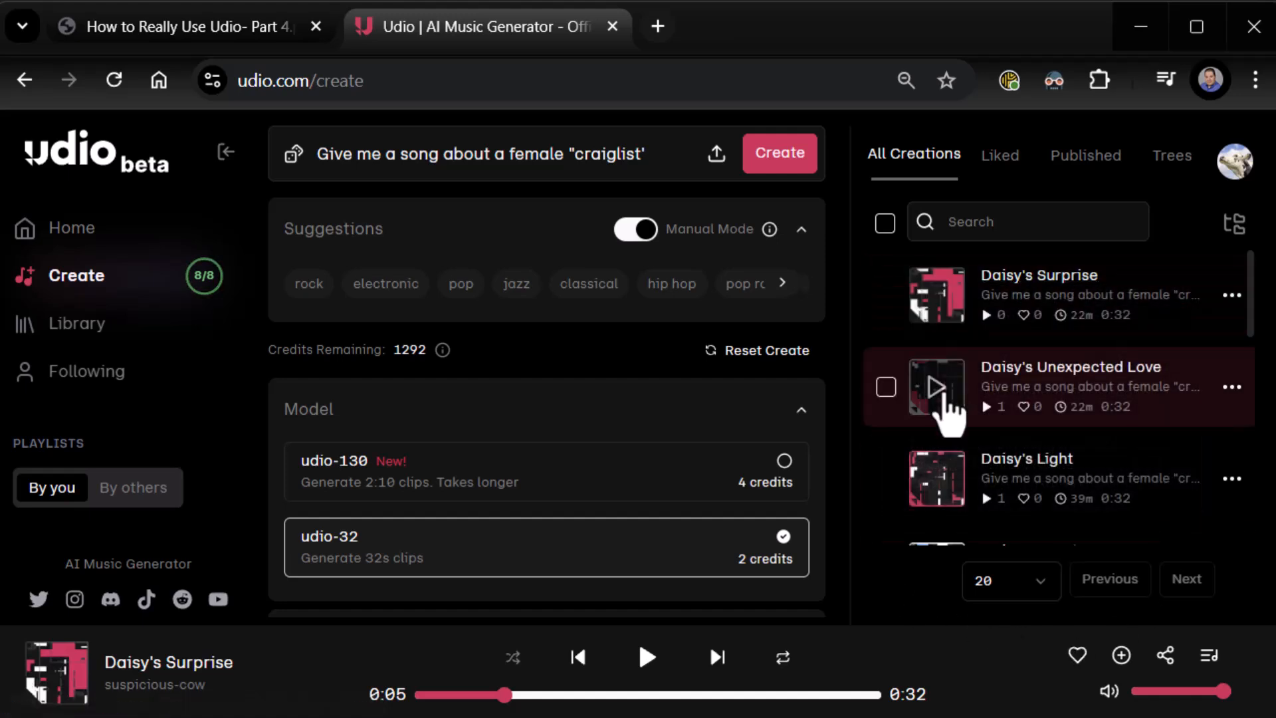
Step: Play Daisy's Unexpected Love for a few seconds and view its details
{"action": "left_click", "coordinate": [936, 388]}
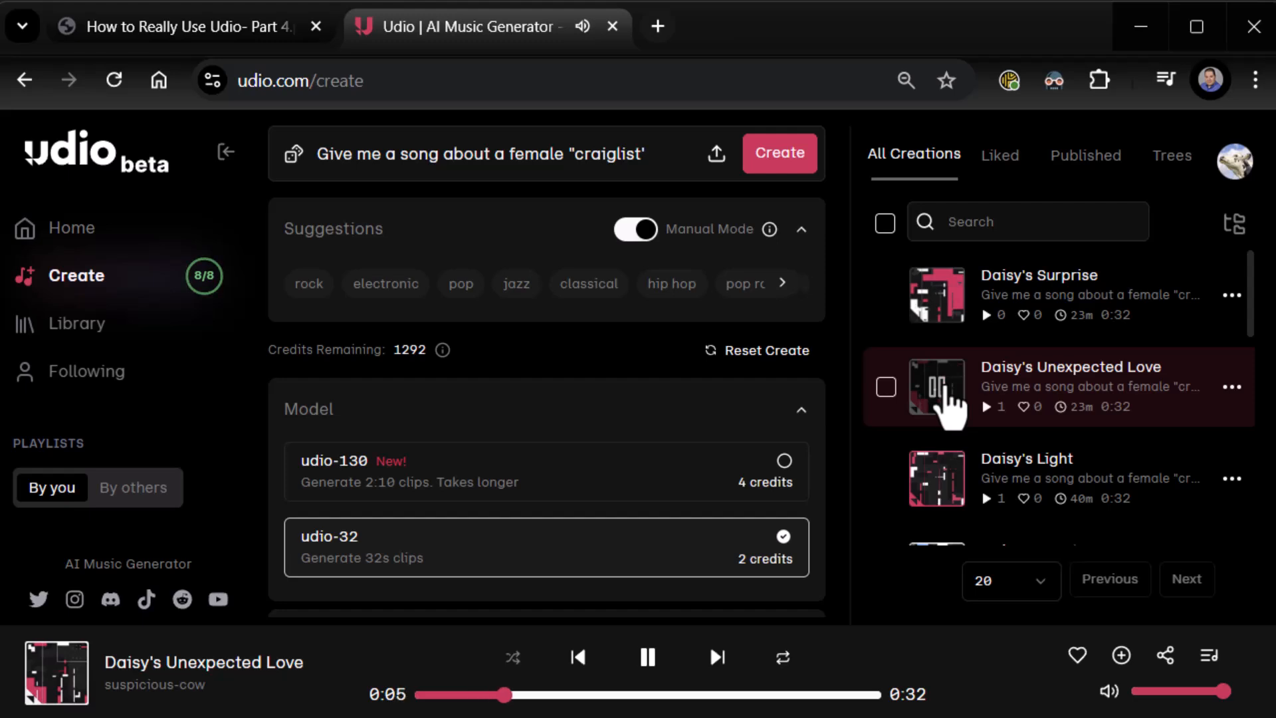
{"action": "left_click", "coordinate": [1070, 367]}
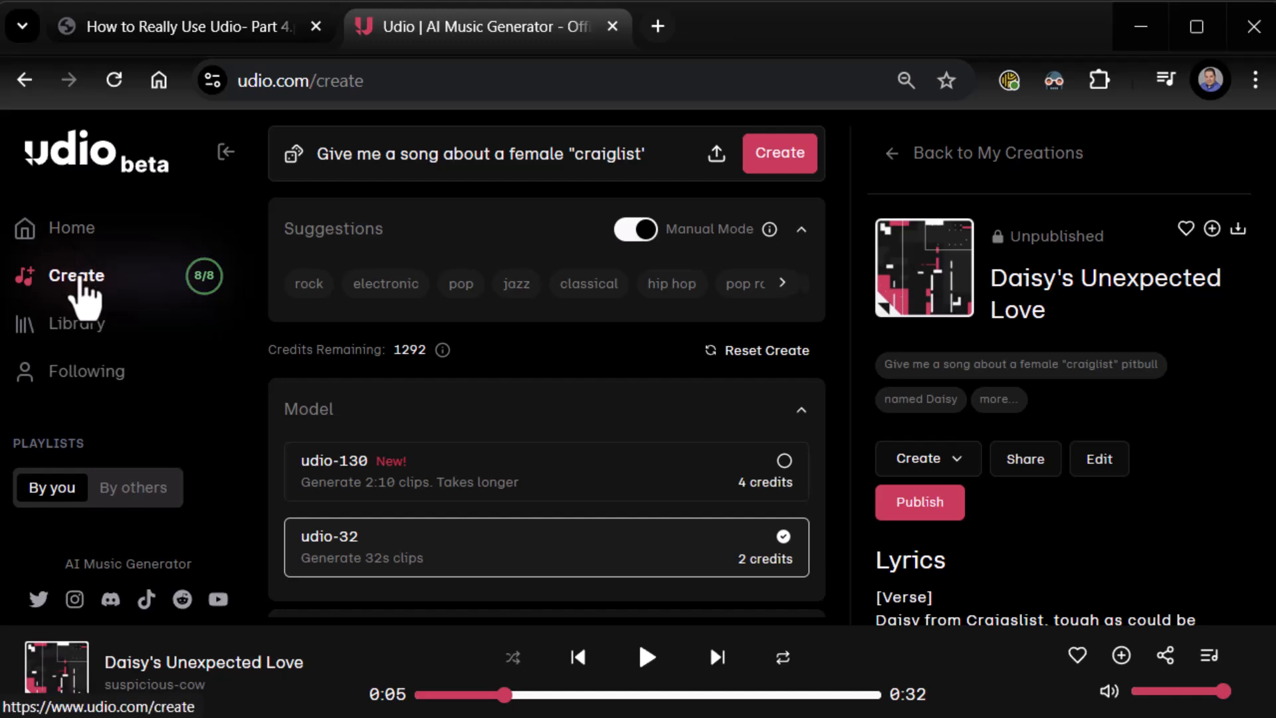
{"action": "mouse_move", "coordinate": [891, 166]}
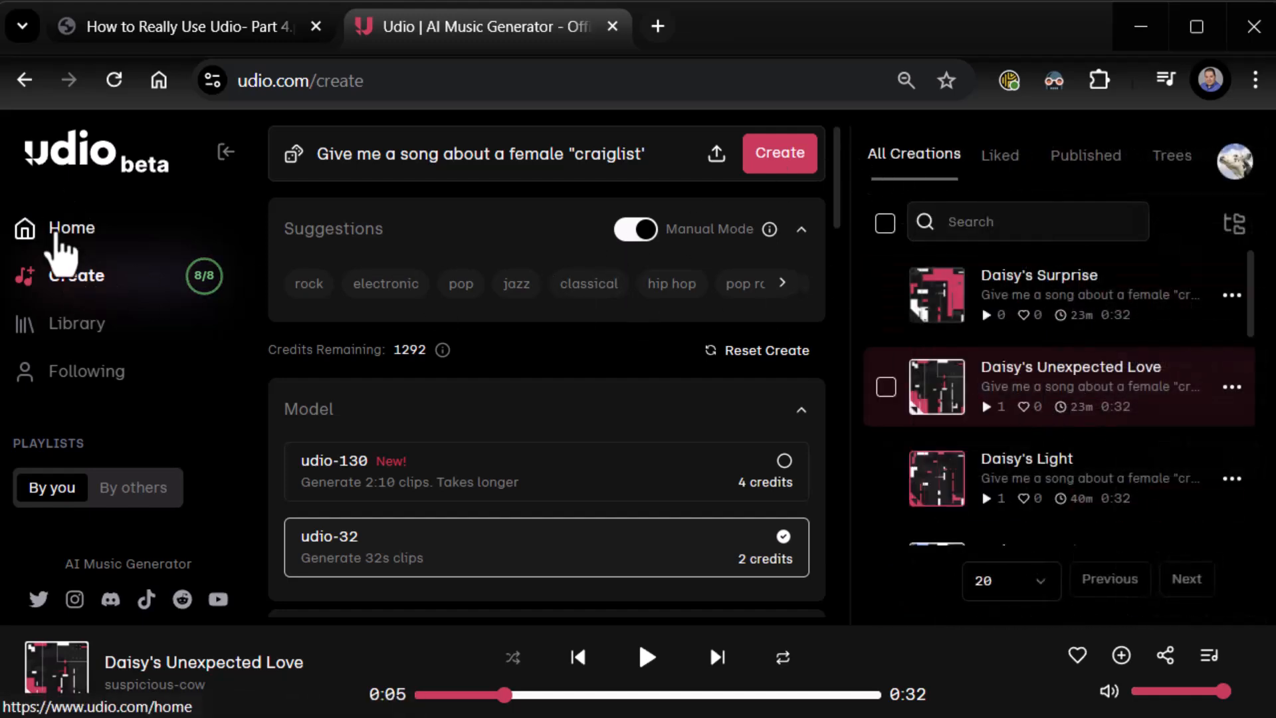
{"action": "left_click", "coordinate": [71, 227]}
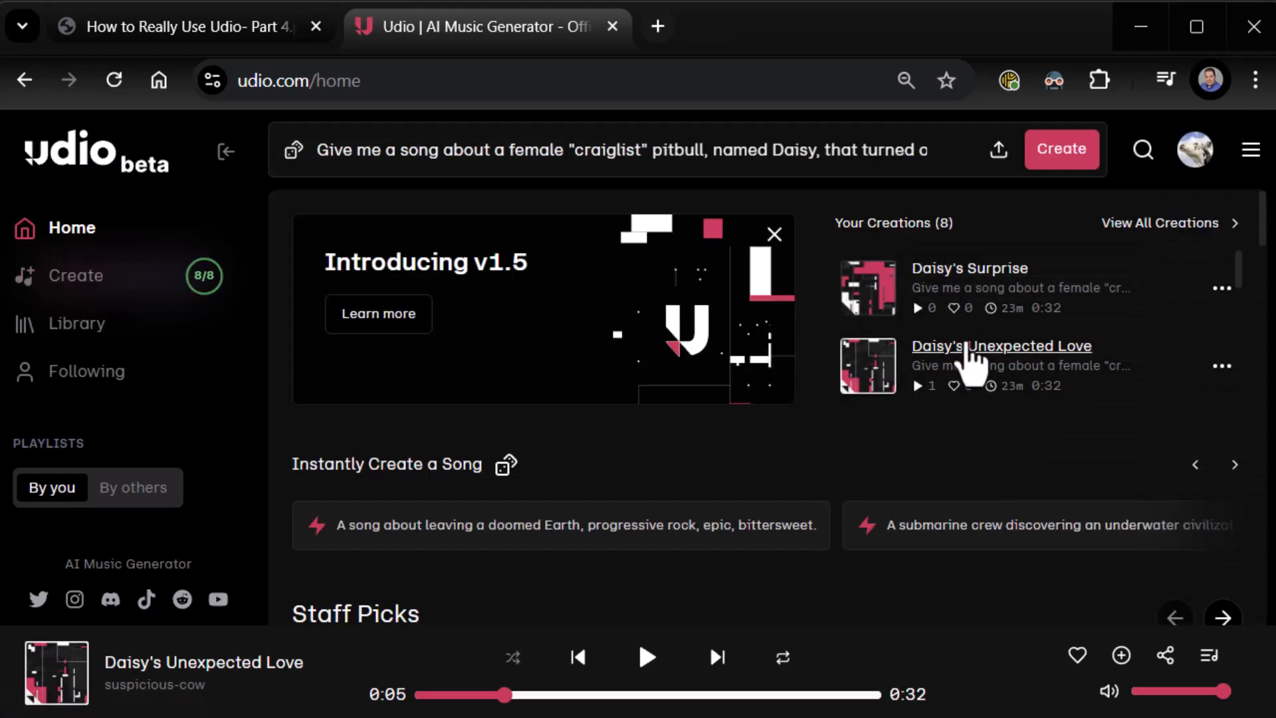
Step: Open Daisy's Unexpected Love's song page, check its details editor without saving, and view create options
{"action": "left_click", "coordinate": [1000, 346]}
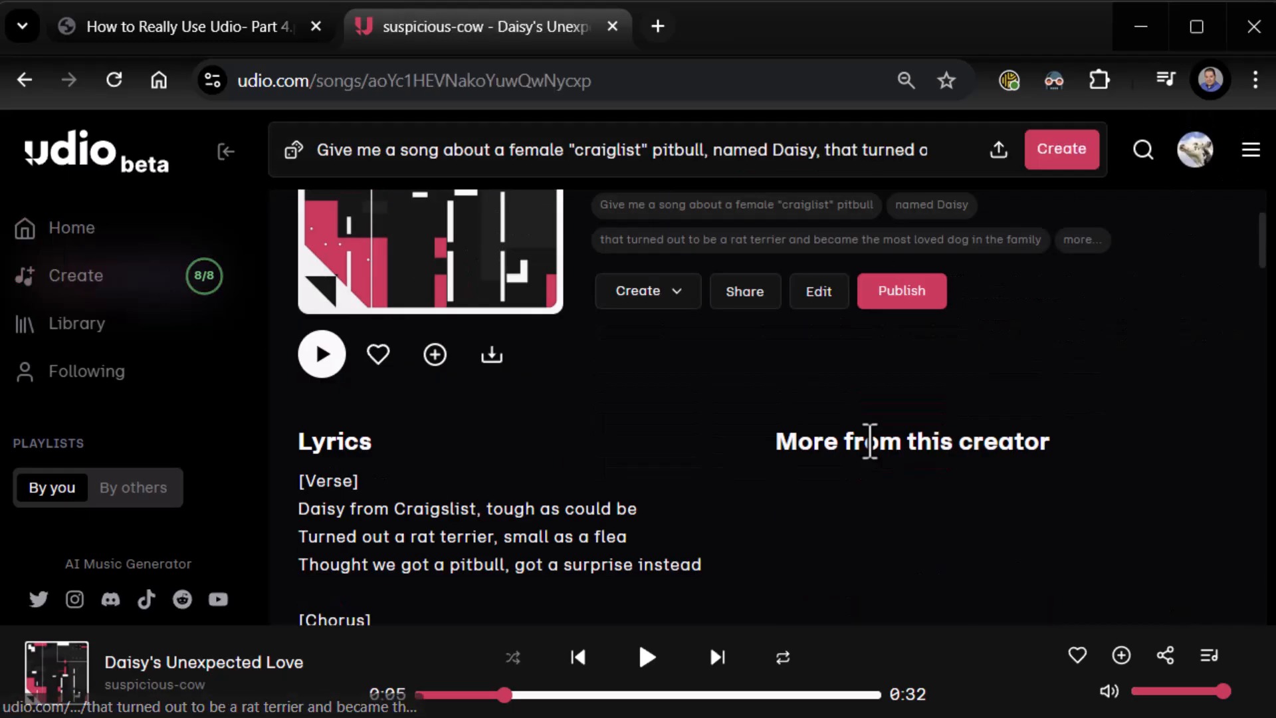
{"action": "left_click", "coordinate": [819, 291]}
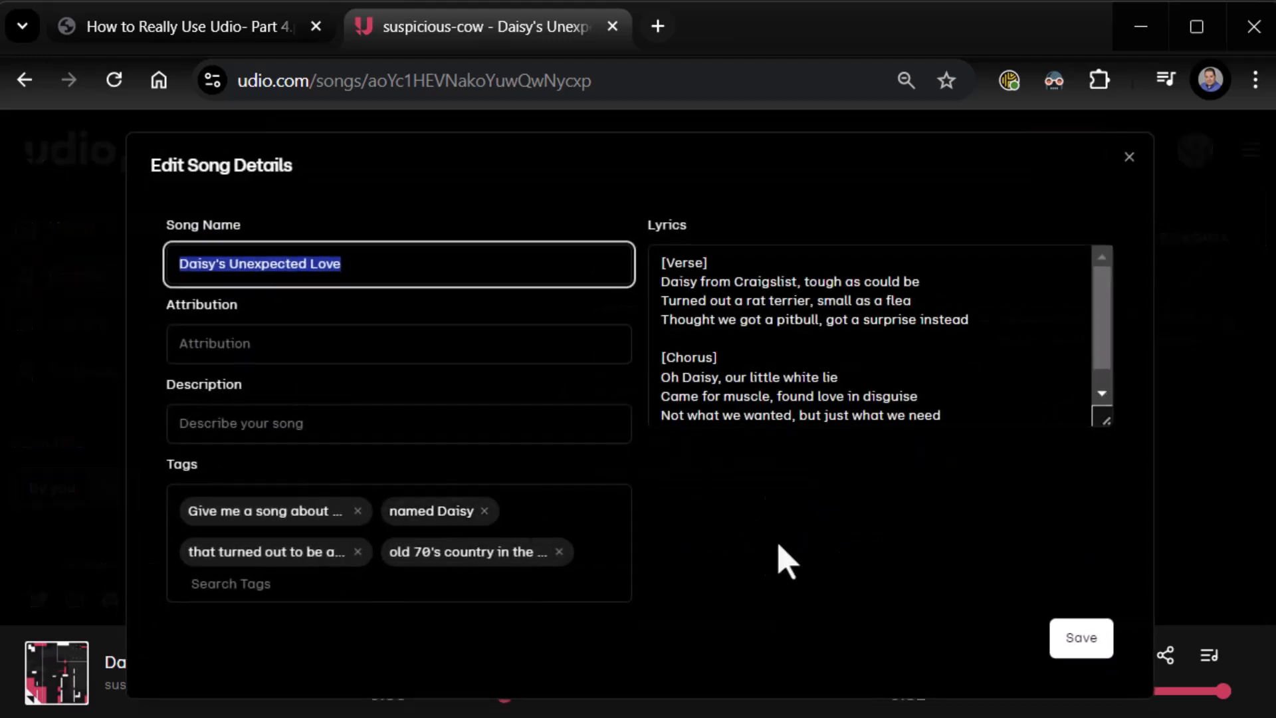
{"action": "mouse_move", "coordinate": [1130, 157]}
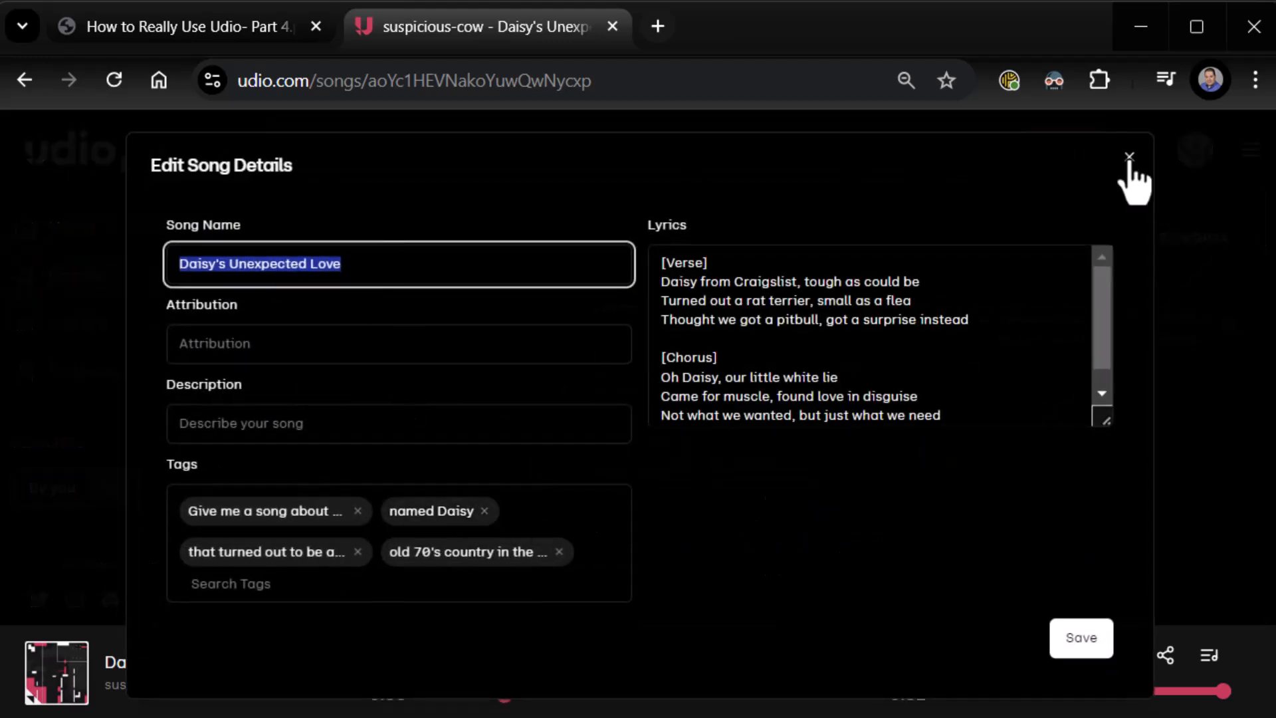
{"action": "left_click", "coordinate": [1129, 157]}
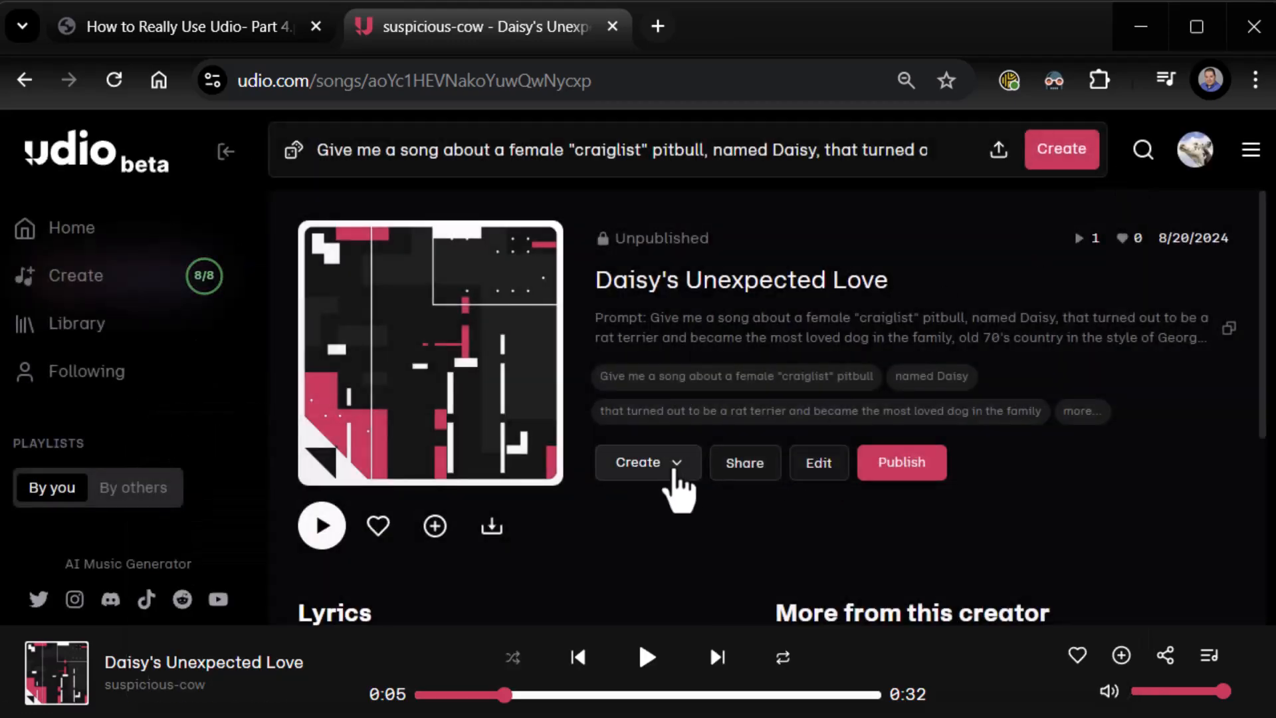
{"action": "left_click", "coordinate": [648, 462]}
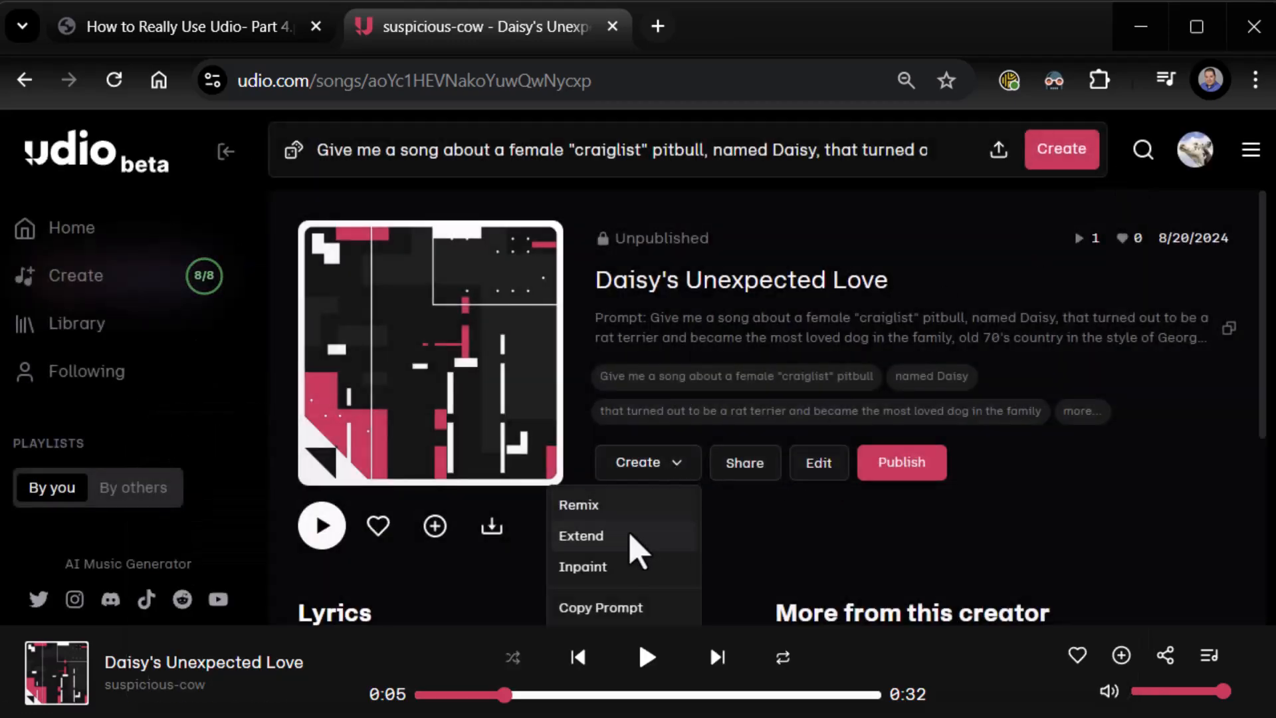
{"action": "mouse_move", "coordinate": [1140, 559]}
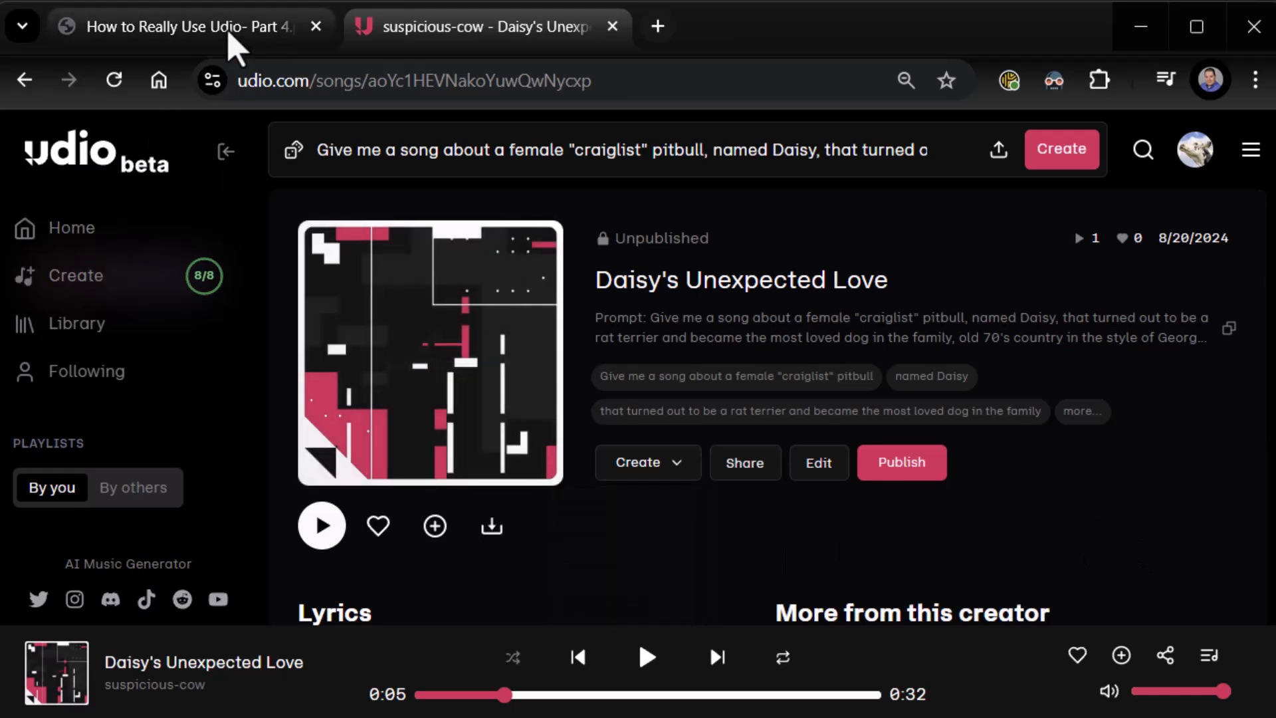
Step: On the Create page, drag the Prompt Strength slider from 50% up to 100%
{"action": "left_click", "coordinate": [76, 276]}
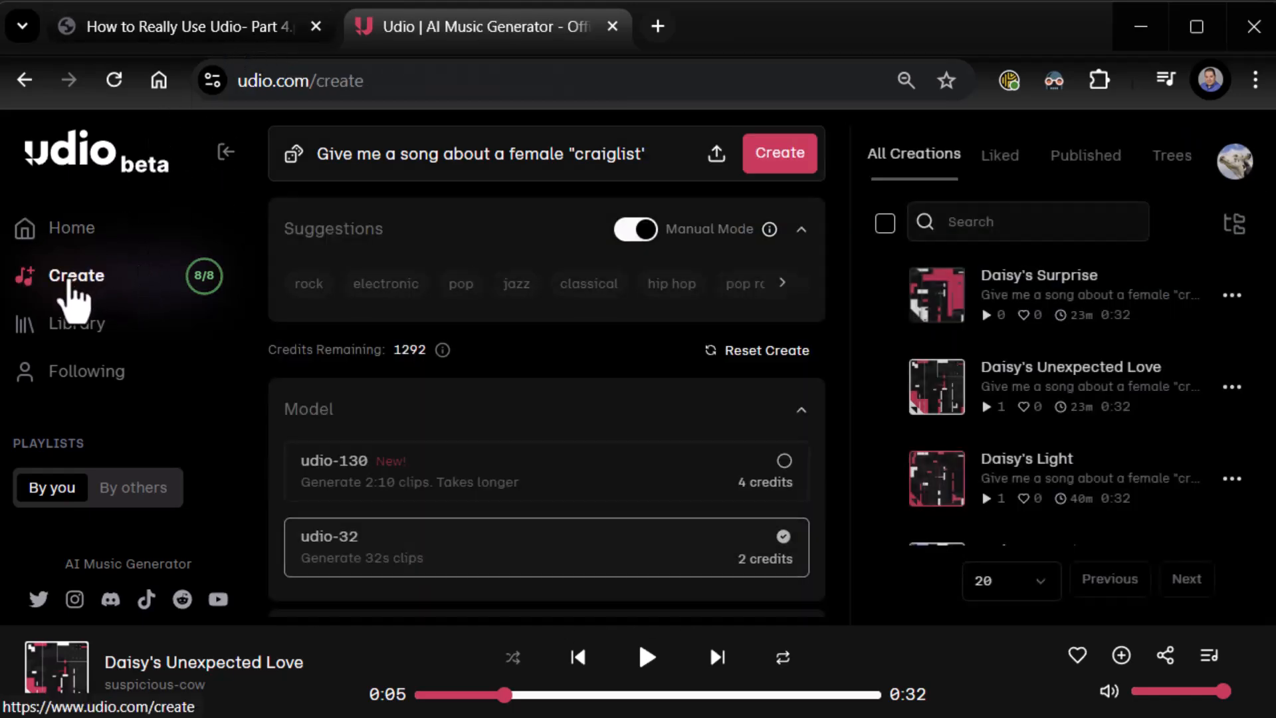
{"action": "scroll", "scroll_direction": "down", "scroll_amount": 3}
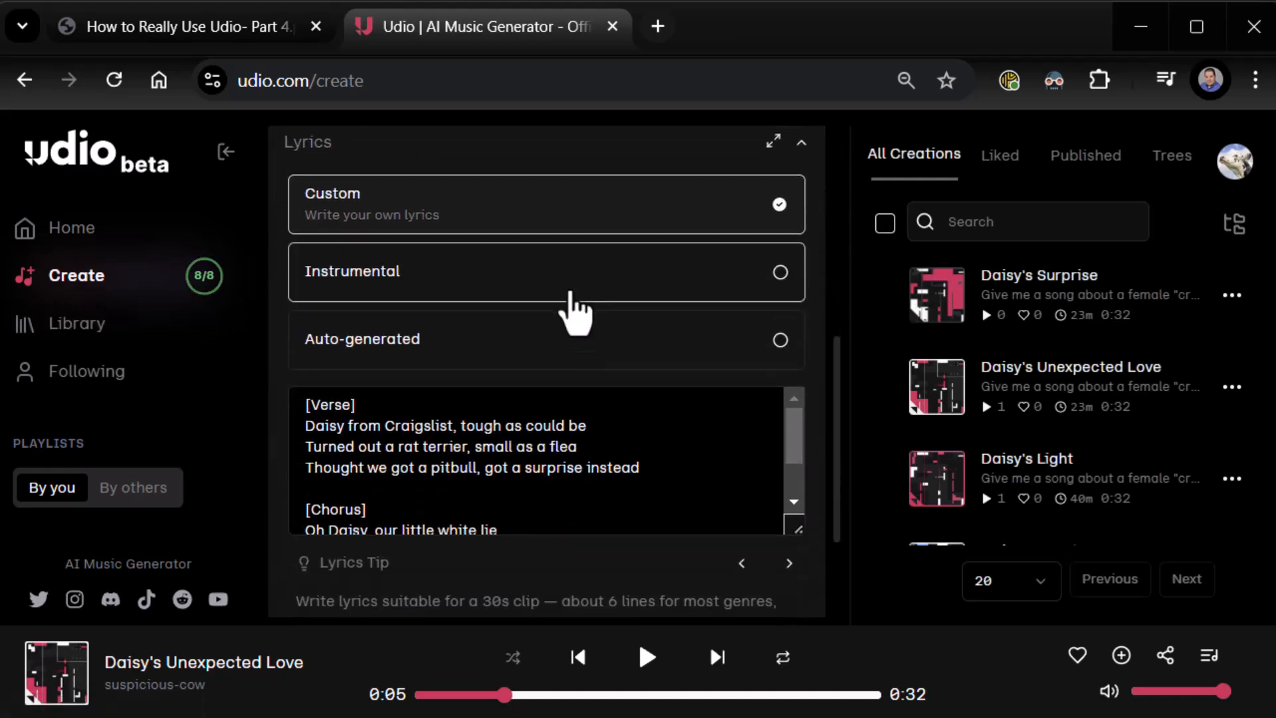
{"action": "scroll", "scroll_direction": "down", "scroll_amount": 3}
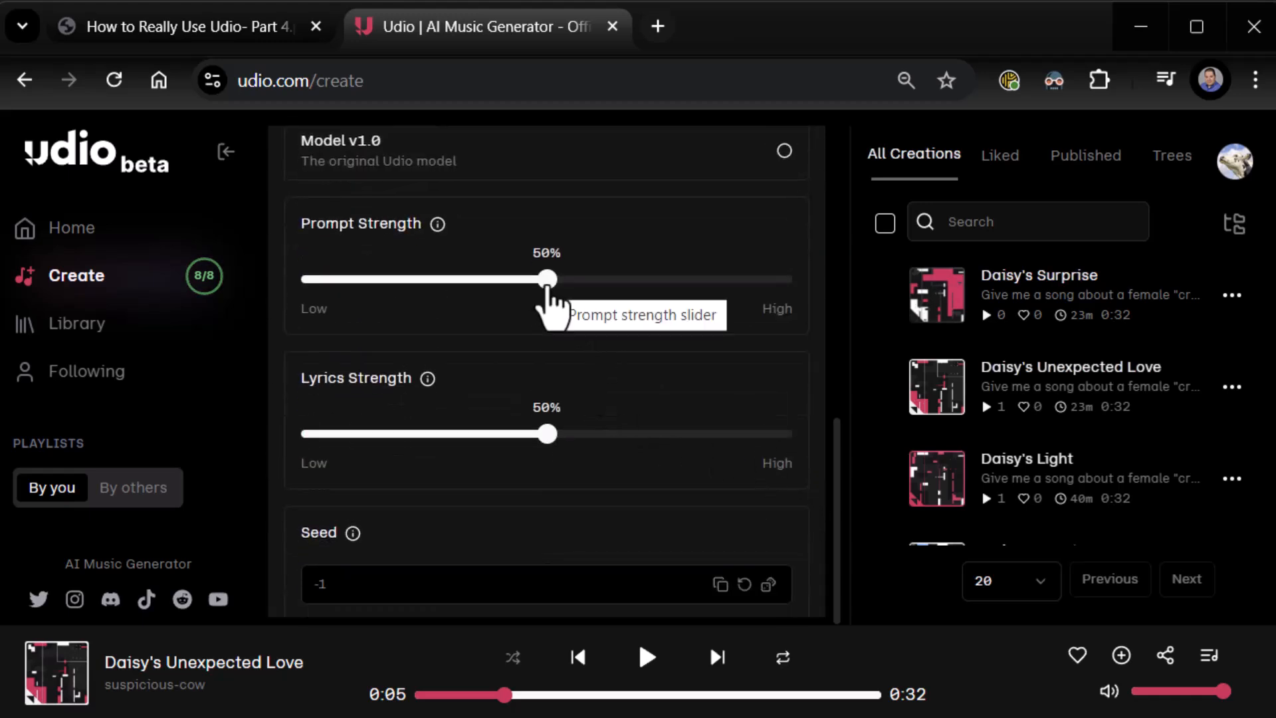
{"action": "mouse_move", "coordinate": [442, 252]}
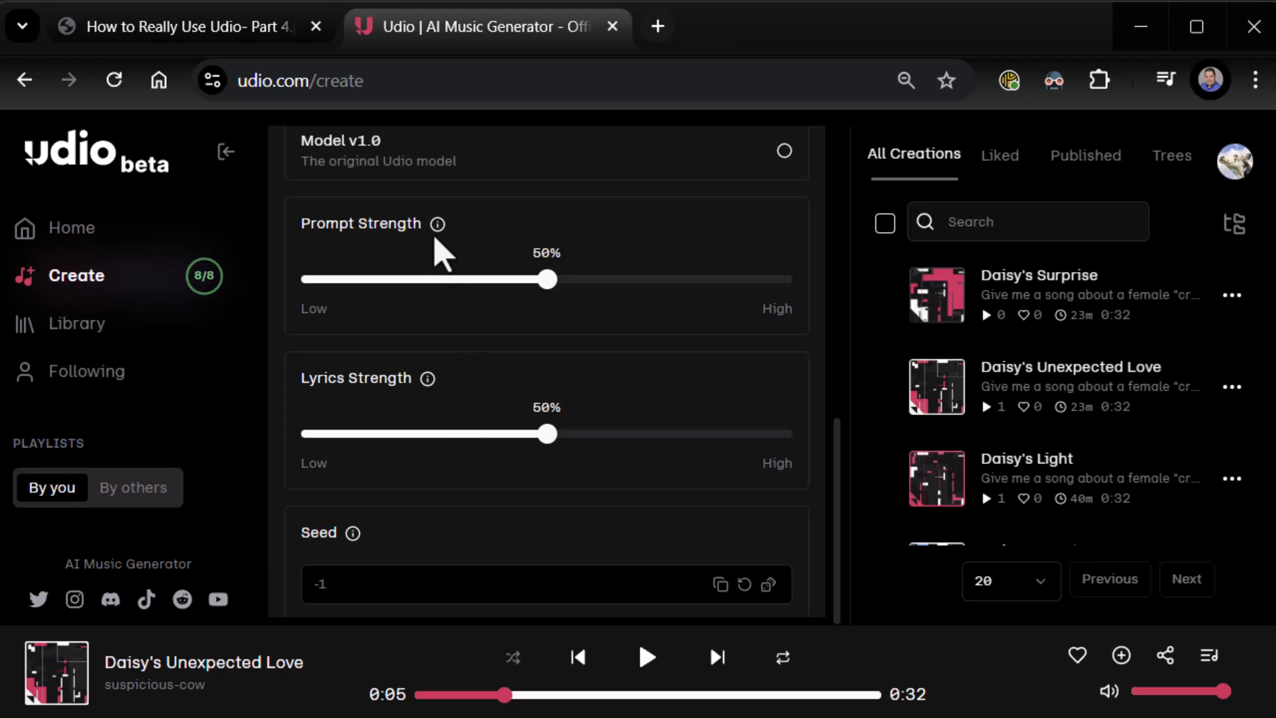
{"action": "mouse_move", "coordinate": [437, 224]}
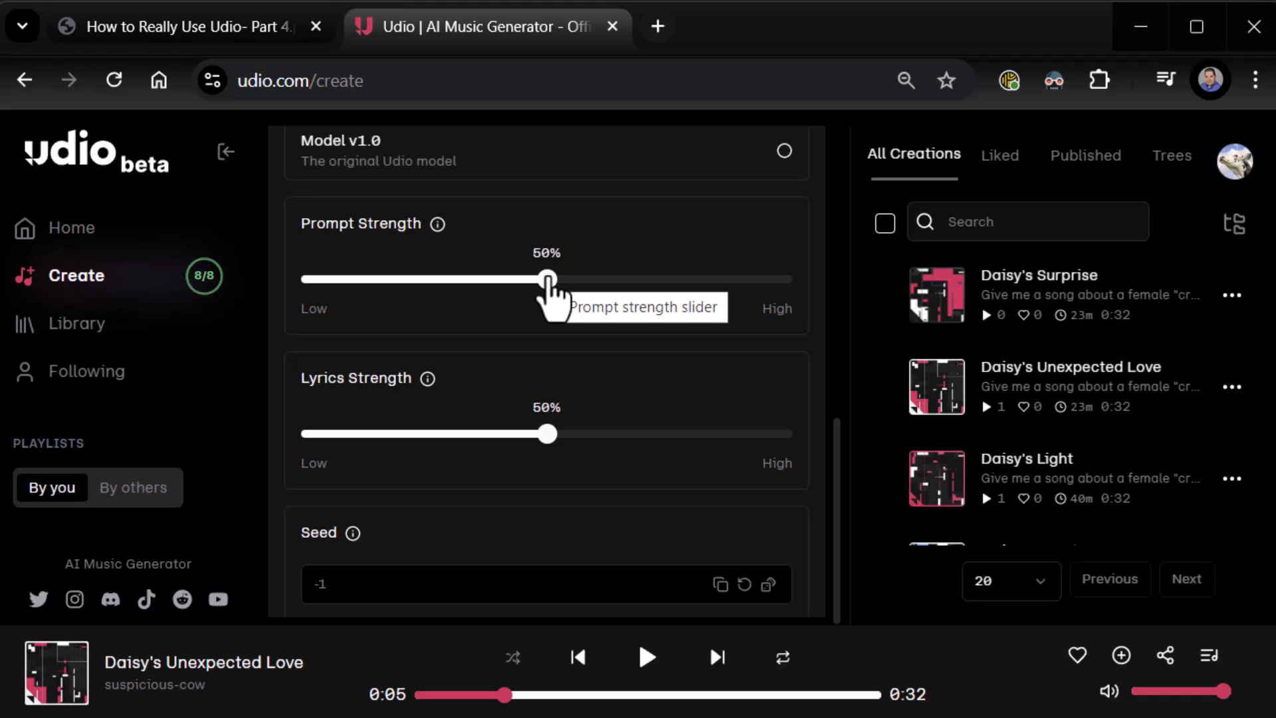
{"action": "left_click_drag", "start_coordinate": [547, 278], "coordinate": [668, 278]}
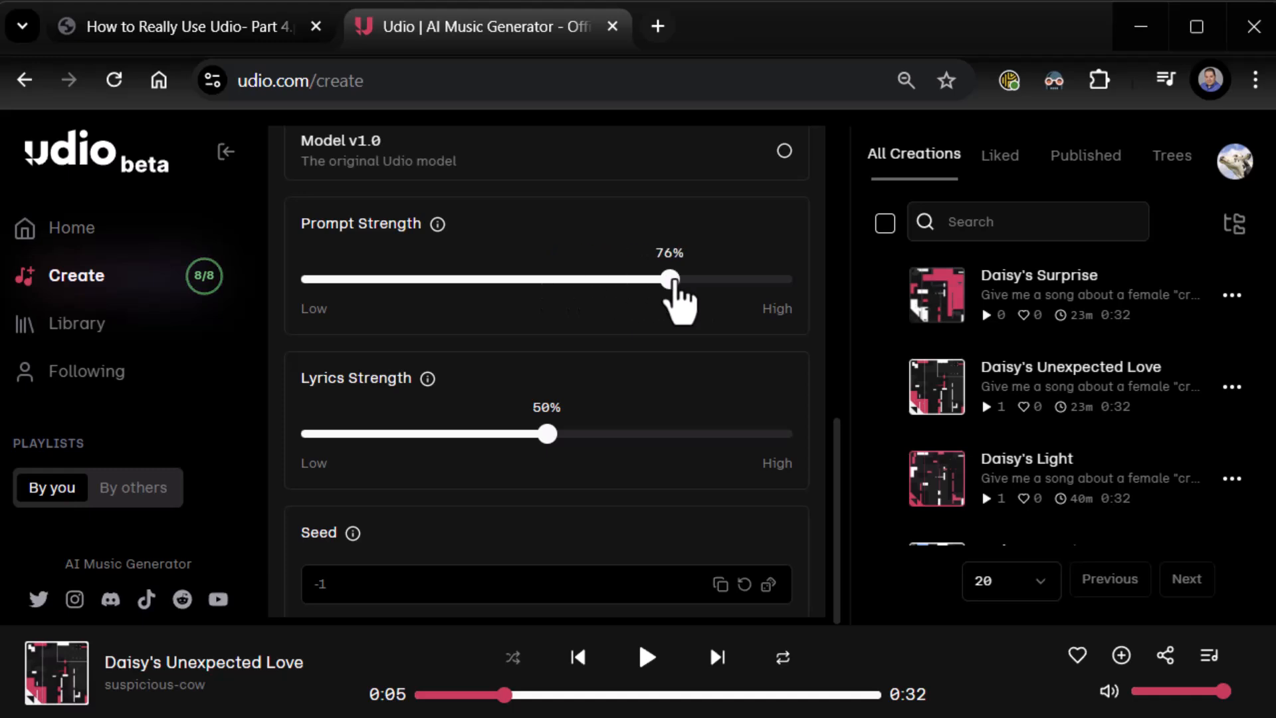
{"action": "left_click_drag", "start_coordinate": [670, 279], "coordinate": [783, 278]}
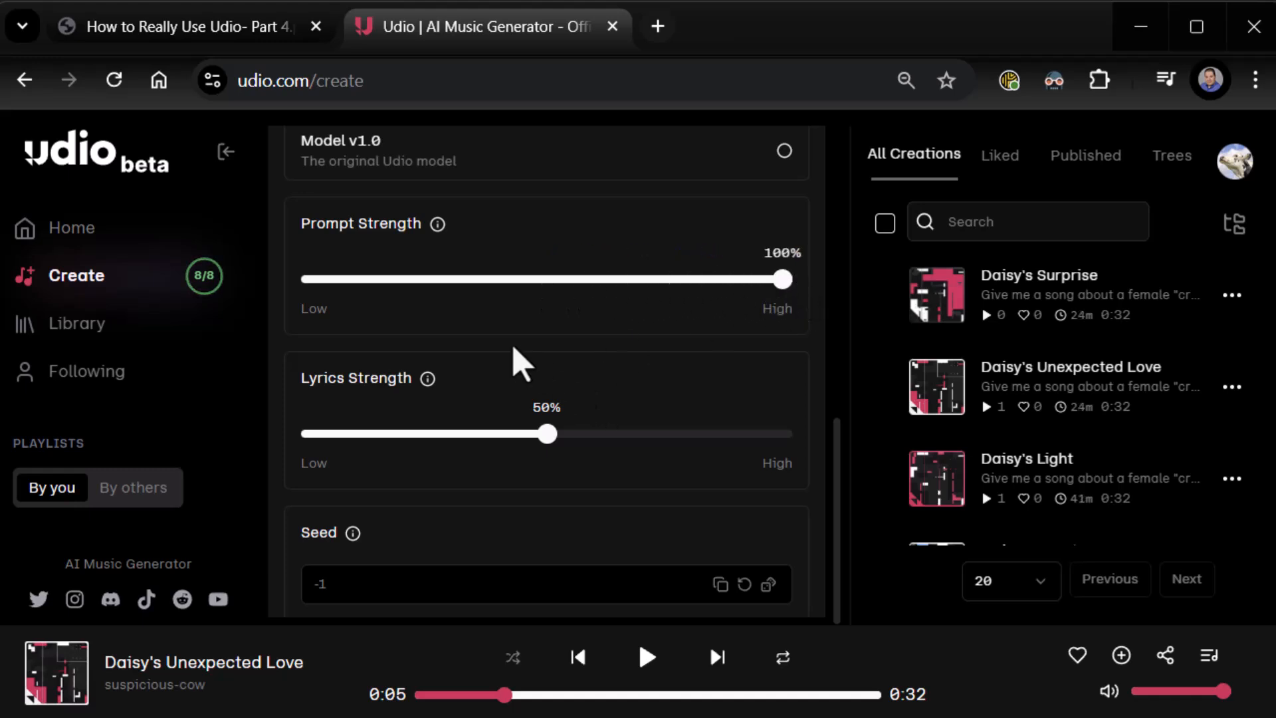
{"action": "mouse_move", "coordinate": [338, 285]}
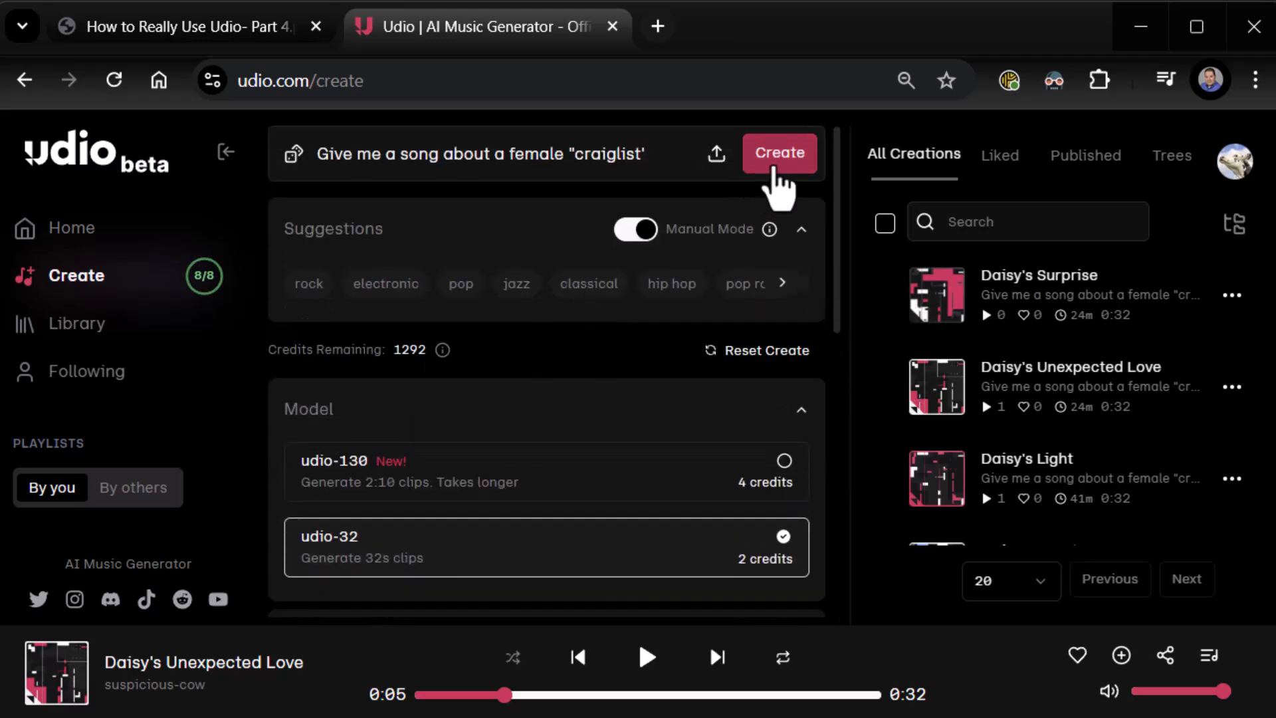
Step: Generate clips from the Daisy prompt, producing Daisy's True Colors and Unexpected Joy
{"action": "left_click", "coordinate": [779, 153]}
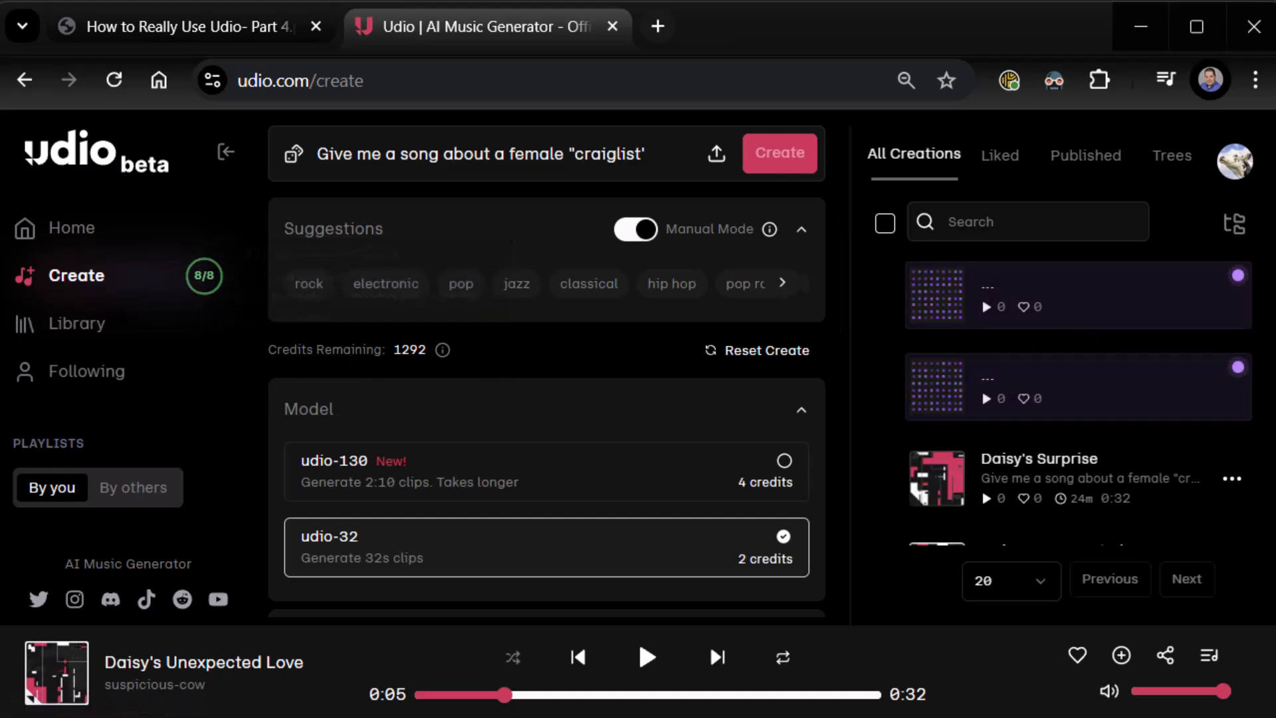
{"action": "left_click", "coordinate": [779, 152]}
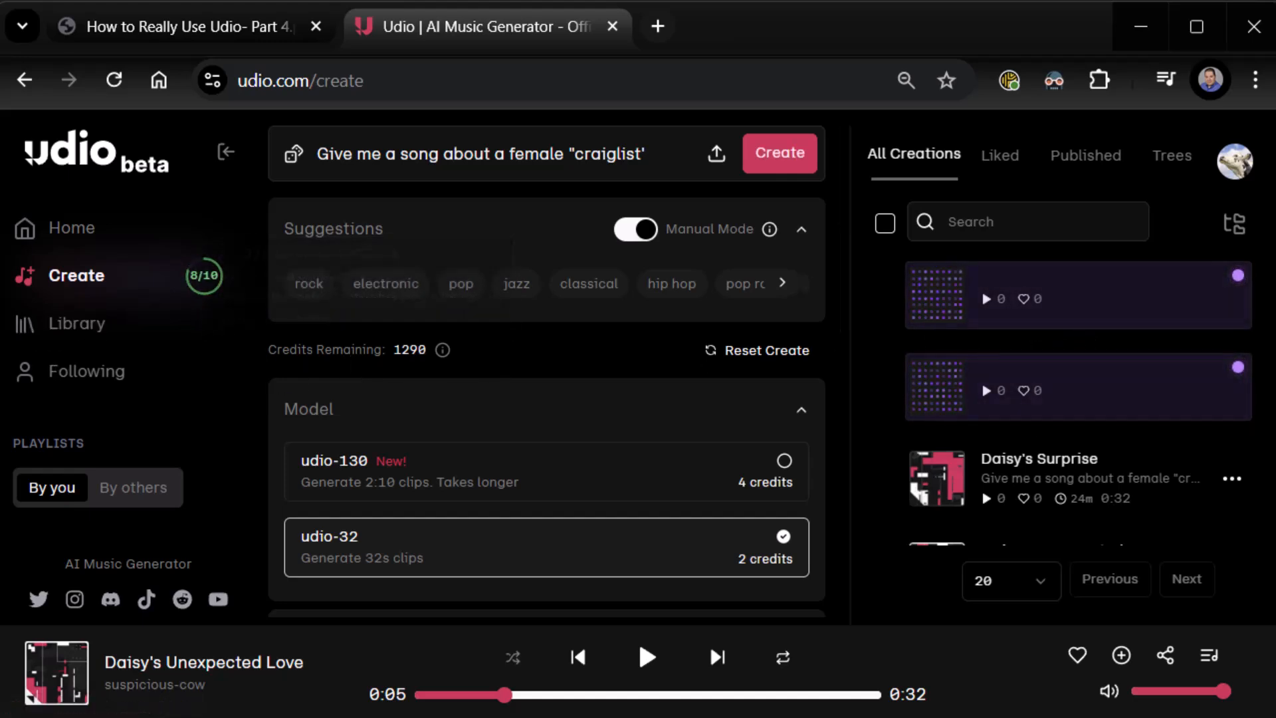
{"action": "scroll", "scroll_direction": "down", "scroll_amount": 3}
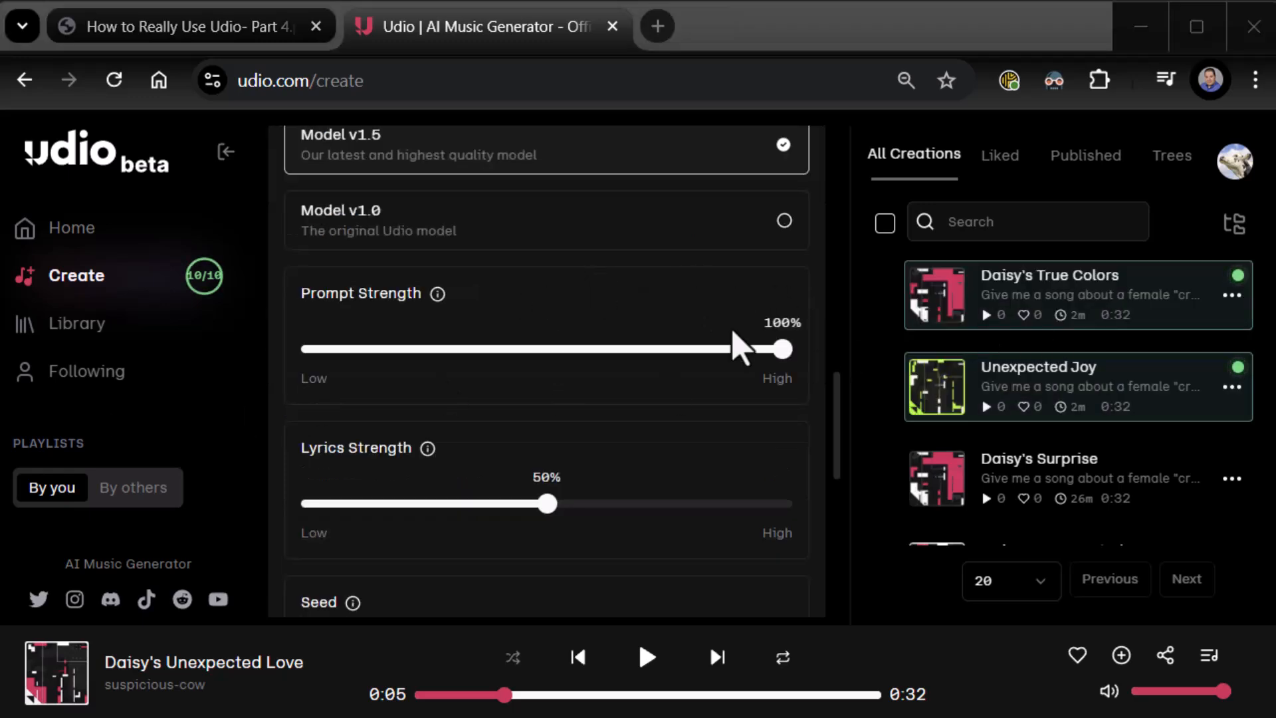
{"action": "mouse_move", "coordinate": [1050, 275]}
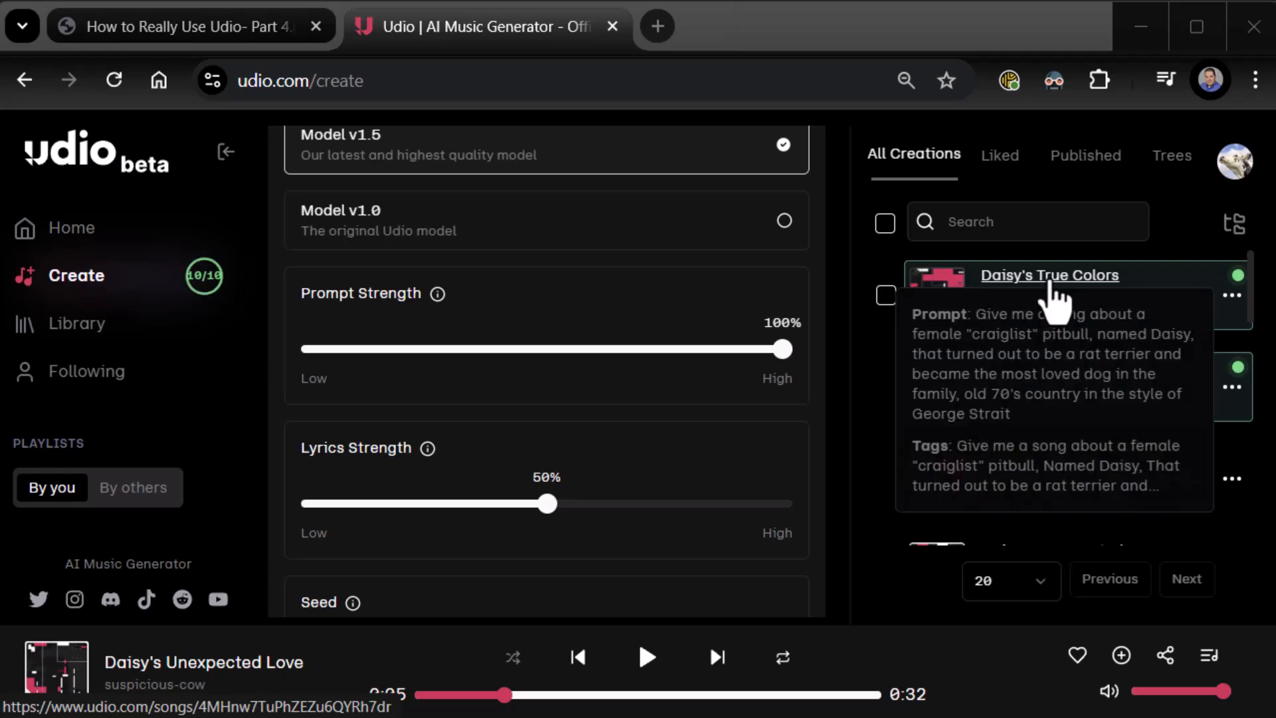
{"action": "left_click", "coordinate": [1049, 274]}
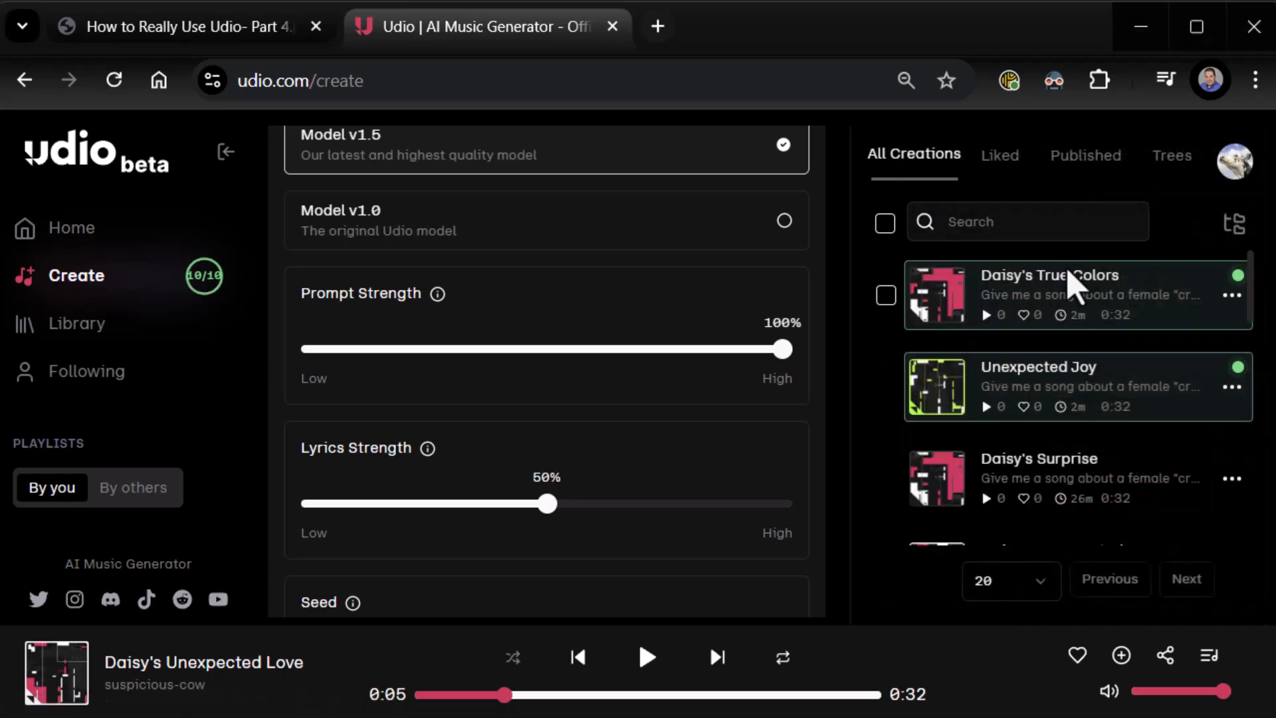
Step: Open Daisy's True Colors from the creations list and play it
{"action": "left_click", "coordinate": [1048, 293]}
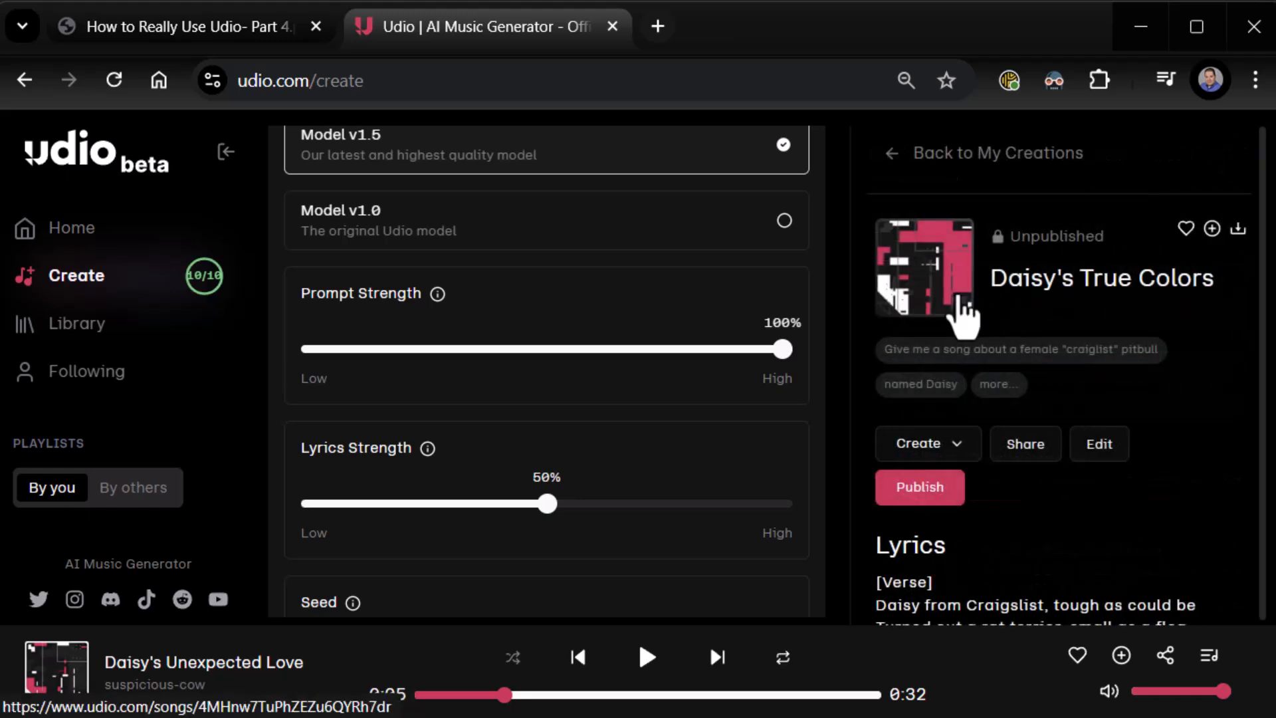
{"action": "left_click", "coordinate": [925, 274]}
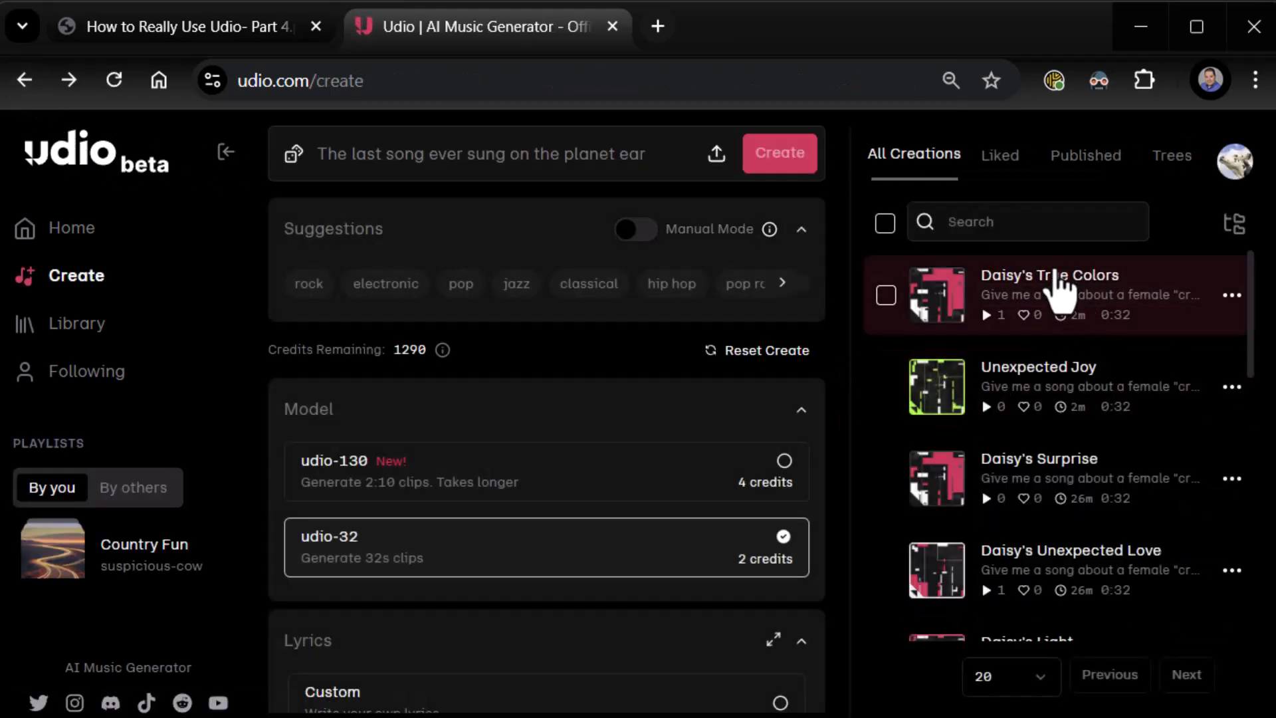
Step: View the Clarity and Generation Quality settings and go back to Daisy's Unexpected Love
{"action": "scroll", "scroll_direction": "down", "scroll_amount": 3}
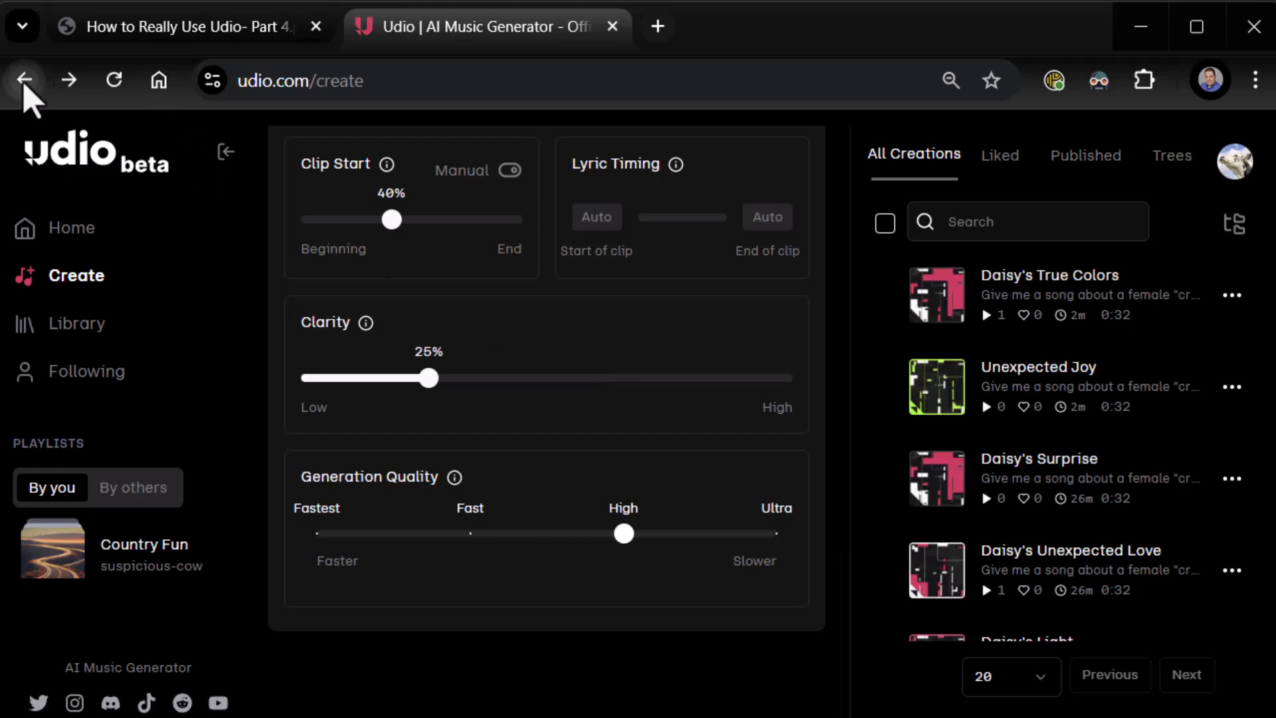
{"action": "left_click", "coordinate": [26, 79]}
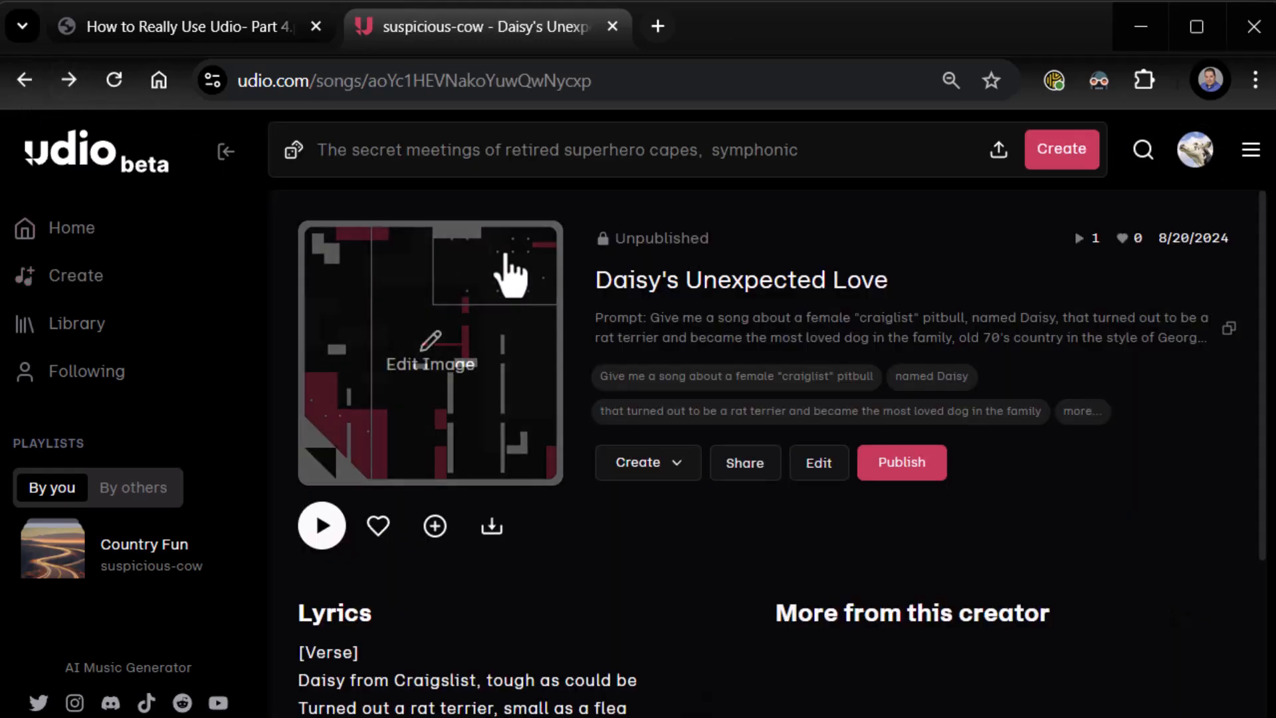
Step: Return to the Create page and open Daisy's True Colors' details
{"action": "left_click", "coordinate": [70, 227]}
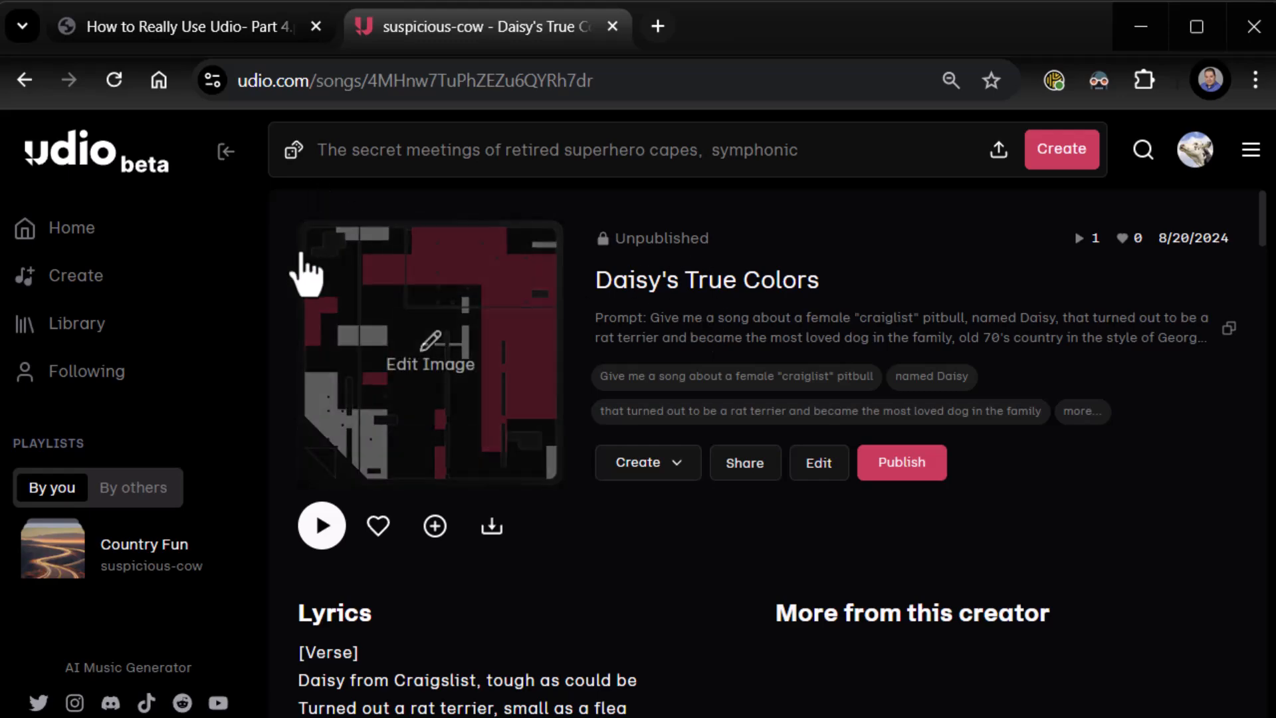
{"action": "left_click", "coordinate": [76, 275]}
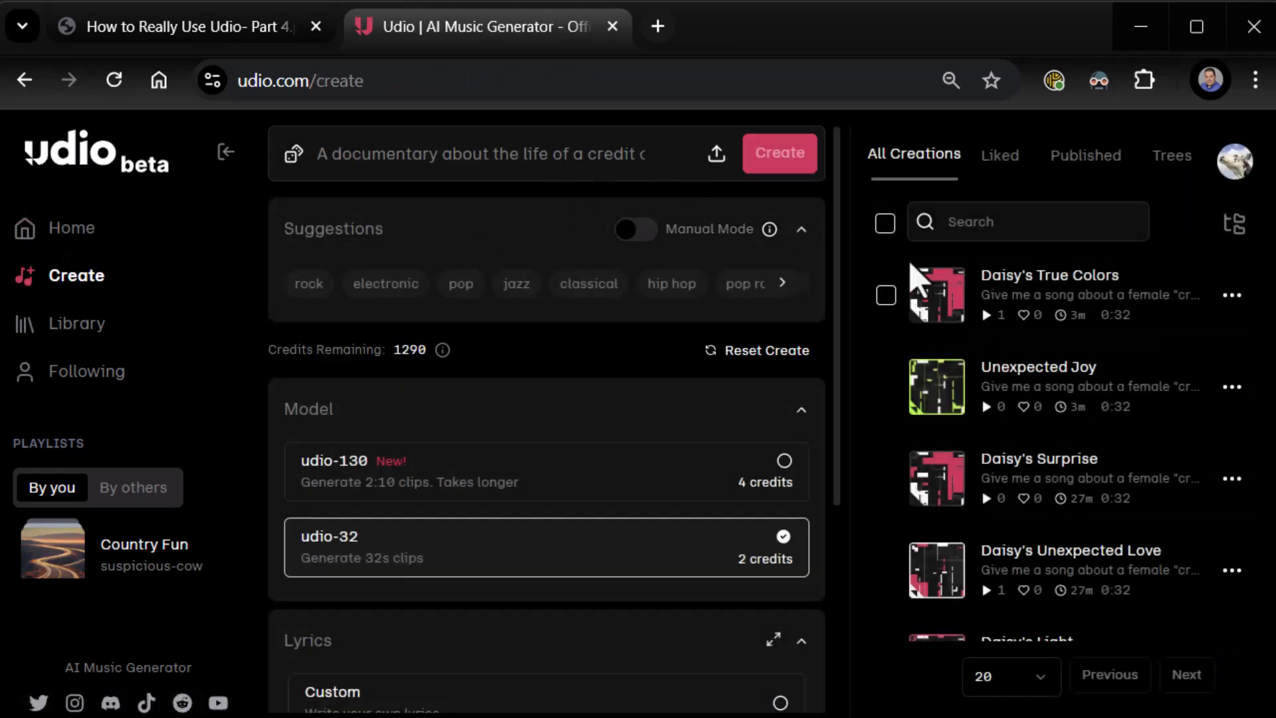
{"action": "mouse_move", "coordinate": [1048, 275]}
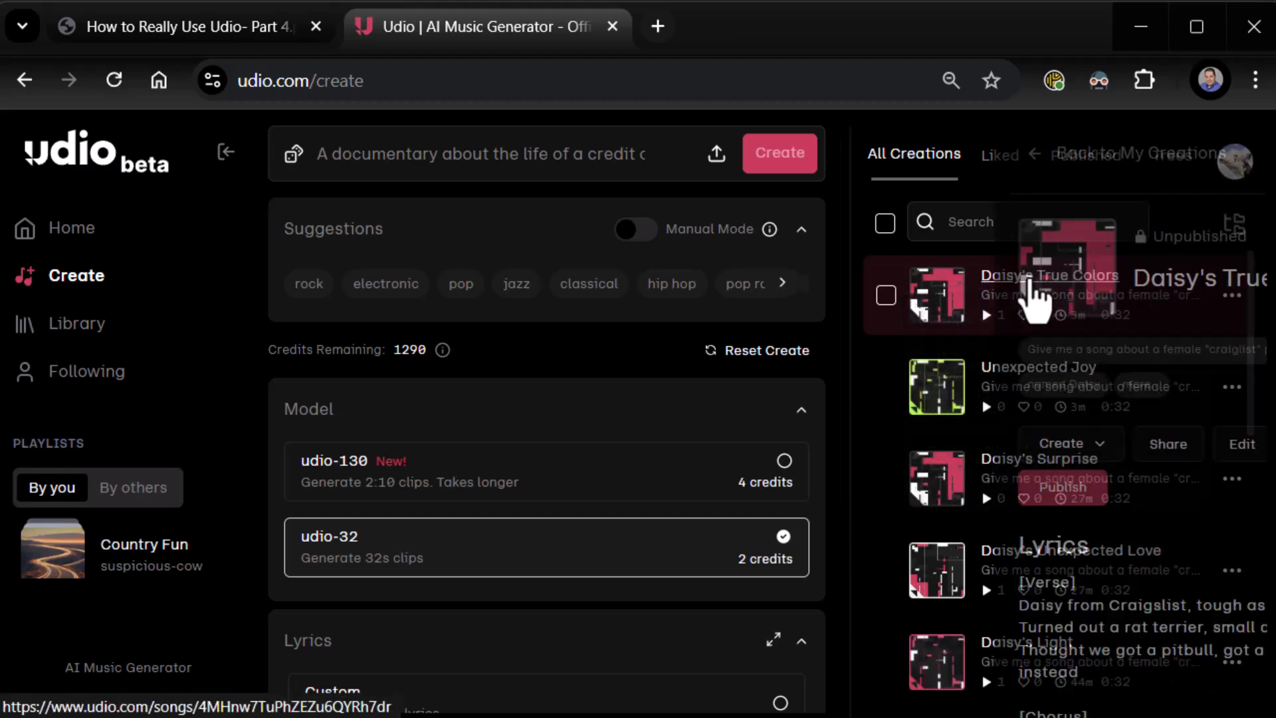
{"action": "left_click", "coordinate": [1048, 275]}
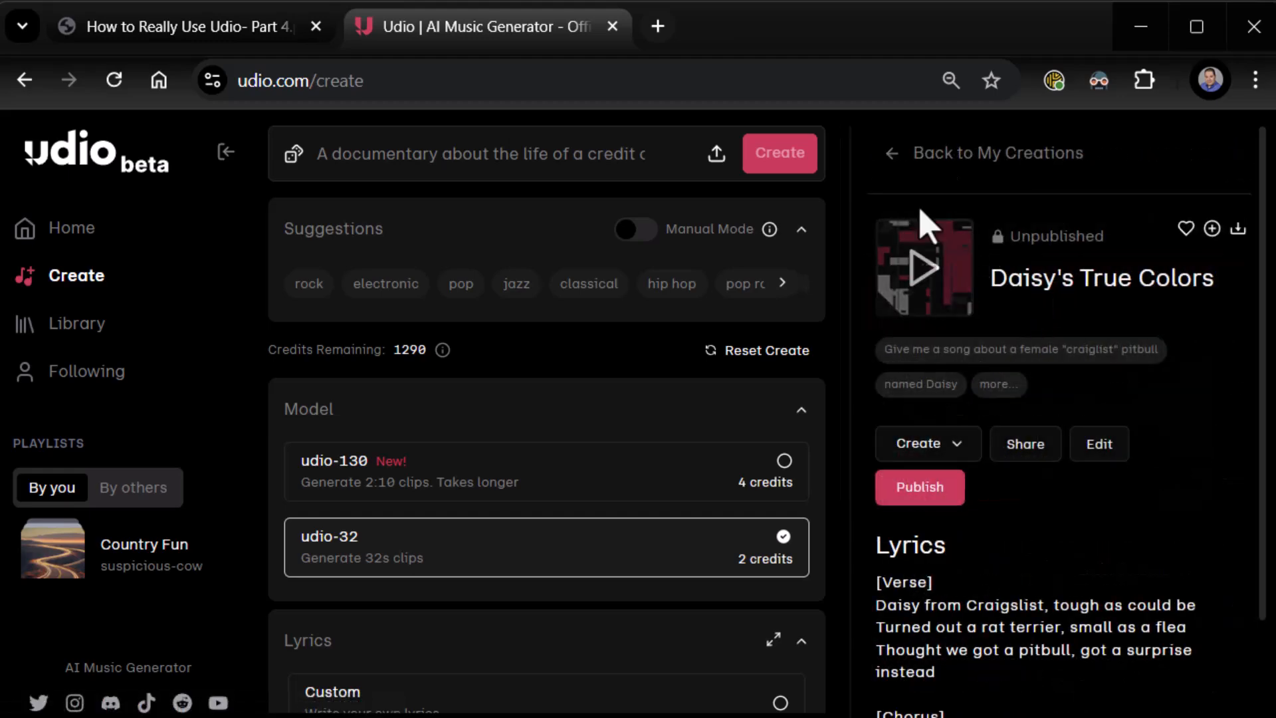
{"action": "left_click", "coordinate": [891, 153]}
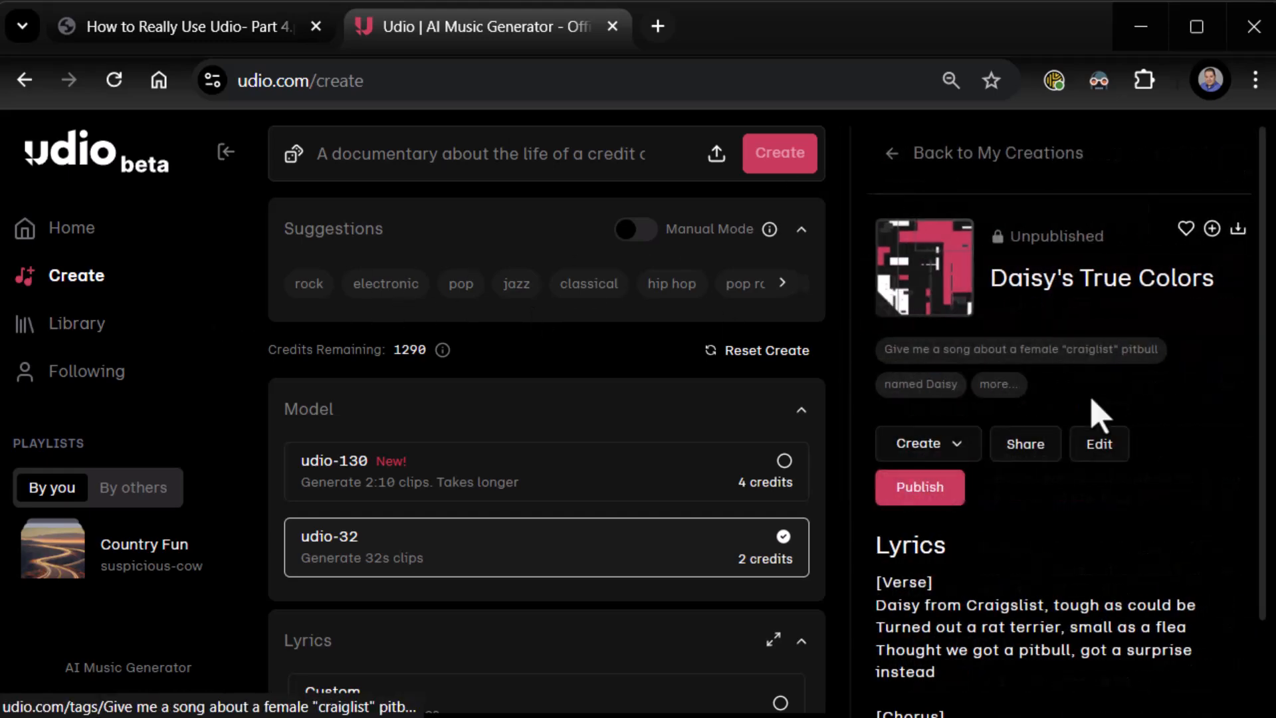
Step: Look over Daisy's True Colors' editable song details without saving, and go to Home
{"action": "left_click", "coordinate": [1099, 444]}
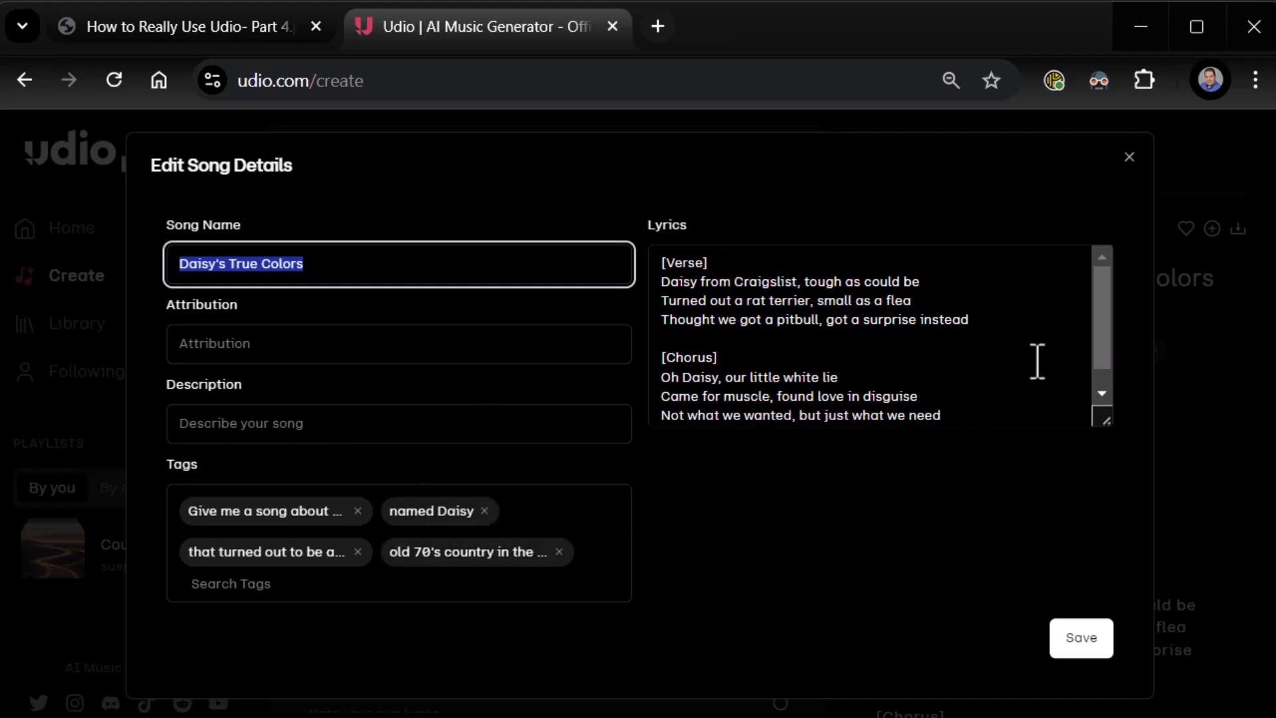
{"action": "mouse_move", "coordinate": [1140, 146]}
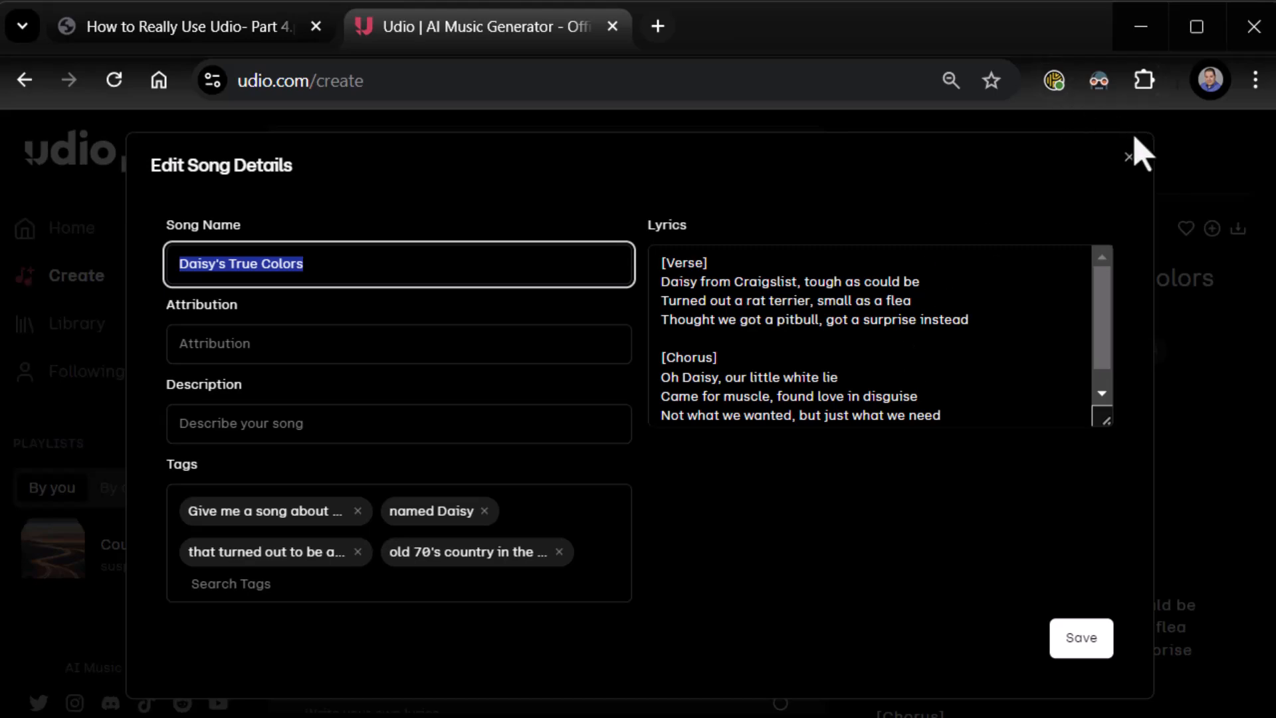
{"action": "left_click", "coordinate": [1128, 157]}
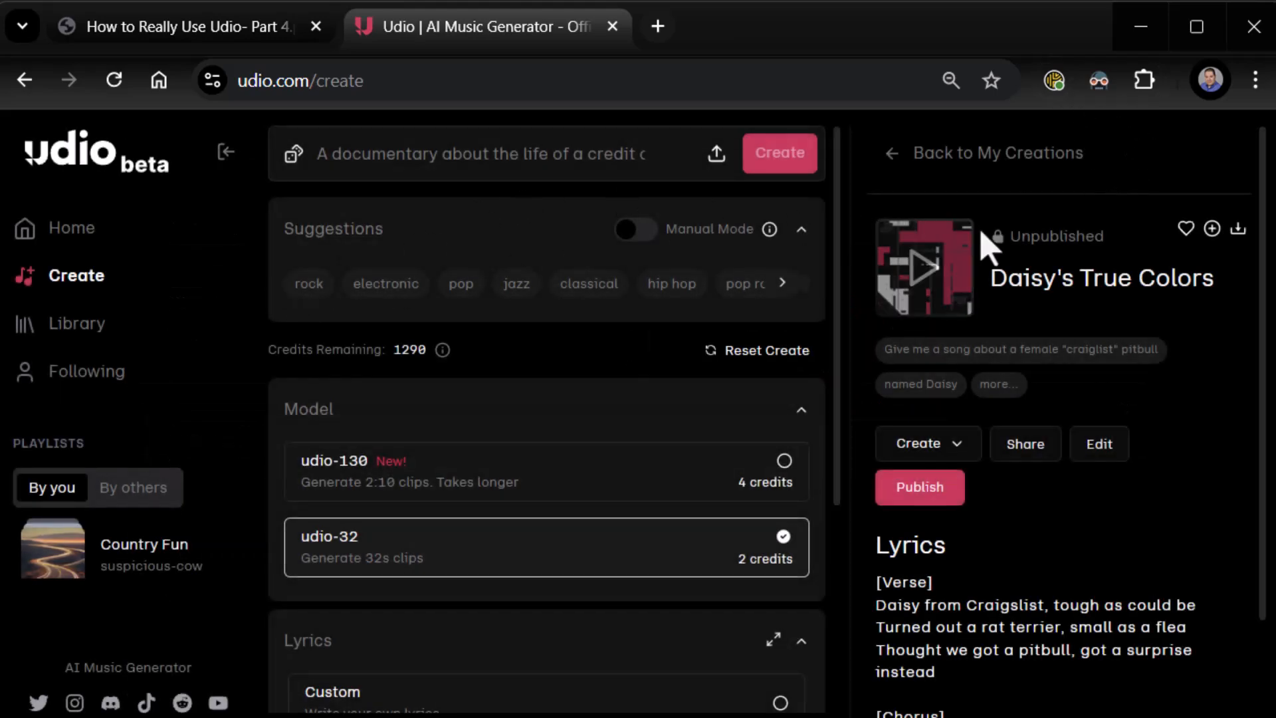
{"action": "left_click", "coordinate": [73, 227]}
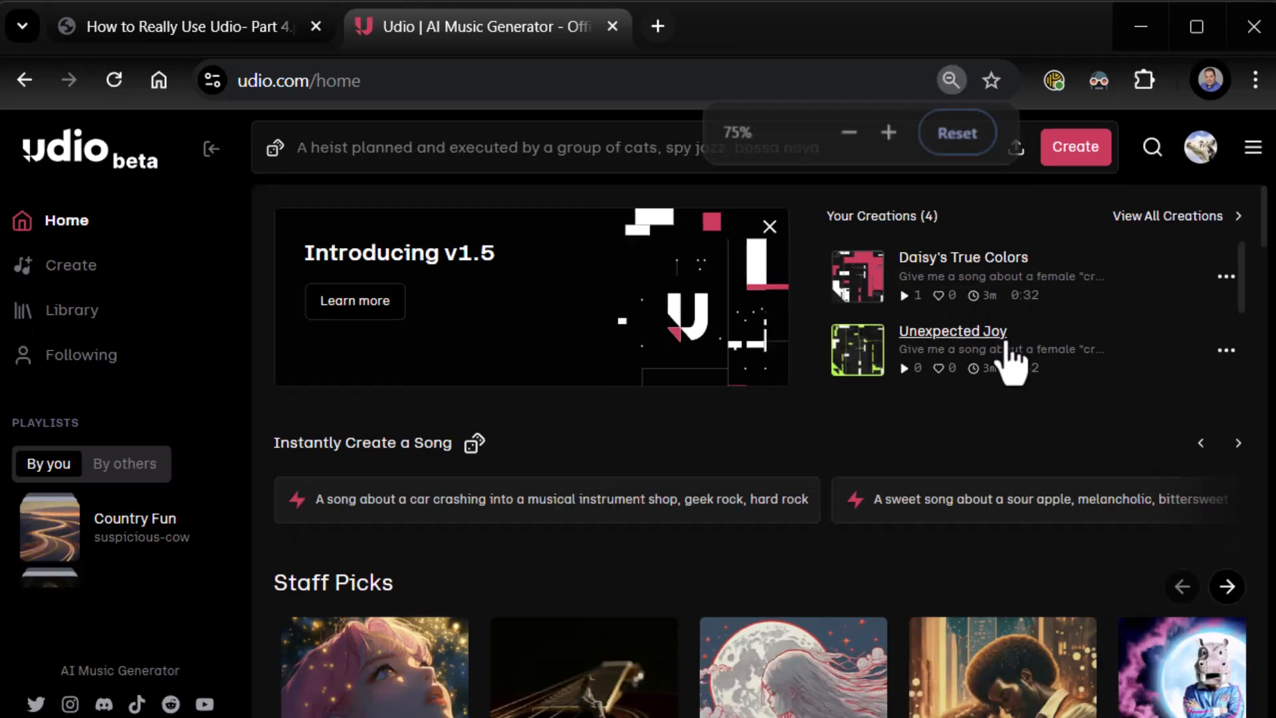
Step: Close the Introducing v1.5 banner and open Daisy's True Colors under Your Creations
{"action": "left_click", "coordinate": [849, 133]}
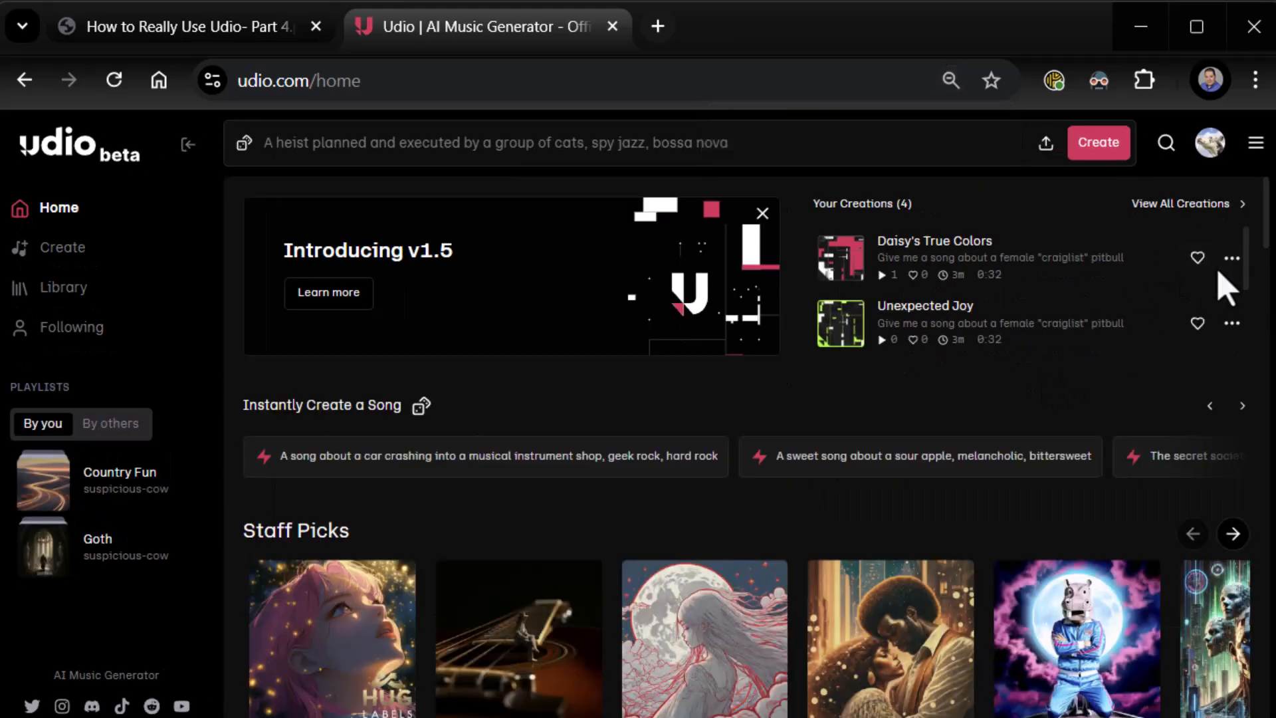
{"action": "left_click", "coordinate": [762, 214]}
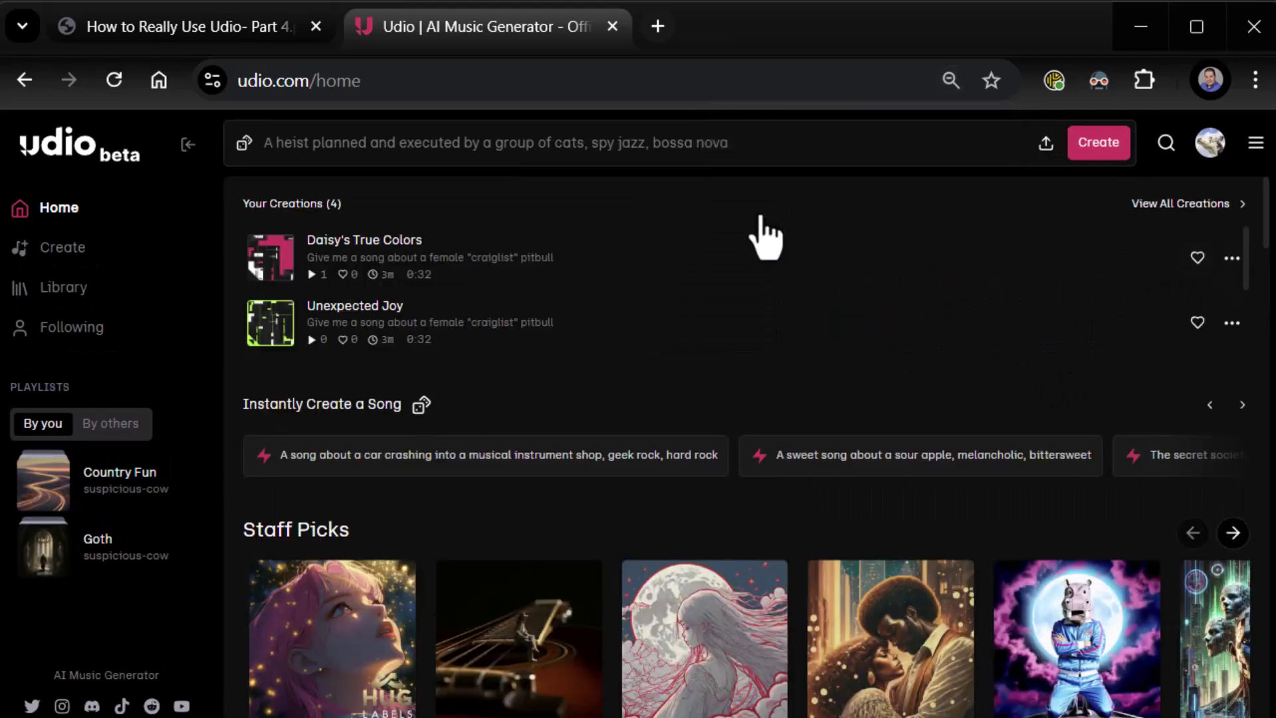
{"action": "left_click", "coordinate": [364, 240]}
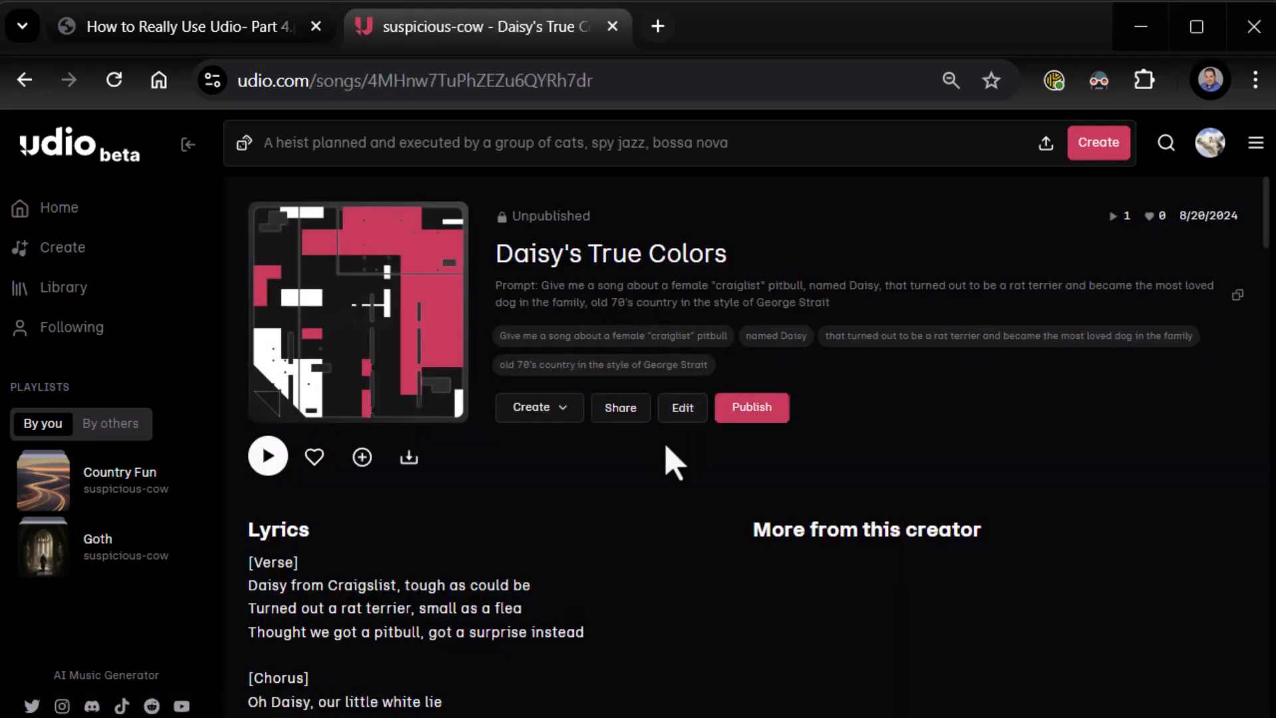
{"action": "scroll", "scroll_direction": "down", "scroll_amount": 3}
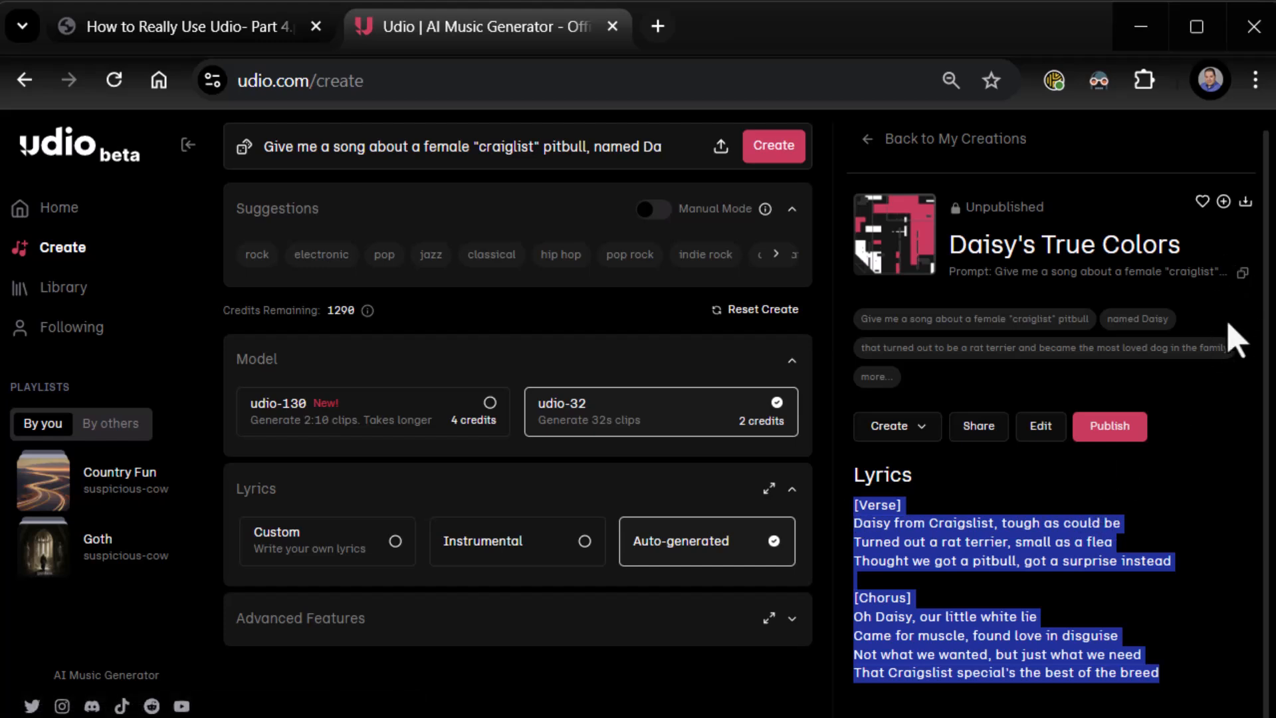
{"action": "mouse_move", "coordinate": [389, 244]}
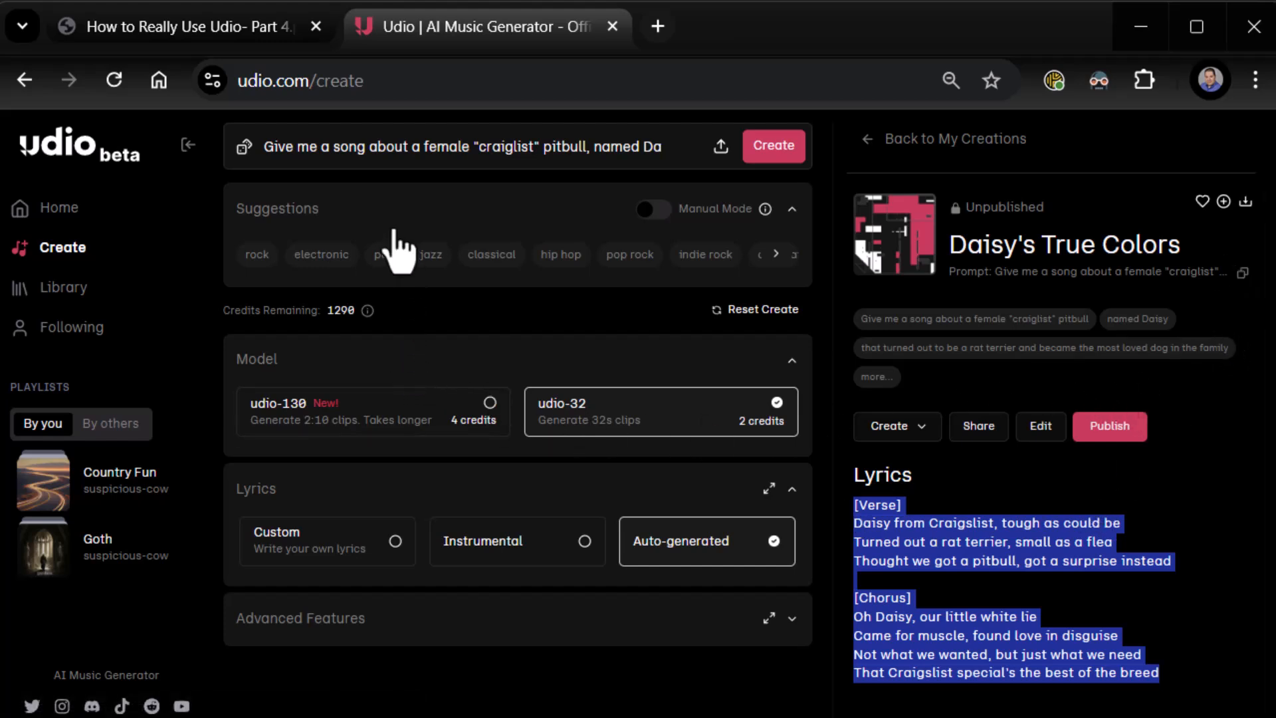
Step: Expand Advanced Features and scroll through the custom lyrics and 50% strength settings
{"action": "left_click", "coordinate": [793, 618]}
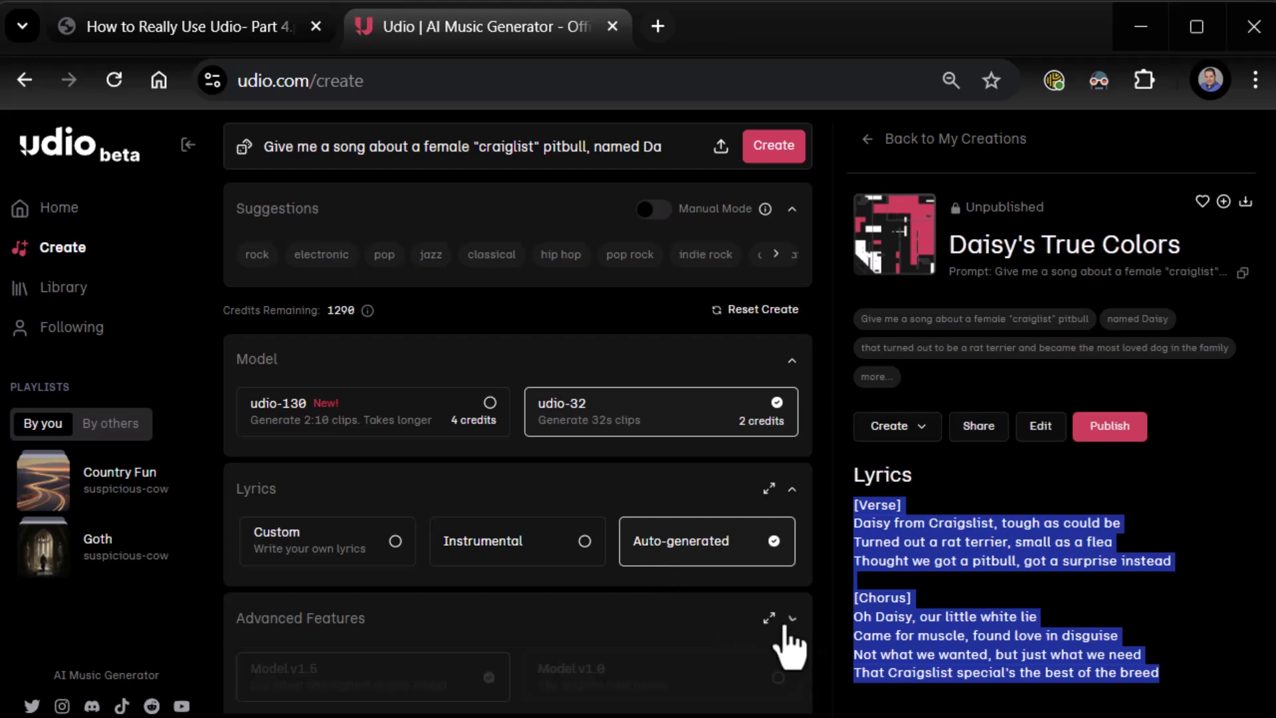
{"action": "left_click", "coordinate": [794, 619]}
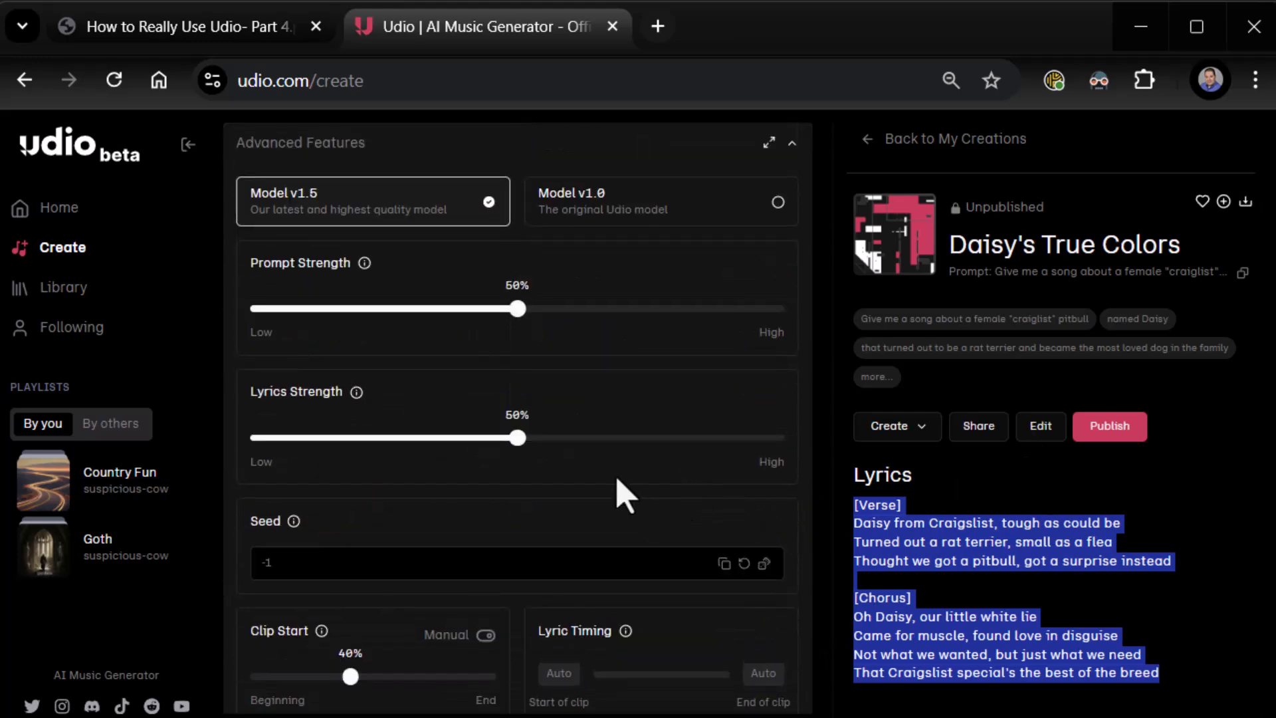
{"action": "mouse_move", "coordinate": [584, 400]}
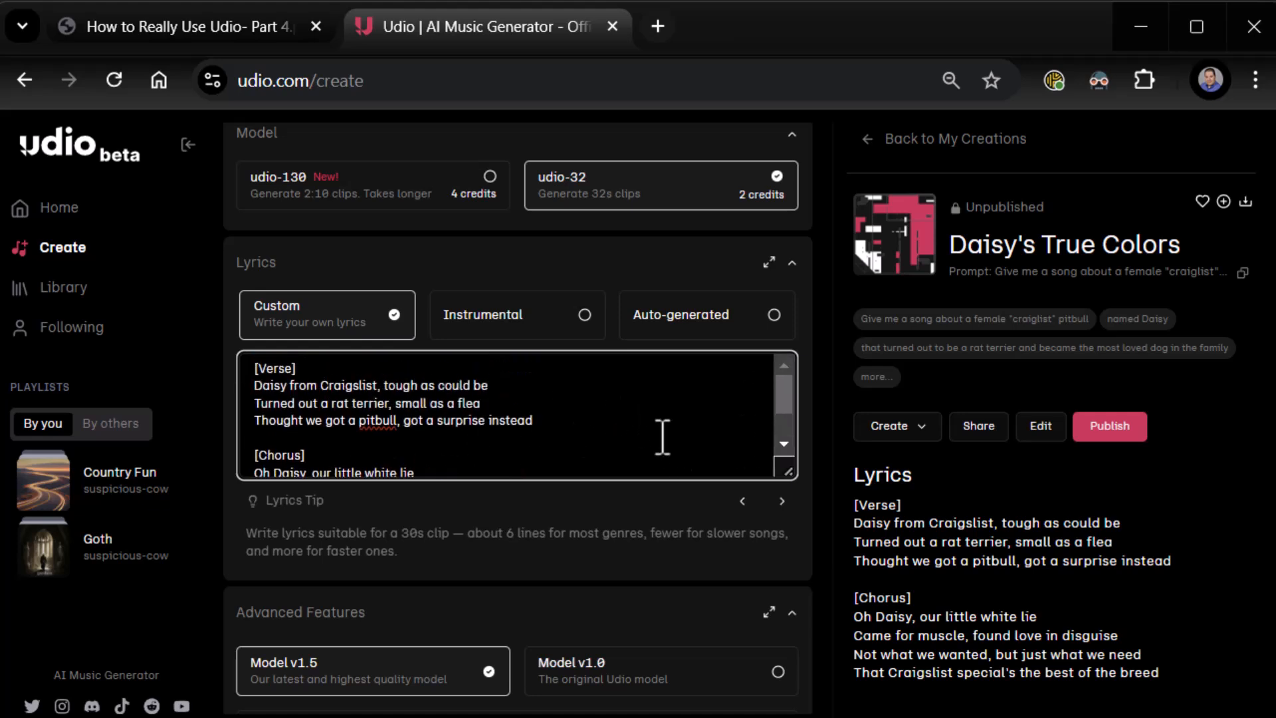
{"action": "mouse_move", "coordinate": [1140, 558]}
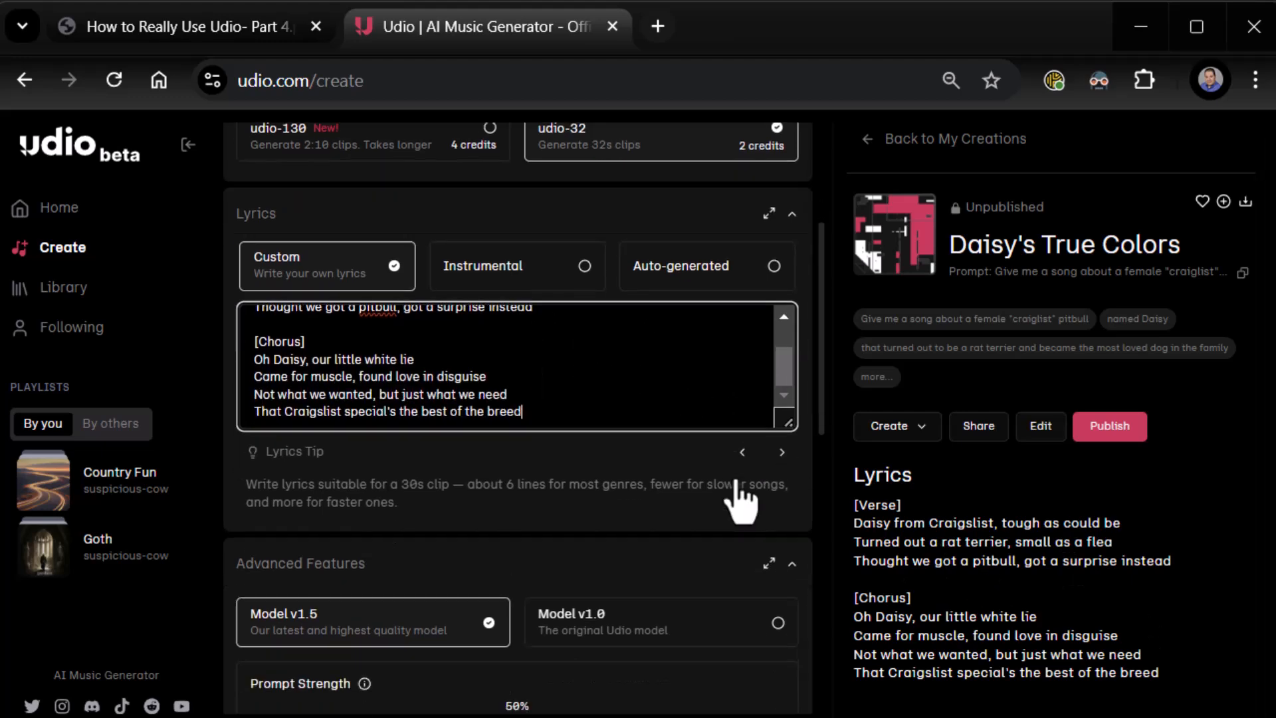
{"action": "scroll", "scroll_direction": "down", "scroll_amount": 3}
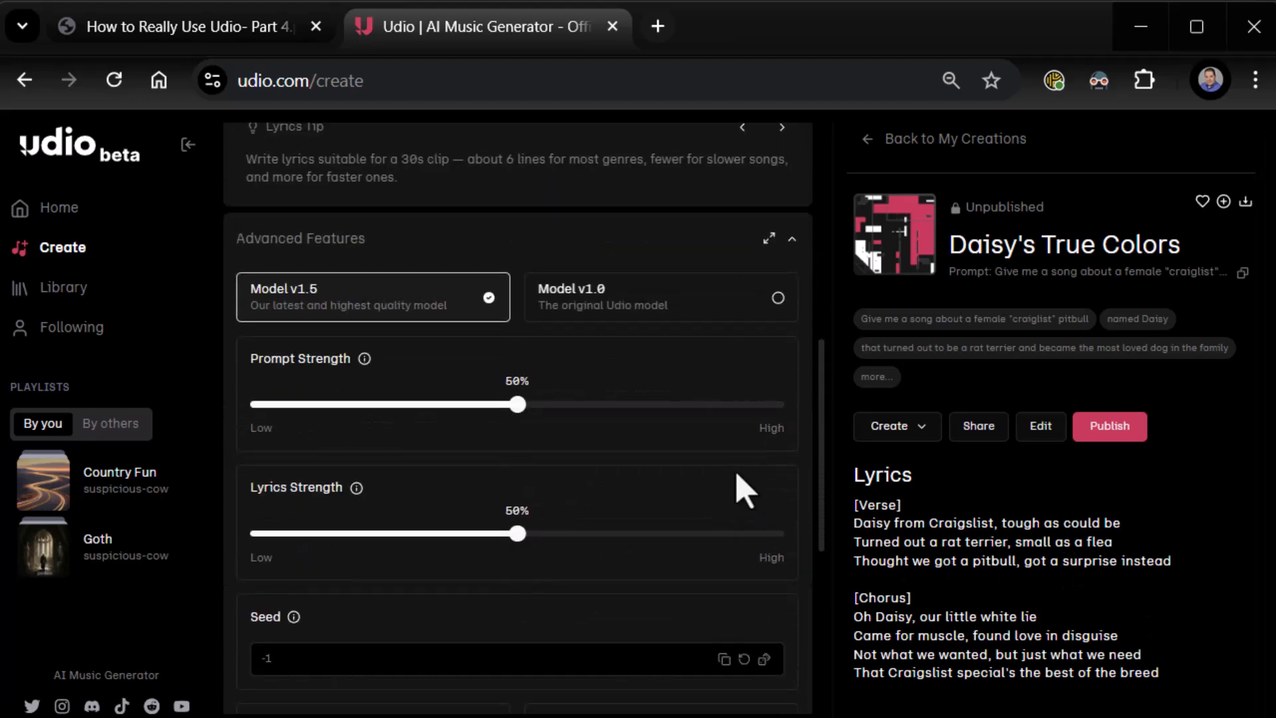
{"action": "scroll", "scroll_direction": "down", "scroll_amount": 3}
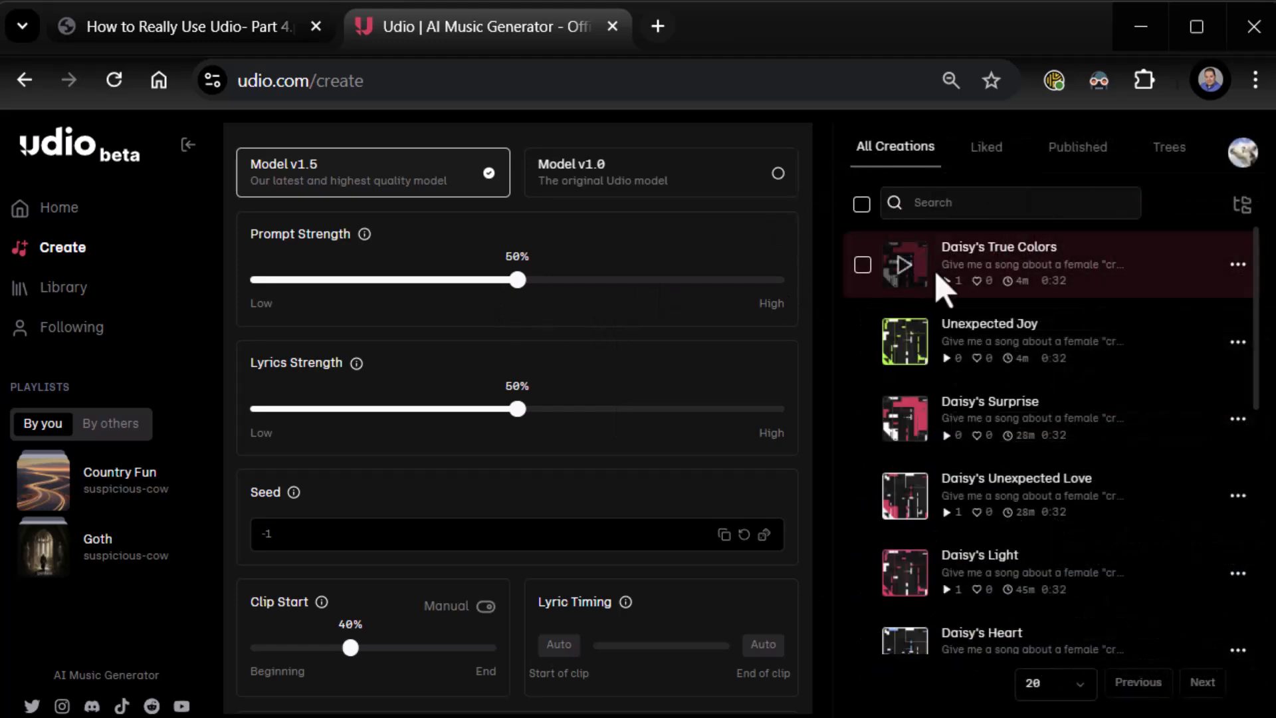
Step: Play Unexpected Joy for about twelve seconds and pause it
{"action": "left_click", "coordinate": [892, 341]}
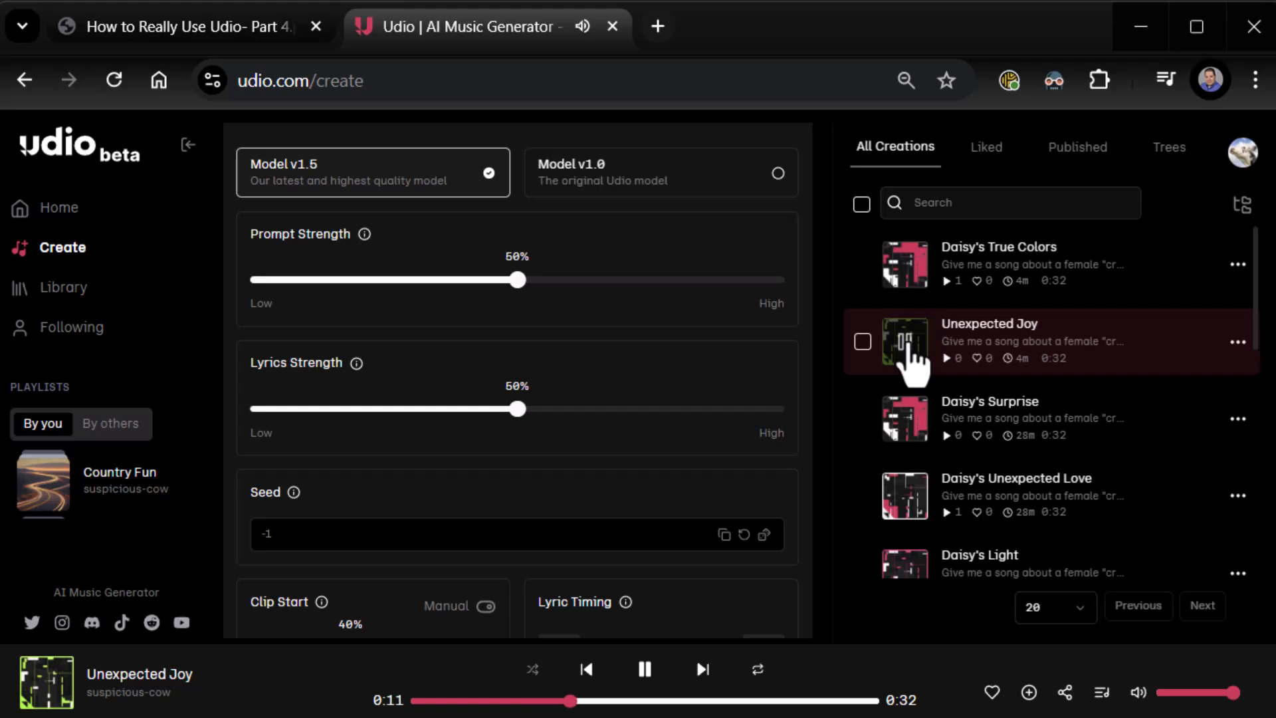
{"action": "left_click", "coordinate": [644, 669]}
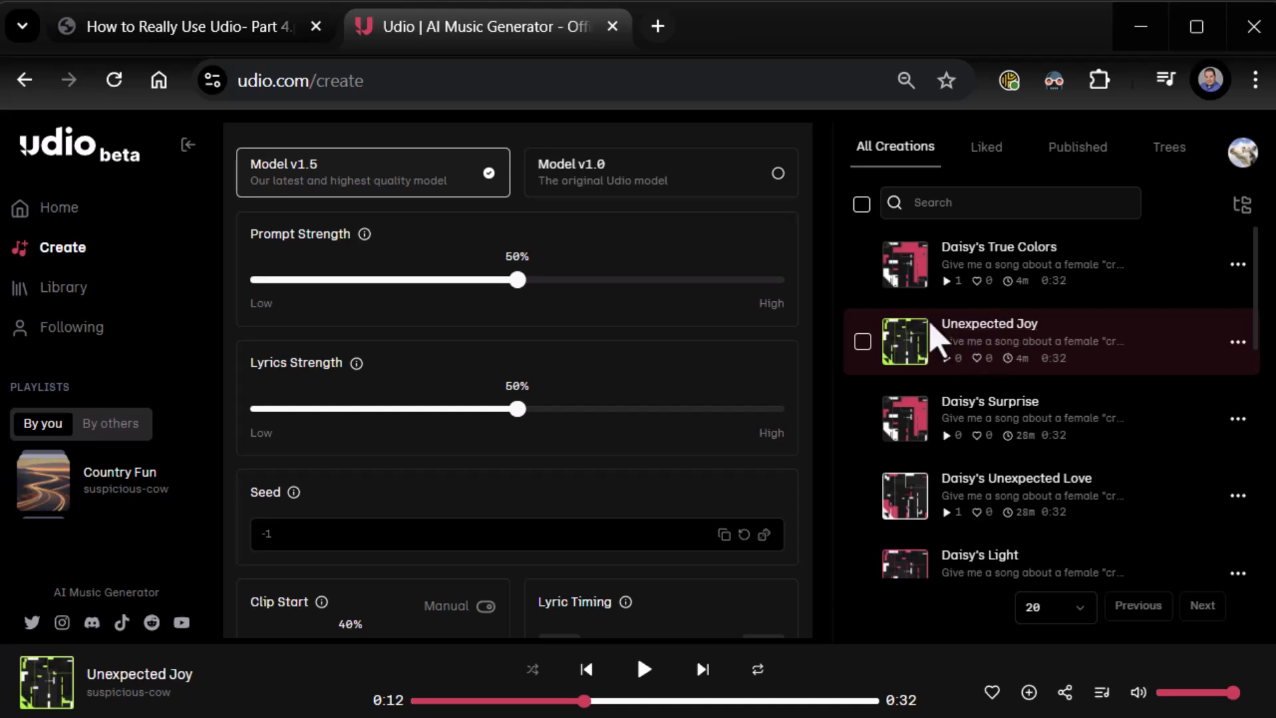
{"action": "mouse_move", "coordinate": [550, 315]}
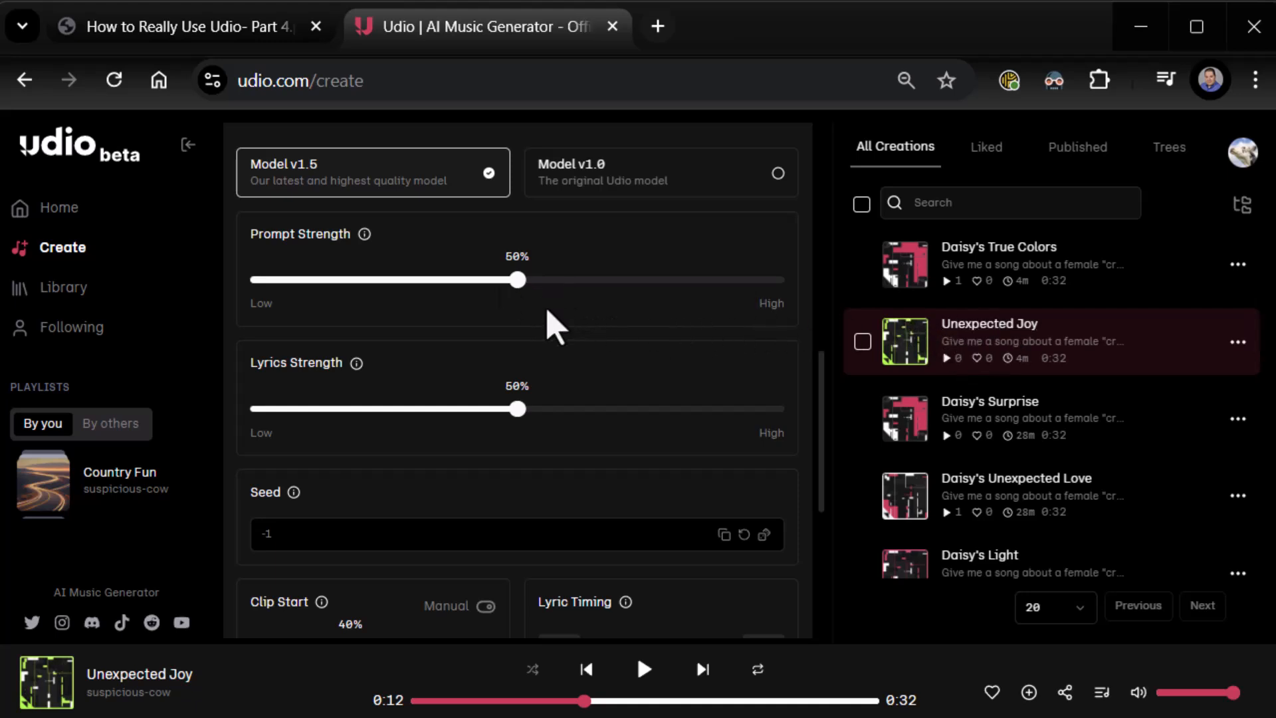
{"action": "mouse_move", "coordinate": [515, 291]}
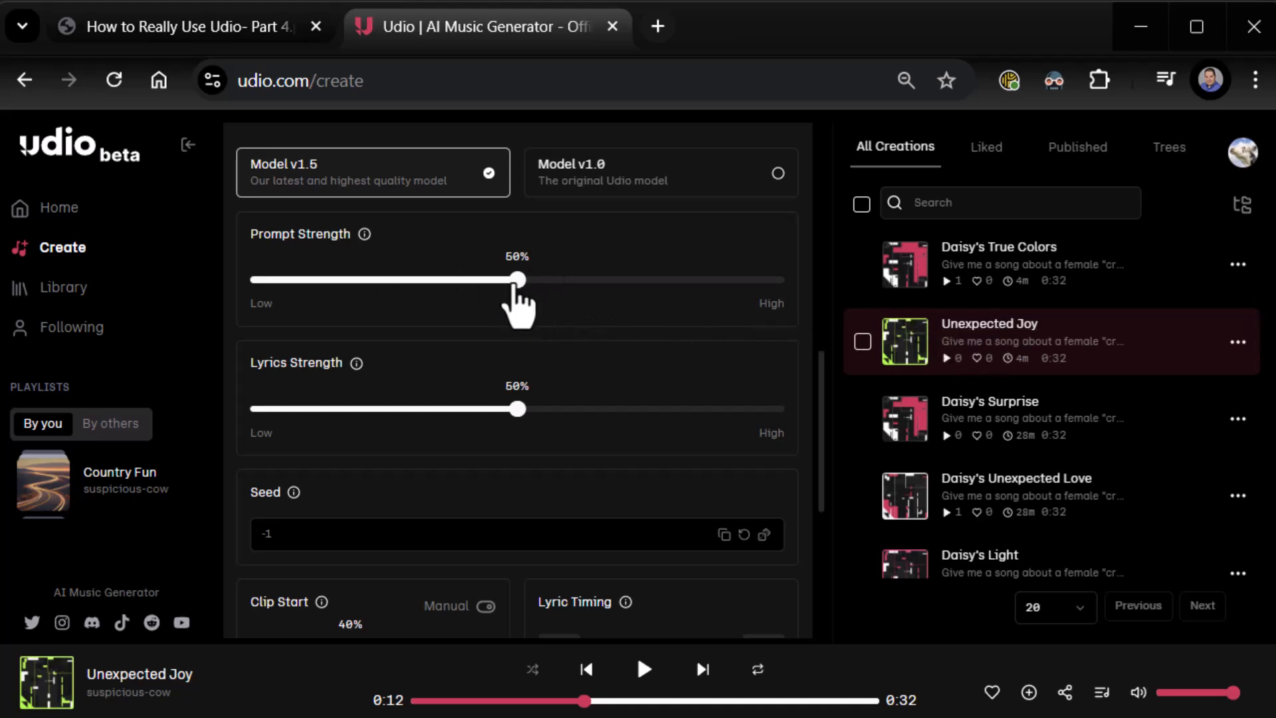
{"action": "mouse_move", "coordinate": [357, 363]}
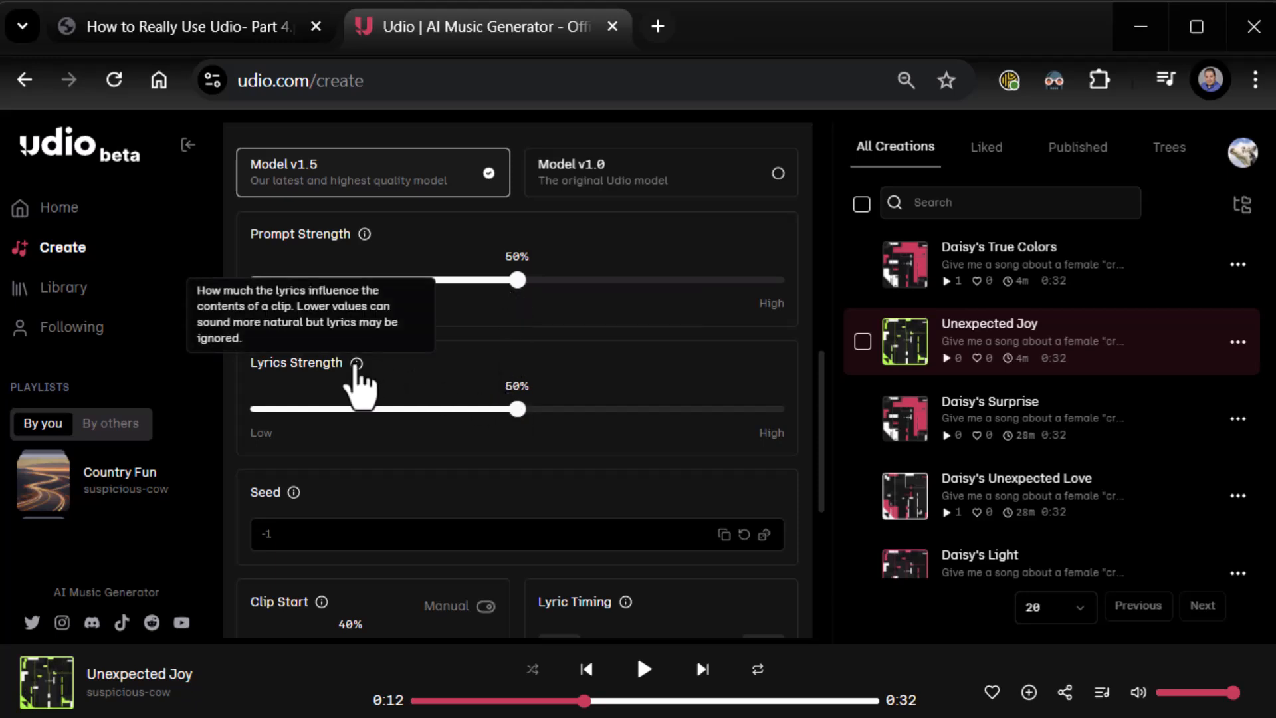
Step: Raise Lyrics Strength above its 50% default and turn on manual mode for the prompt
{"action": "left_click_drag", "start_coordinate": [518, 408], "coordinate": [558, 409]}
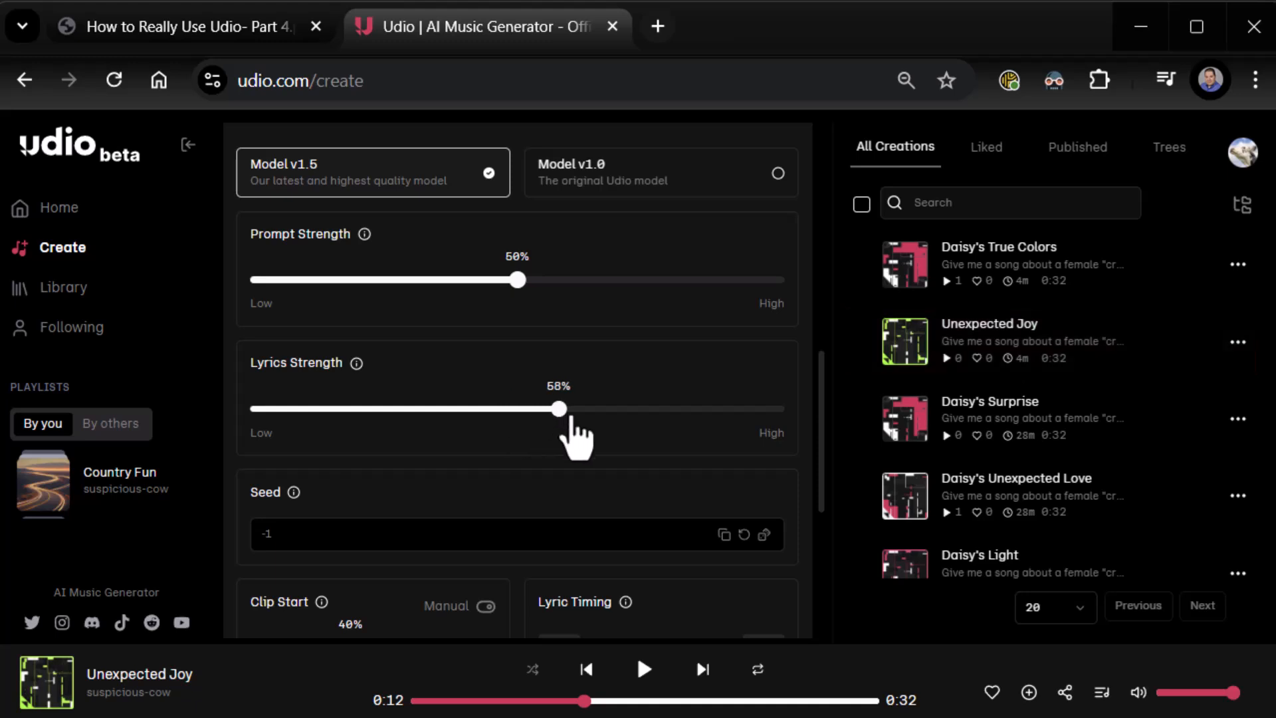
{"action": "left_click_drag", "start_coordinate": [558, 408], "coordinate": [782, 409]}
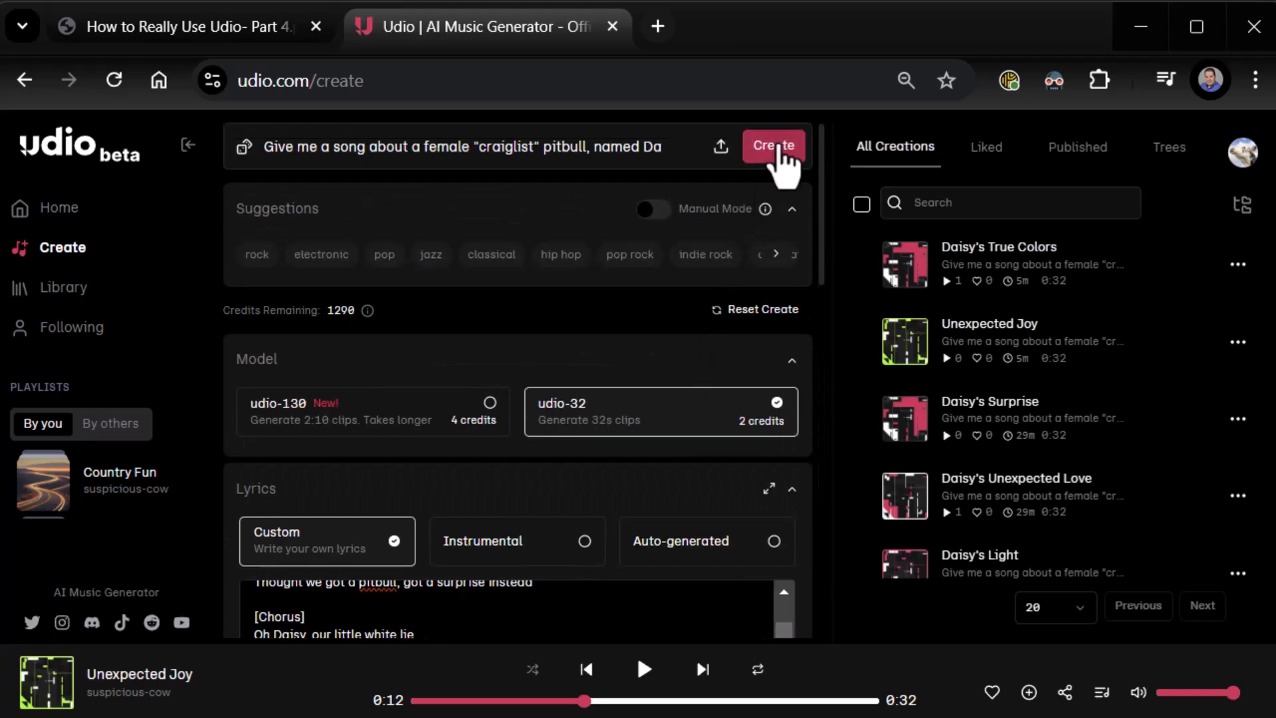
{"action": "left_click", "coordinate": [654, 209]}
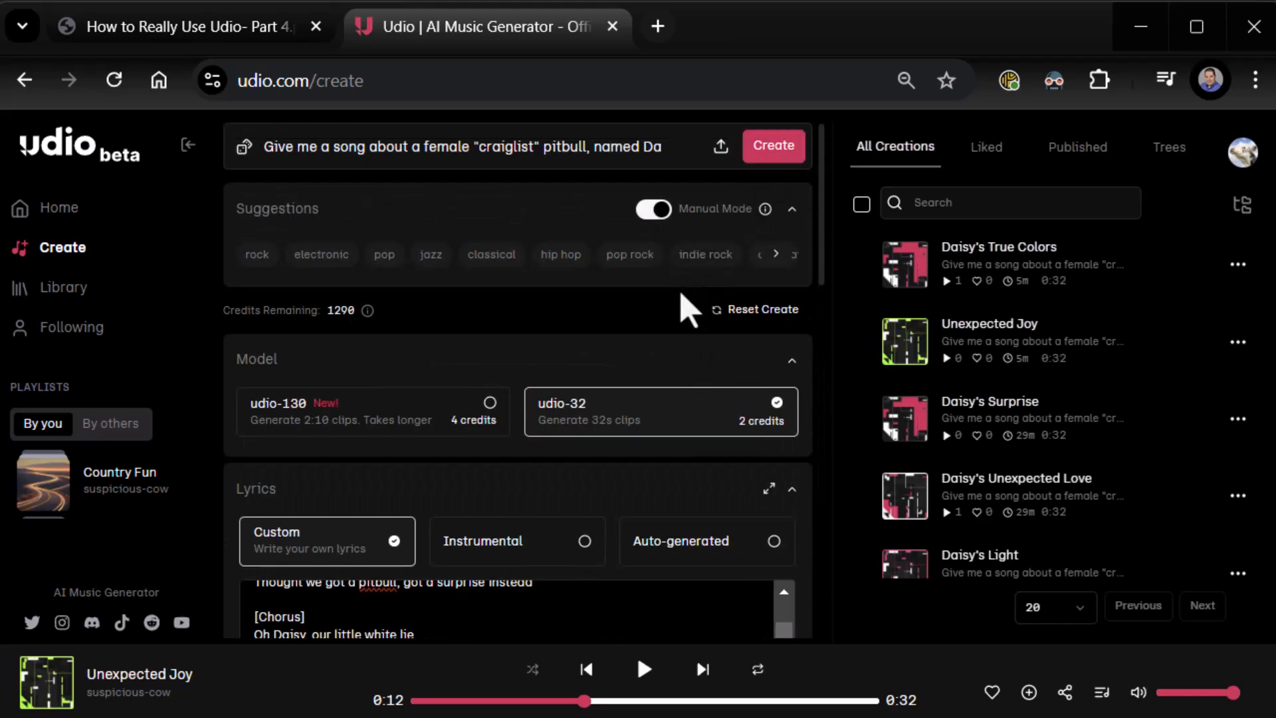
Step: Generate new song clips with the raised lyrics strength and manual mode
{"action": "scroll", "scroll_direction": "down", "scroll_amount": 3}
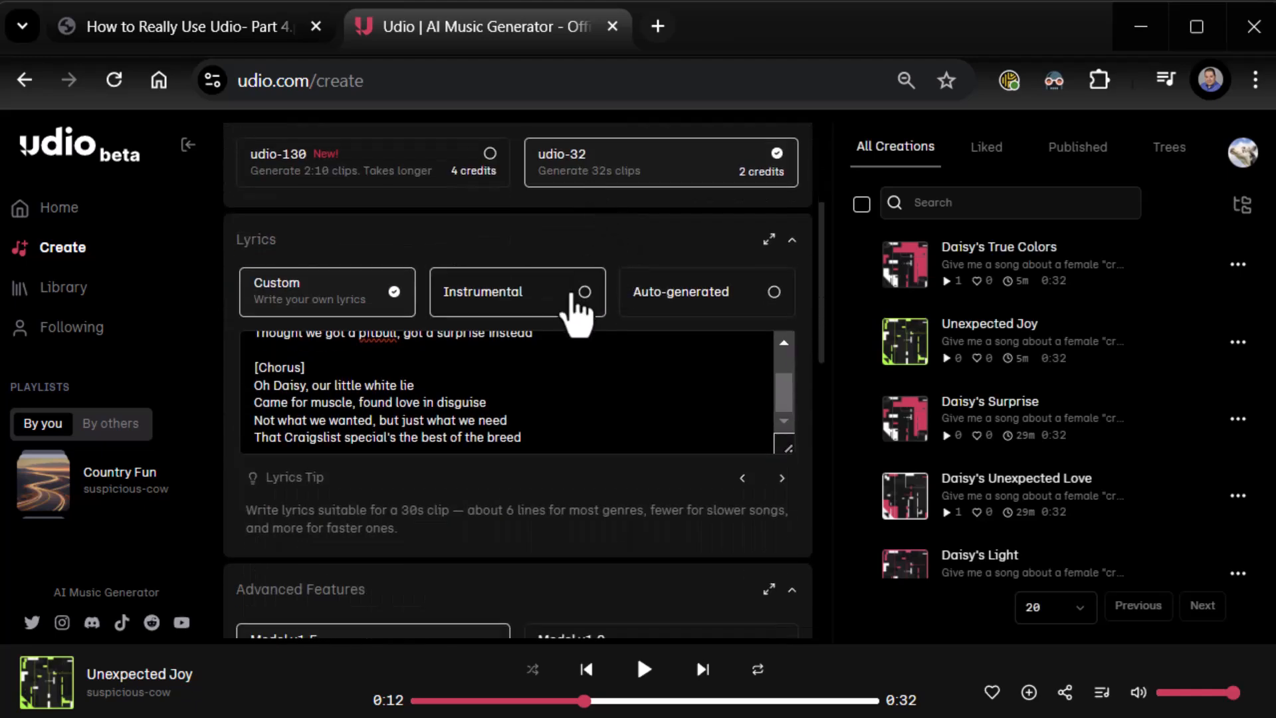
{"action": "scroll", "scroll_direction": "down", "scroll_amount": 3}
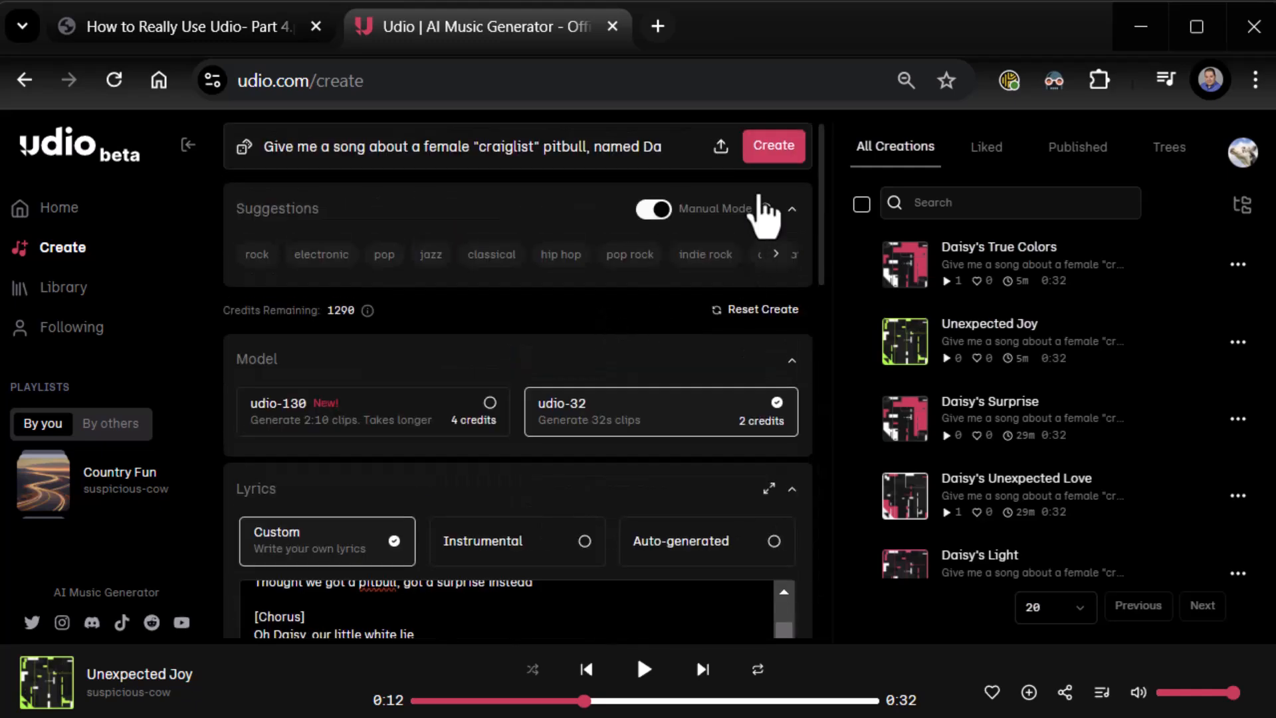
{"action": "left_click", "coordinate": [772, 145]}
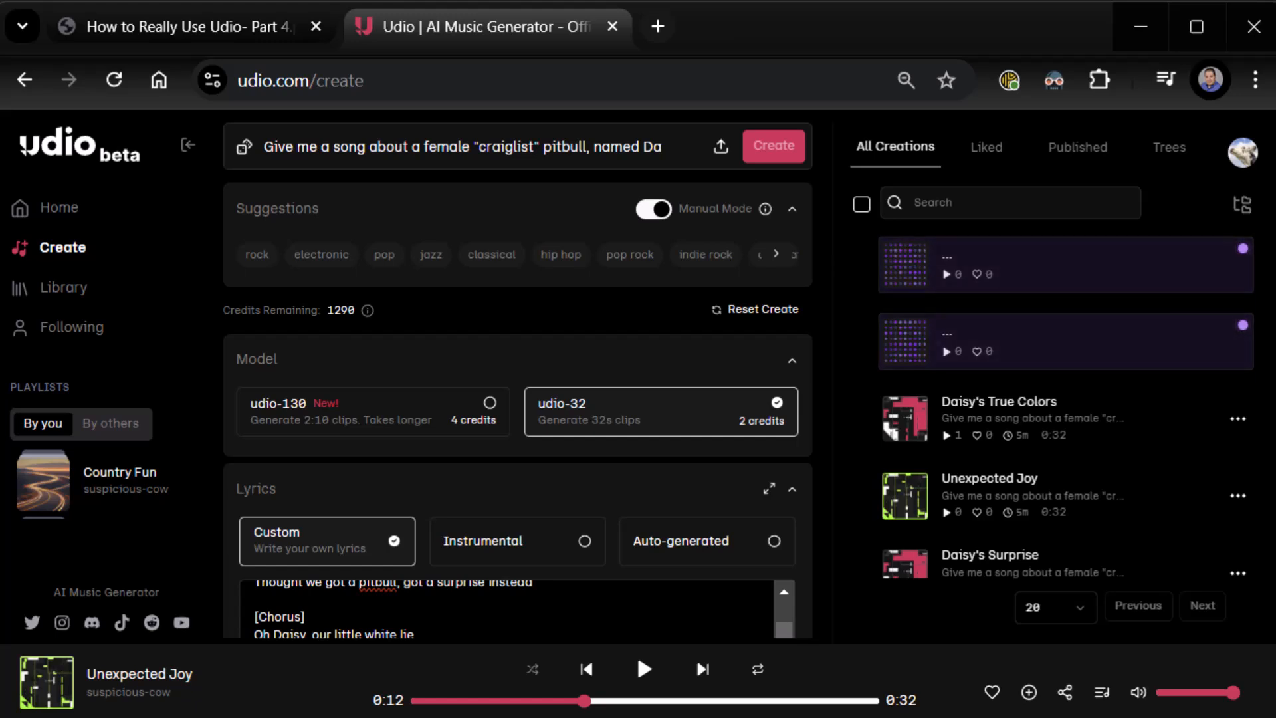
Step: Play the newly generated Daisy's True Colors clip
{"action": "left_click", "coordinate": [773, 145]}
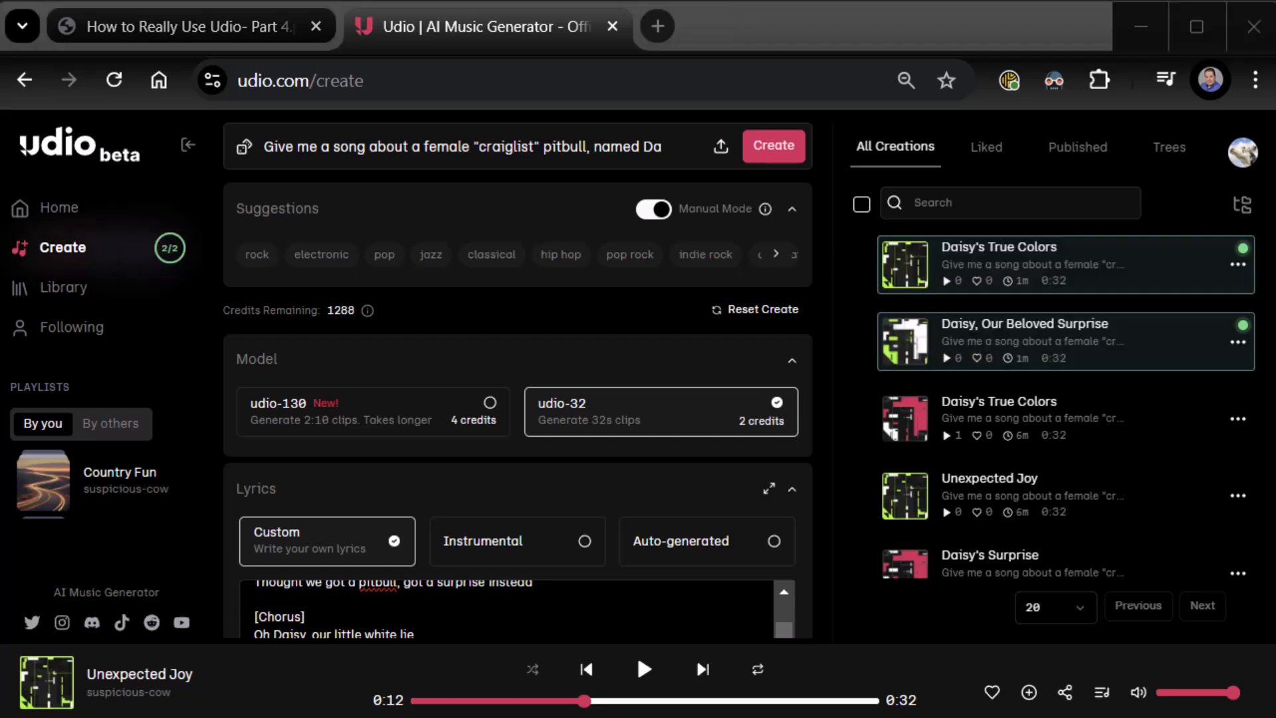
{"action": "scroll", "scroll_direction": "down", "scroll_amount": 3}
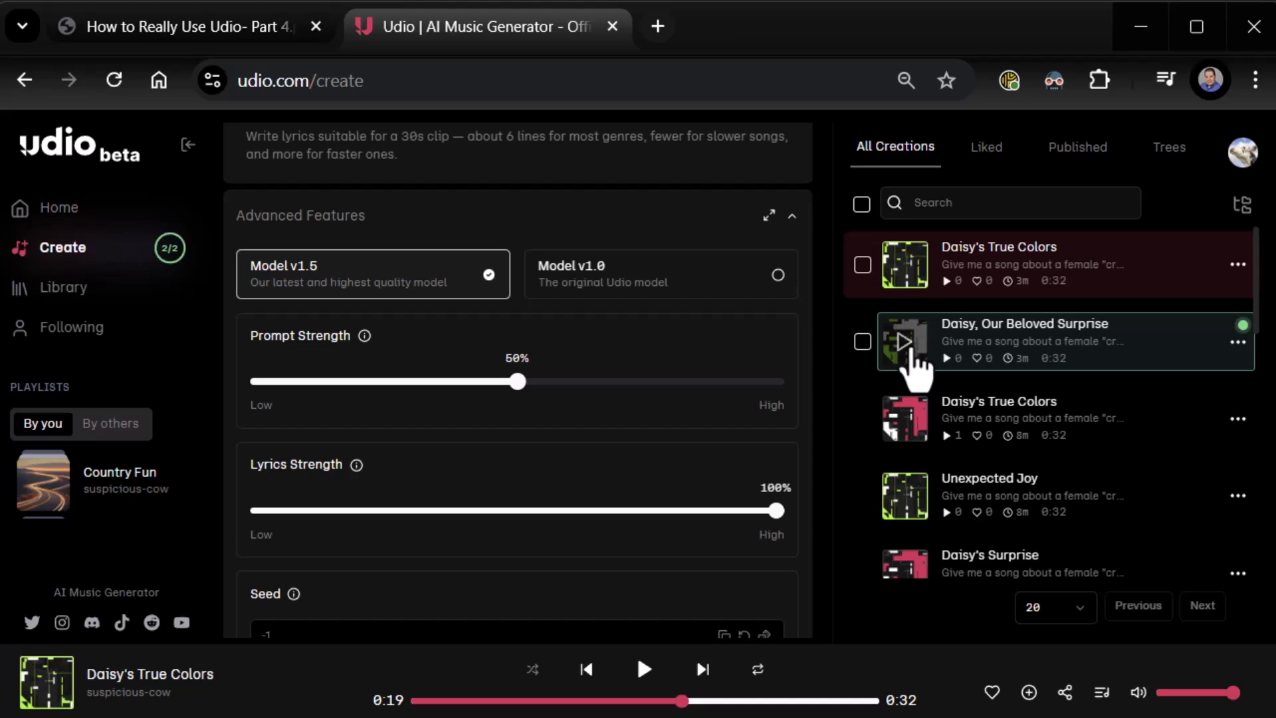
Step: Play Daisy, Our Beloved Surprise, then resume it after pausing
{"action": "left_click", "coordinate": [905, 342]}
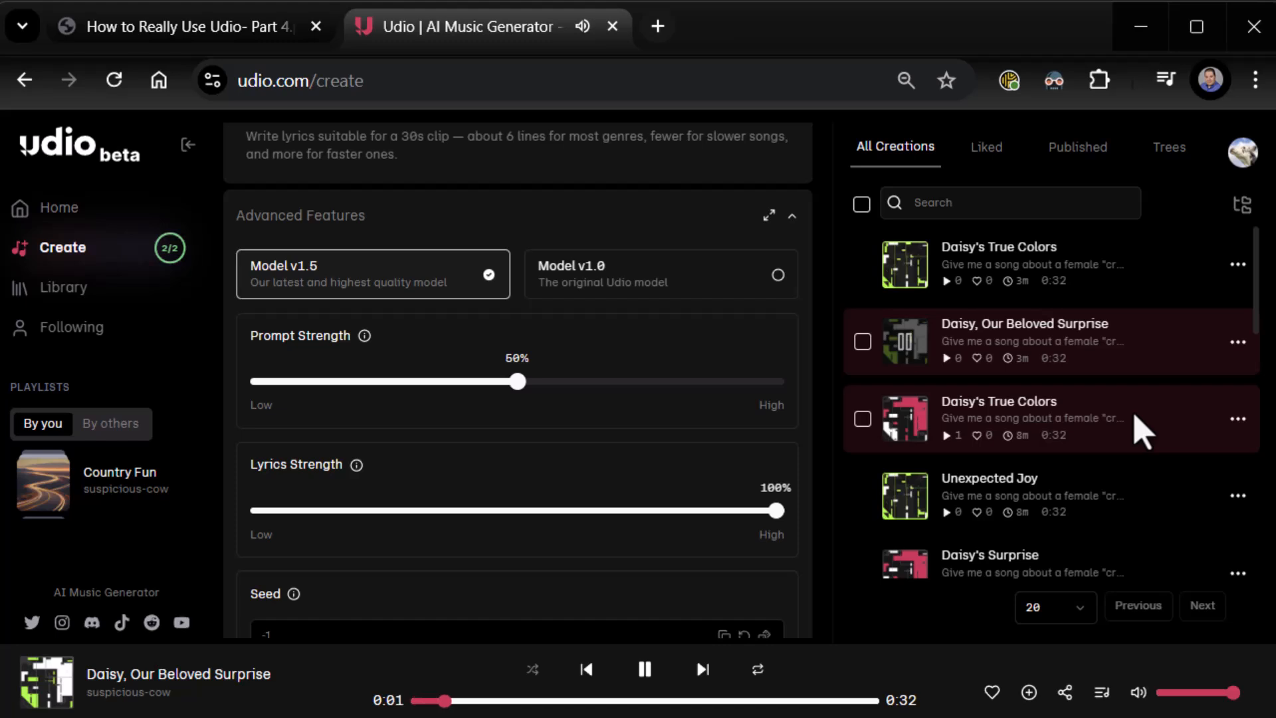
{"action": "mouse_move", "coordinate": [1197, 451]}
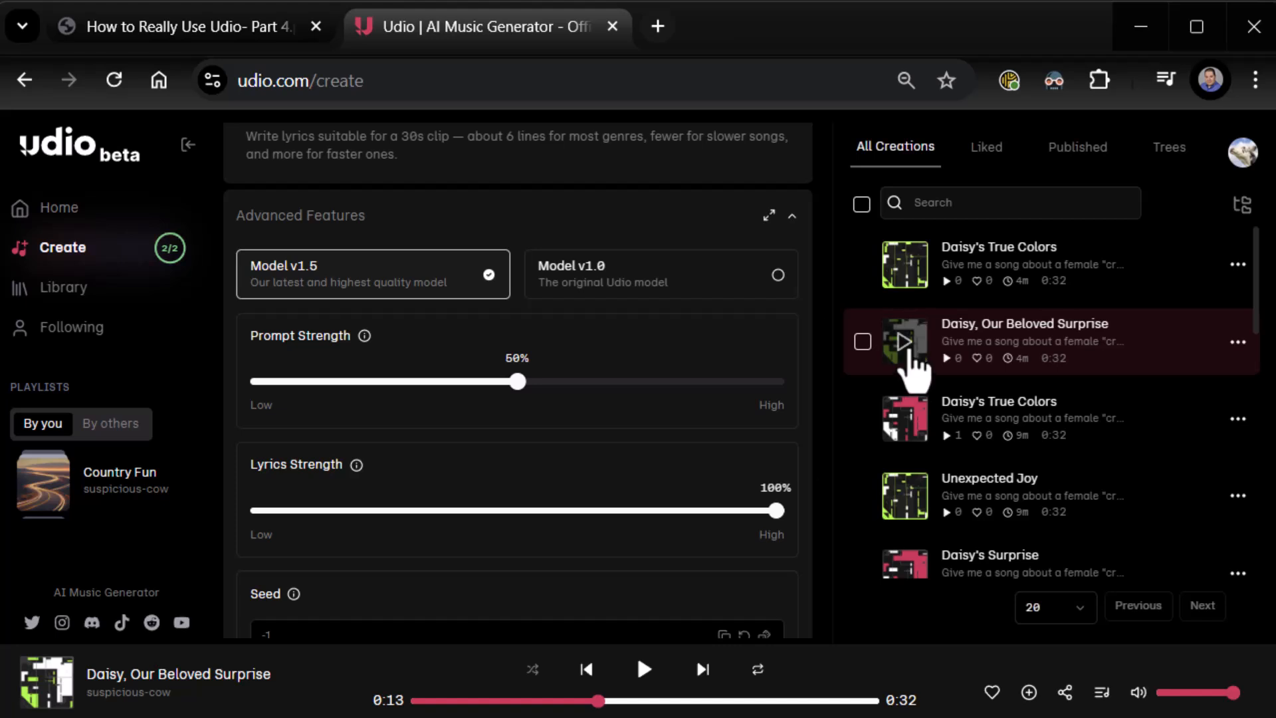
{"action": "left_click", "coordinate": [905, 341]}
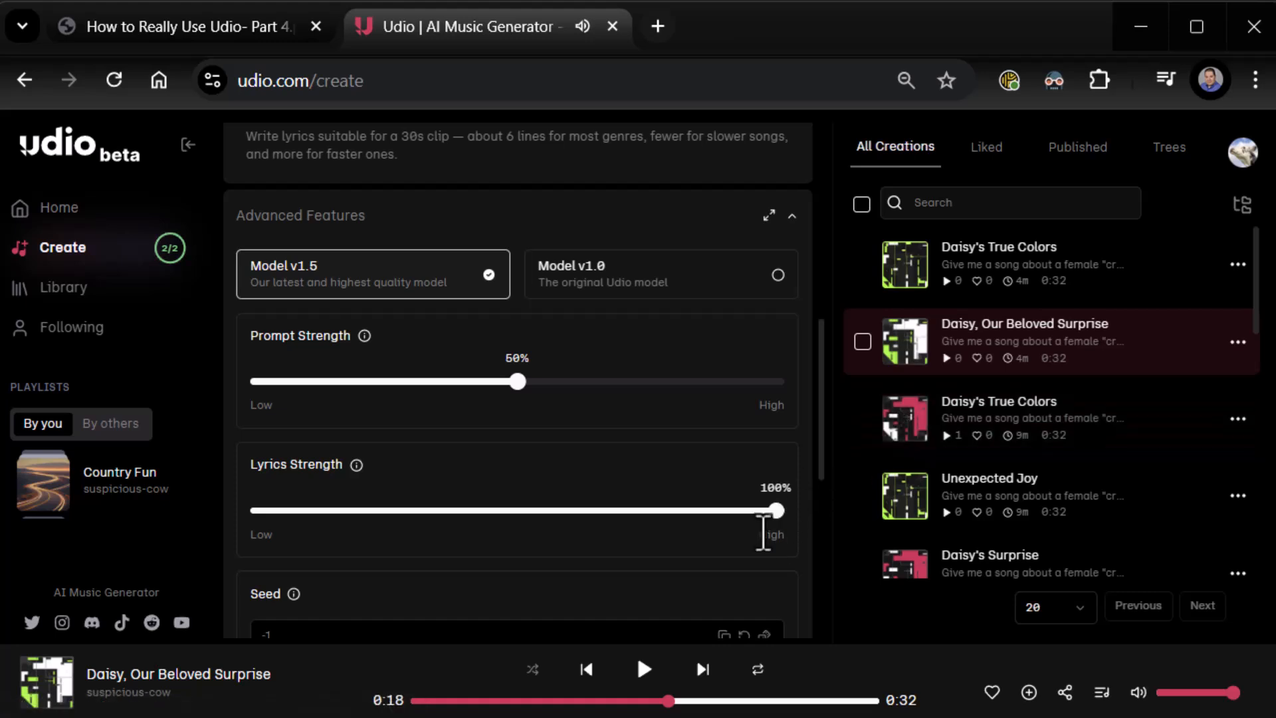
Step: Drag Lyrics Strength from 100% down to 50%, matching prompt strength
{"action": "left_click_drag", "start_coordinate": [775, 510], "coordinate": [537, 511]}
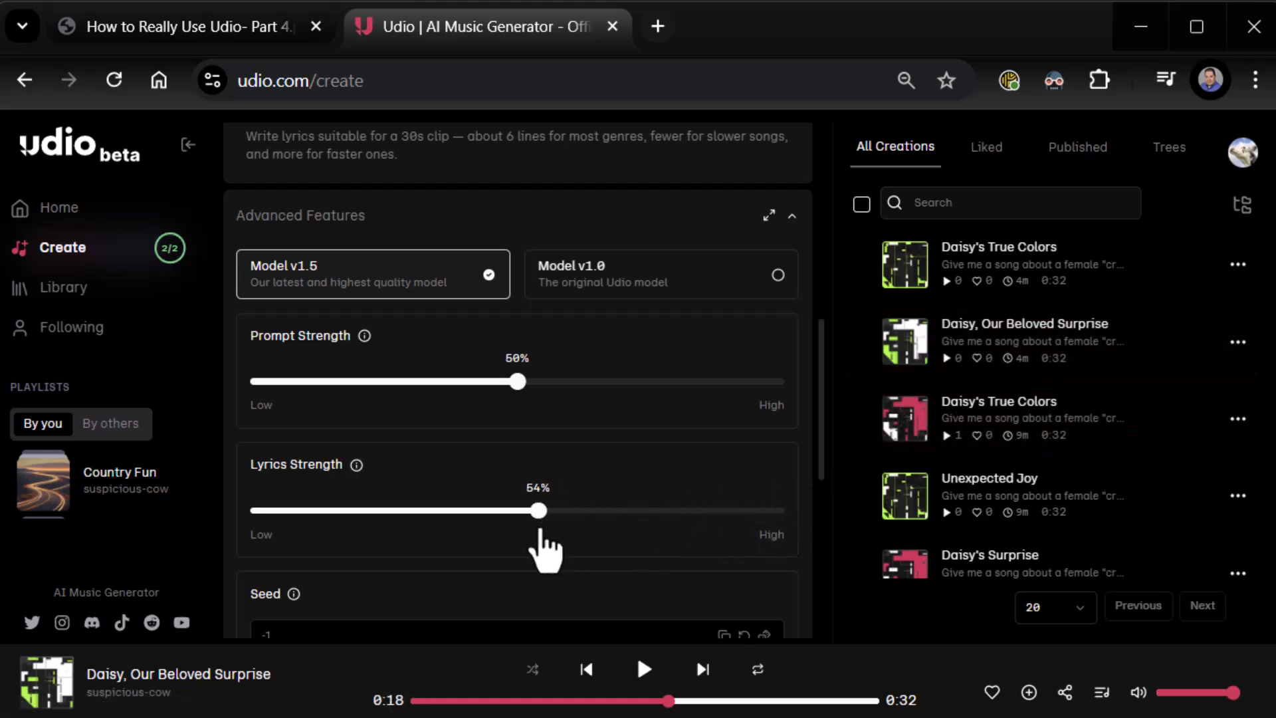
{"action": "left_click_drag", "start_coordinate": [536, 510], "coordinate": [517, 510]}
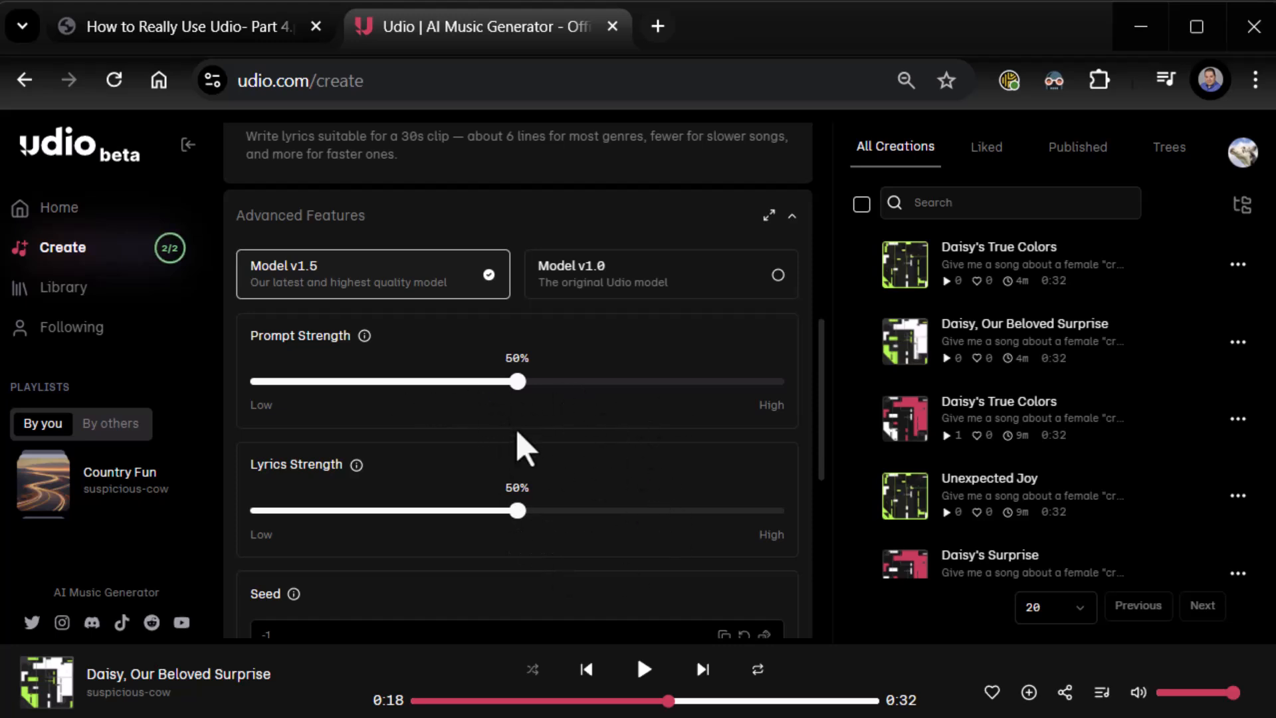
{"action": "mouse_move", "coordinate": [645, 469]}
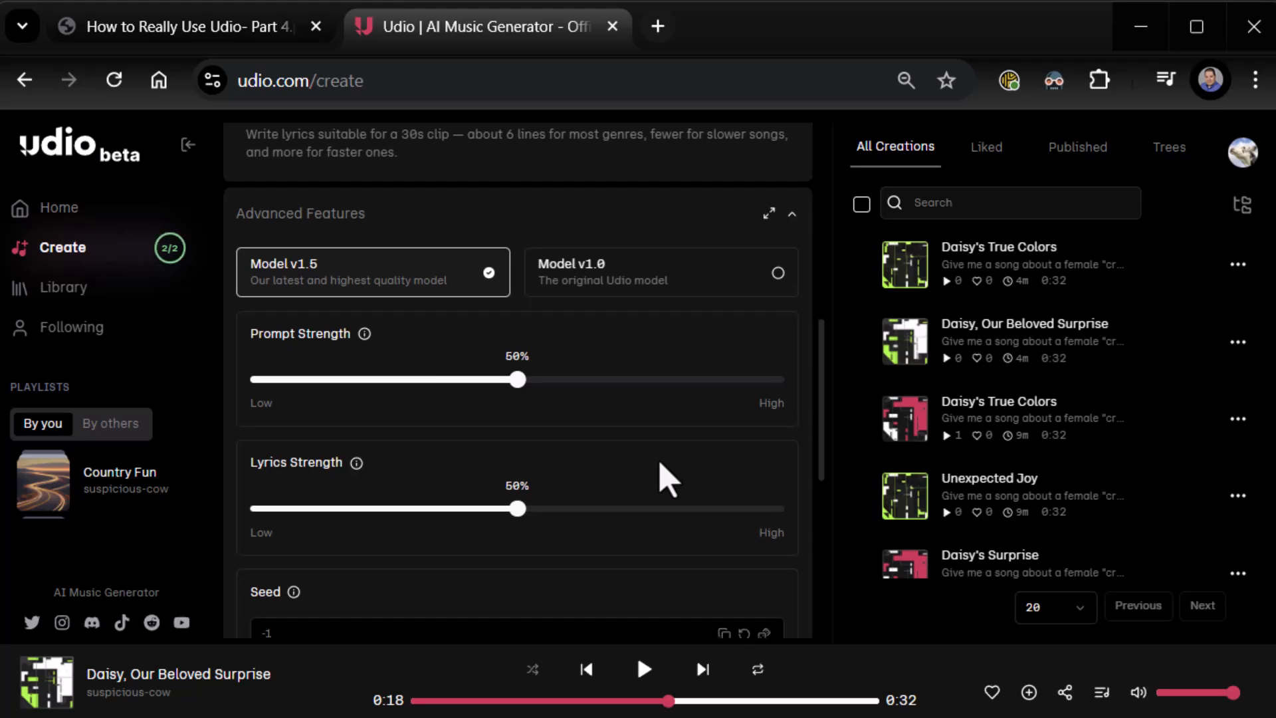
{"action": "scroll", "scroll_direction": "down", "scroll_amount": 3}
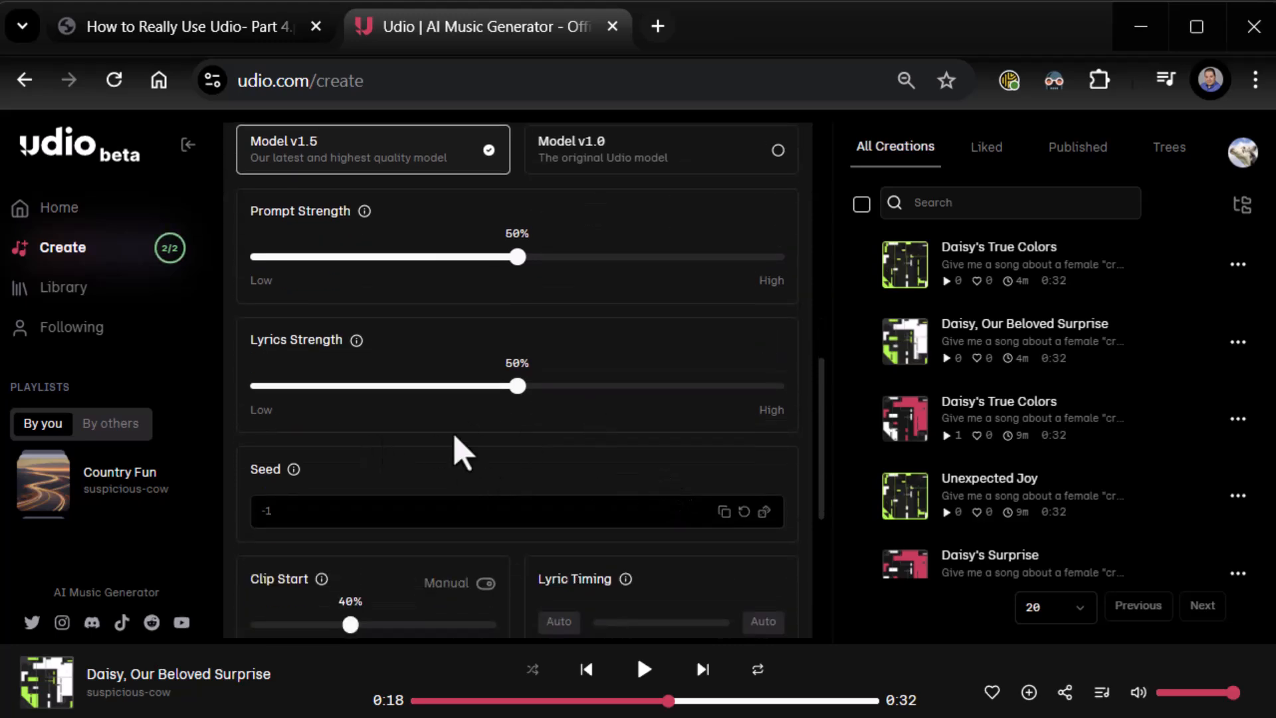
{"action": "mouse_move", "coordinate": [335, 491]}
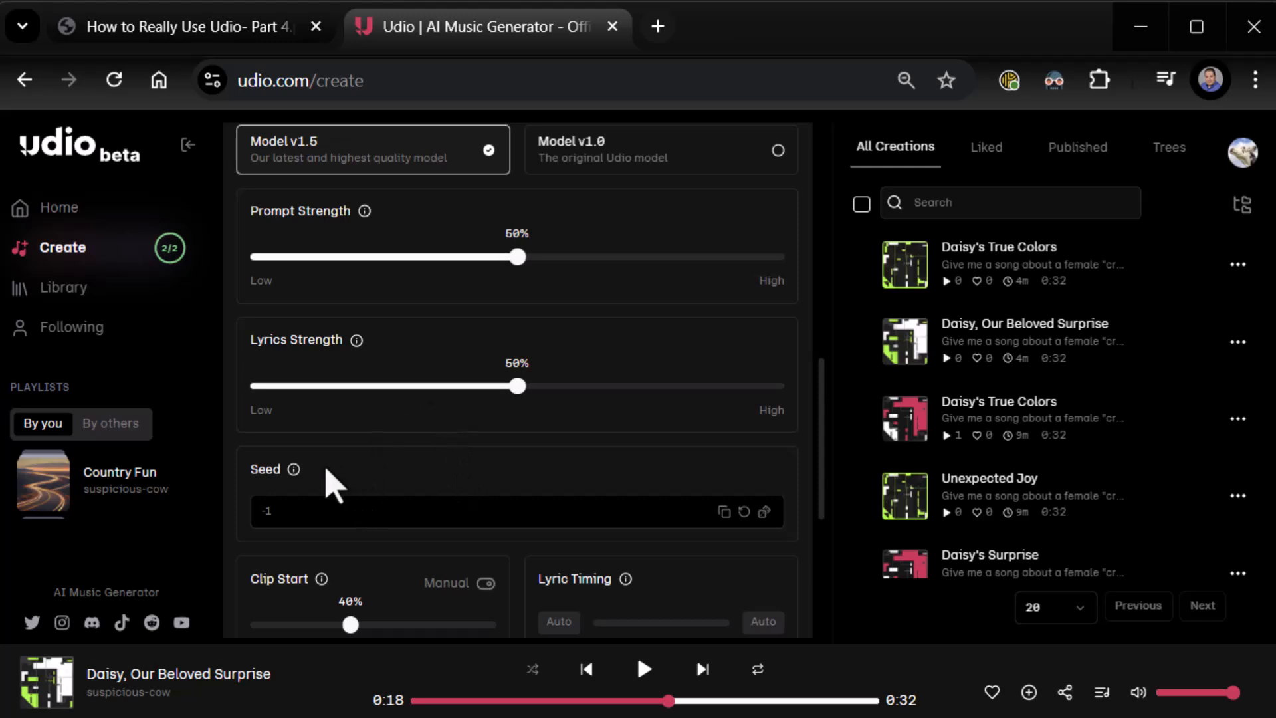
{"action": "mouse_move", "coordinate": [294, 469]}
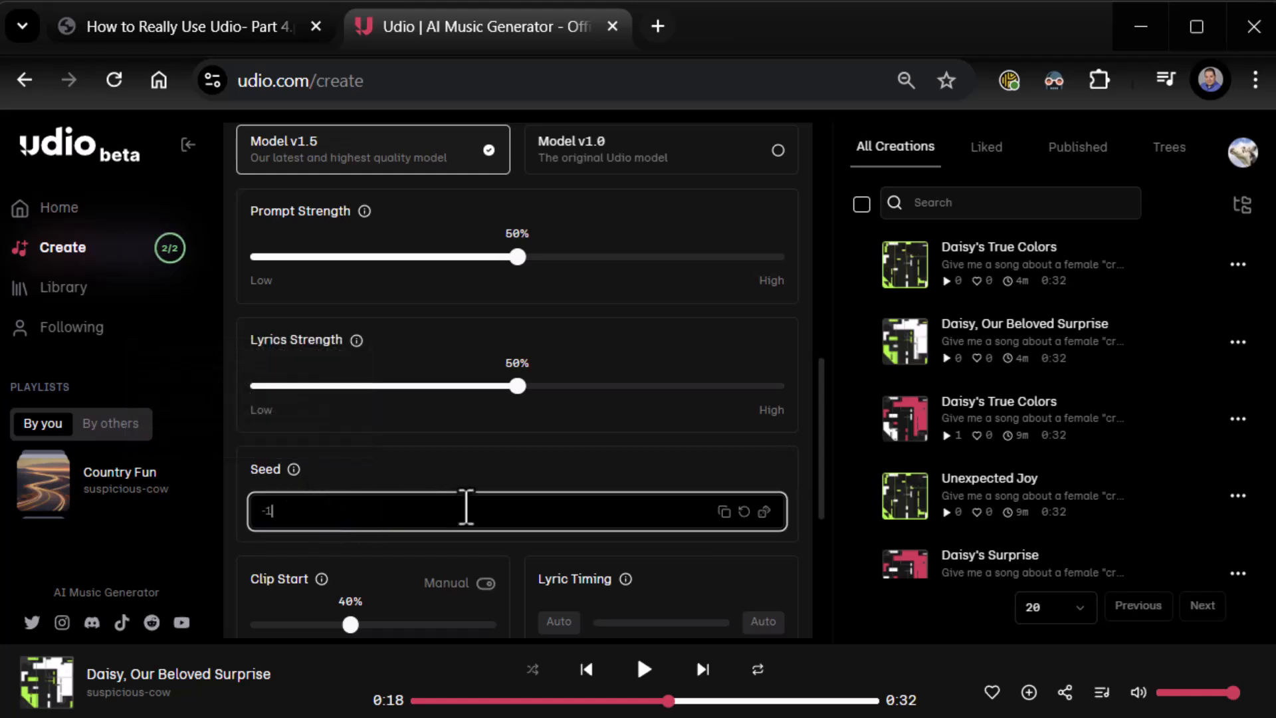
{"action": "mouse_move", "coordinate": [764, 511]}
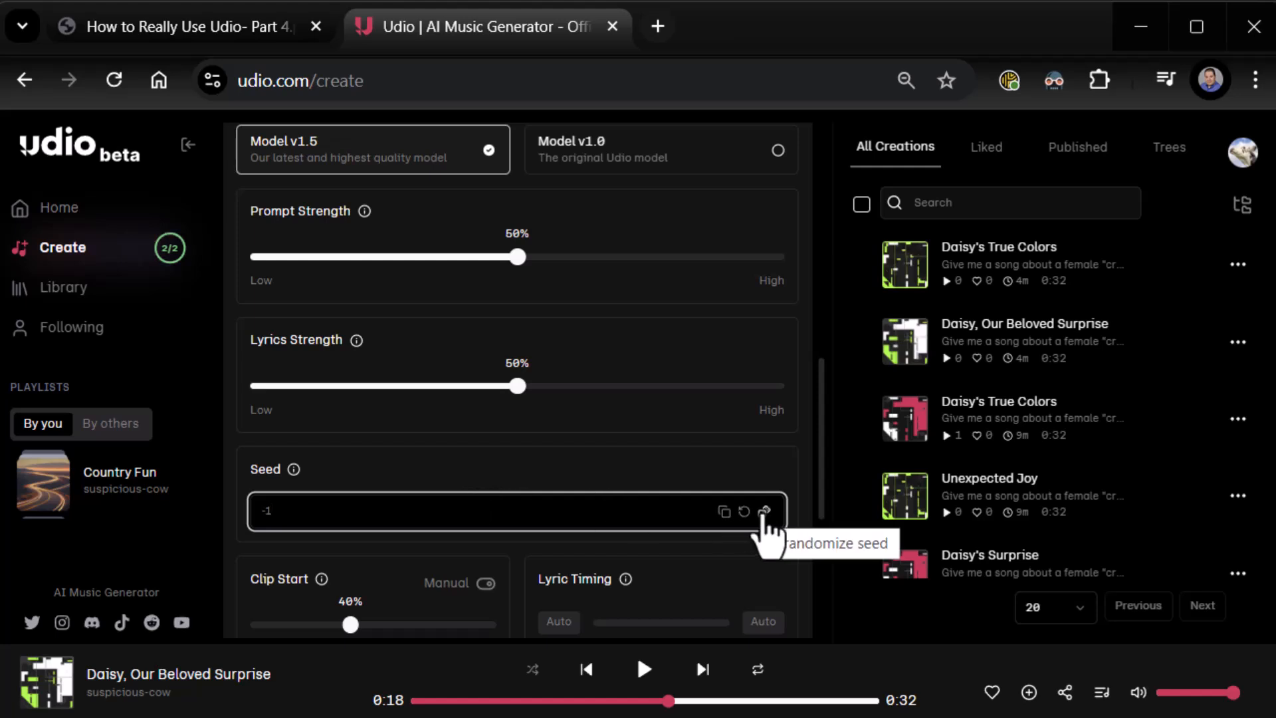
{"action": "left_click", "coordinate": [764, 511]}
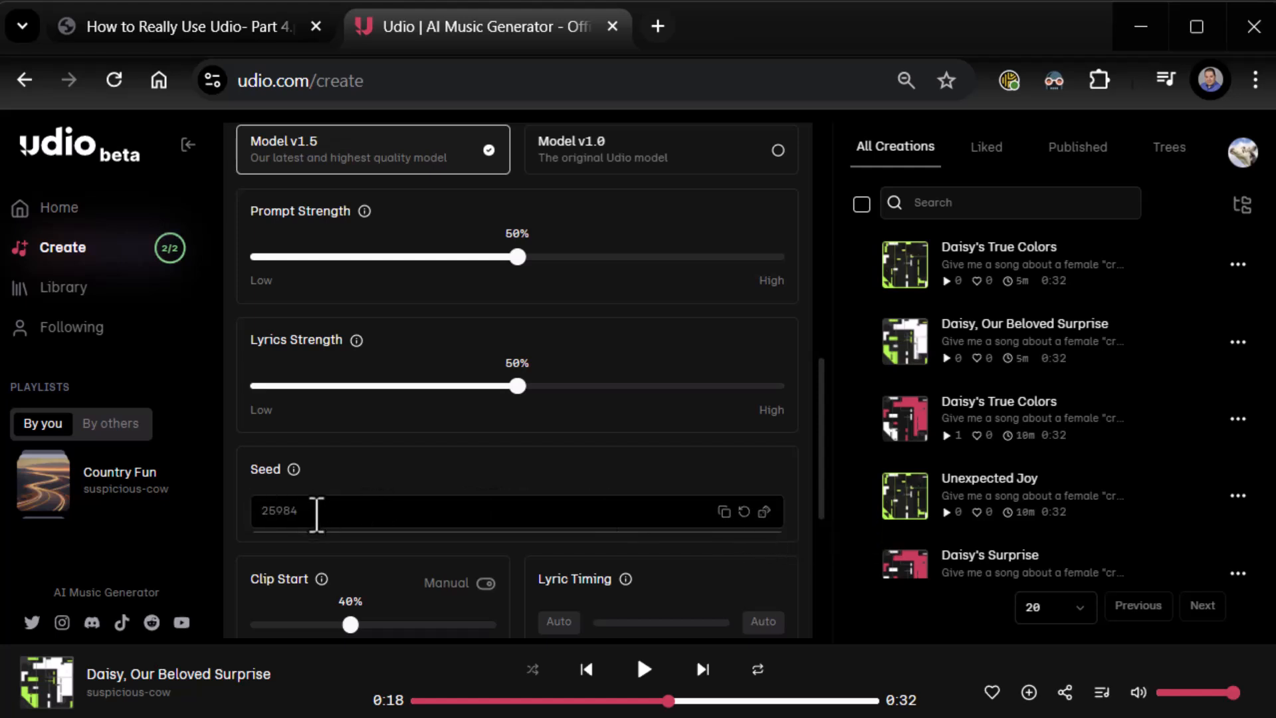
{"action": "mouse_move", "coordinate": [554, 437]}
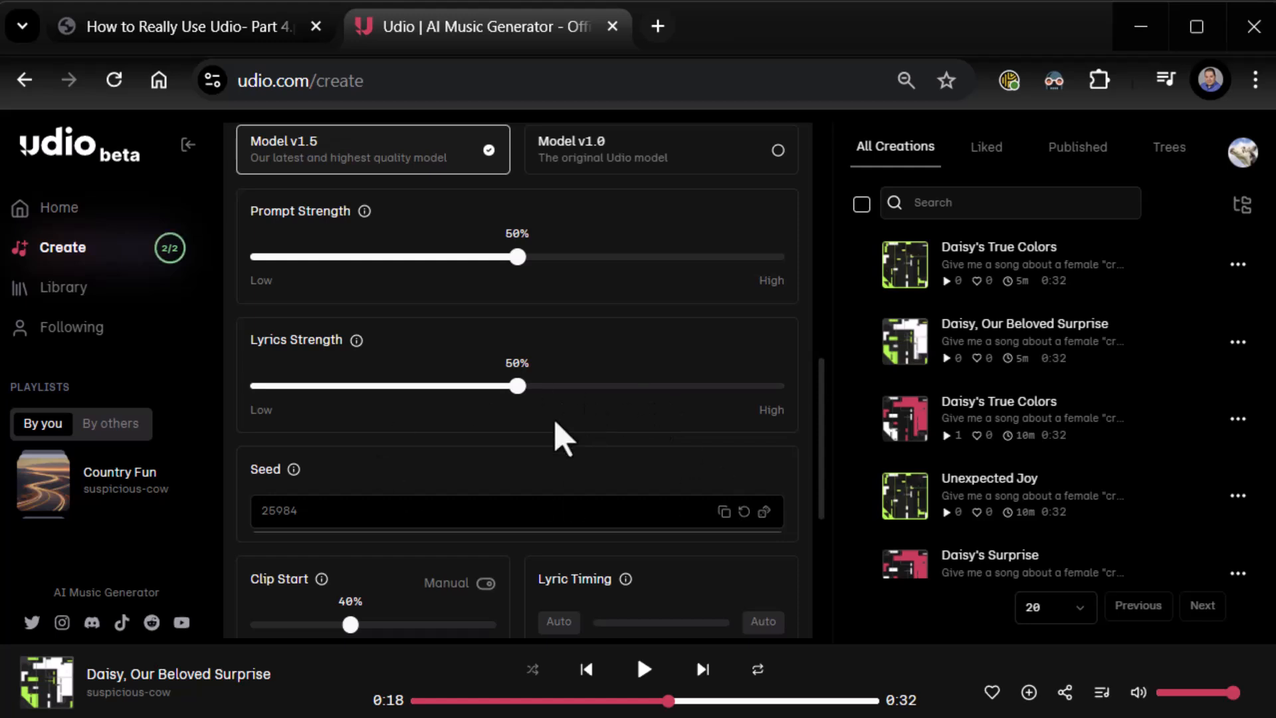
{"action": "mouse_move", "coordinate": [761, 522]}
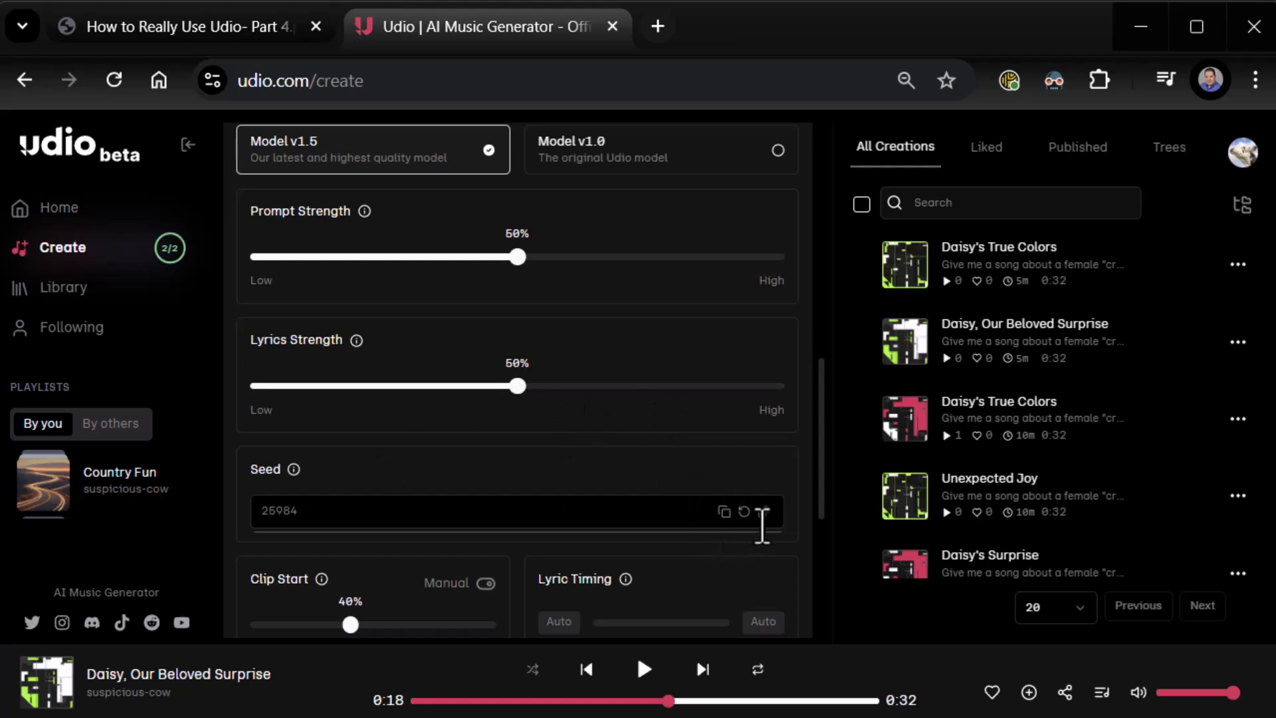
{"action": "left_click", "coordinate": [764, 512]}
{"action": "type", "text": "1138"}
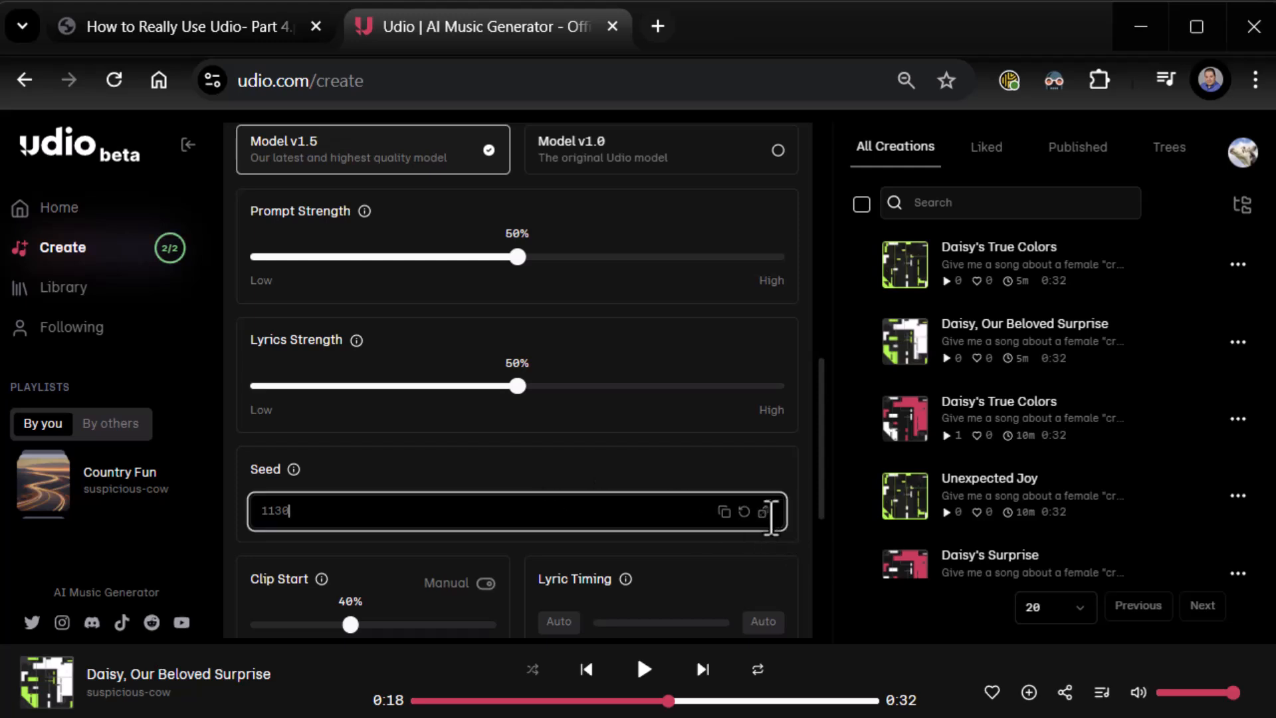
{"action": "left_click", "coordinate": [744, 512]}
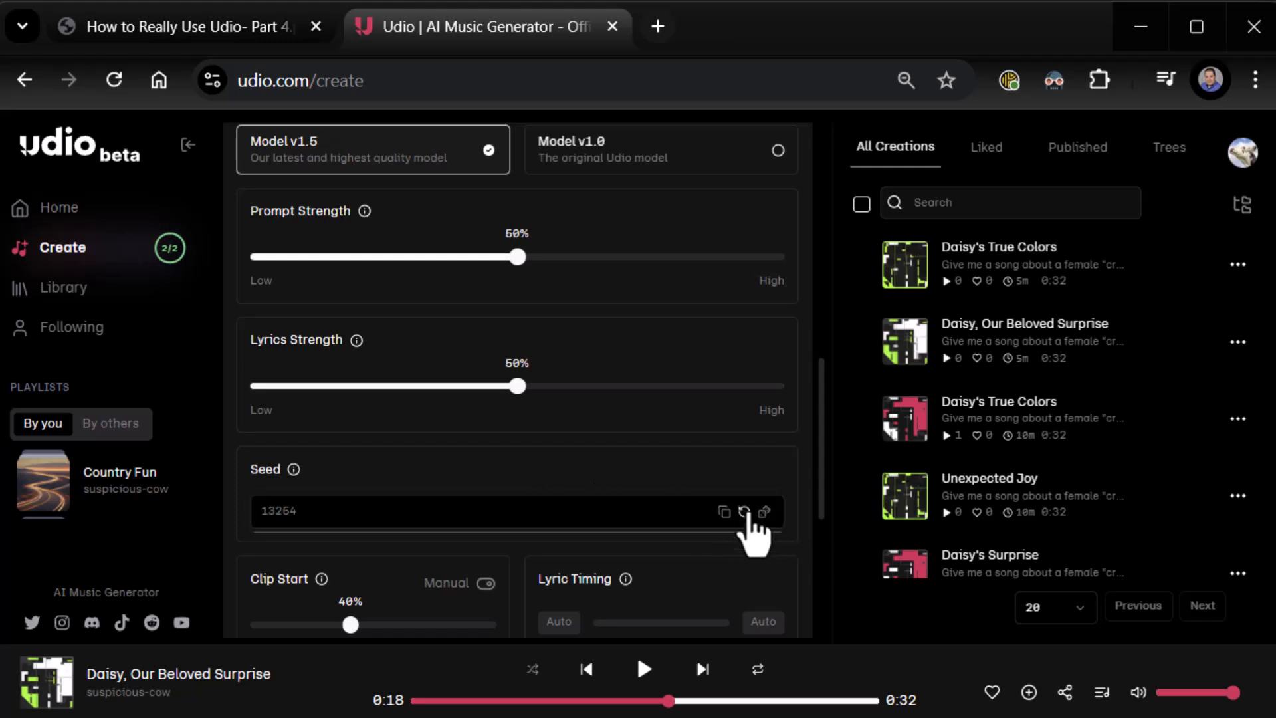
{"action": "left_click", "coordinate": [743, 511]}
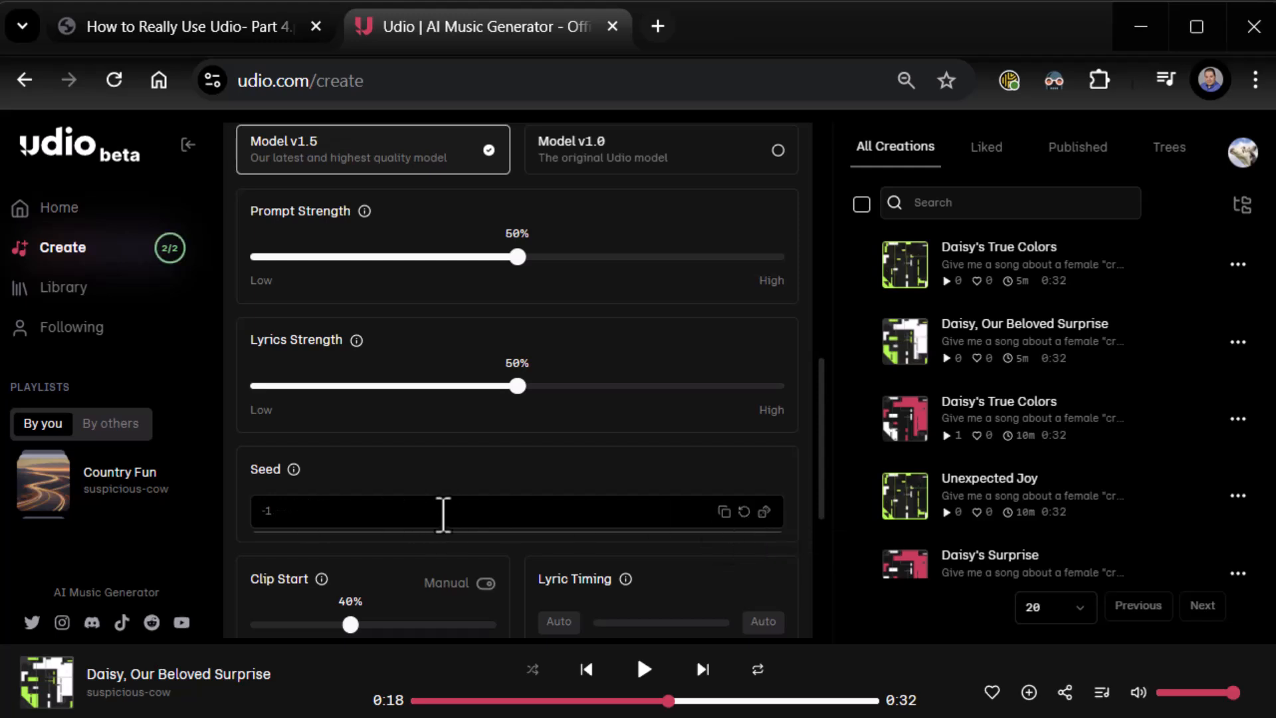
{"action": "mouse_move", "coordinate": [421, 521]}
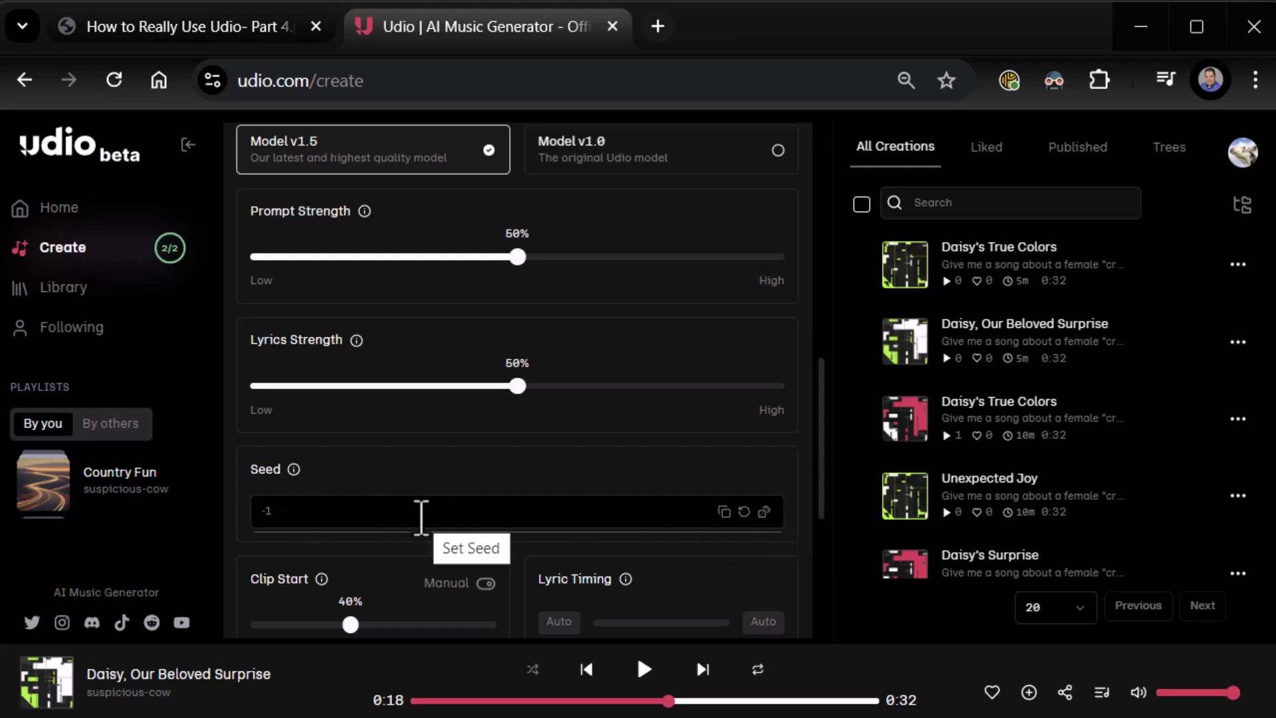
Step: Scroll to Clip Start and preview Daisy's True Colors from the creations list
{"action": "scroll", "scroll_direction": "down", "scroll_amount": 3}
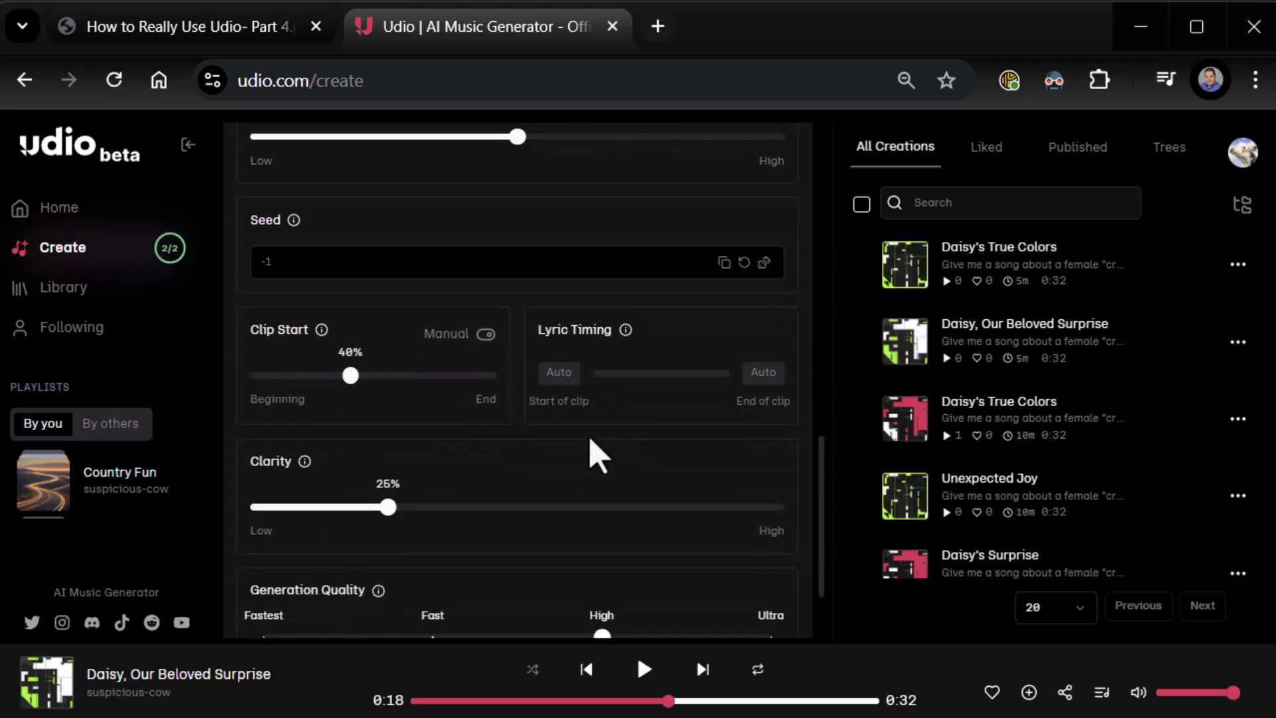
{"action": "mouse_move", "coordinate": [338, 346]}
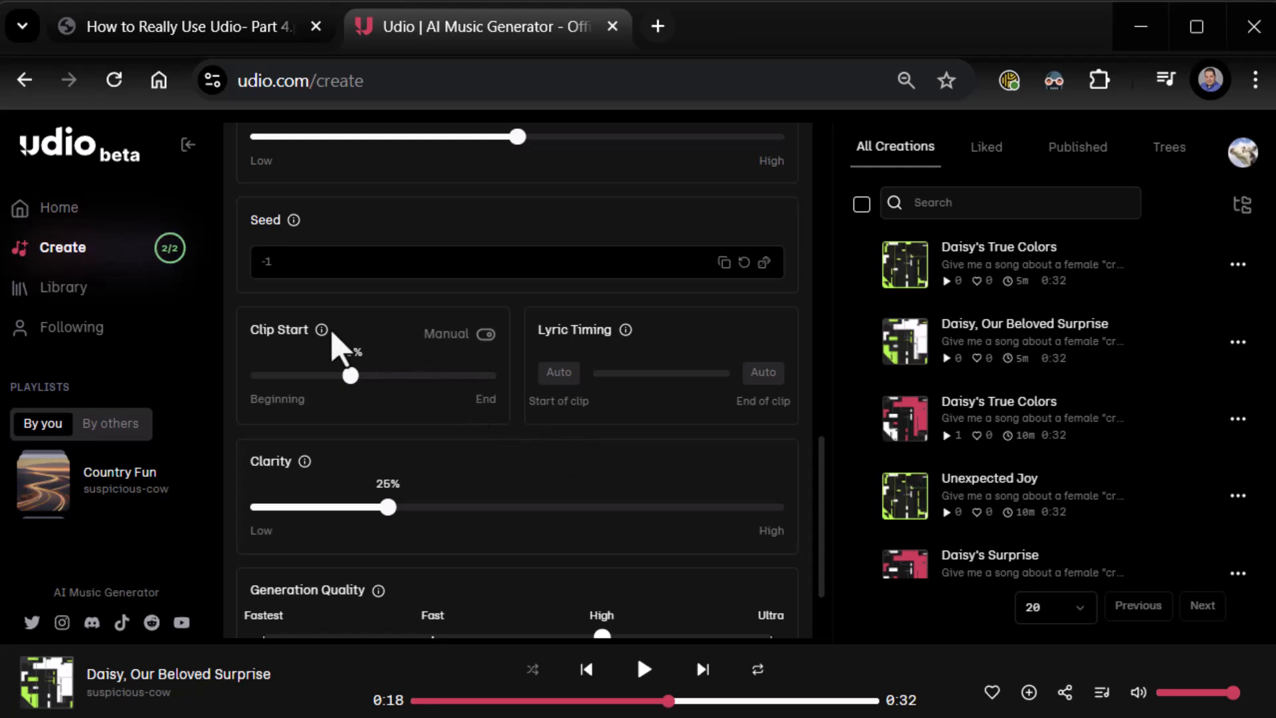
{"action": "mouse_move", "coordinate": [321, 330]}
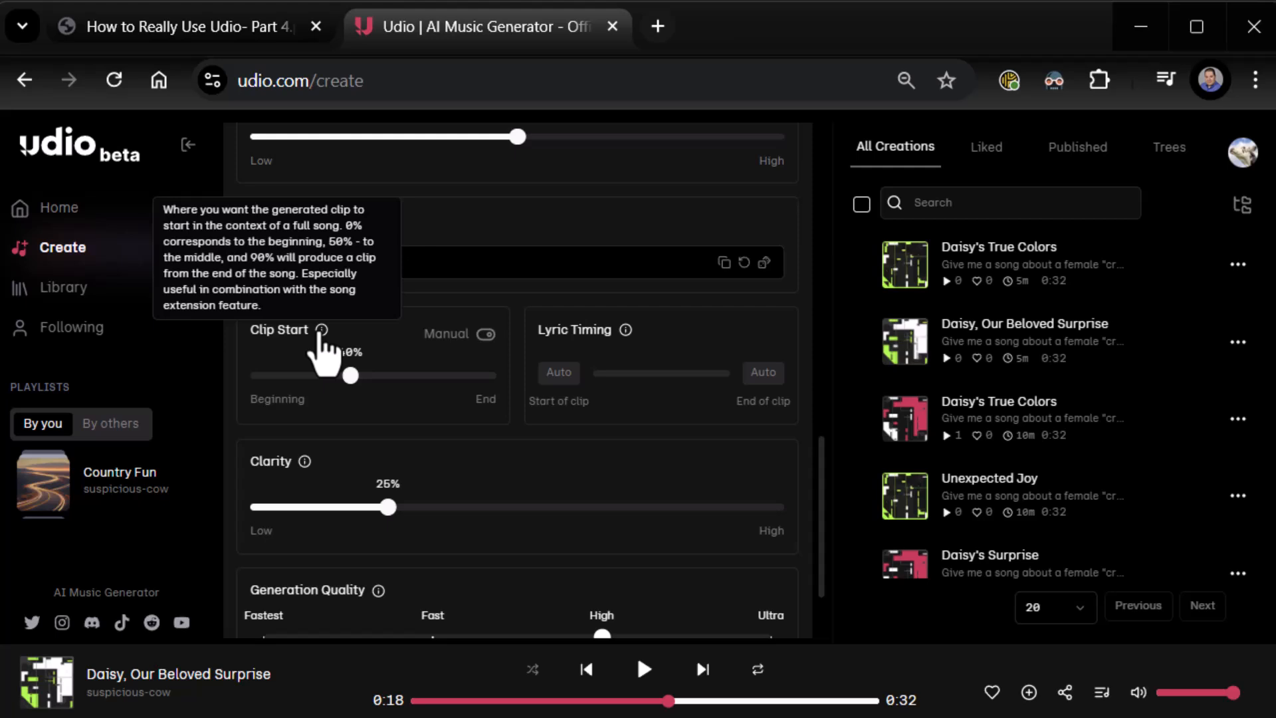
{"action": "left_click_drag", "start_coordinate": [352, 375], "coordinate": [348, 375]}
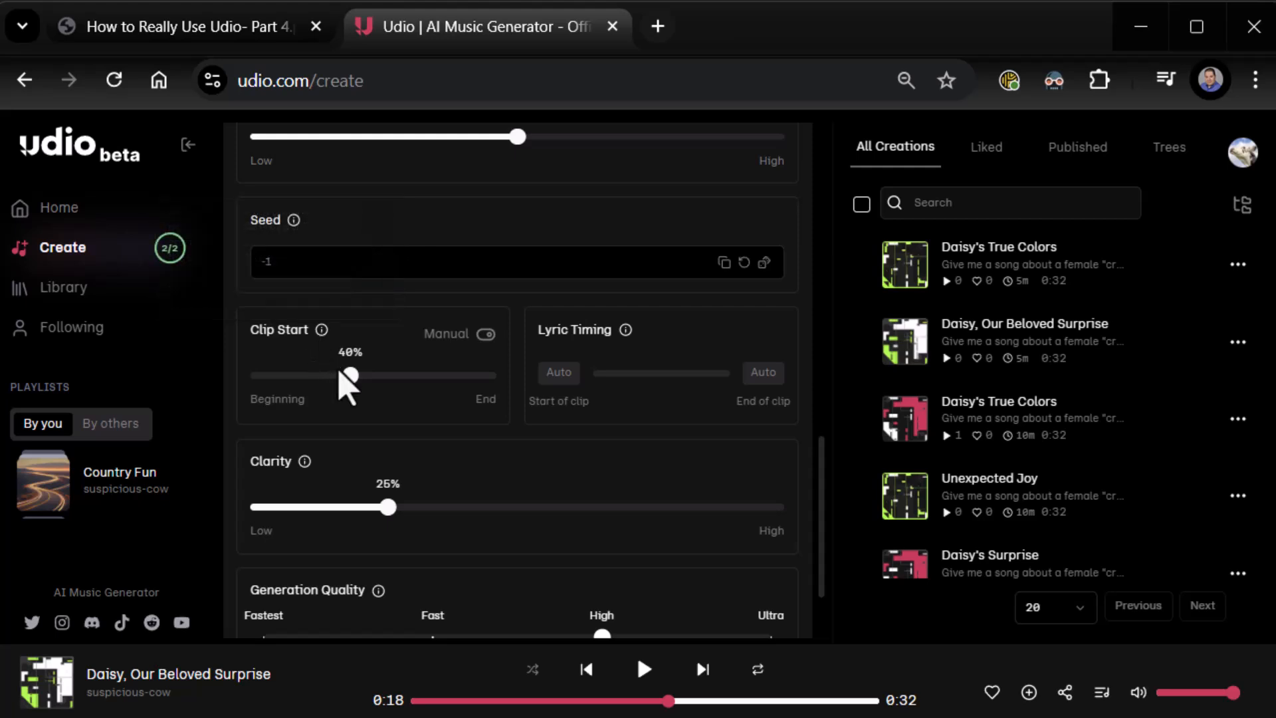
{"action": "mouse_move", "coordinate": [315, 330]}
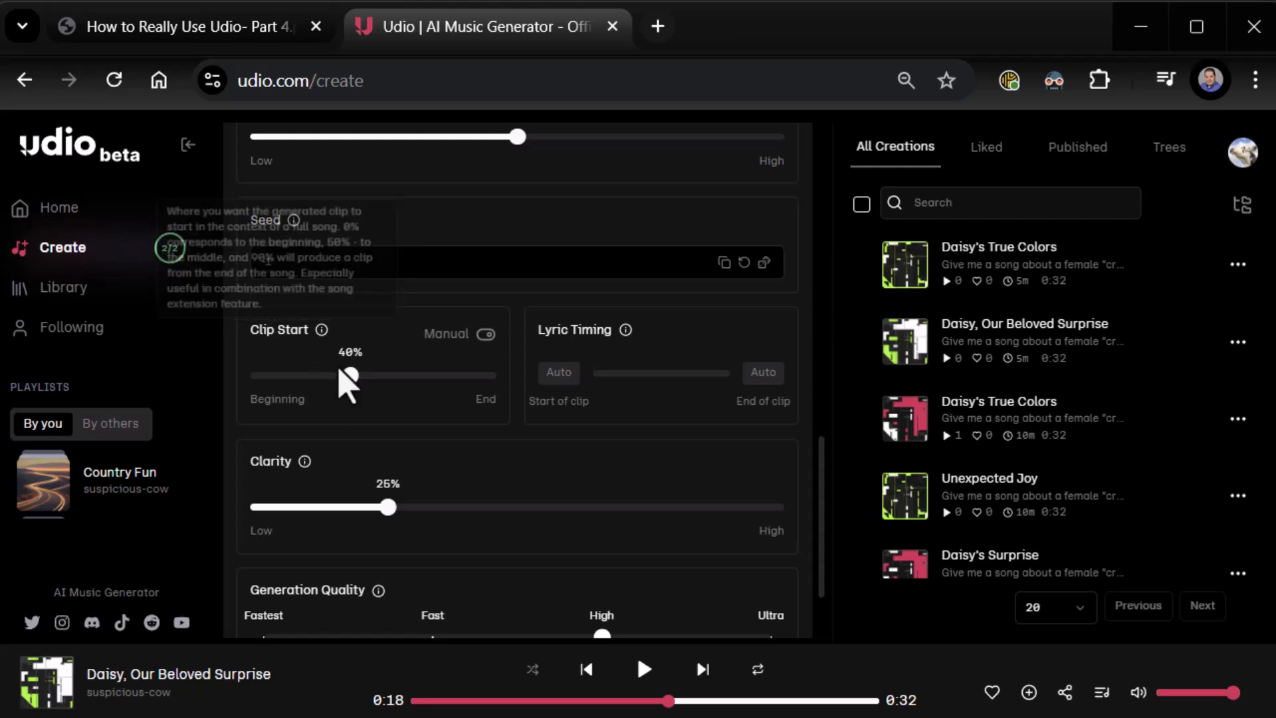
{"action": "mouse_move", "coordinate": [468, 396]}
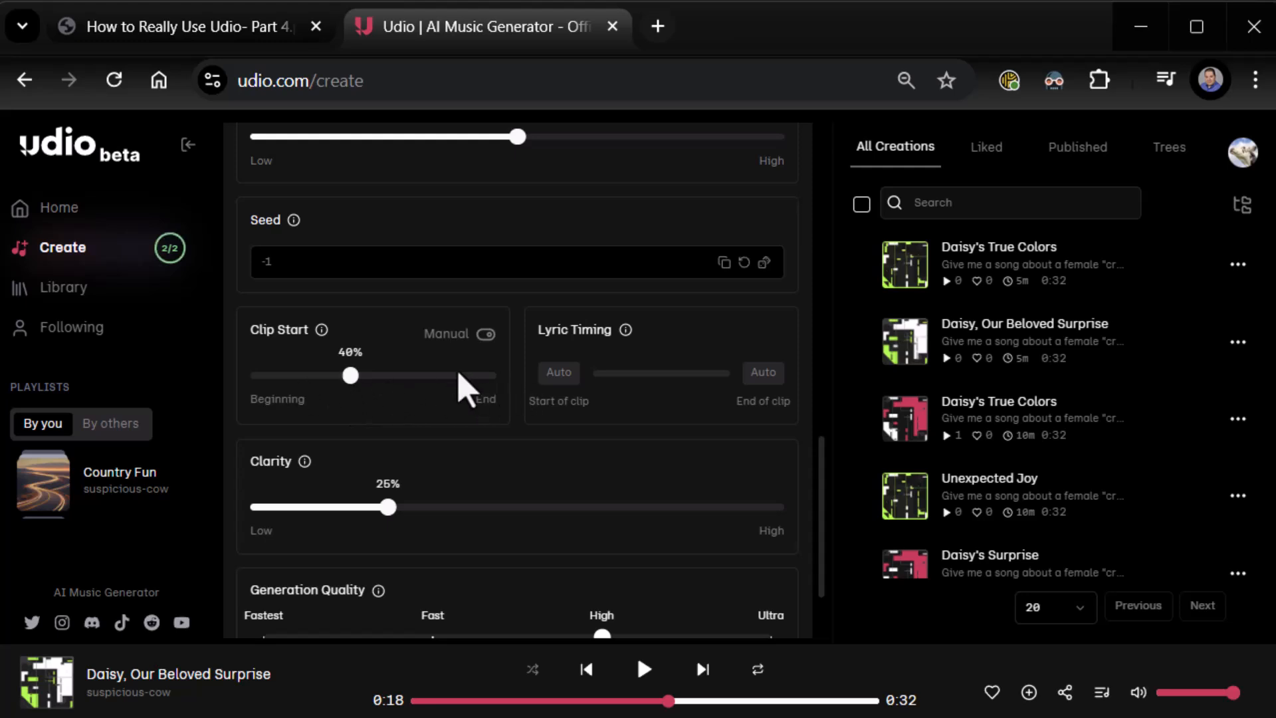
{"action": "mouse_move", "coordinate": [350, 389]}
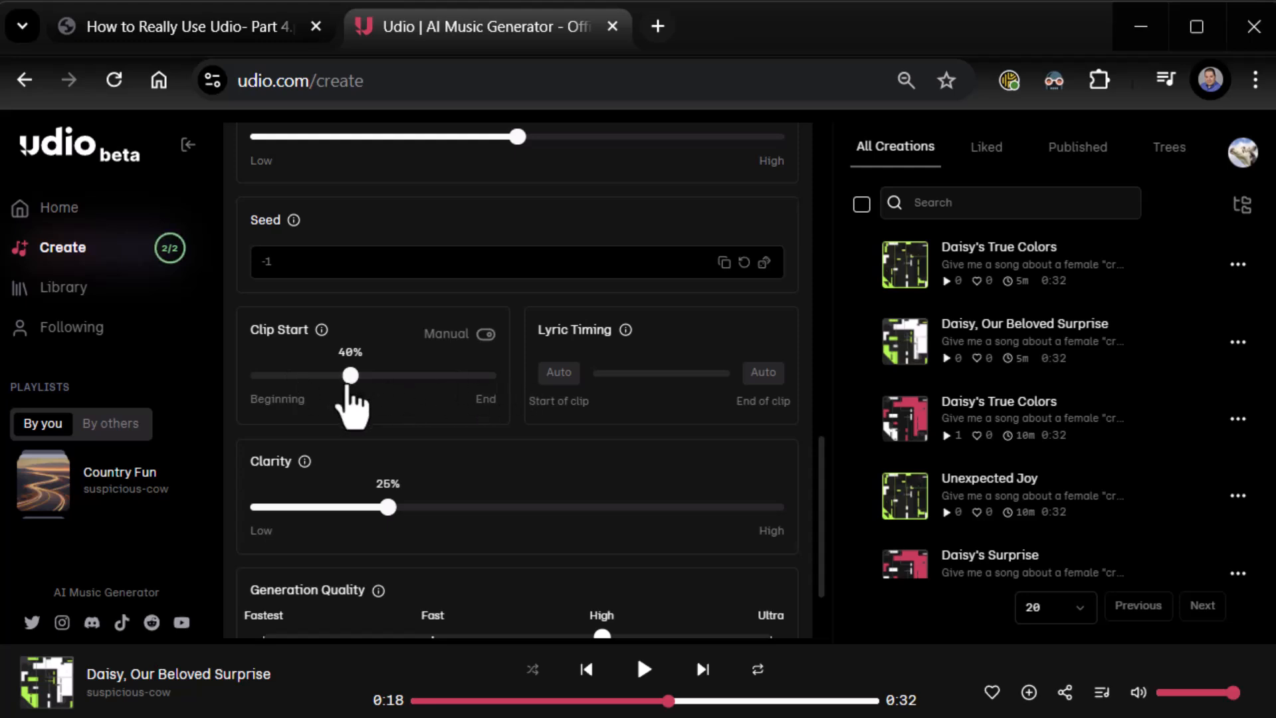
{"action": "left_click", "coordinate": [904, 265]}
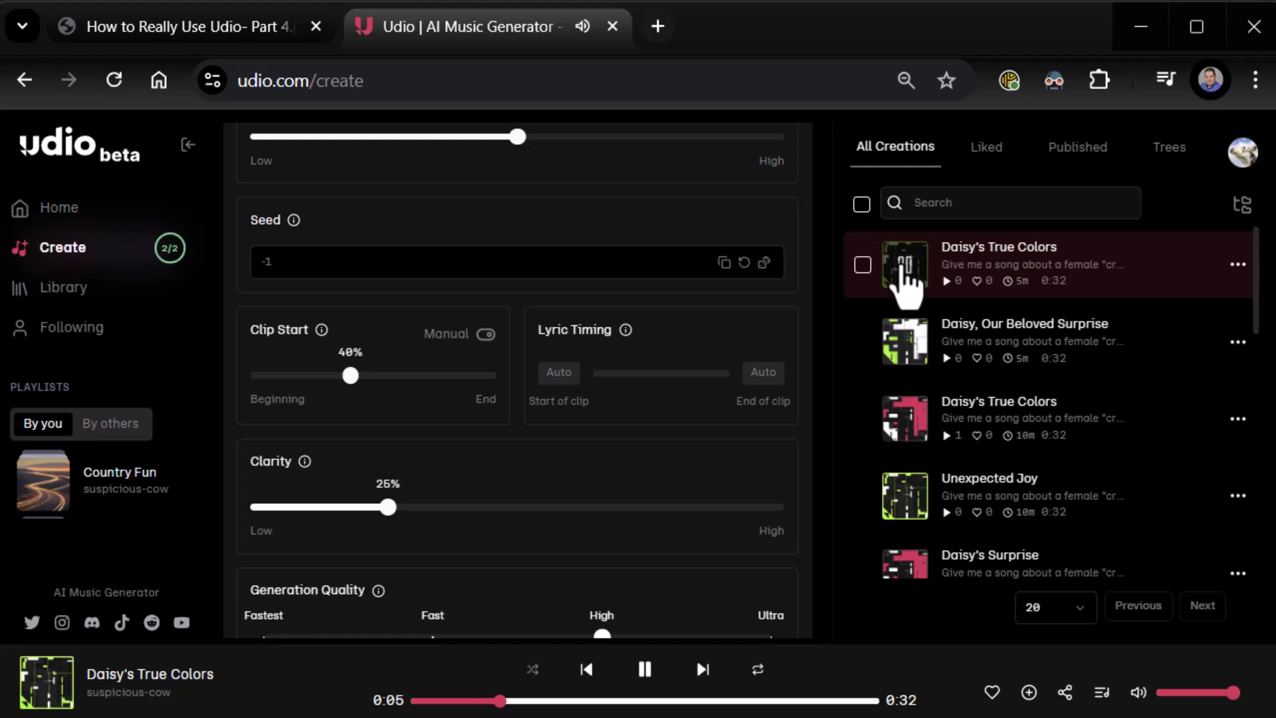
Step: Toggle Clip Start to Automatic and back to Manual, keeping it at 40%
{"action": "left_click", "coordinate": [485, 334]}
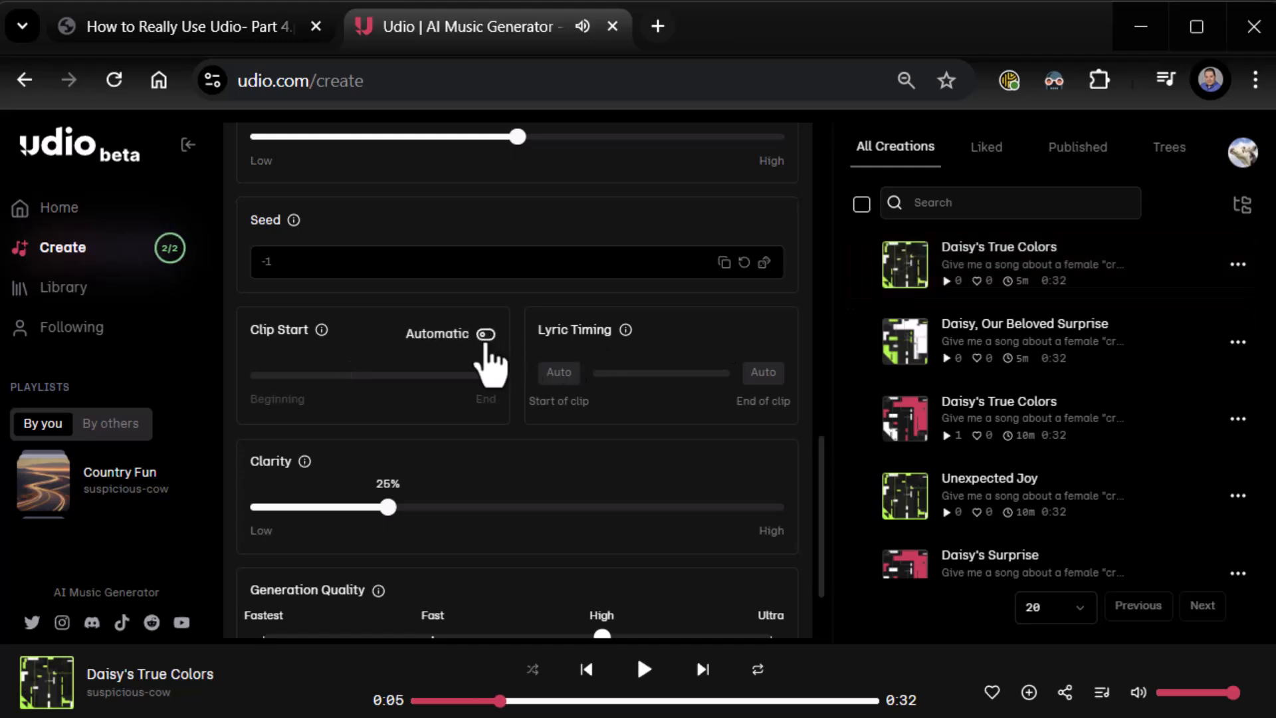
{"action": "left_click", "coordinate": [484, 333]}
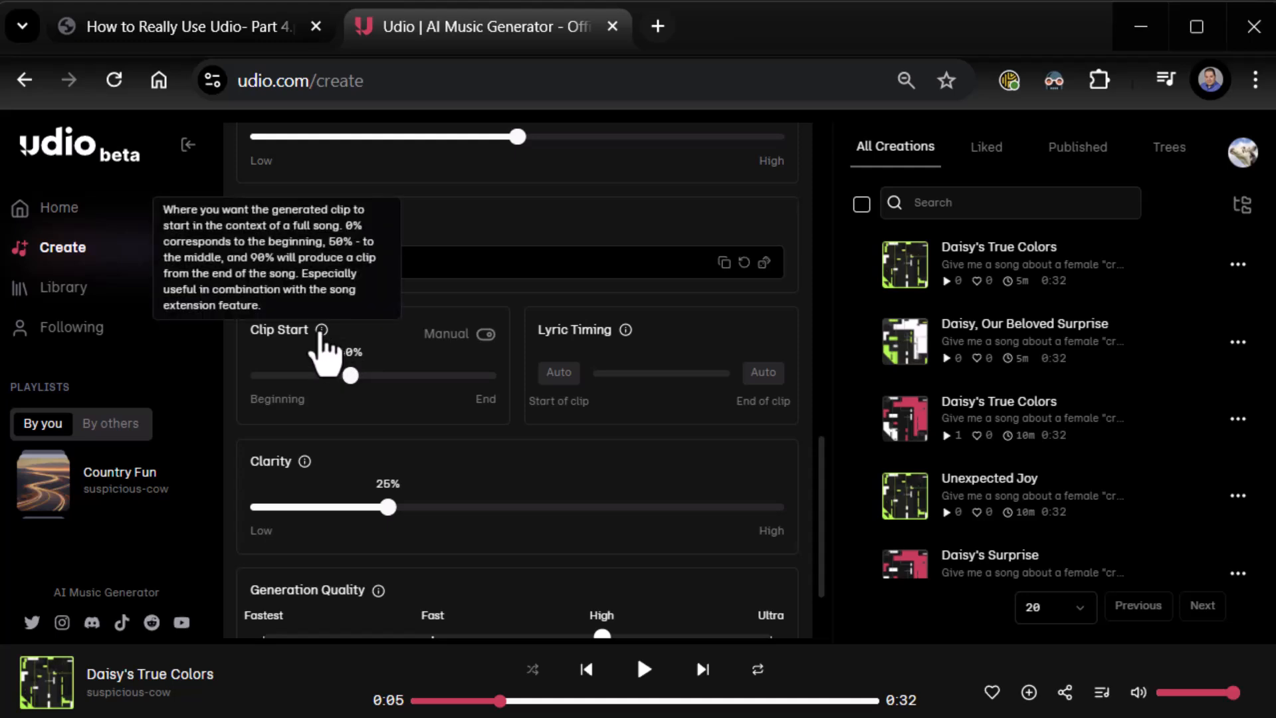
{"action": "left_click_drag", "start_coordinate": [351, 375], "coordinate": [351, 374]}
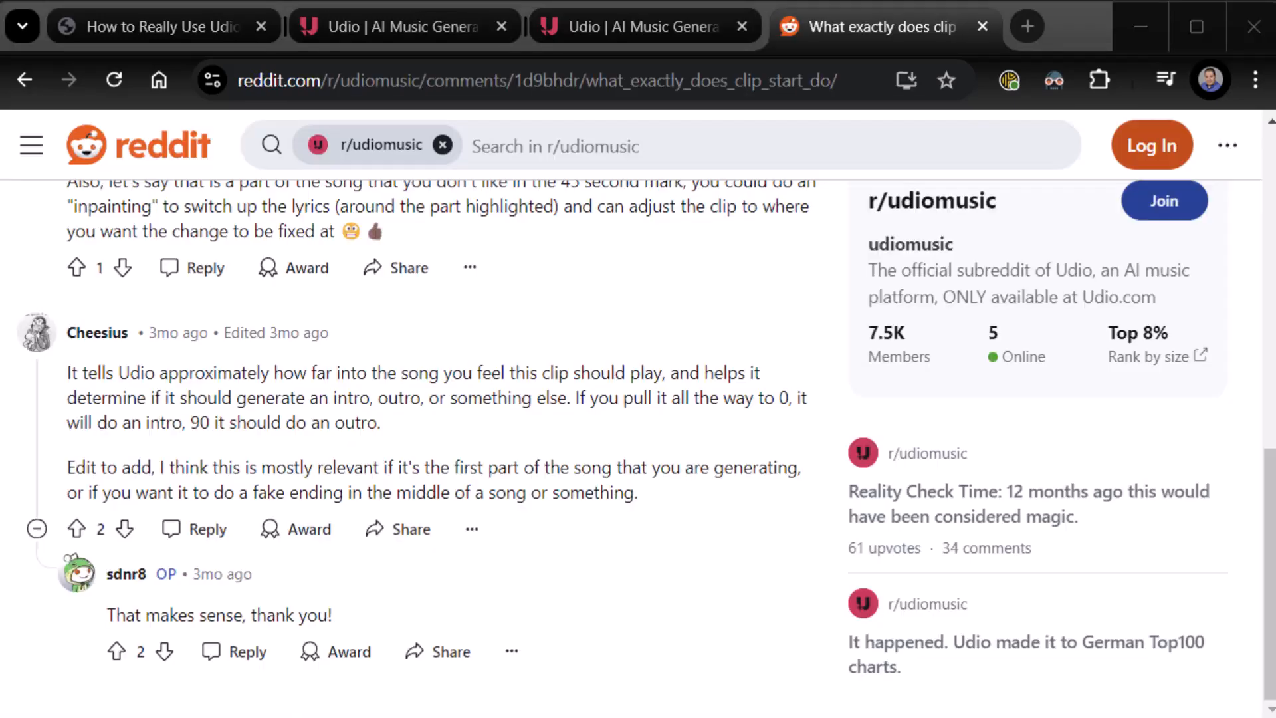
{"action": "mouse_move", "coordinate": [496, 377]}
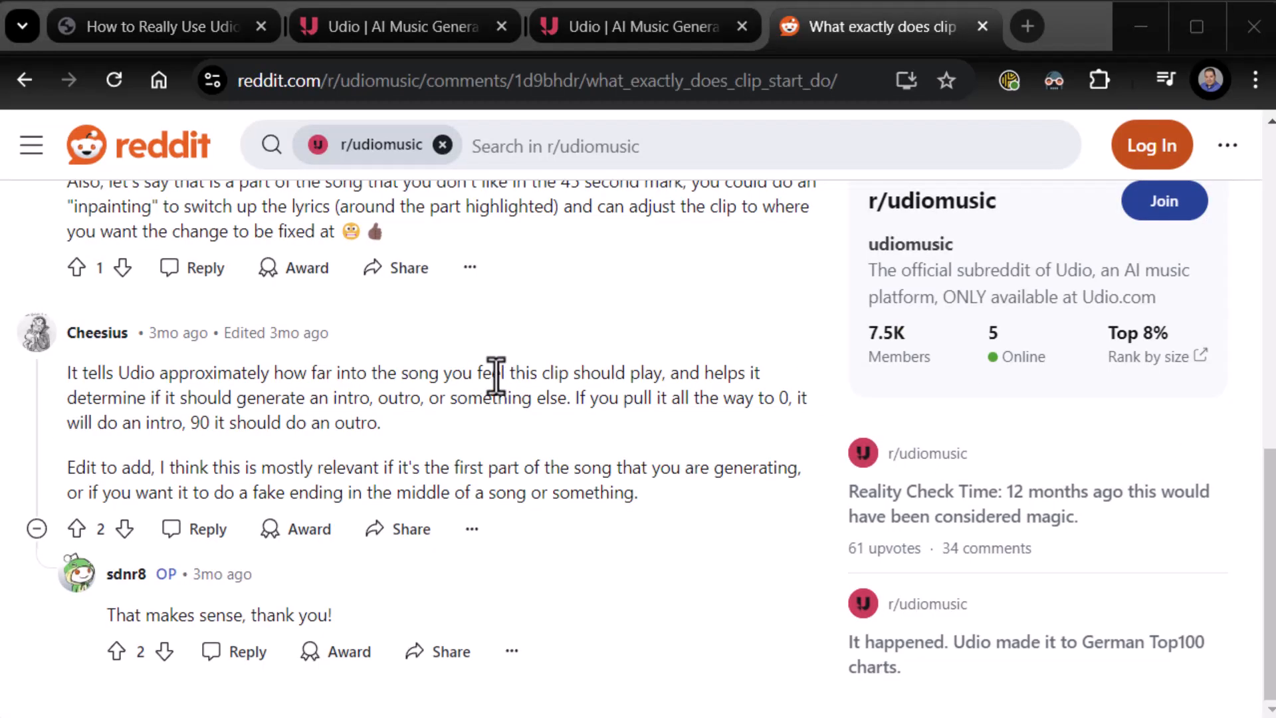
{"action": "mouse_move", "coordinate": [486, 426]}
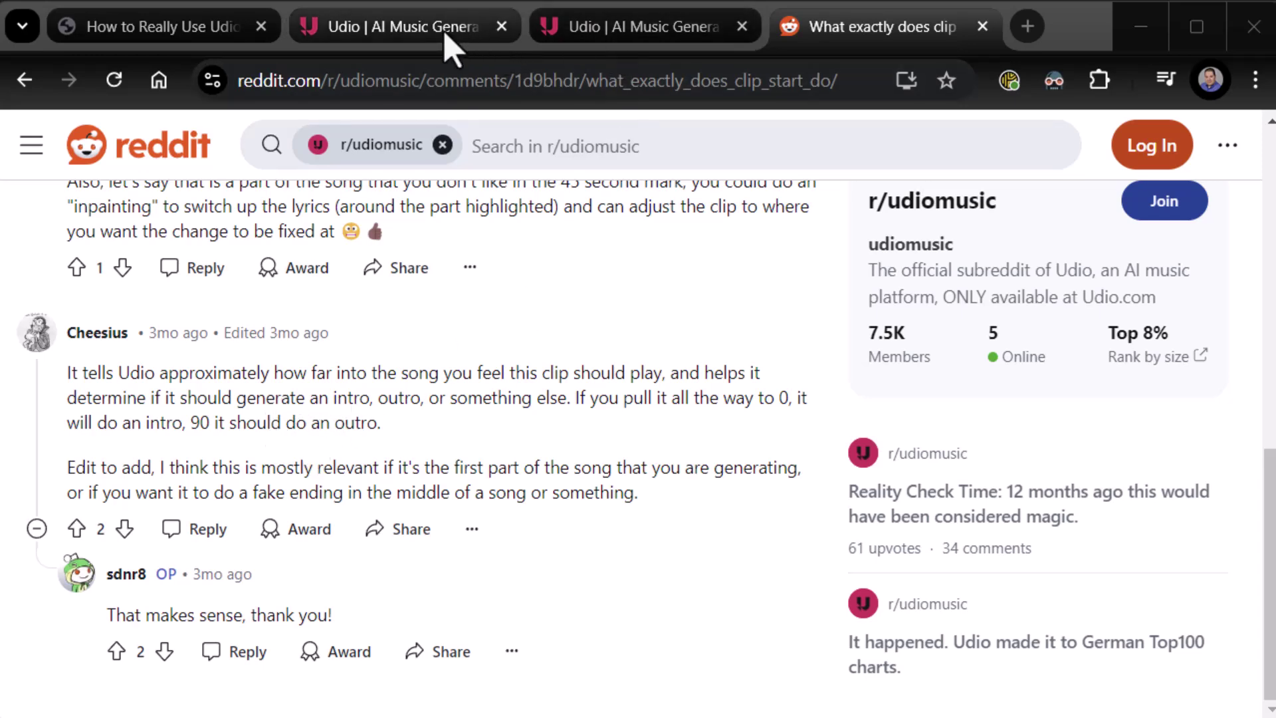
{"action": "mouse_move", "coordinate": [389, 400]}
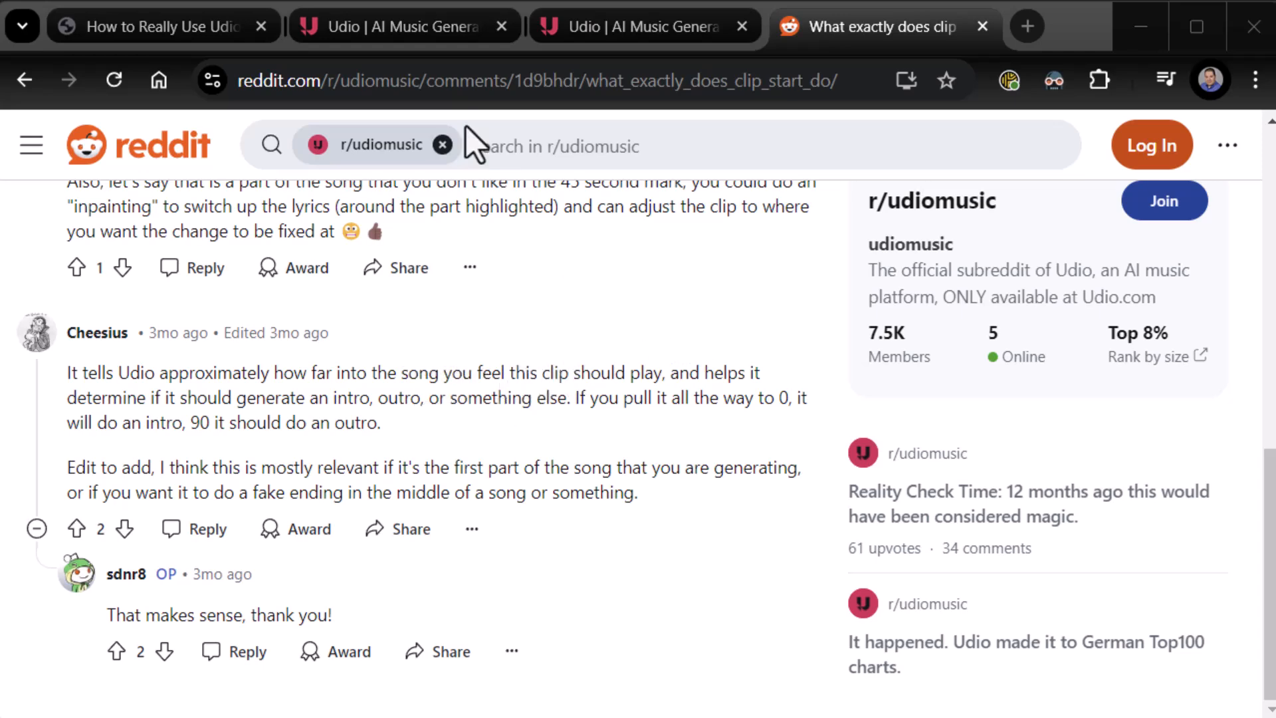
Step: Return to the Udio create page and preview Daisy, Our Beloved Surprise and Daisy's True Colors
{"action": "left_click", "coordinate": [398, 27]}
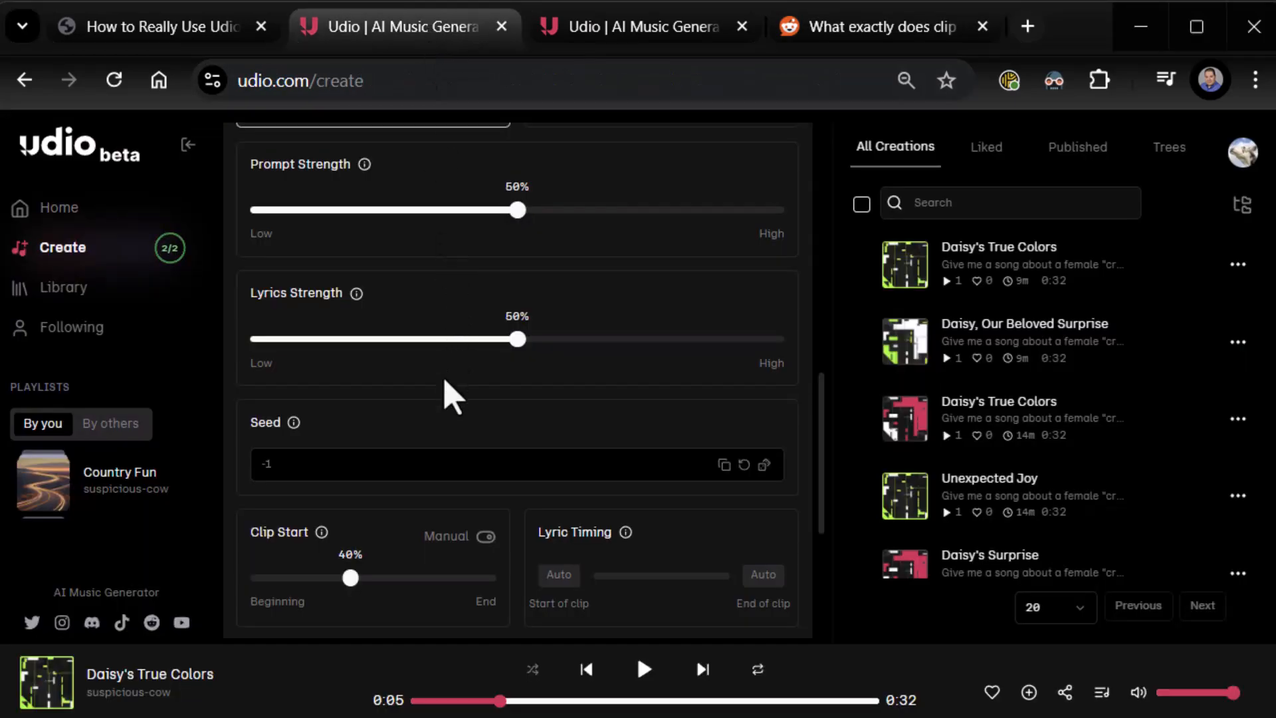
{"action": "scroll", "scroll_direction": "down", "scroll_amount": 3}
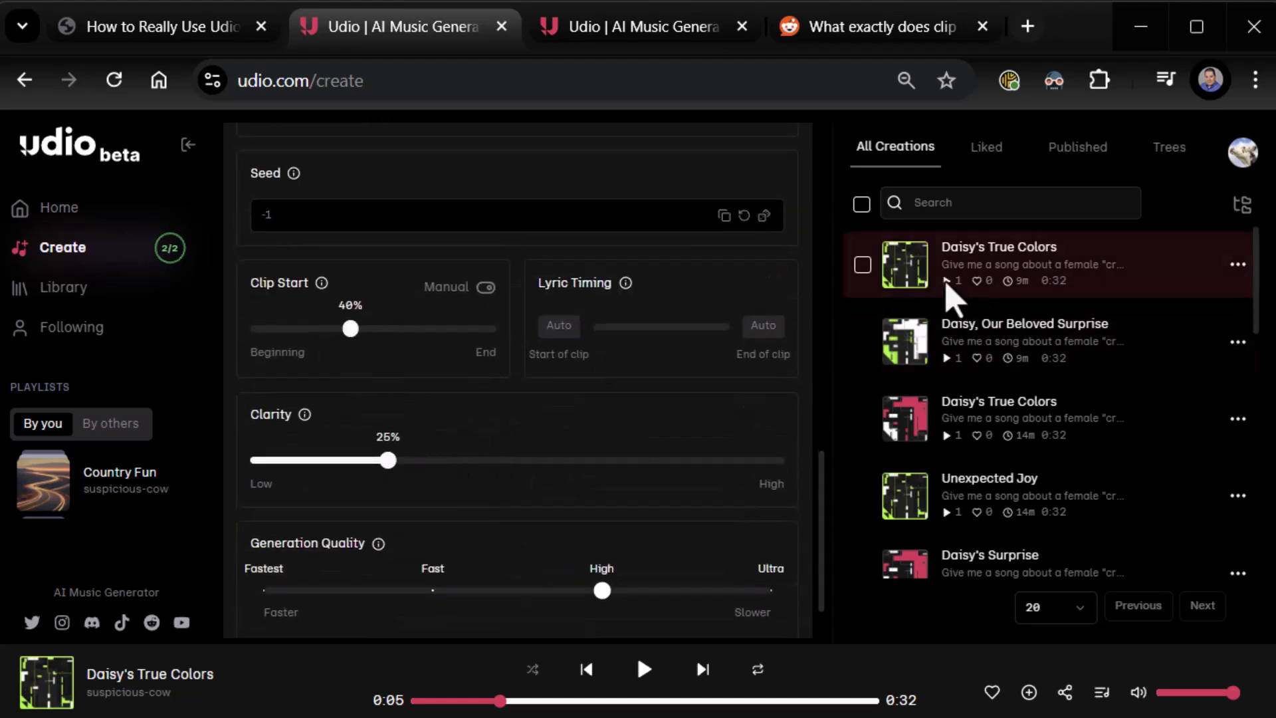
{"action": "mouse_move", "coordinate": [907, 359]}
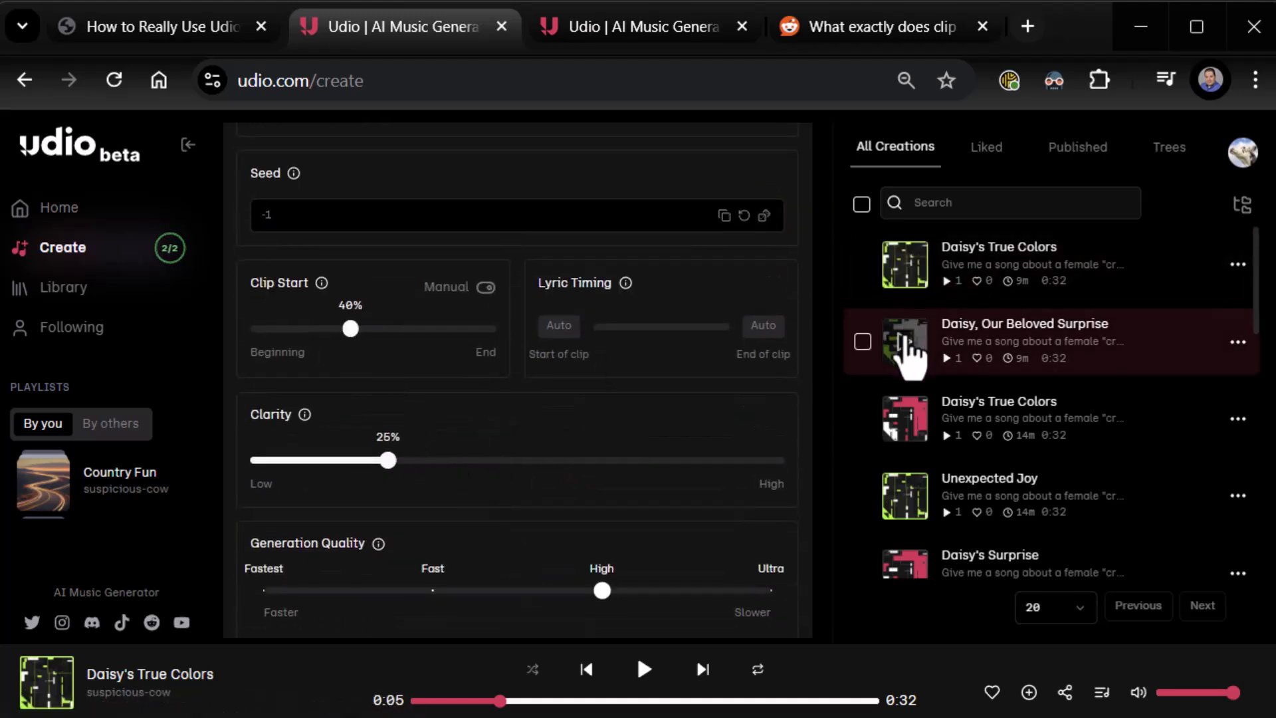
{"action": "left_click", "coordinate": [904, 351]}
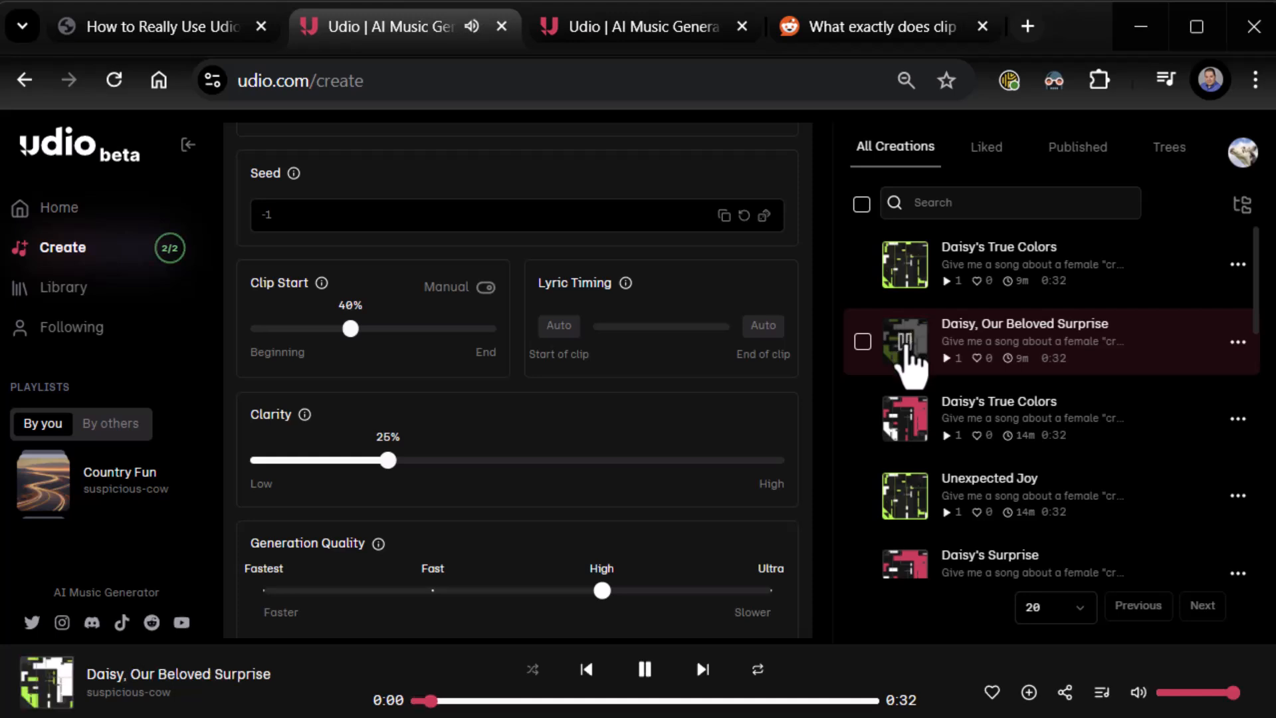
{"action": "left_click", "coordinate": [905, 264]}
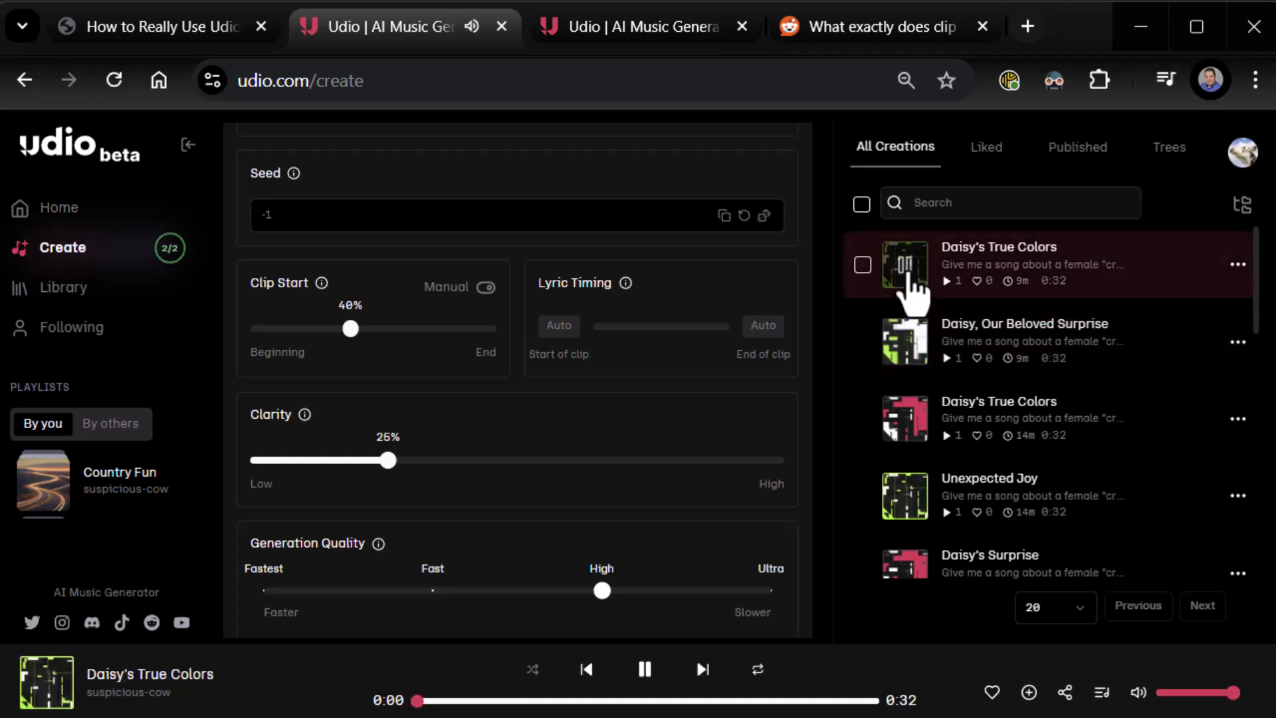
Step: Pause playback and drag Clip Start down to 0%
{"action": "left_click", "coordinate": [644, 669]}
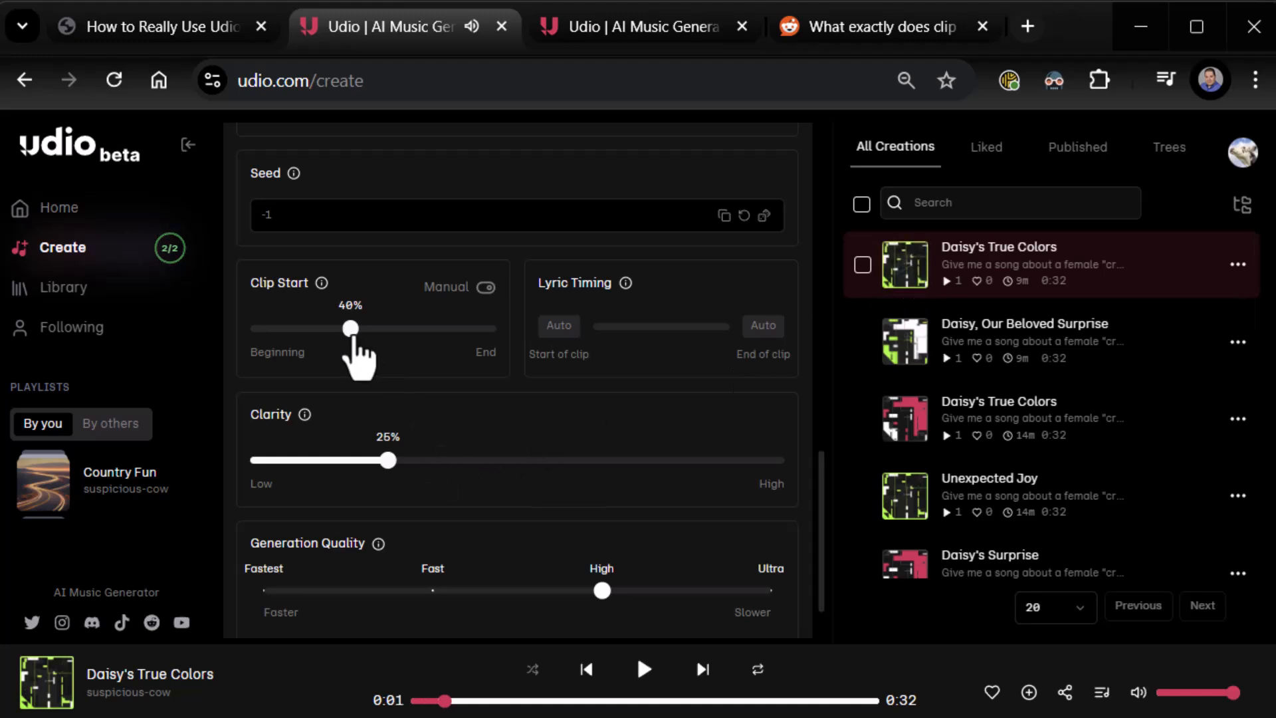
{"action": "left_click_drag", "start_coordinate": [350, 327], "coordinate": [276, 327]}
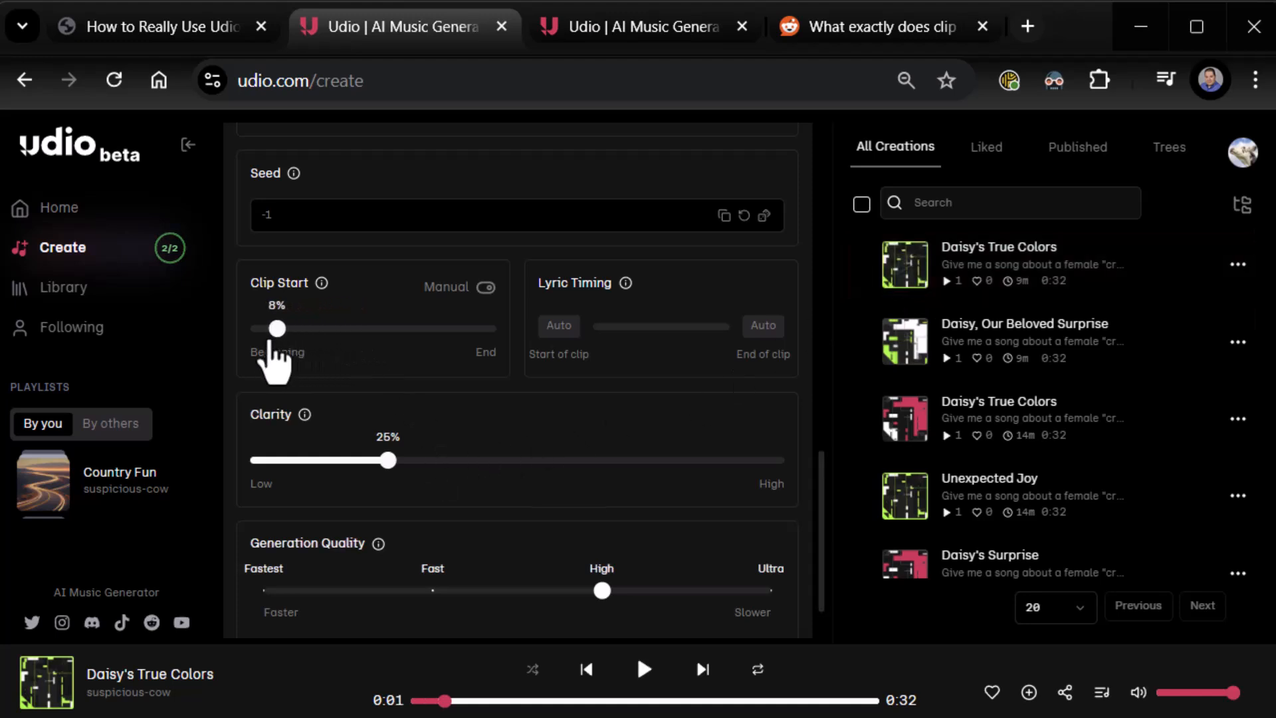
{"action": "left_click_drag", "start_coordinate": [277, 328], "coordinate": [259, 328]}
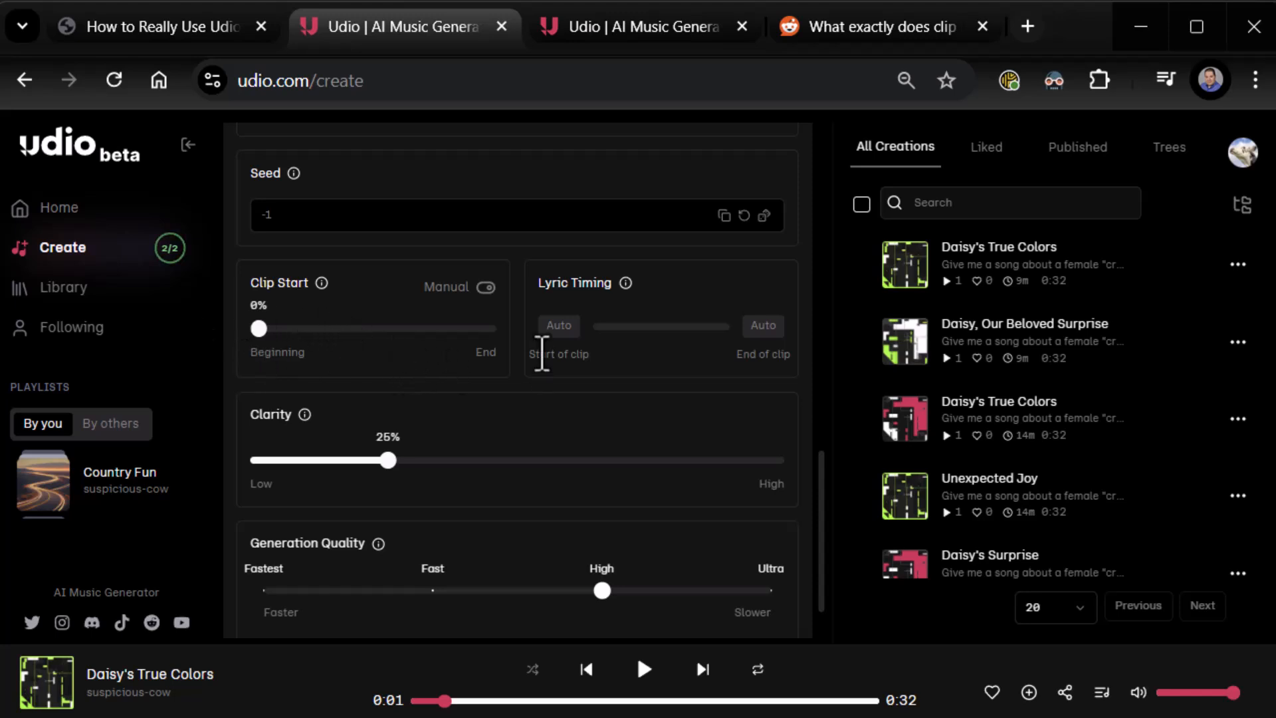
{"action": "mouse_move", "coordinate": [696, 410]}
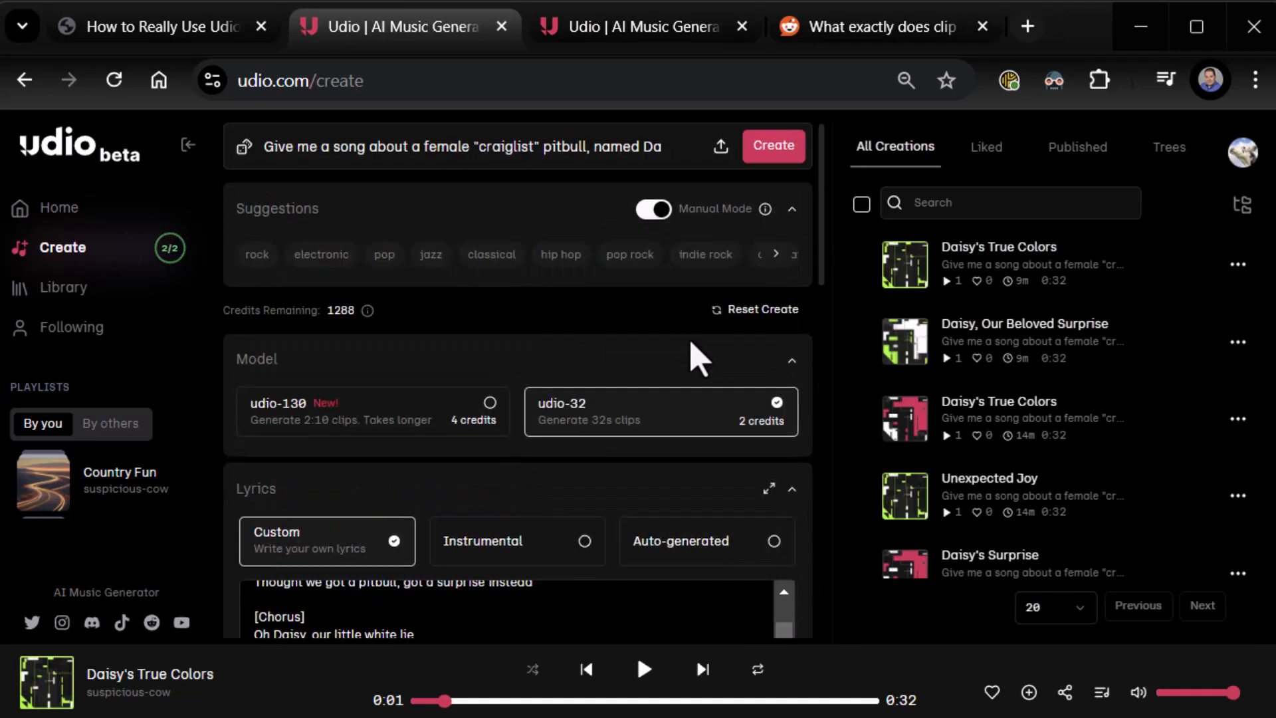
{"action": "mouse_move", "coordinate": [659, 398]}
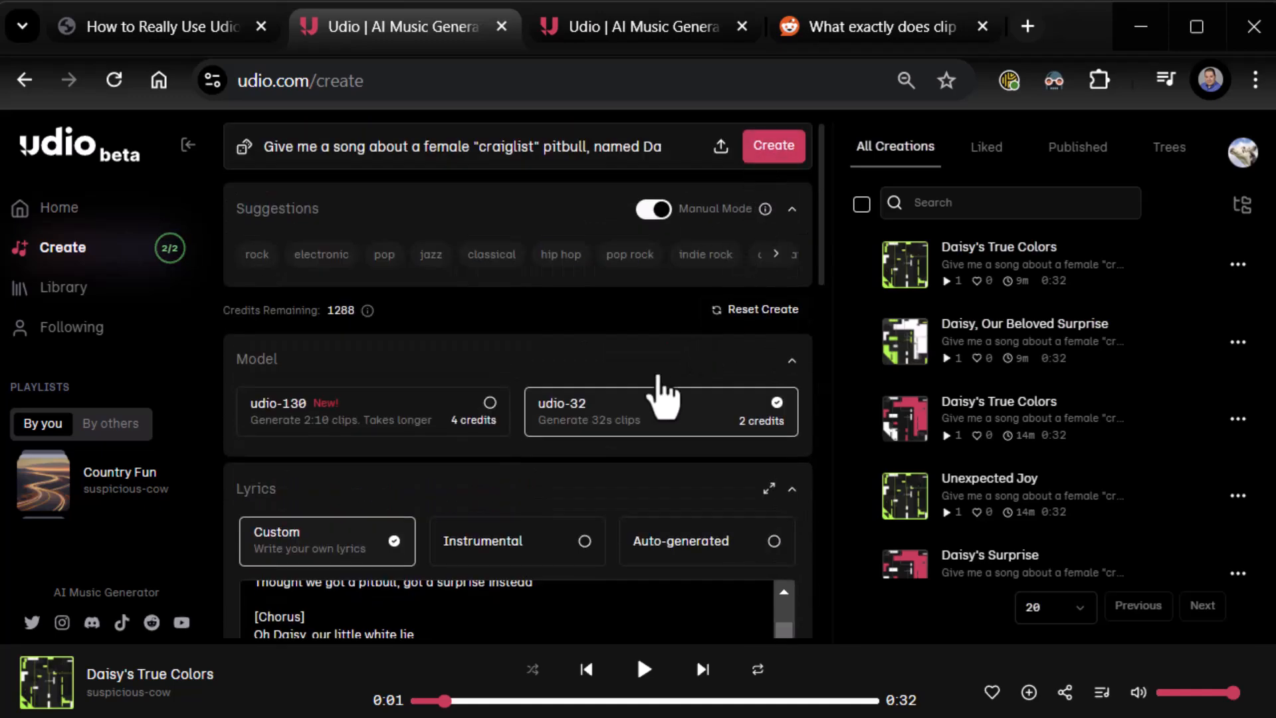
Step: Generate a new pair of udio-32 clips with Clip Start at 0%
{"action": "scroll", "scroll_direction": "down", "scroll_amount": 3}
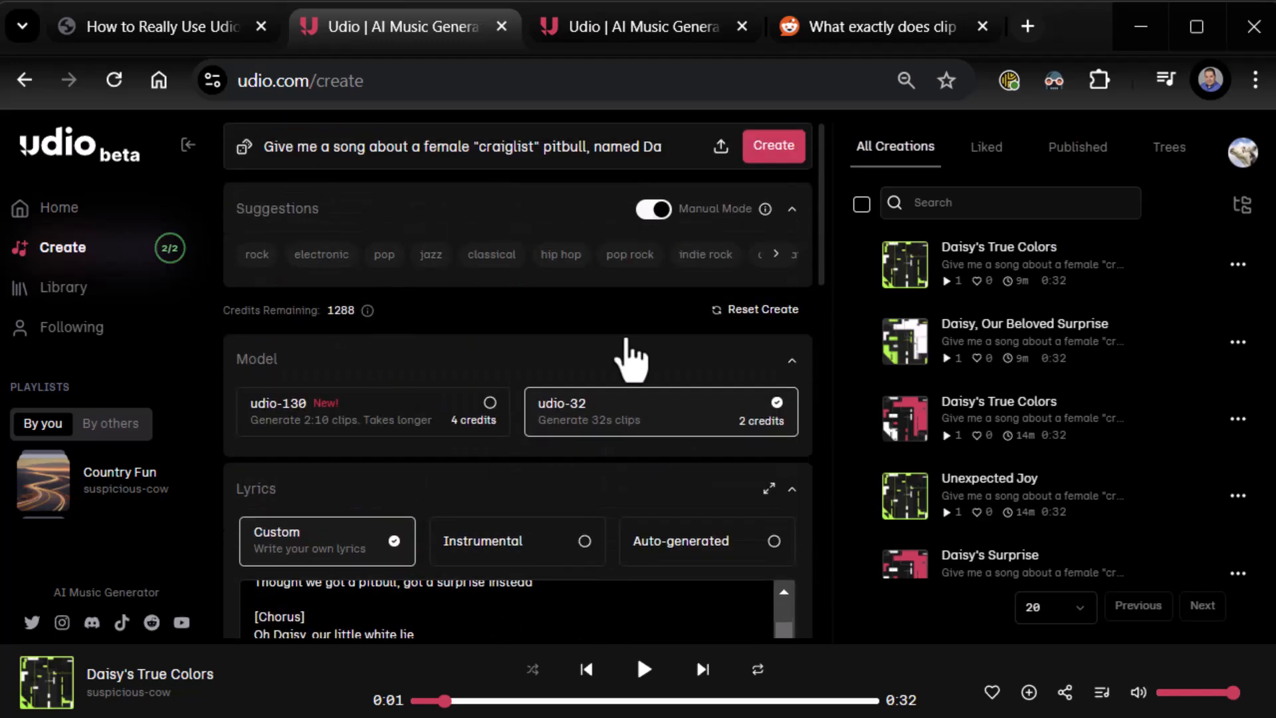
{"action": "left_click", "coordinate": [773, 146]}
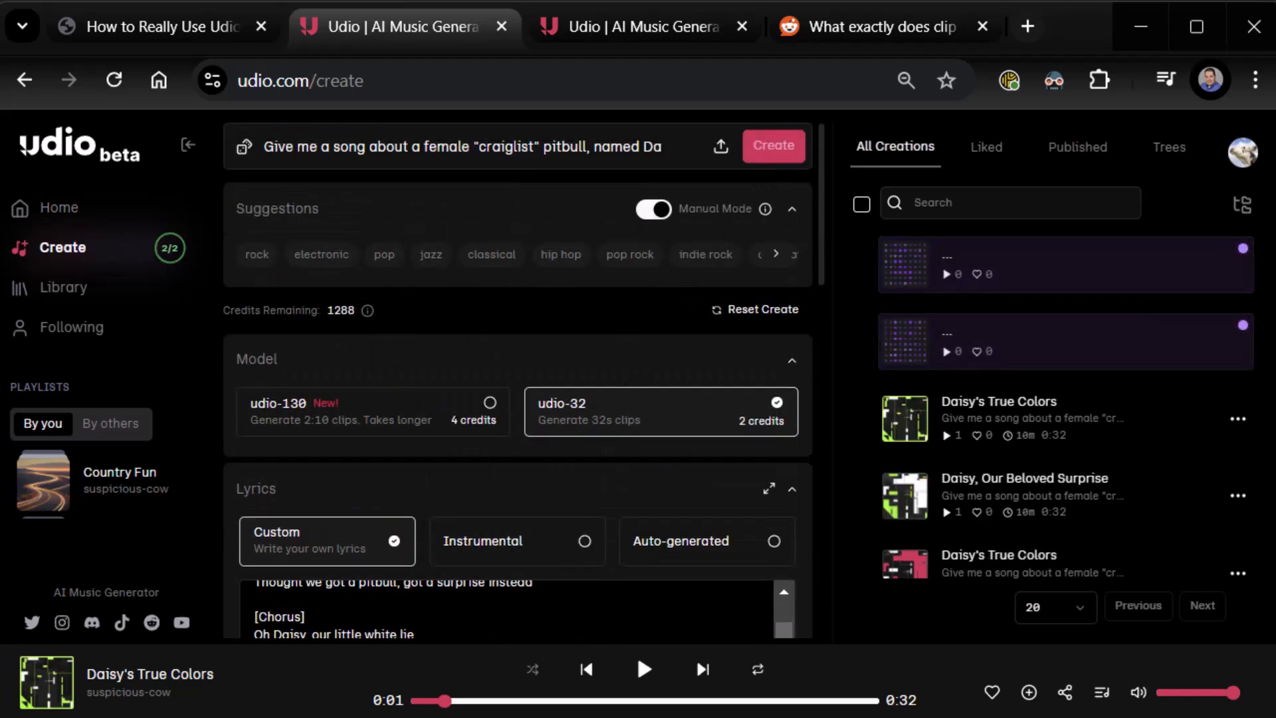
{"action": "left_click", "coordinate": [773, 146]}
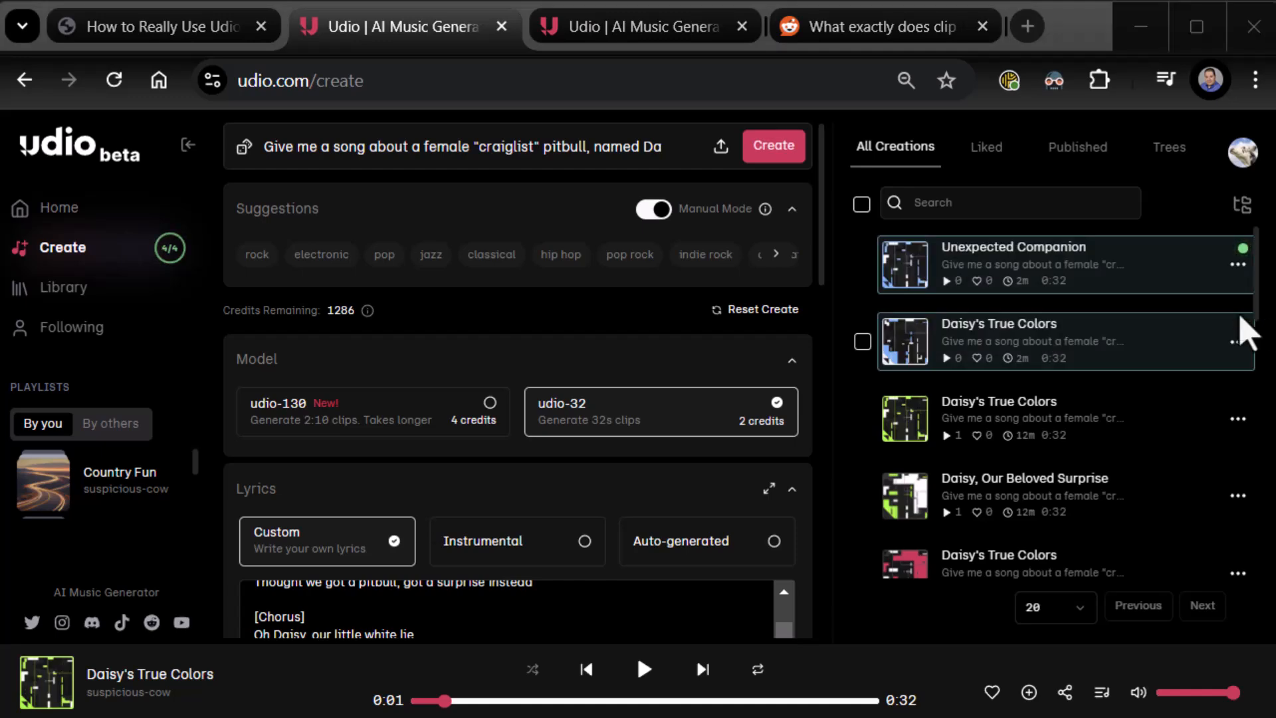
Step: Play and pause the new Unexpected Companion clip
{"action": "scroll", "scroll_direction": "down", "scroll_amount": 3}
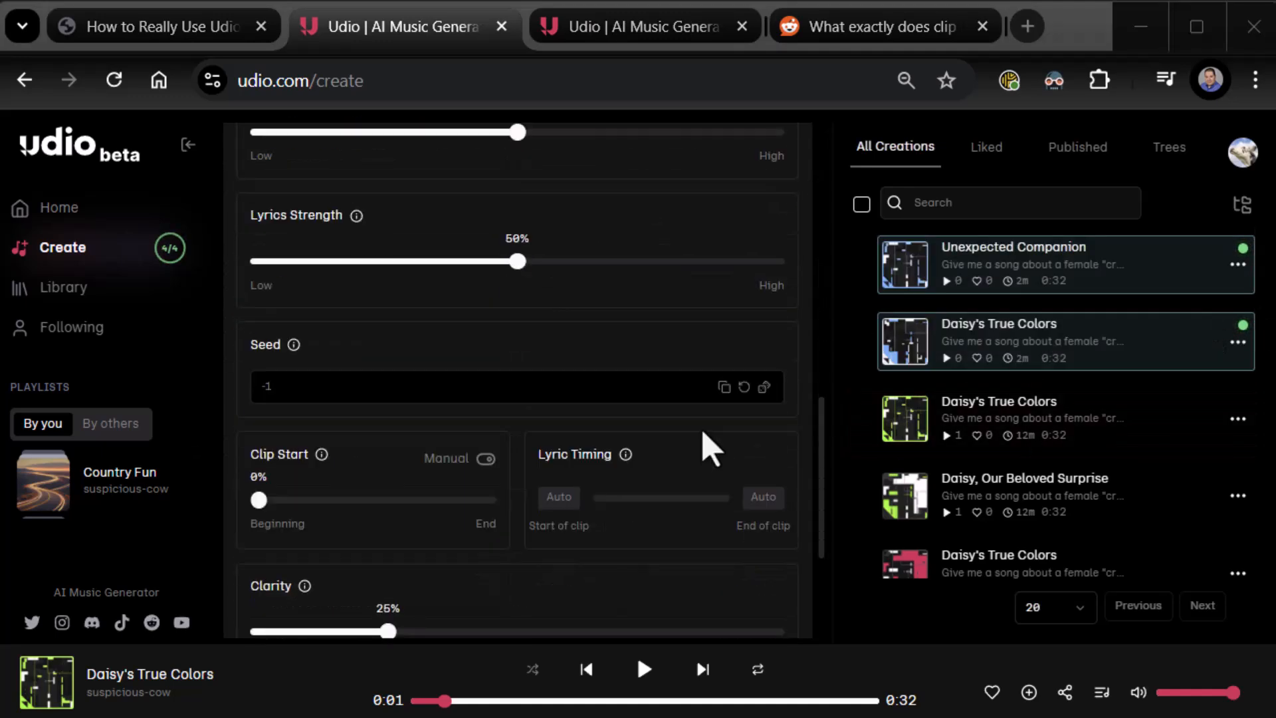
{"action": "mouse_move", "coordinate": [295, 521]}
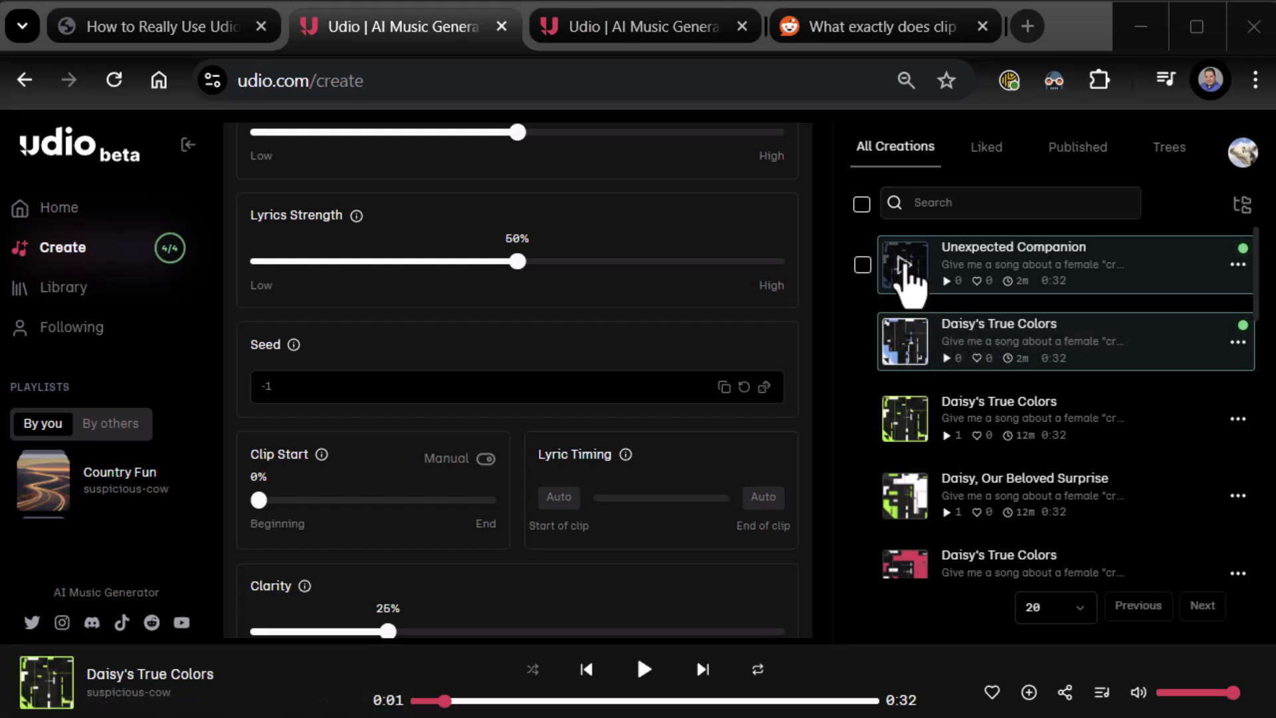
{"action": "left_click", "coordinate": [904, 265]}
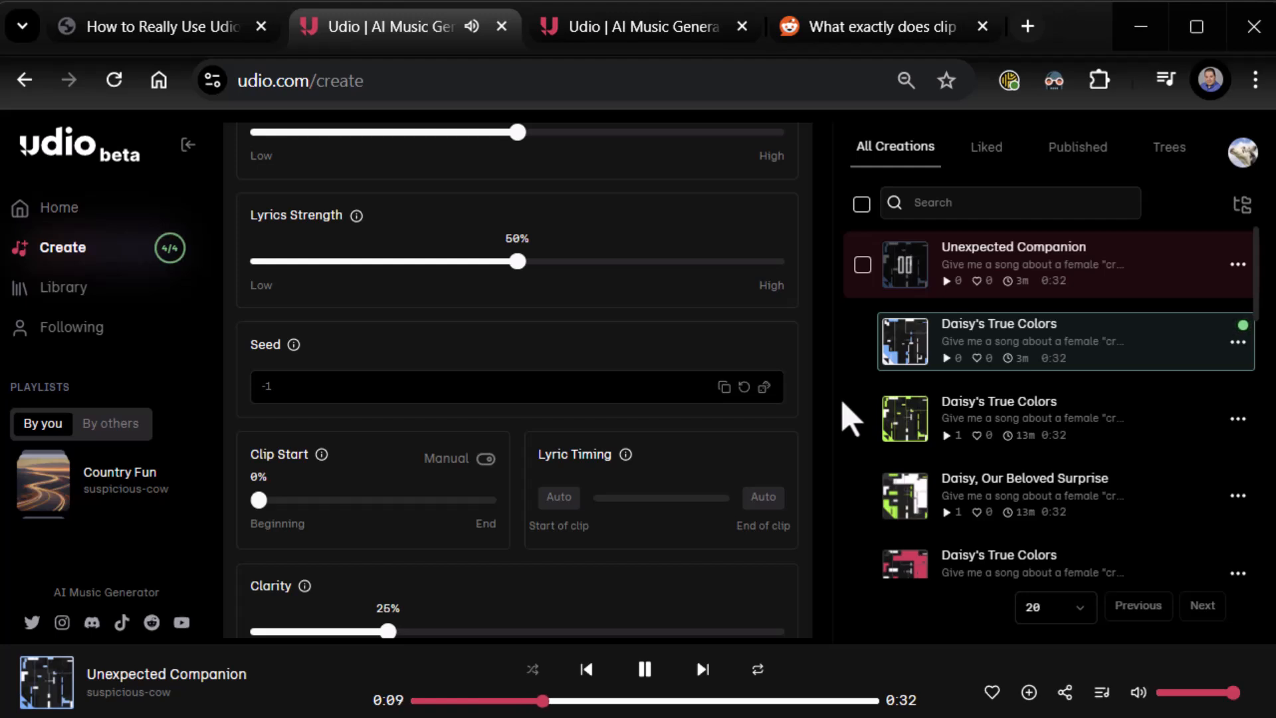
{"action": "left_click", "coordinate": [645, 669]}
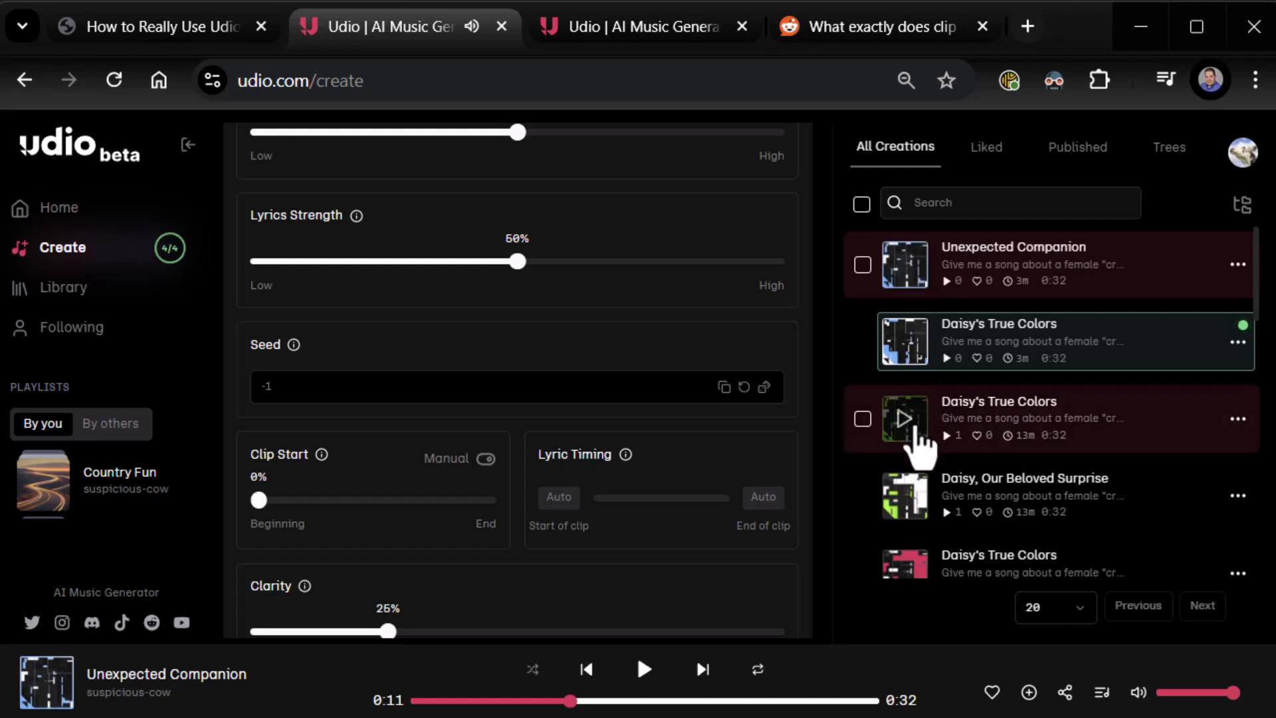
Step: Compare the earlier Daisy's True Colors with Unexpected Companion, then pause the new True Colors
{"action": "left_click", "coordinate": [905, 419]}
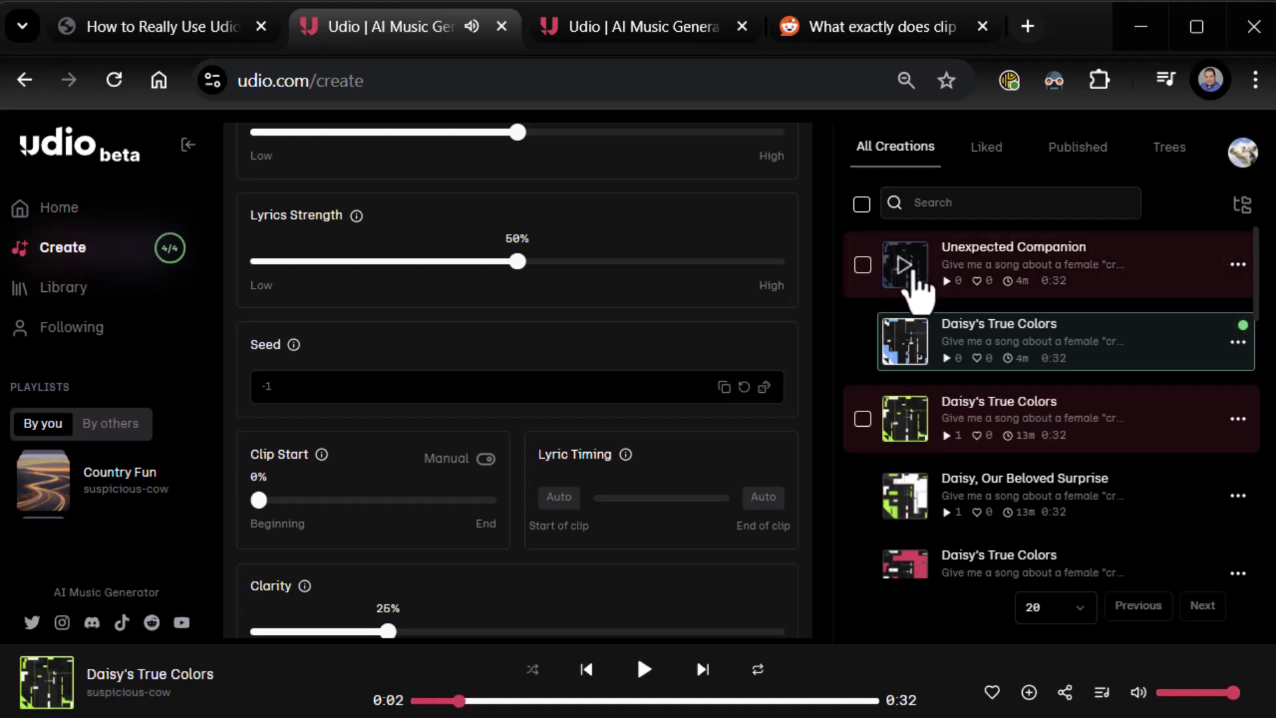
{"action": "left_click", "coordinate": [903, 265]}
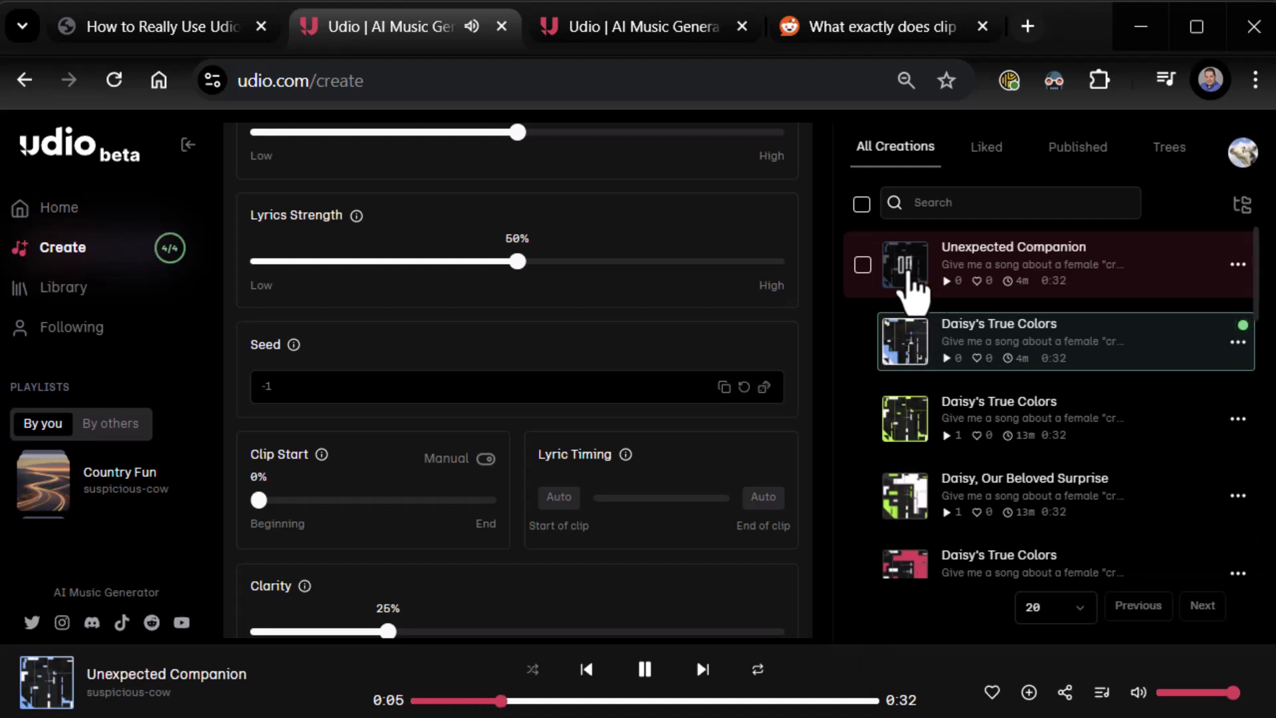
{"action": "left_click", "coordinate": [644, 669]}
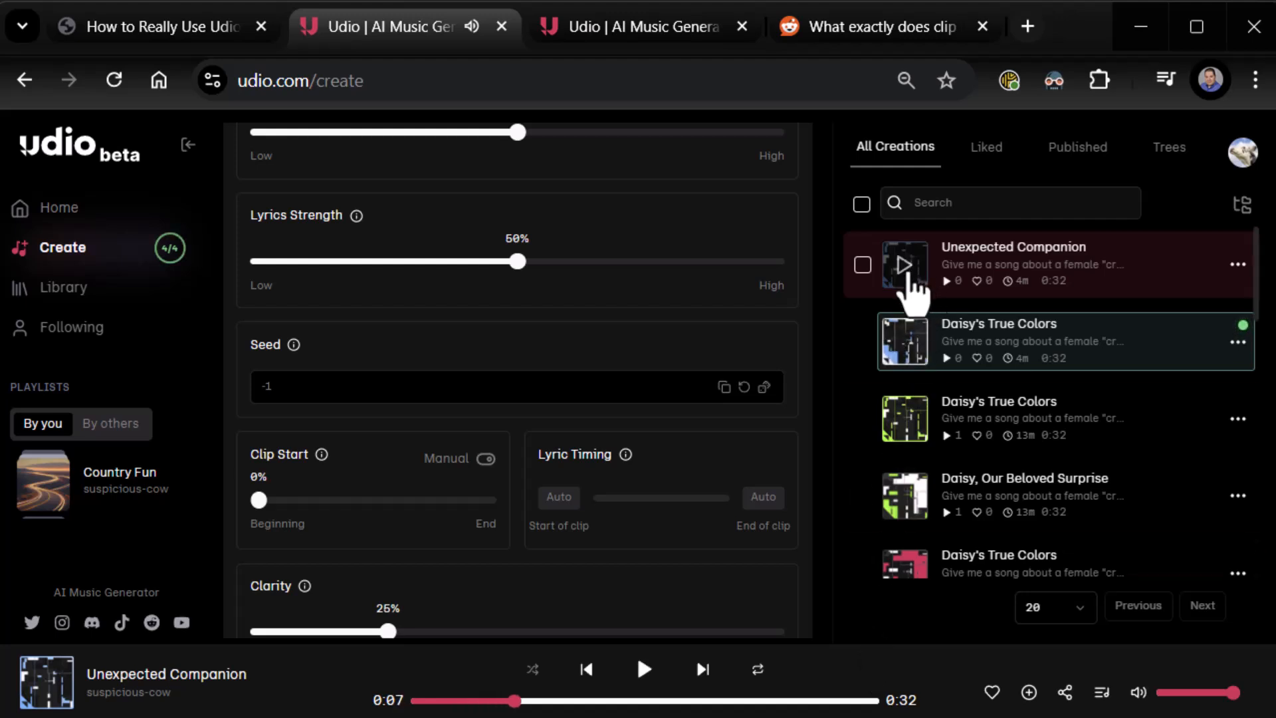
{"action": "mouse_move", "coordinate": [912, 364]}
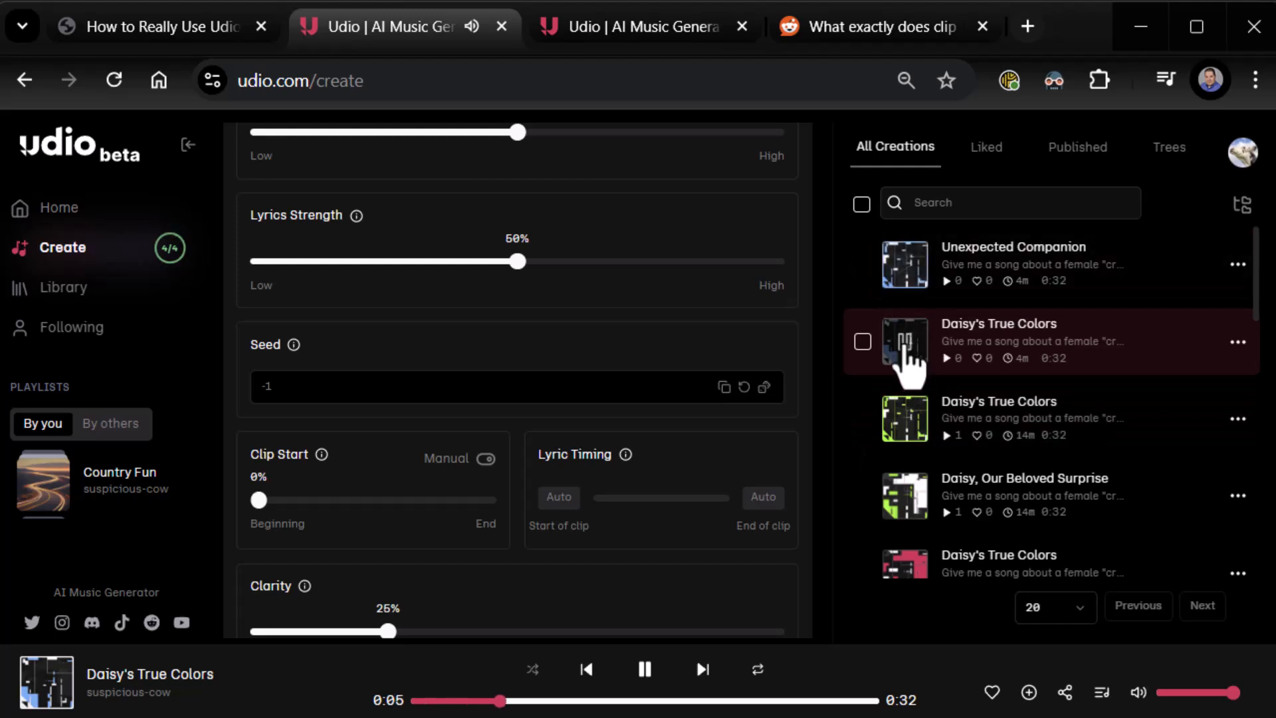
{"action": "left_click", "coordinate": [644, 669]}
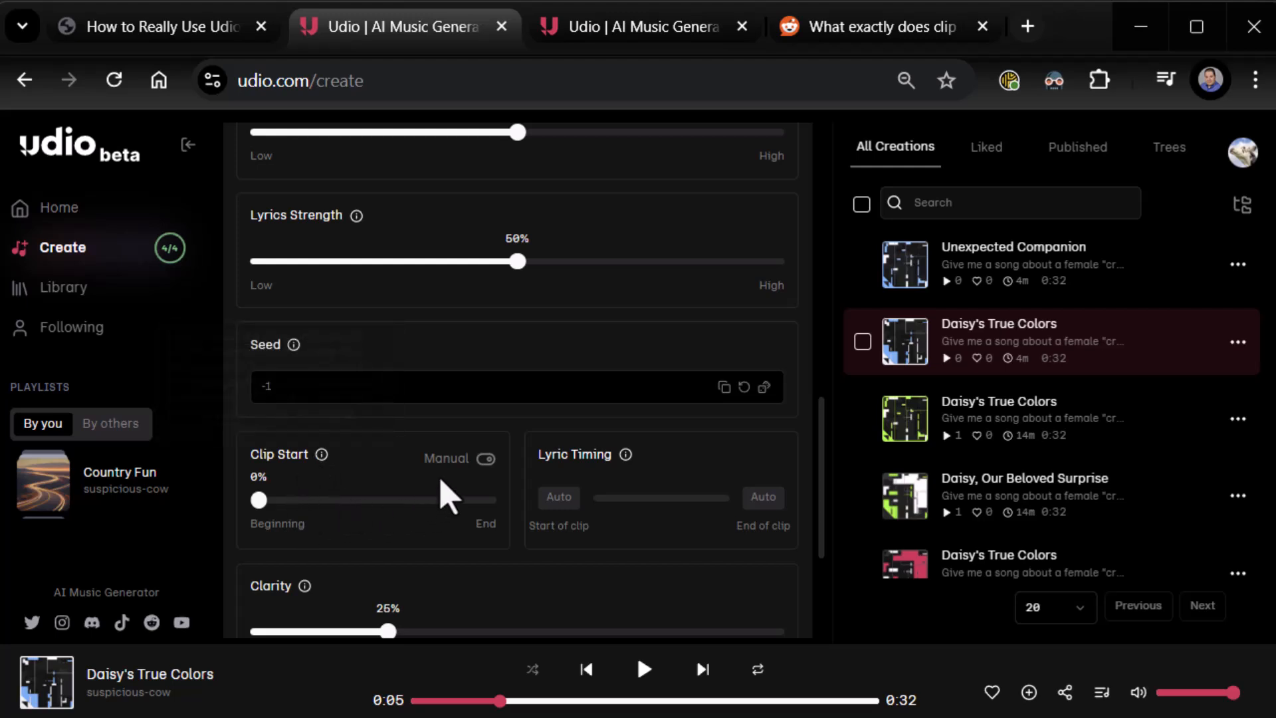
{"action": "mouse_move", "coordinate": [484, 465]}
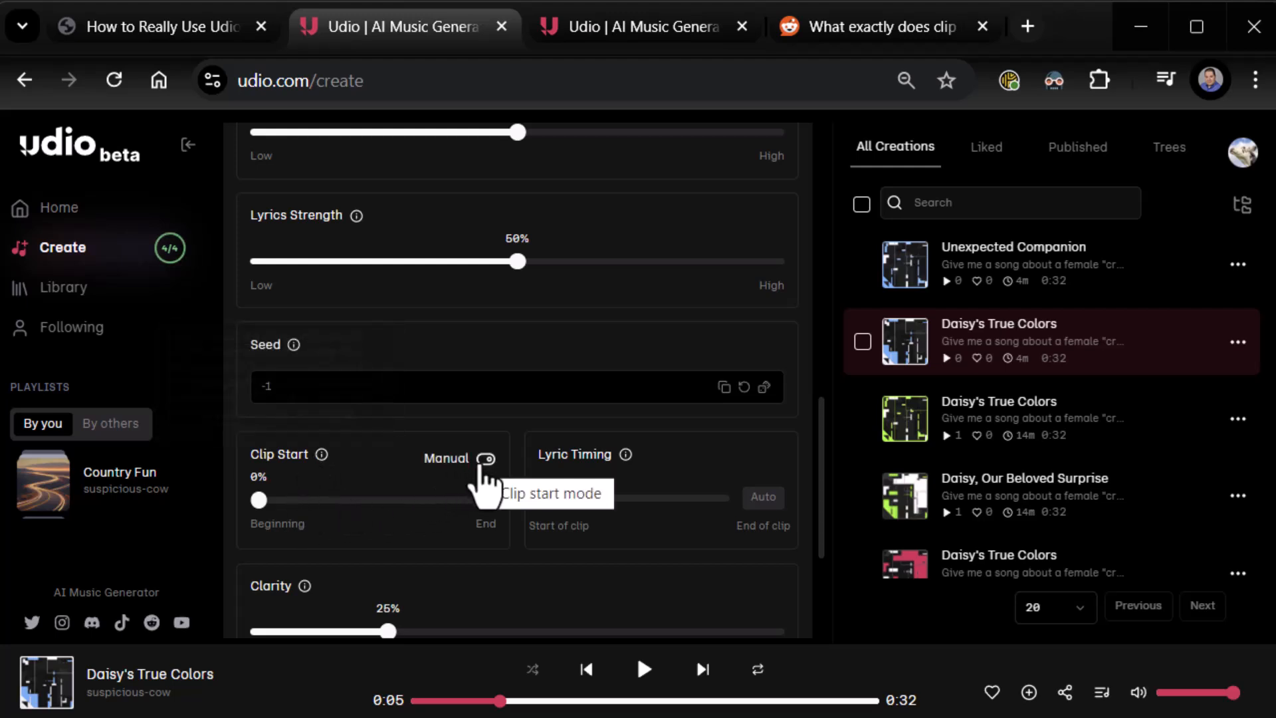
Step: Try Clip Start at 38%, return it to 0%, and switch to the Reddit clip-start thread
{"action": "left_click_drag", "start_coordinate": [258, 500], "coordinate": [345, 500]}
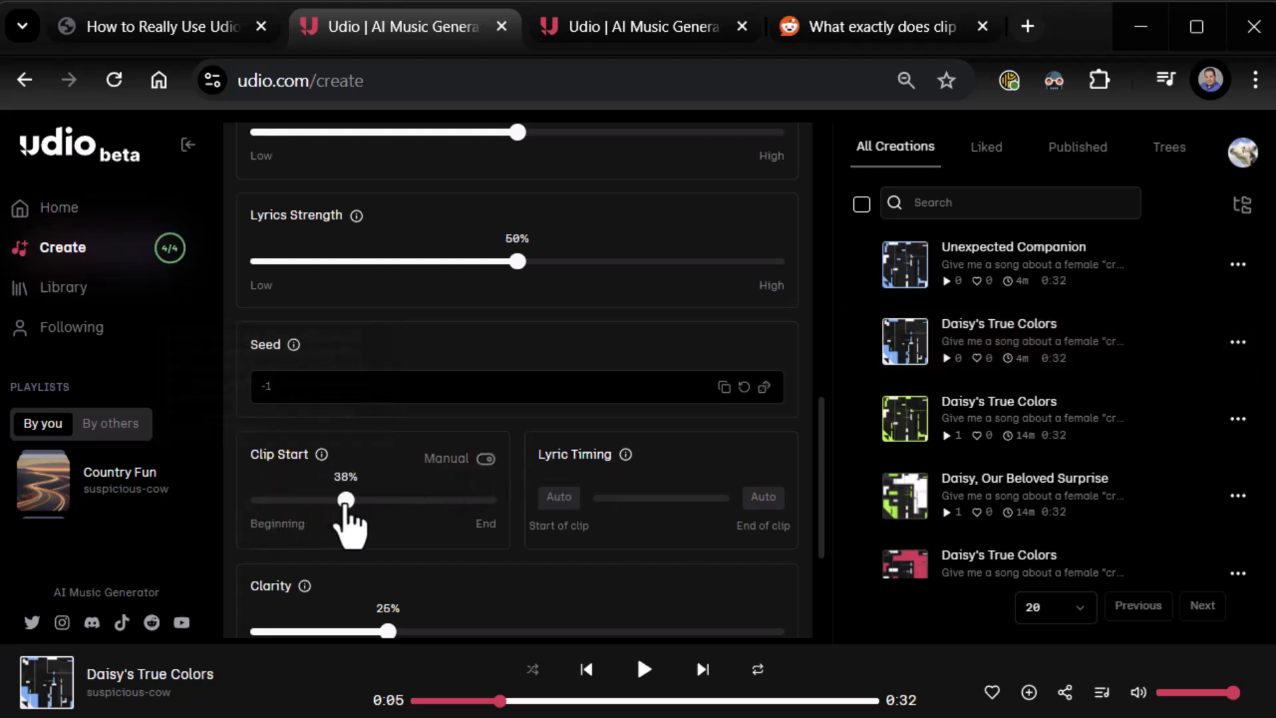
{"action": "left_click_drag", "start_coordinate": [345, 500], "coordinate": [258, 499]}
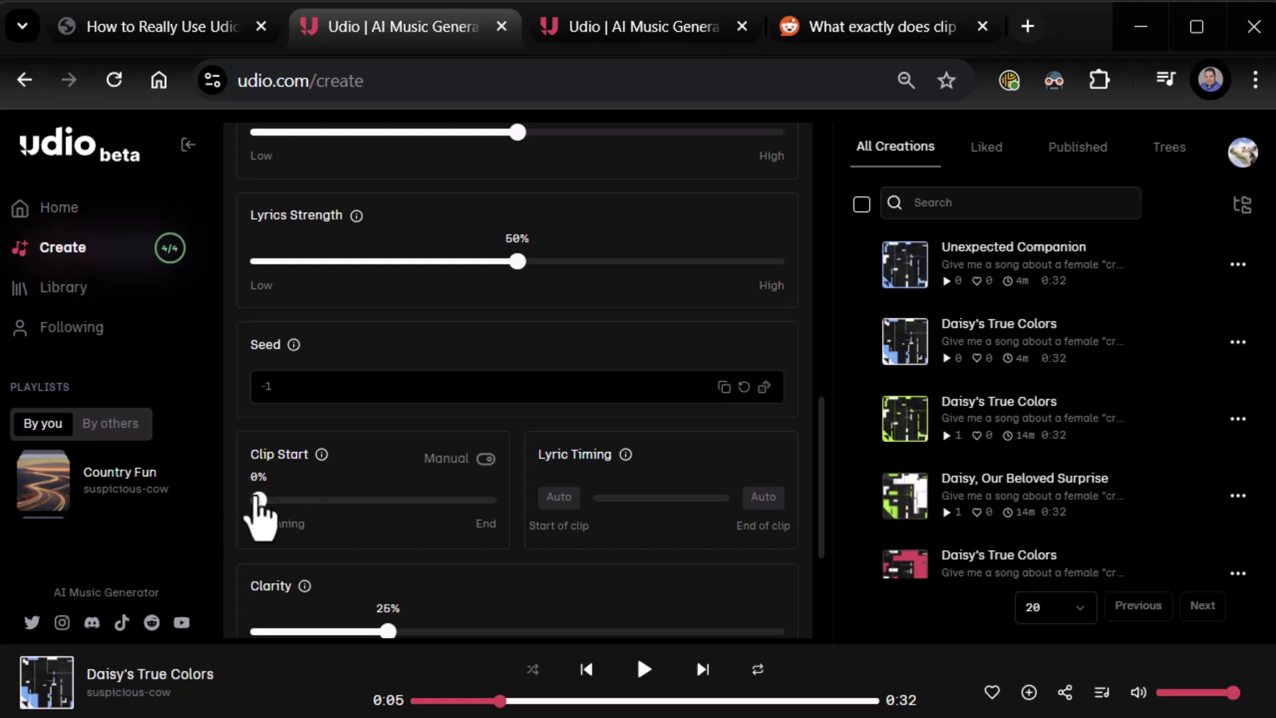
{"action": "mouse_move", "coordinate": [259, 501]}
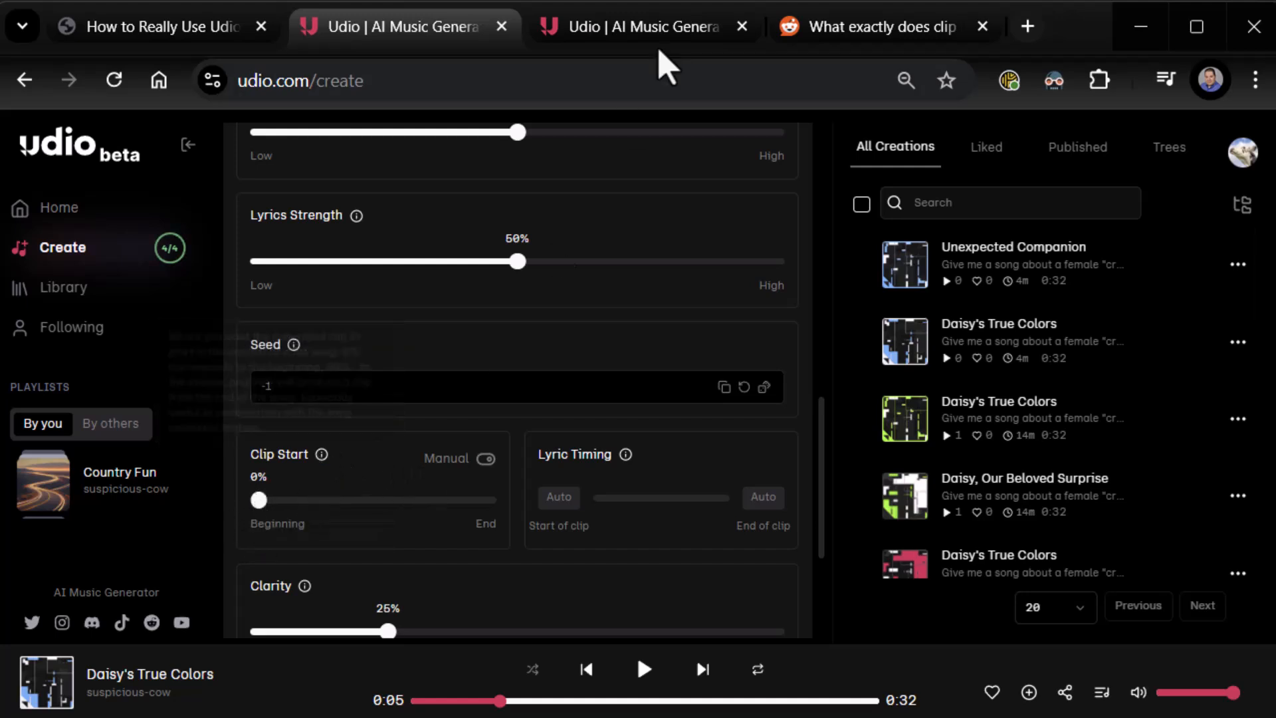
{"action": "left_click", "coordinate": [883, 27]}
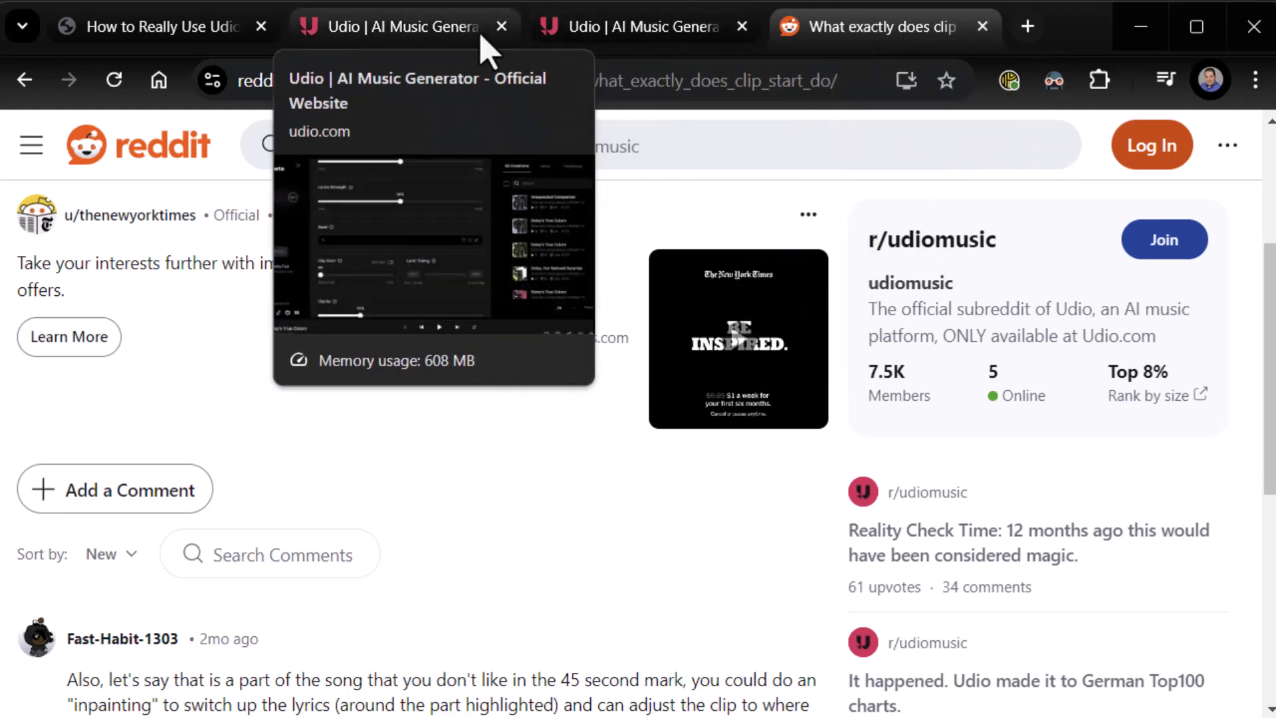
{"action": "mouse_move", "coordinate": [622, 30]}
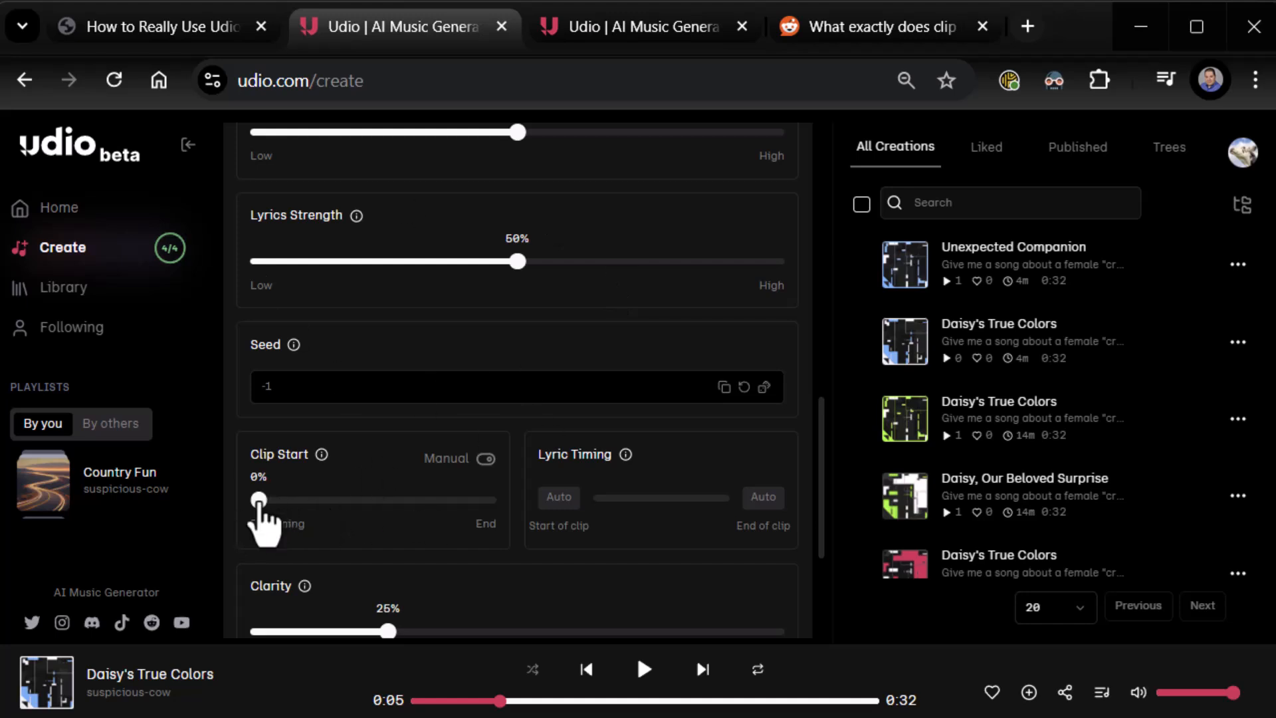
Step: Drag Clip Start to 40% and scroll down to the Clarity setting
{"action": "left_click_drag", "start_coordinate": [258, 500], "coordinate": [340, 500]}
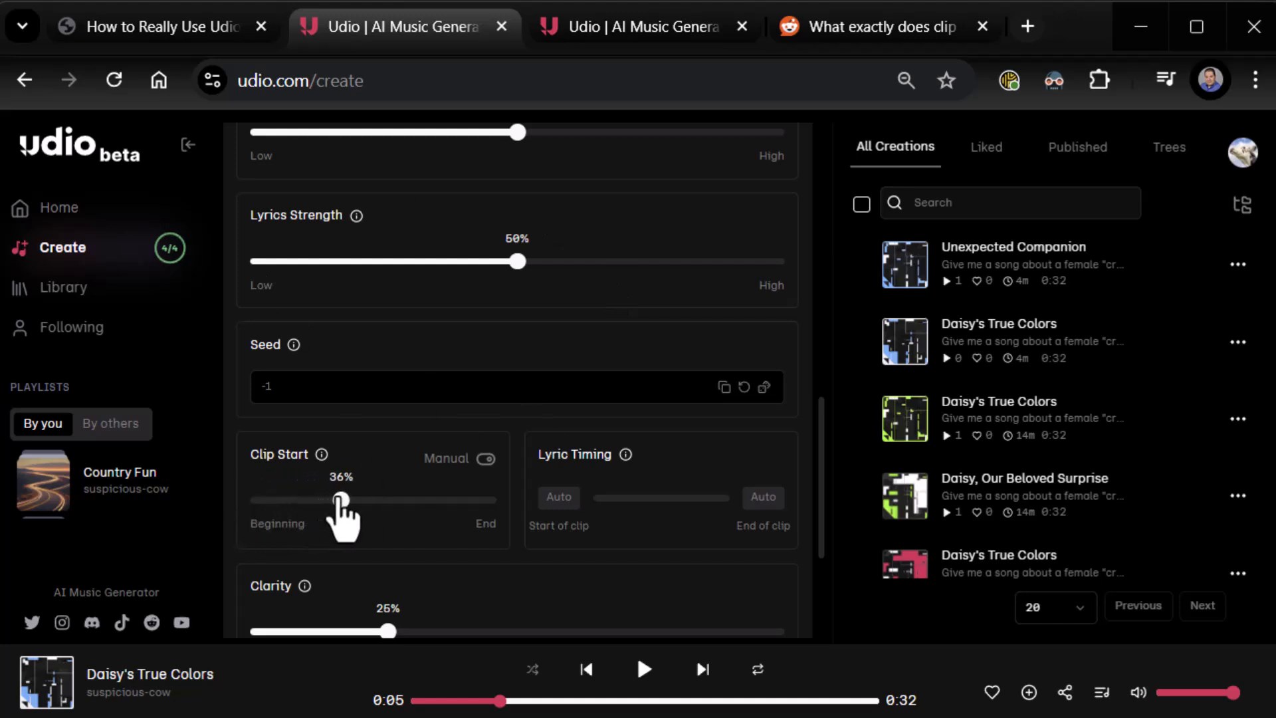
{"action": "left_click_drag", "start_coordinate": [340, 500], "coordinate": [350, 500]}
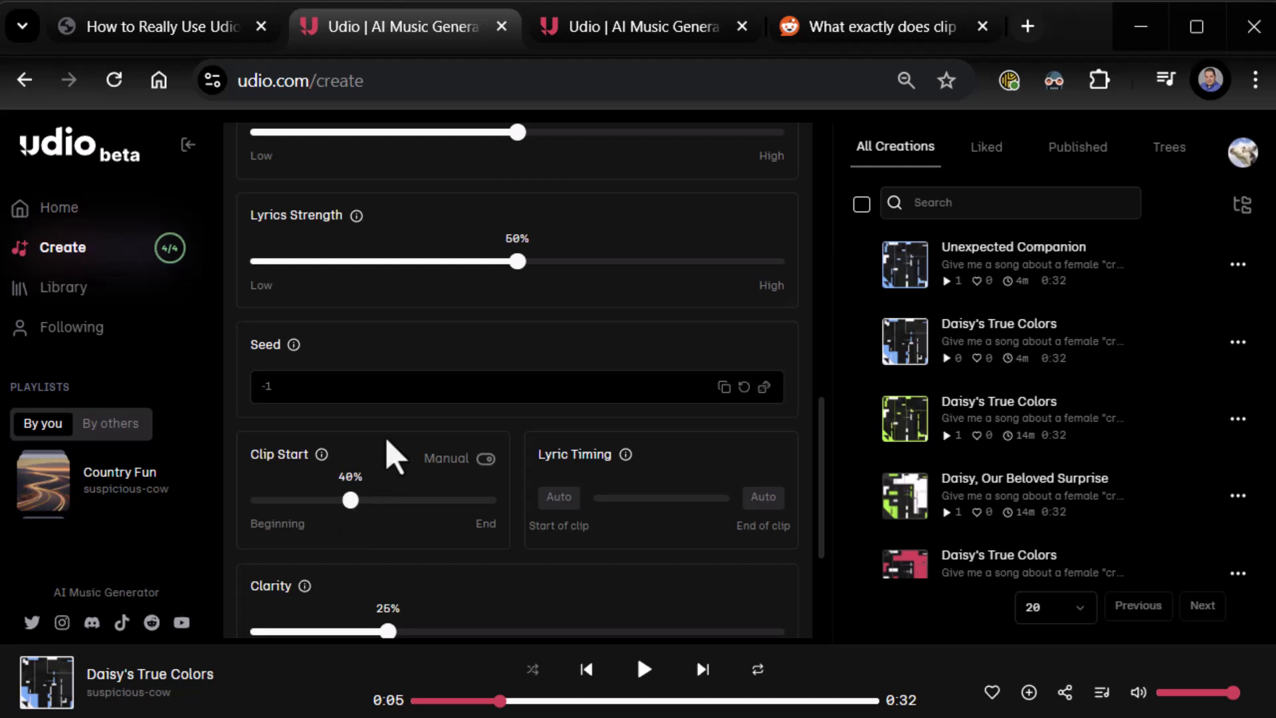
{"action": "scroll", "scroll_direction": "down", "scroll_amount": 3}
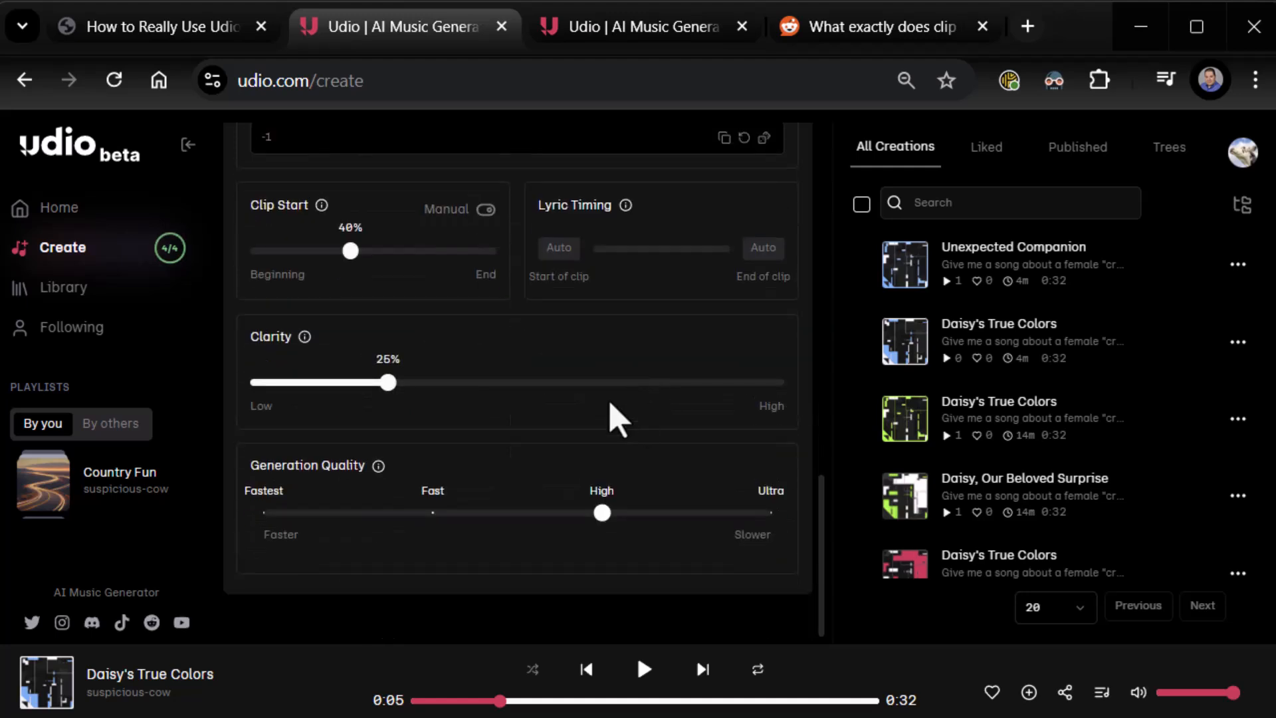
{"action": "mouse_move", "coordinate": [635, 229]}
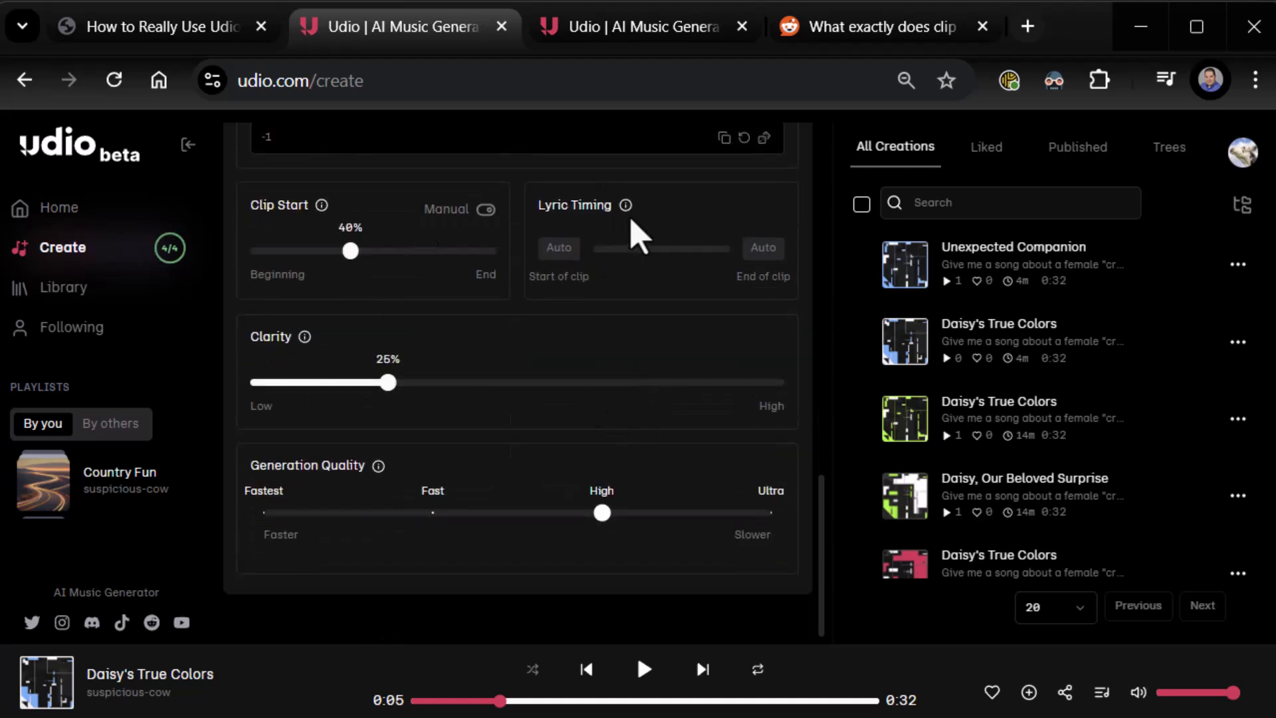
{"action": "mouse_move", "coordinate": [627, 205]}
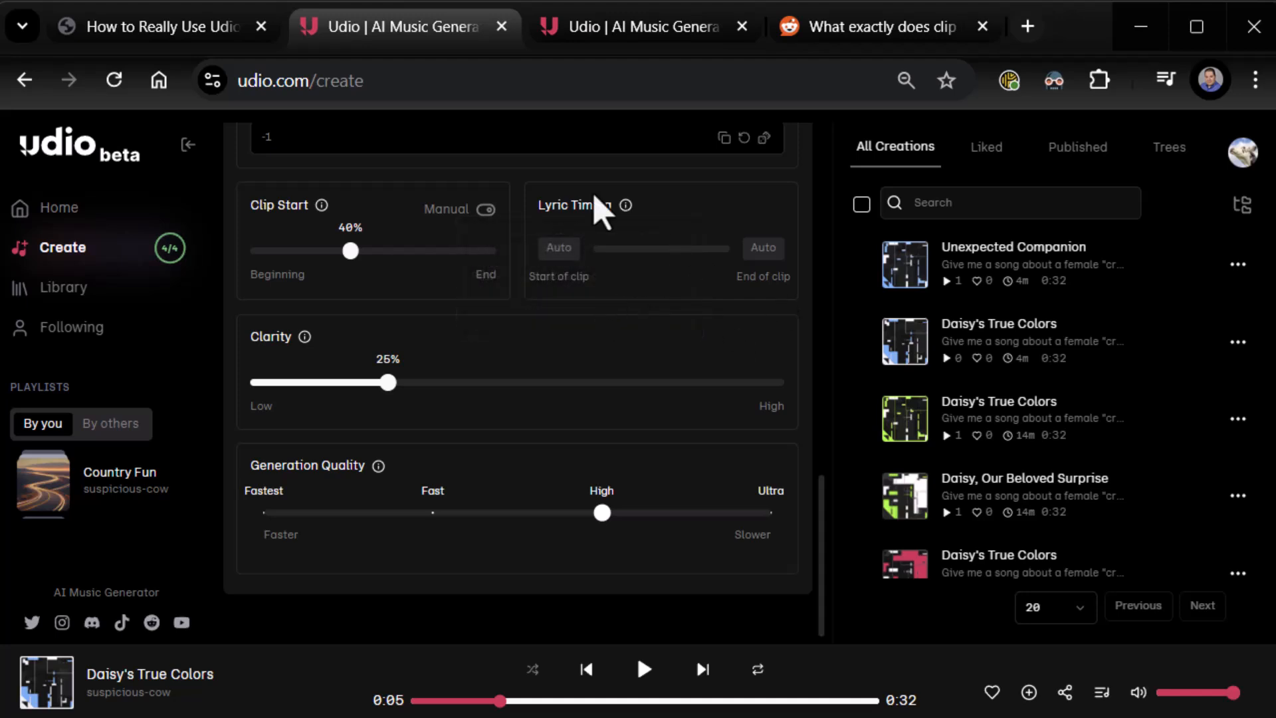
{"action": "mouse_move", "coordinate": [570, 287]}
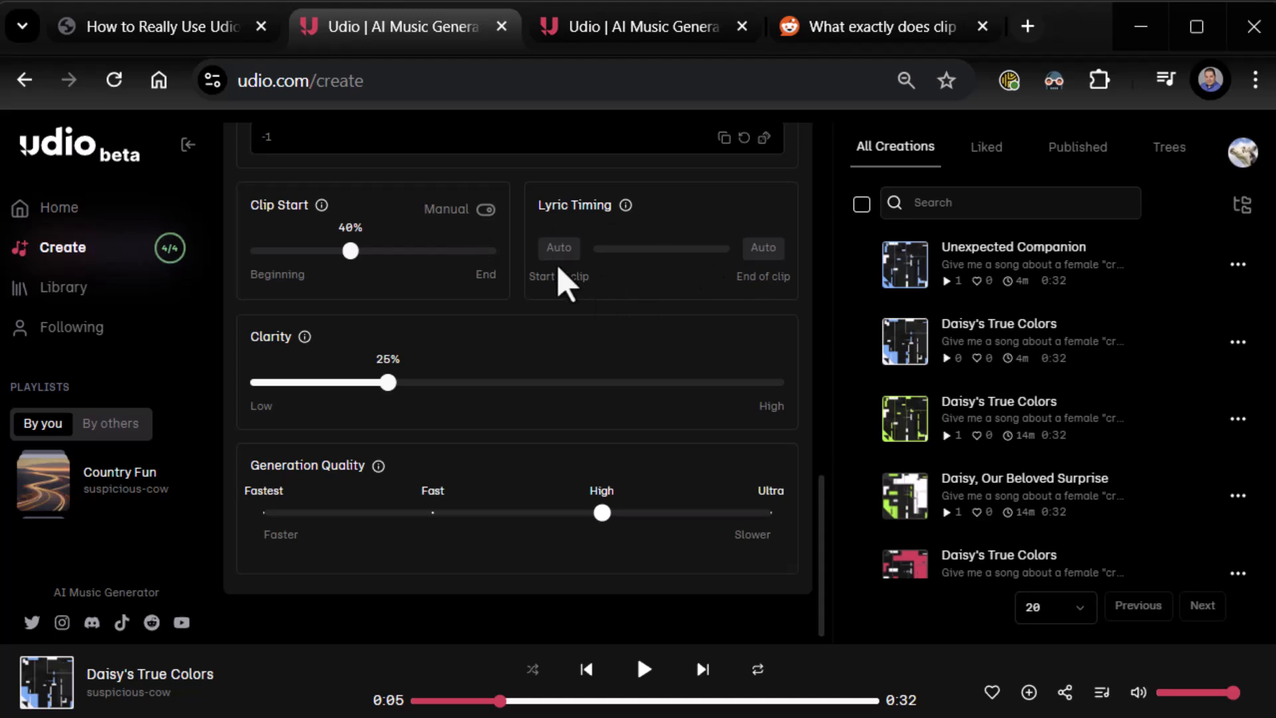
{"action": "mouse_move", "coordinate": [356, 440]}
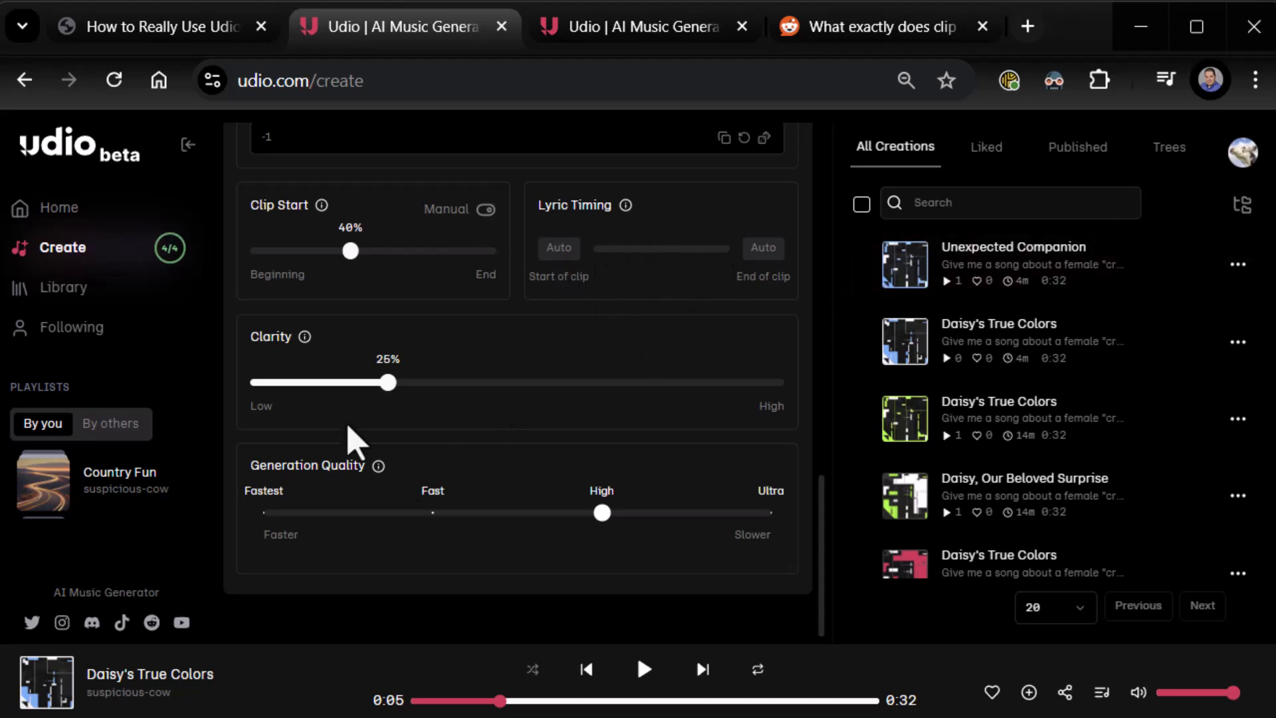
{"action": "mouse_move", "coordinate": [305, 337]}
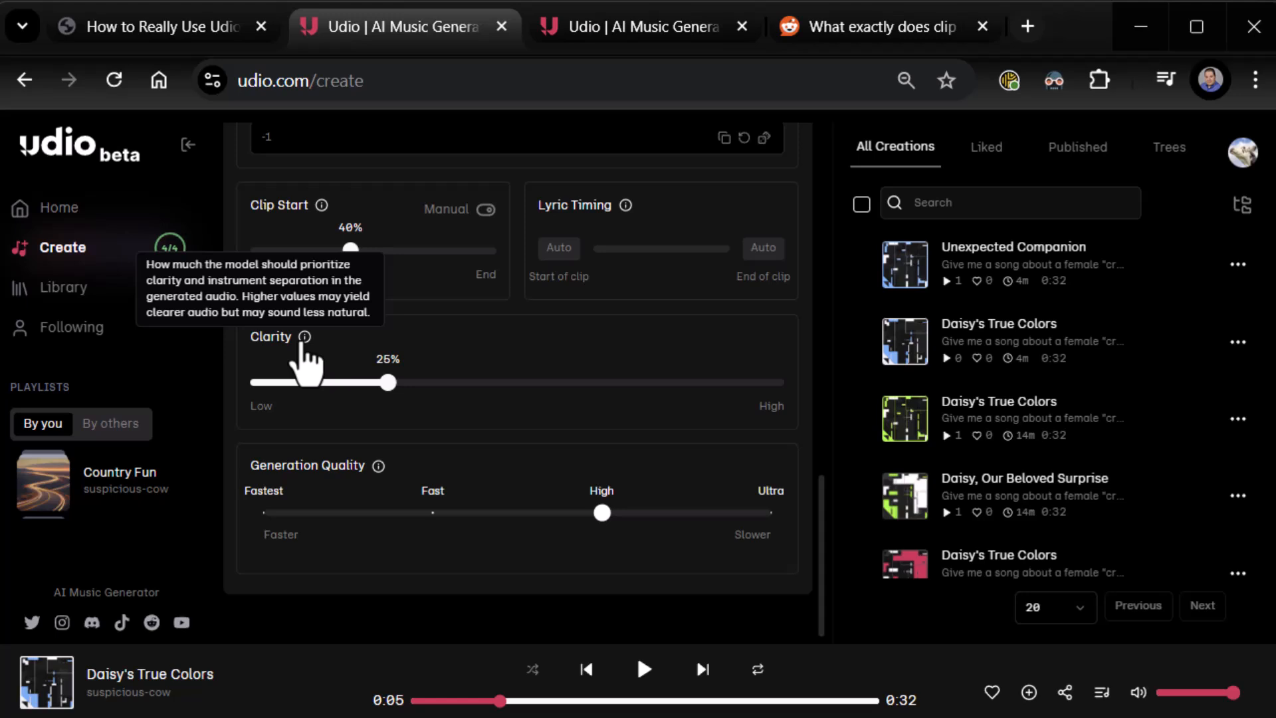
{"action": "mouse_move", "coordinate": [520, 352]}
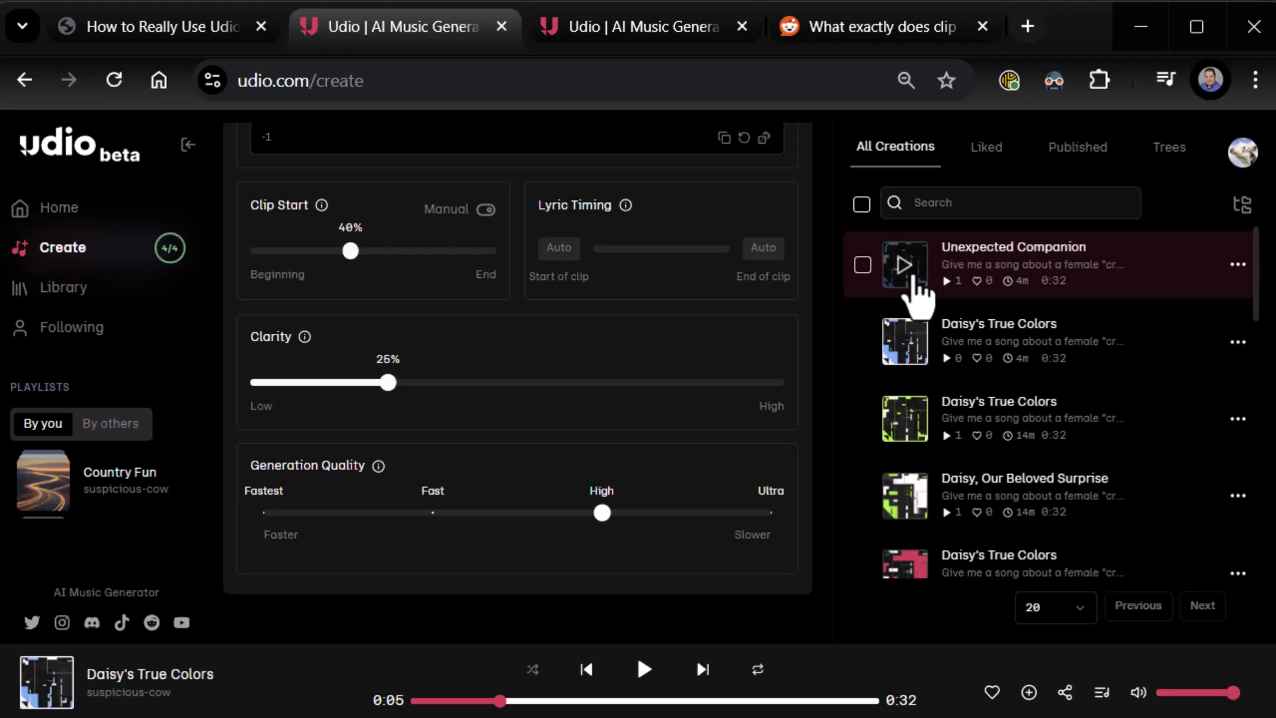
Step: Preview the Unexpected Companion clip, then the earlier Daisy's True Colors clip
{"action": "left_click", "coordinate": [904, 265]}
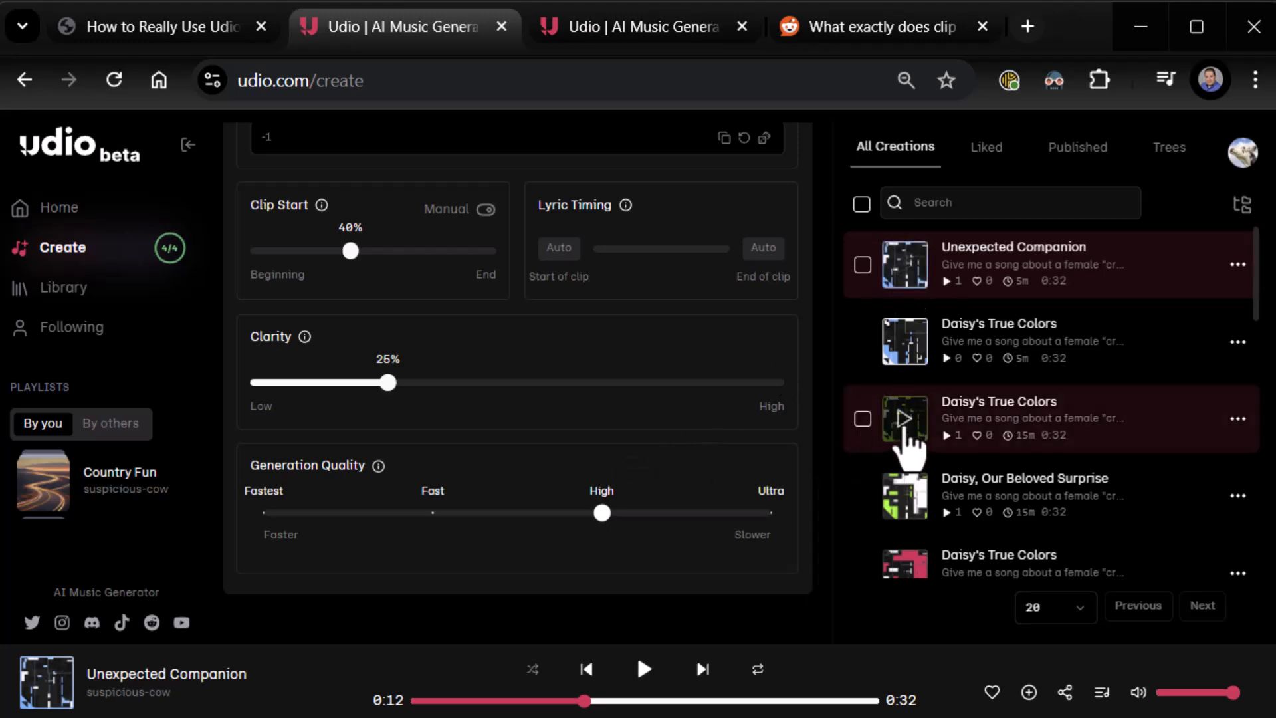
{"action": "left_click", "coordinate": [904, 419]}
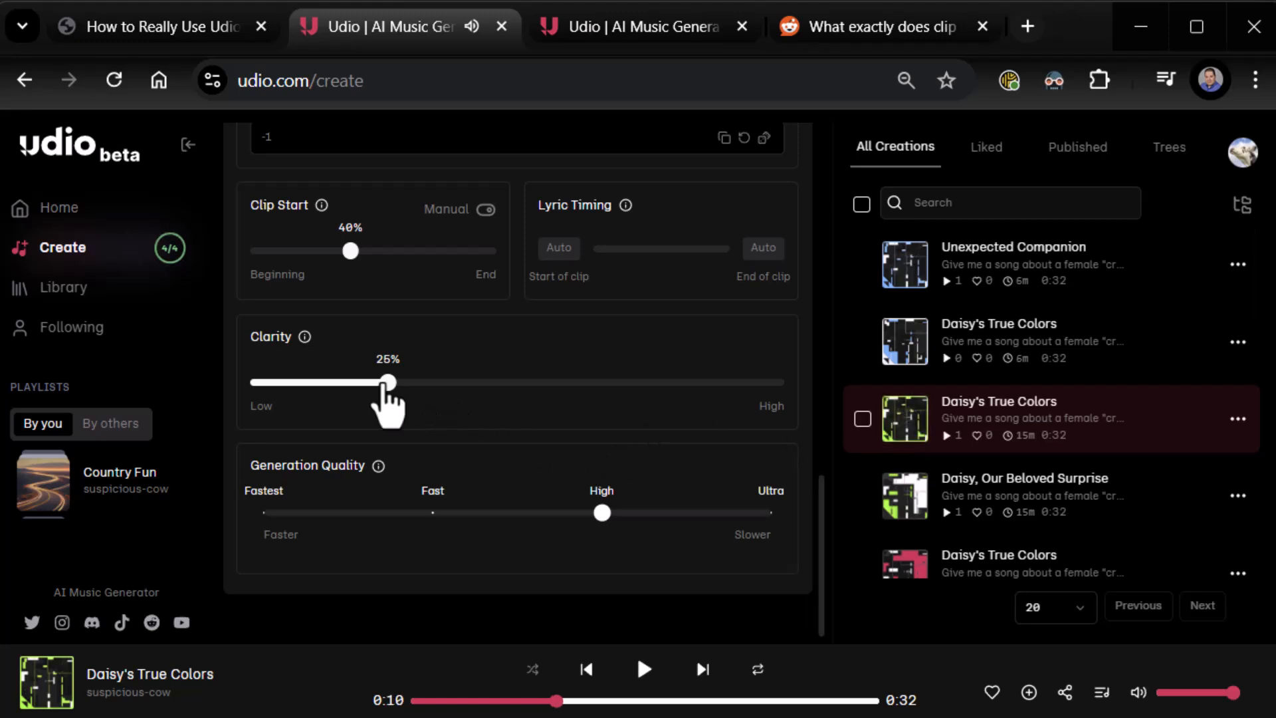
Step: Push Clarity from 88% to 100% and create new clips from the pitbull song prompt
{"action": "left_click_drag", "start_coordinate": [387, 382], "coordinate": [715, 382]}
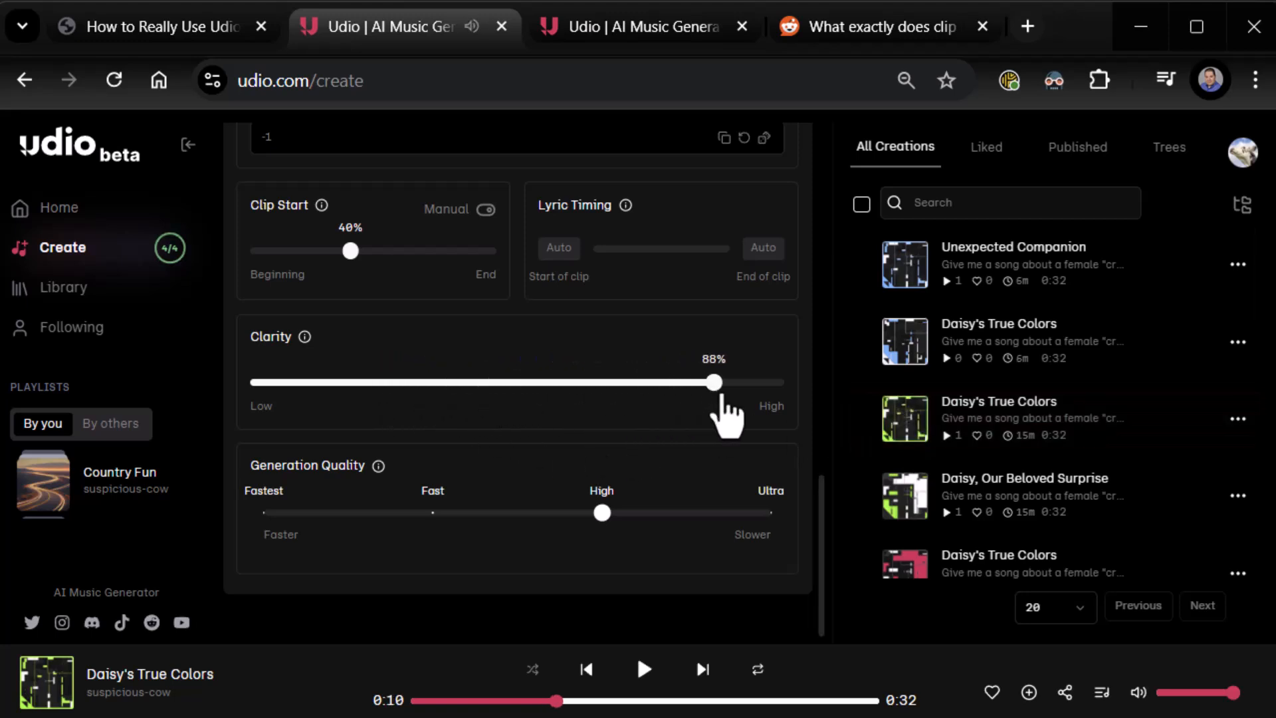
{"action": "left_click_drag", "start_coordinate": [714, 382], "coordinate": [773, 381]}
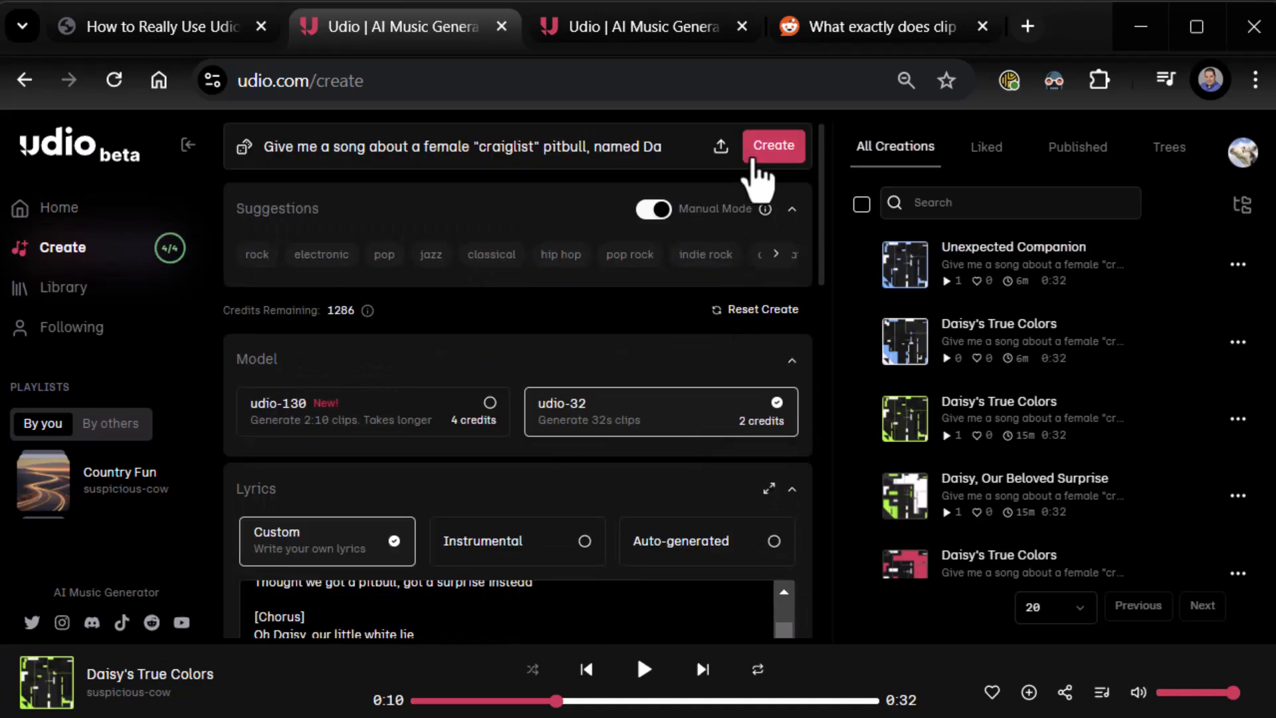
{"action": "left_click", "coordinate": [773, 146]}
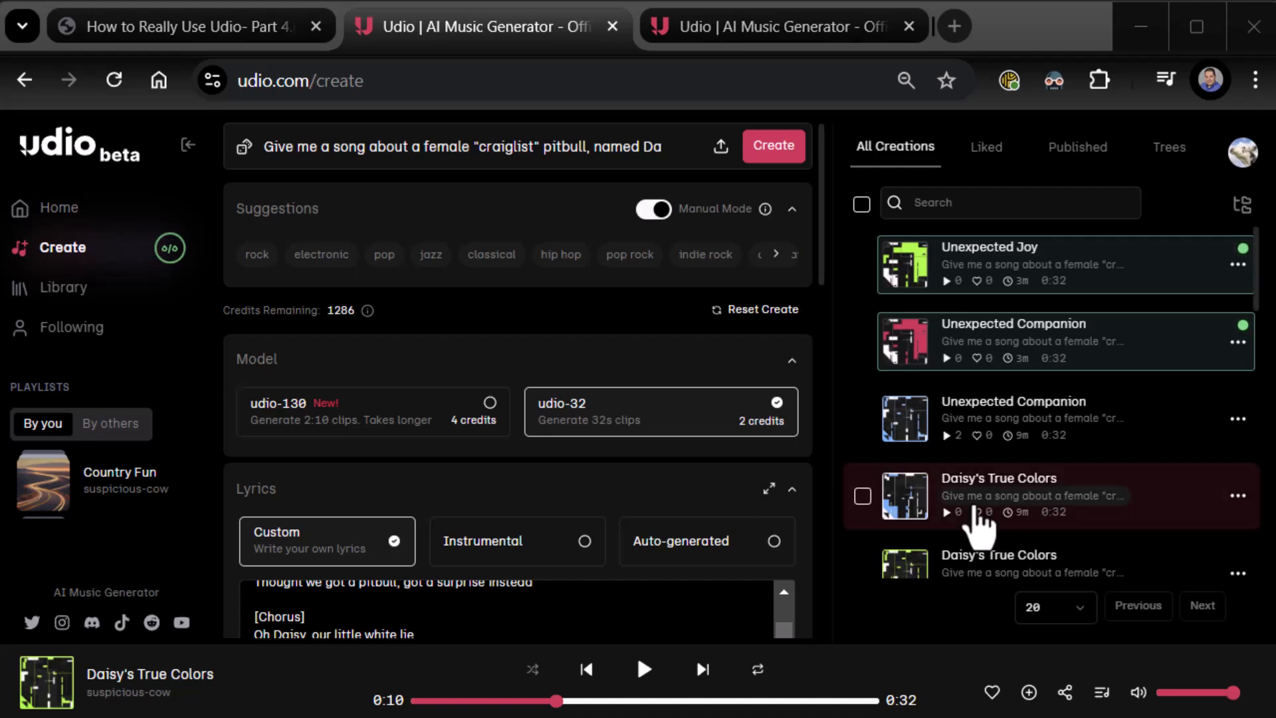
Step: Play the earlier and new Unexpected Companion clips, pause, then start Unexpected Joy
{"action": "scroll", "scroll_direction": "down", "scroll_amount": 3}
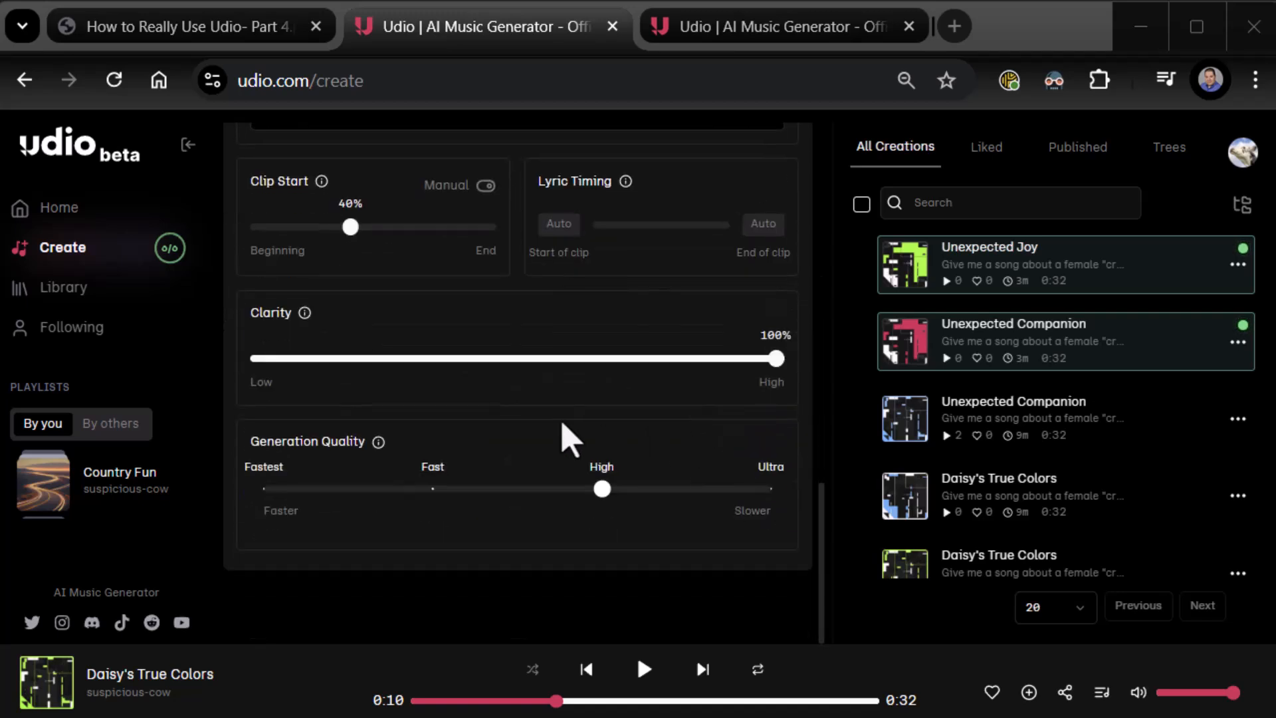
{"action": "mouse_move", "coordinate": [305, 313]}
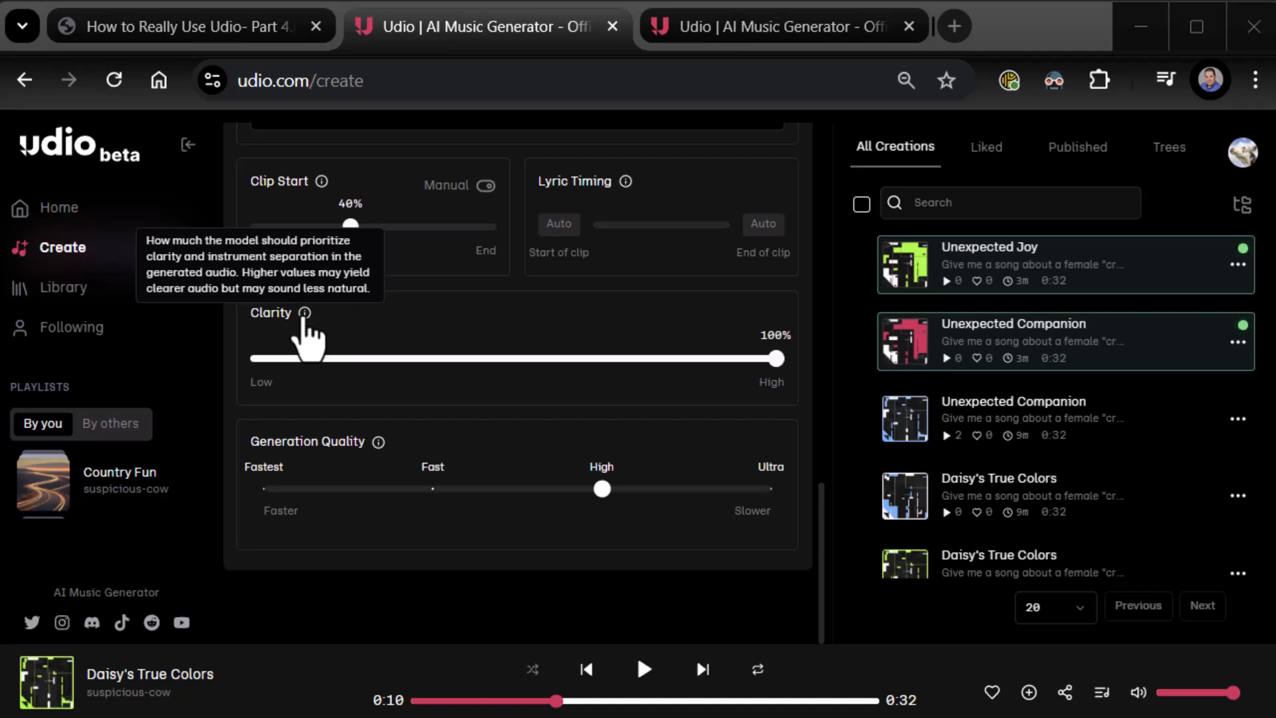
{"action": "mouse_move", "coordinate": [1027, 438]}
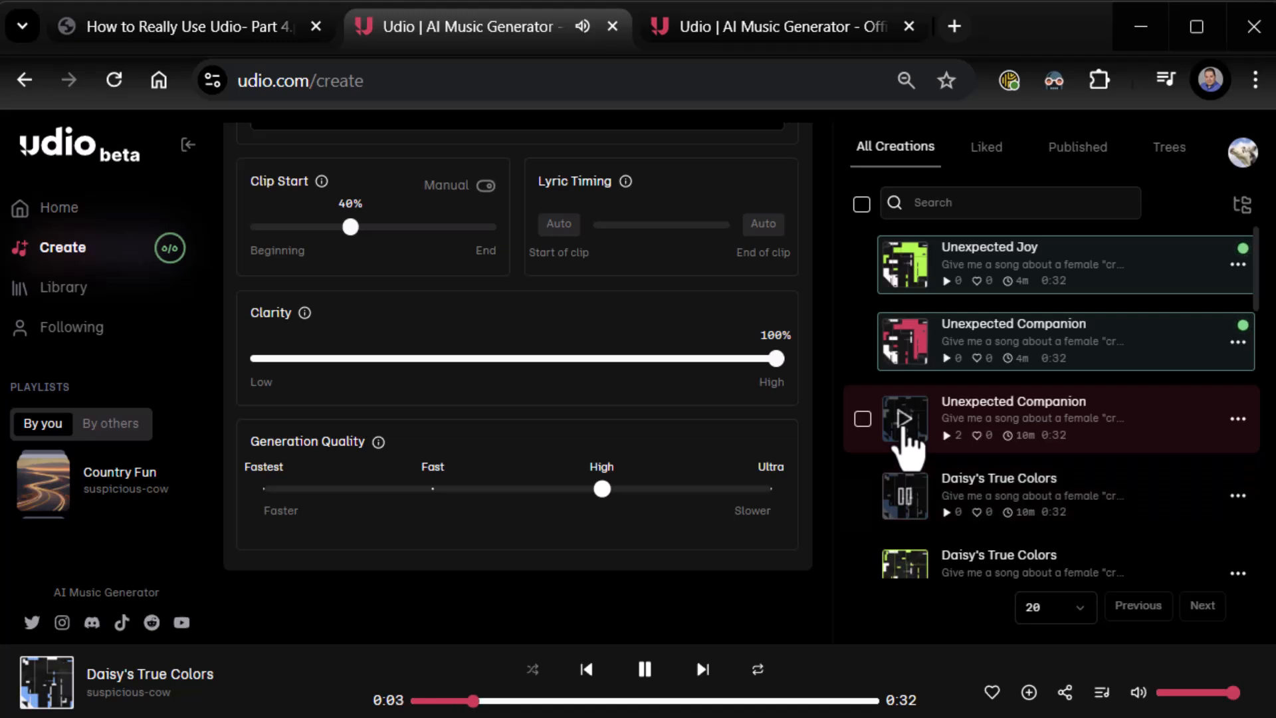
{"action": "left_click", "coordinate": [905, 418]}
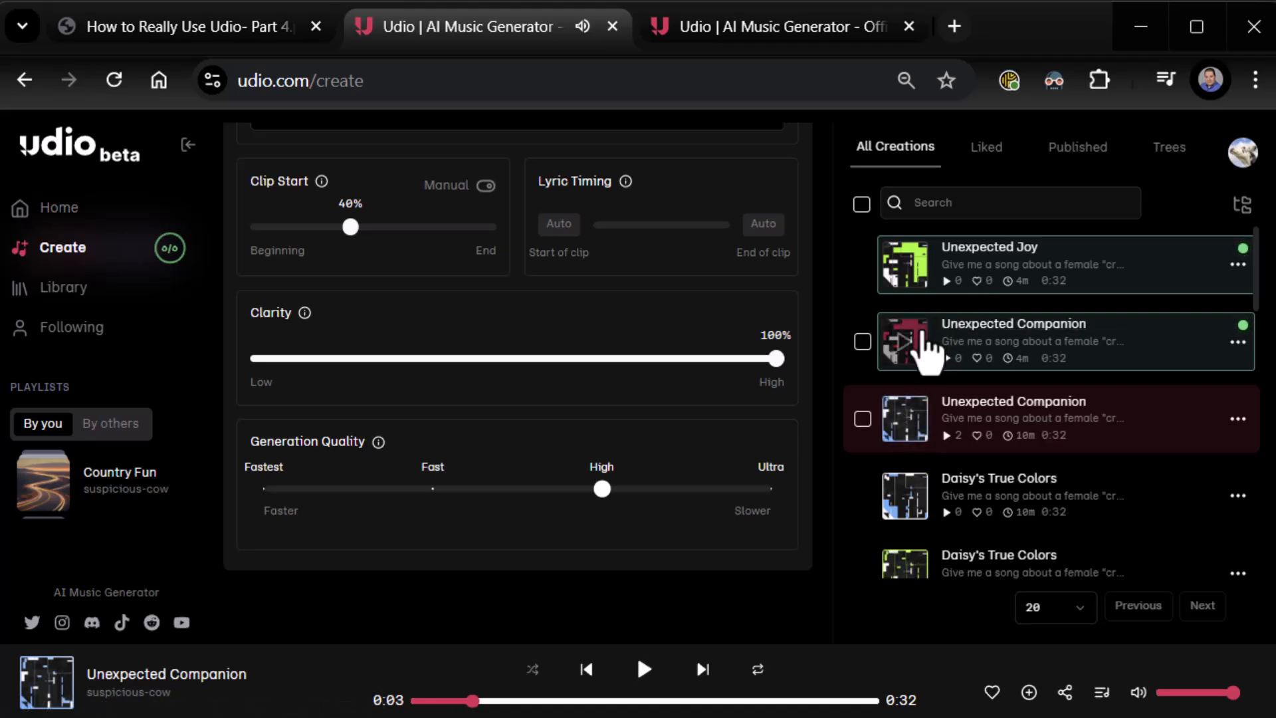
{"action": "left_click", "coordinate": [905, 343]}
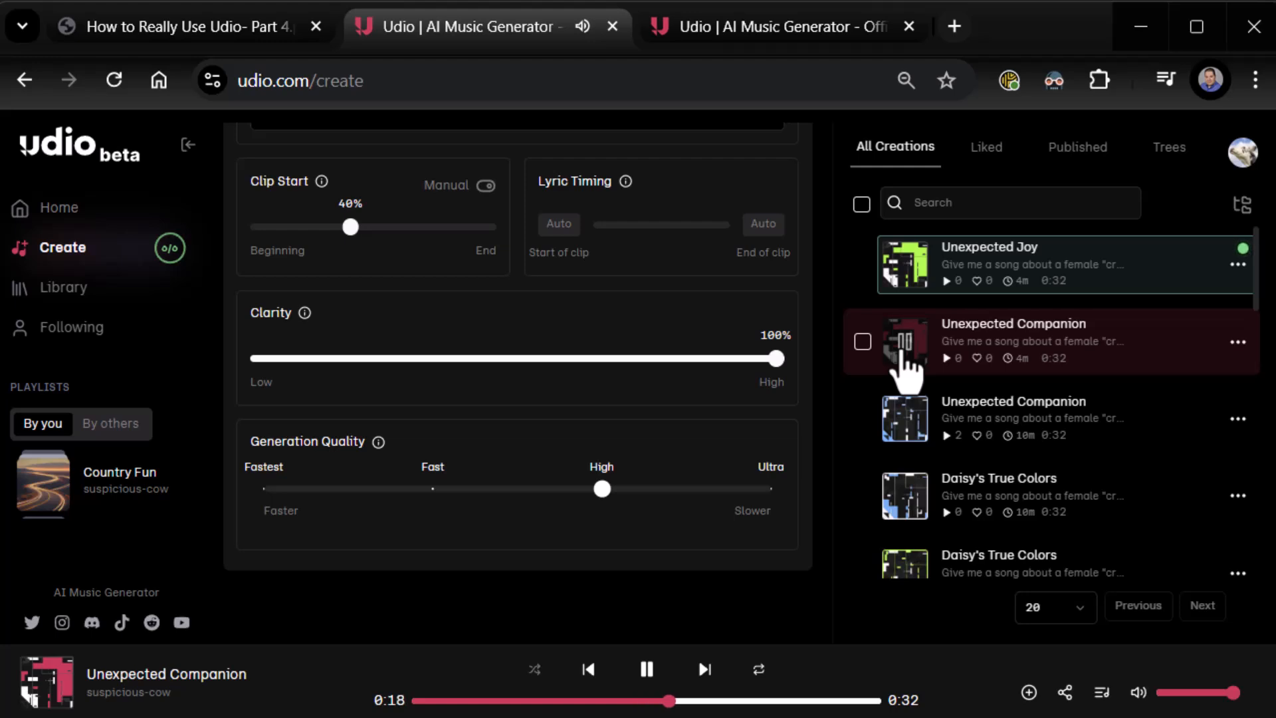
{"action": "left_click", "coordinate": [647, 669]}
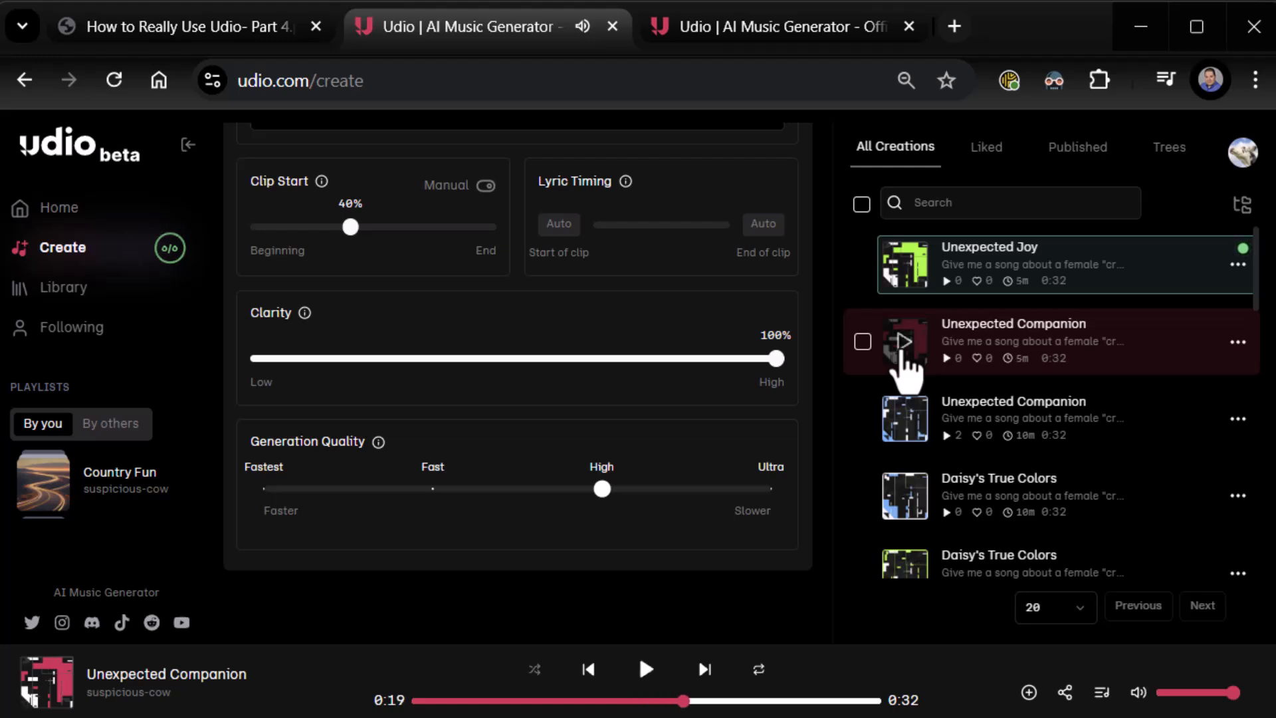
{"action": "mouse_move", "coordinate": [939, 354]}
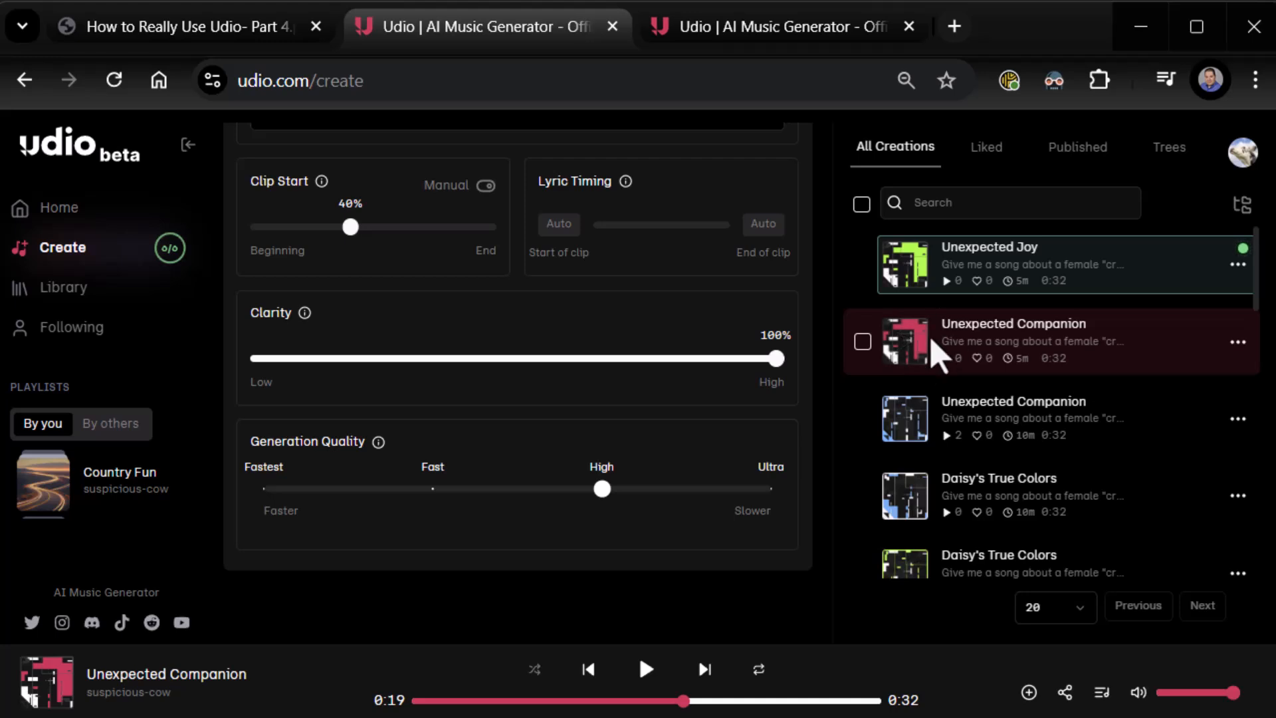
{"action": "mouse_move", "coordinate": [941, 376]}
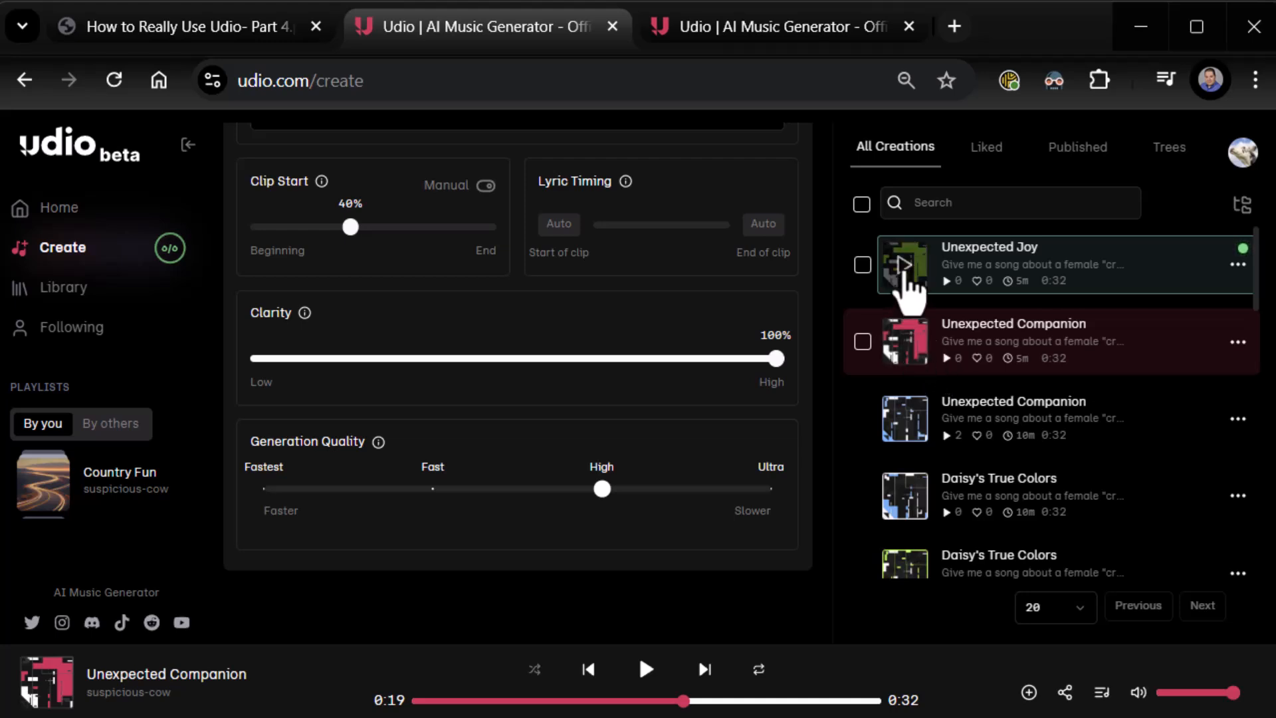
{"action": "left_click", "coordinate": [904, 265]}
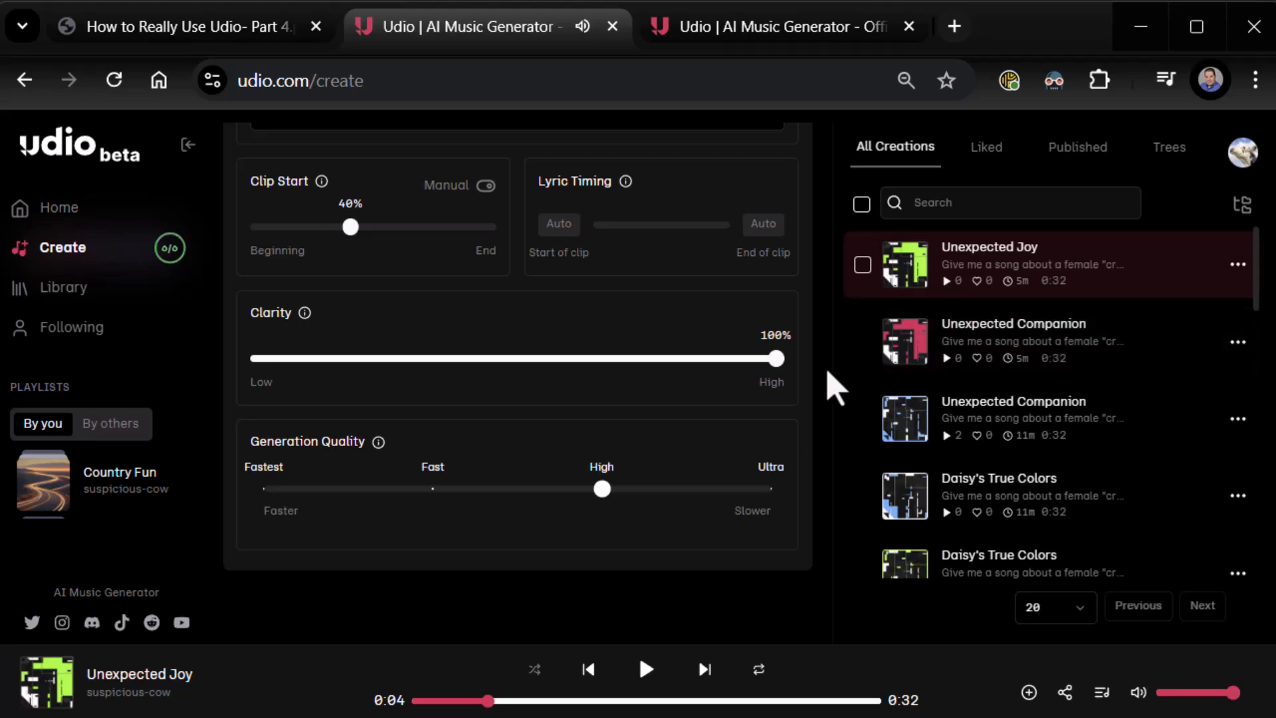
Step: Lower Clarity from 100% to 20% and scroll down to the Generation Quality slider
{"action": "left_click_drag", "start_coordinate": [777, 358], "coordinate": [589, 358]}
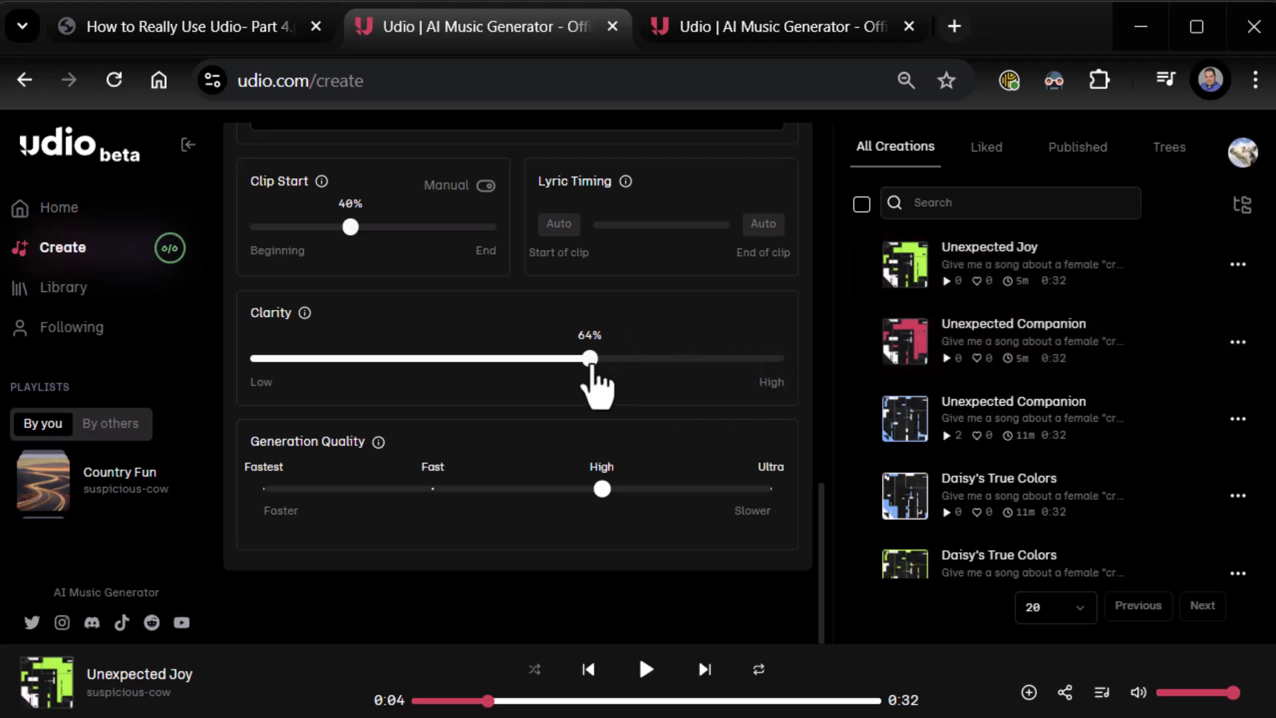
{"action": "left_click_drag", "start_coordinate": [589, 358], "coordinate": [394, 358]}
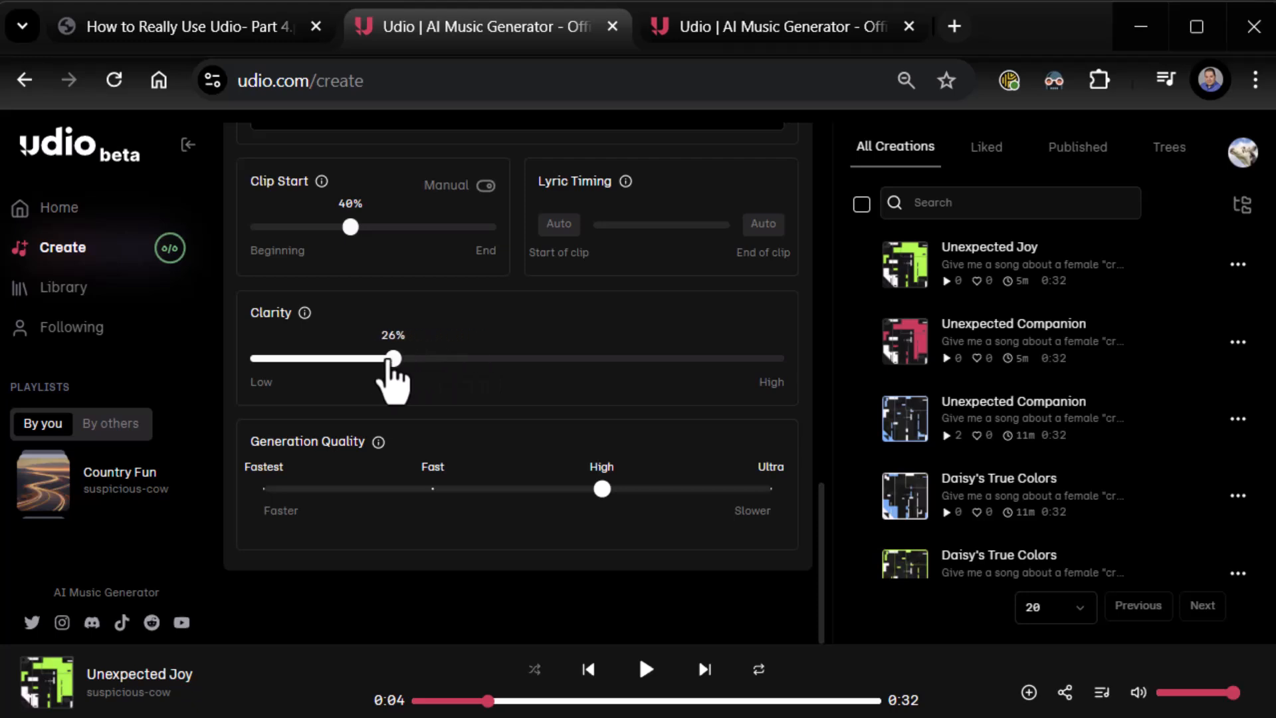
{"action": "left_click_drag", "start_coordinate": [394, 358], "coordinate": [341, 358]}
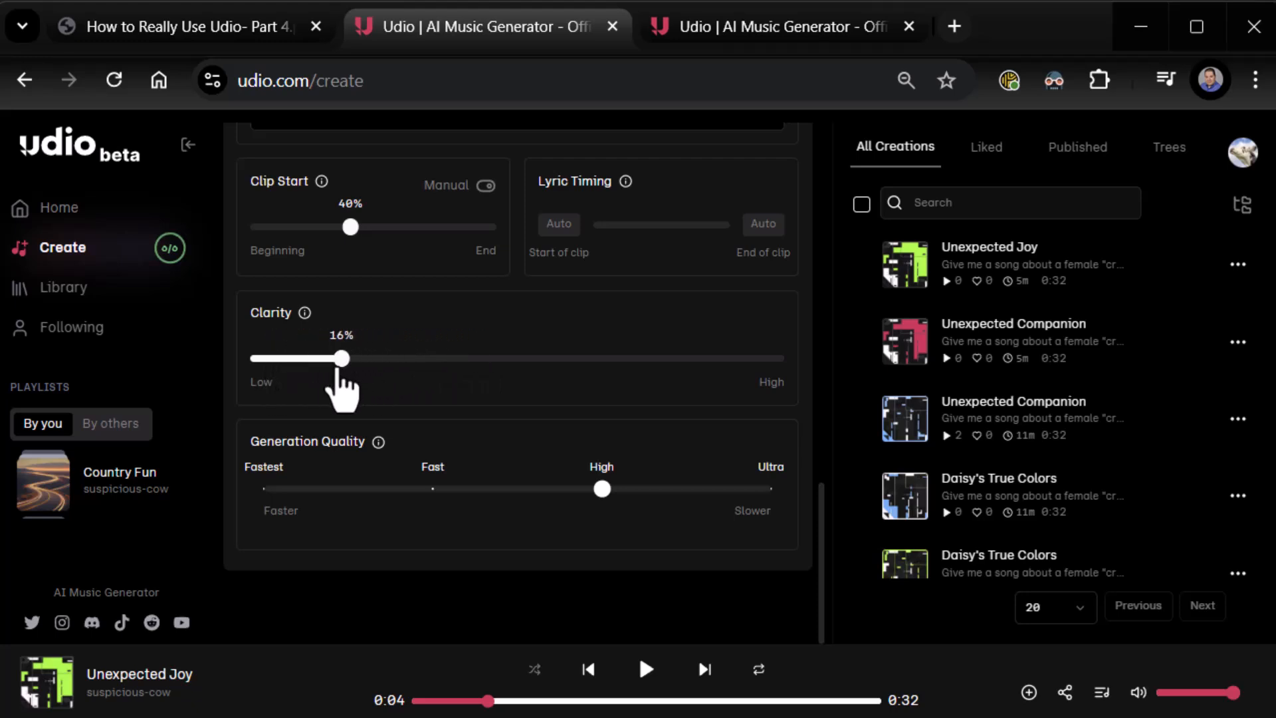
{"action": "left_click_drag", "start_coordinate": [351, 358], "coordinate": [363, 359]}
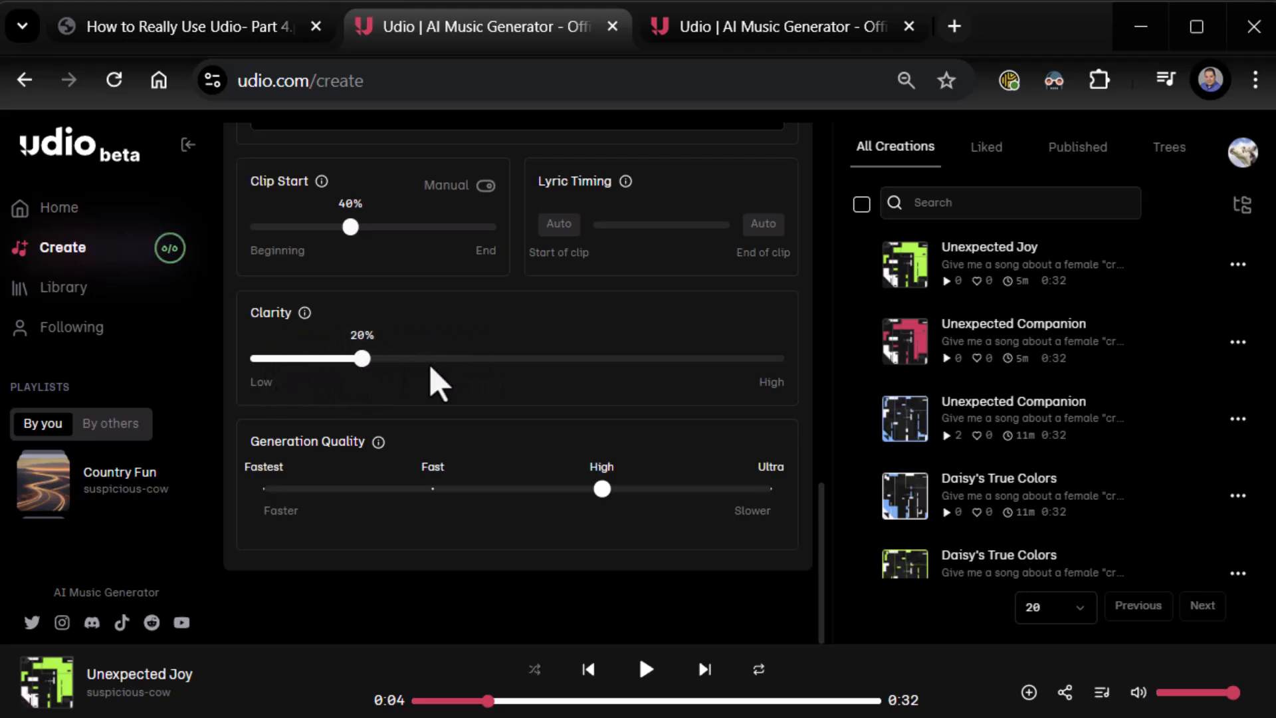
{"action": "mouse_move", "coordinate": [420, 398]}
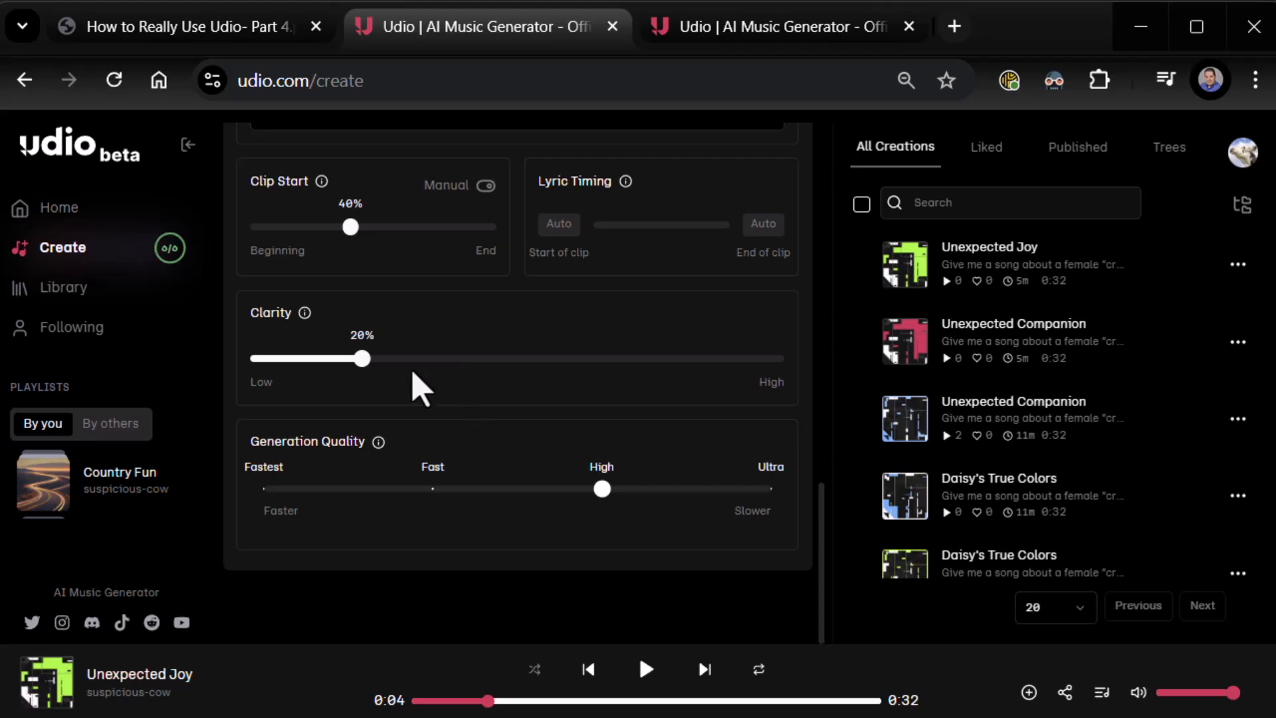
{"action": "mouse_move", "coordinate": [306, 312]}
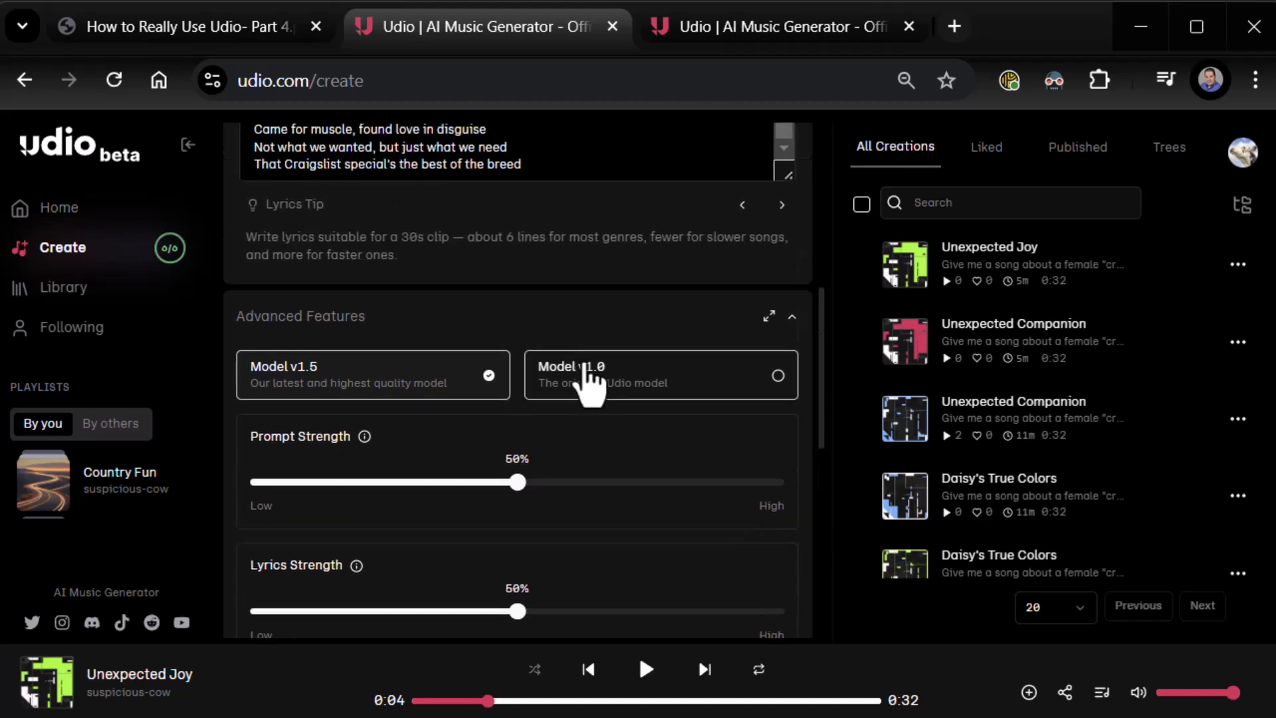
{"action": "scroll", "scroll_direction": "down", "scroll_amount": 3}
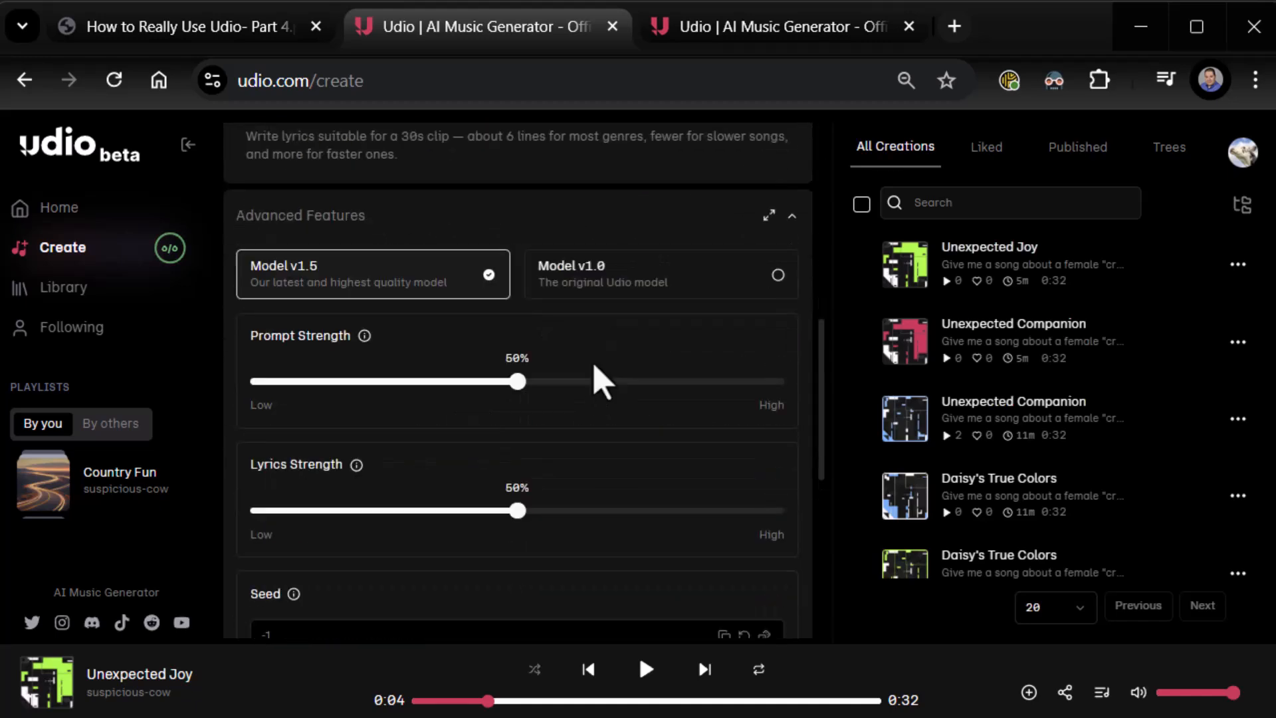
{"action": "scroll", "scroll_direction": "down", "scroll_amount": 3}
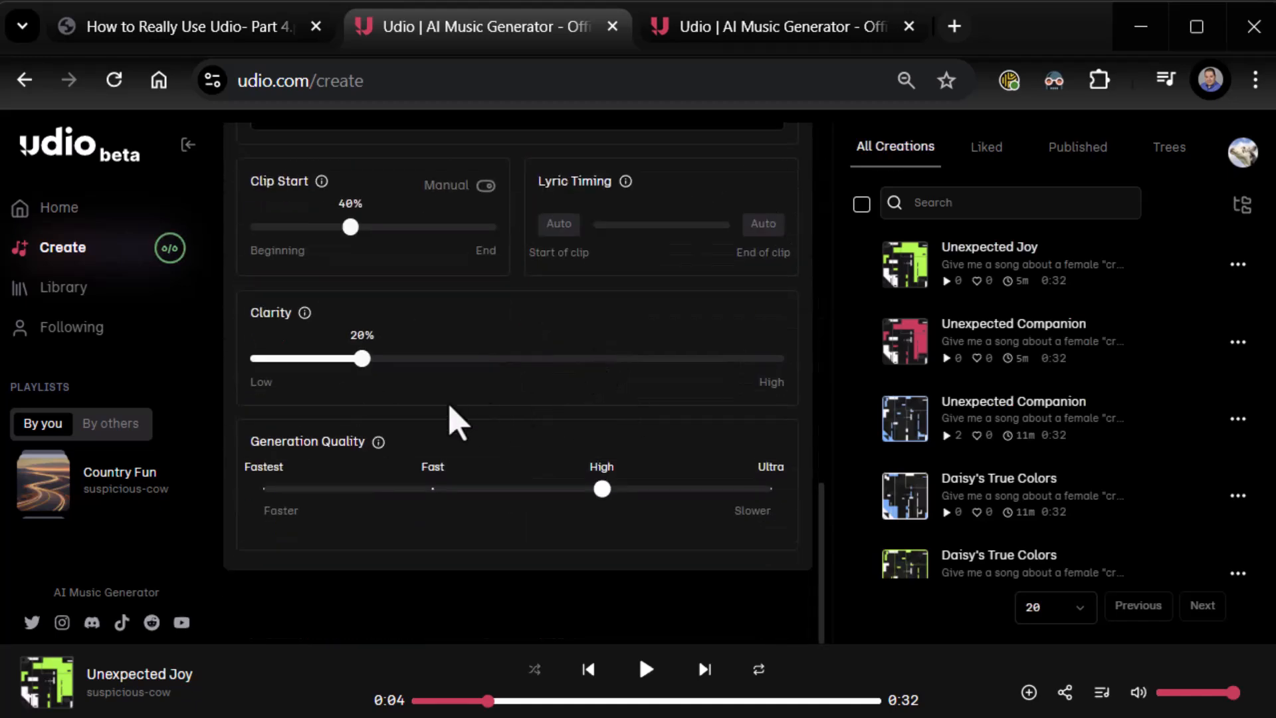
{"action": "mouse_move", "coordinate": [570, 356]}
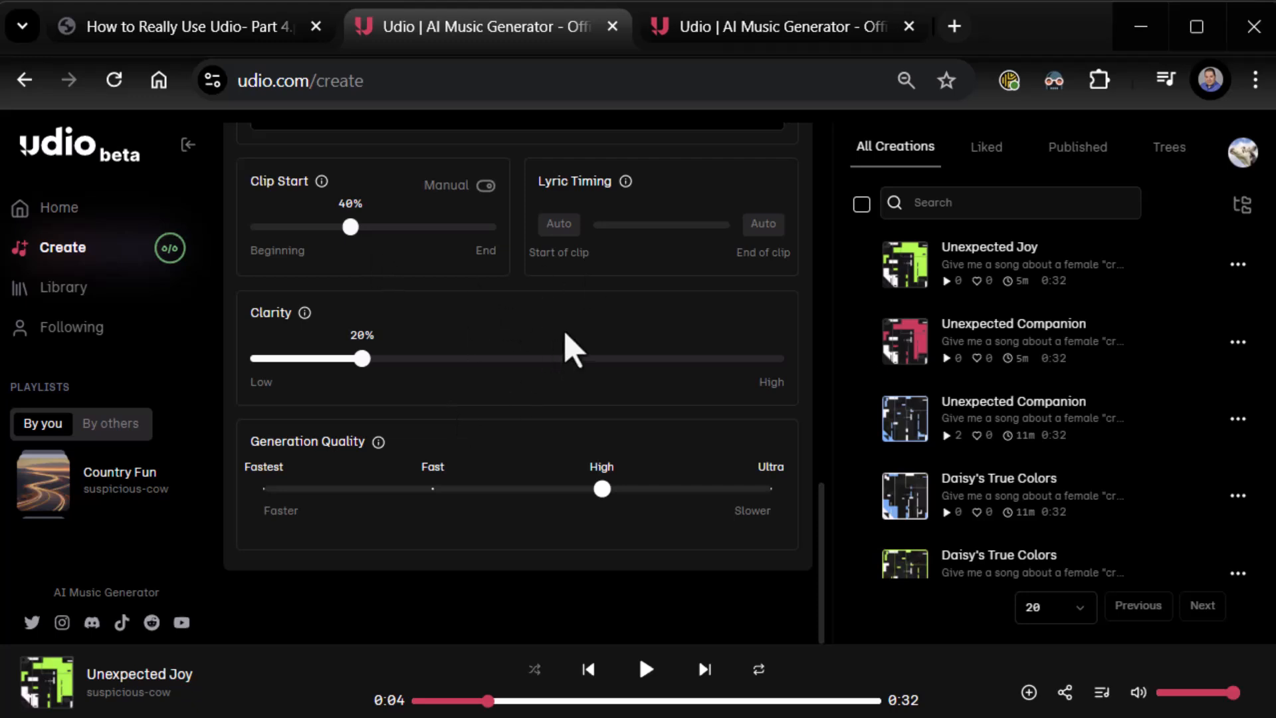
{"action": "mouse_move", "coordinate": [487, 431]}
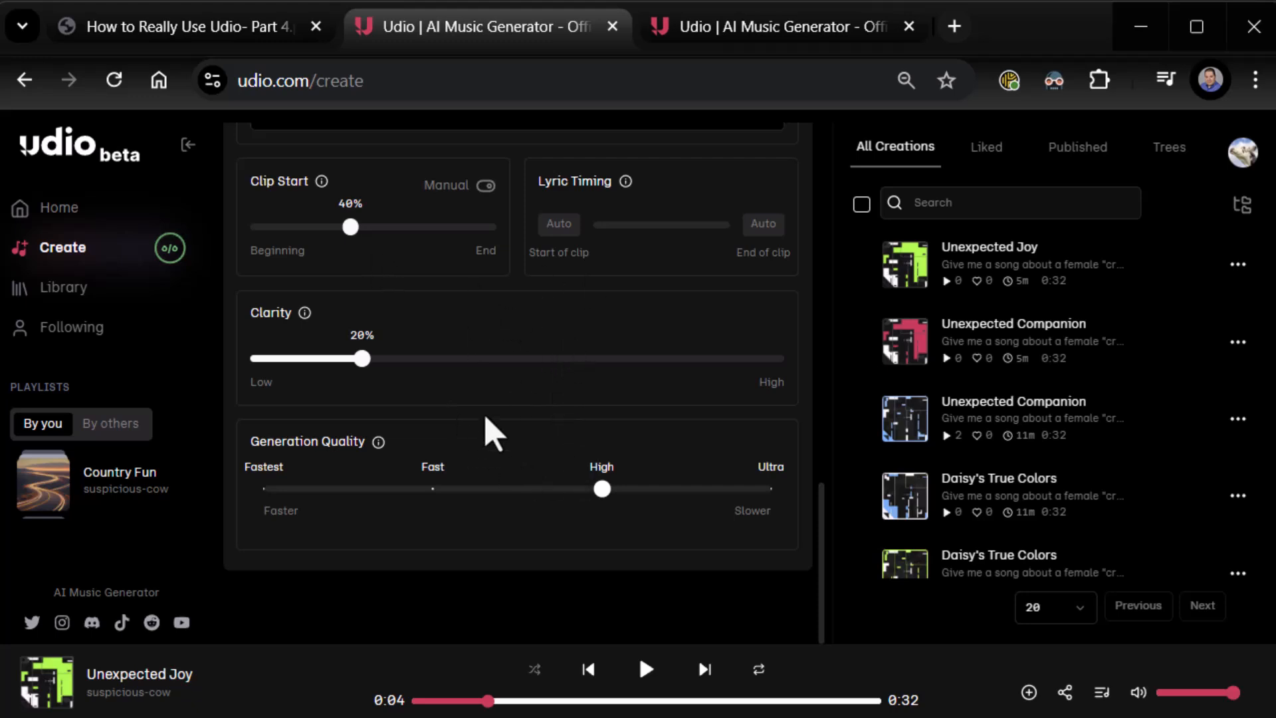
{"action": "mouse_move", "coordinate": [505, 458]}
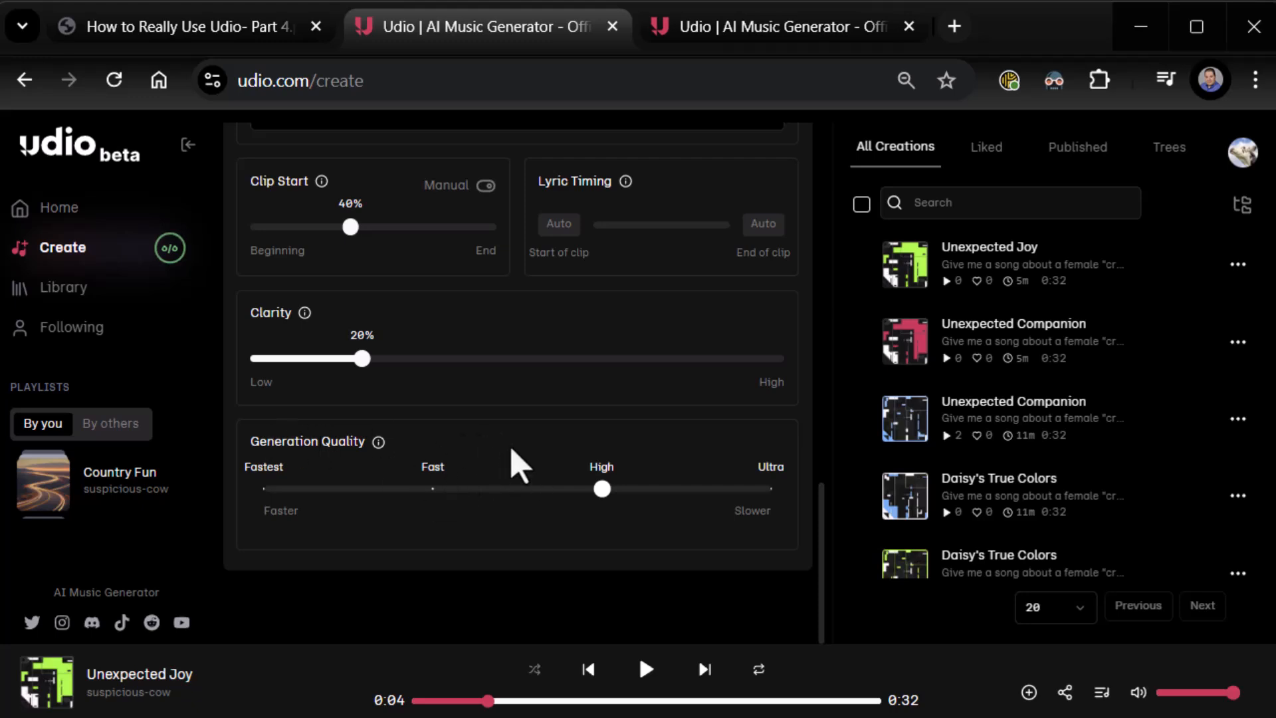
{"action": "mouse_move", "coordinate": [265, 515]}
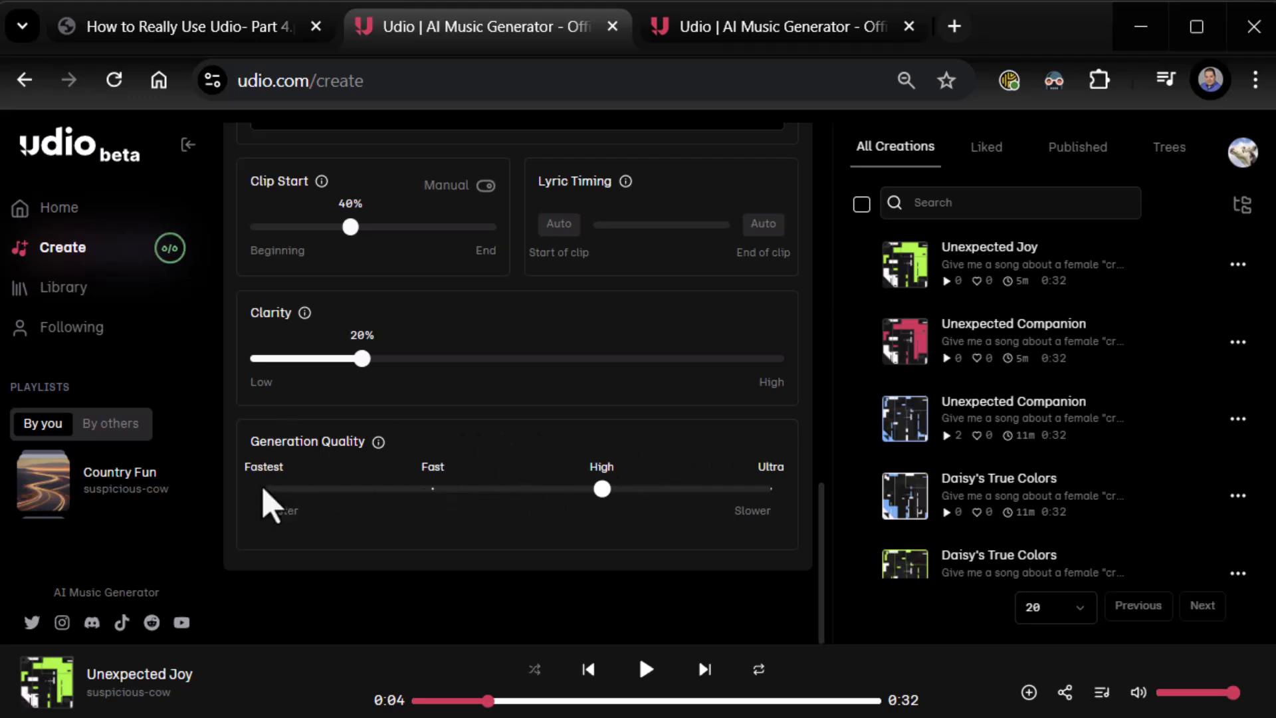
{"action": "mouse_move", "coordinate": [664, 505]}
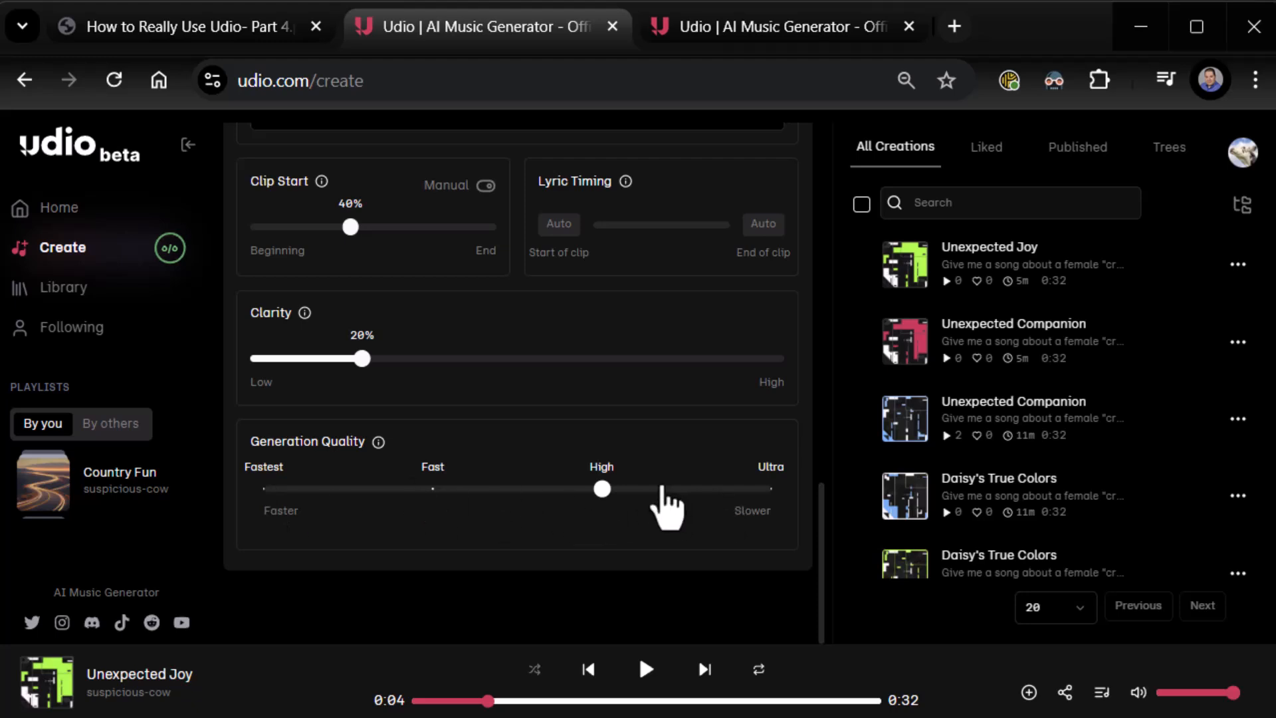
{"action": "mouse_move", "coordinate": [918, 531]}
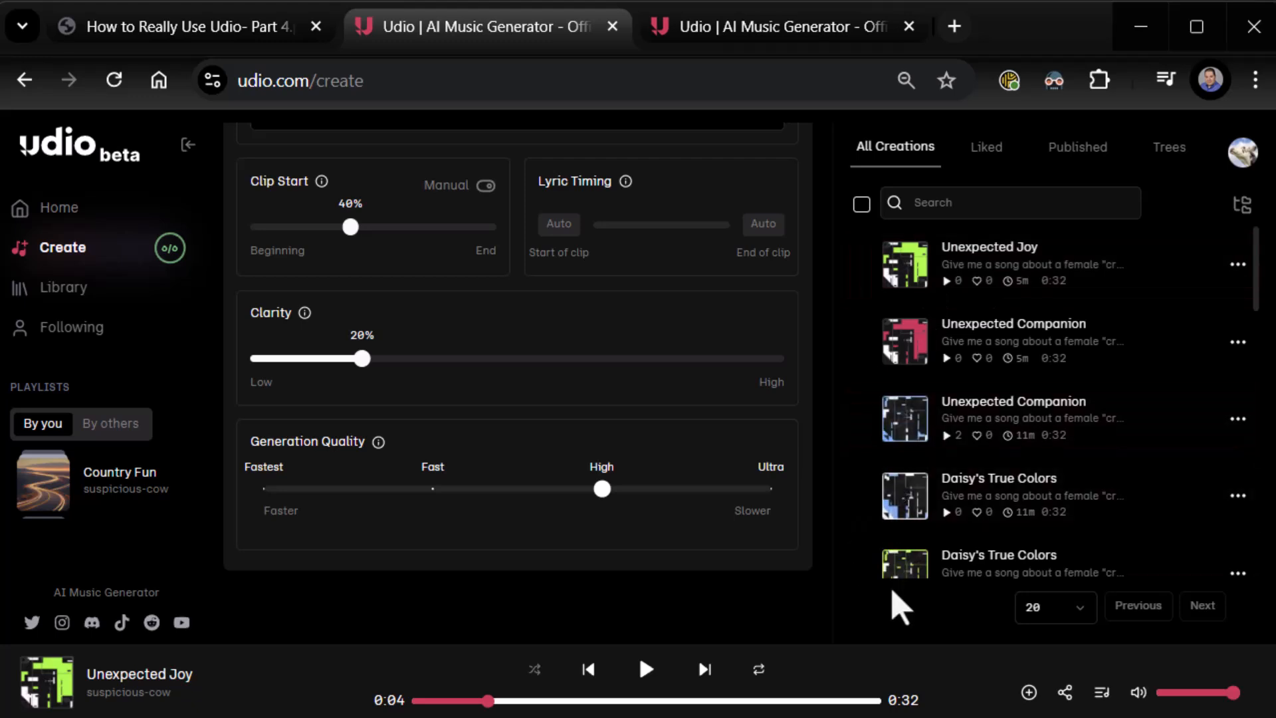
{"action": "mouse_move", "coordinate": [918, 414]}
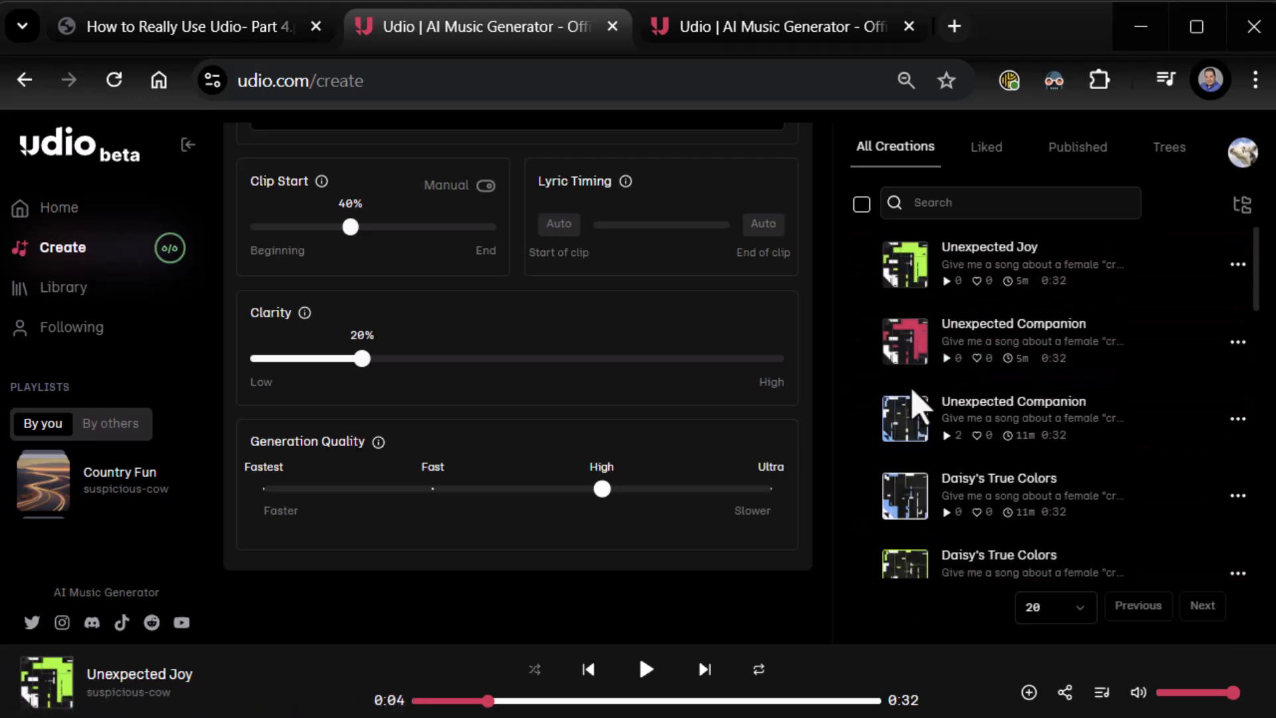
{"action": "mouse_move", "coordinate": [430, 531]}
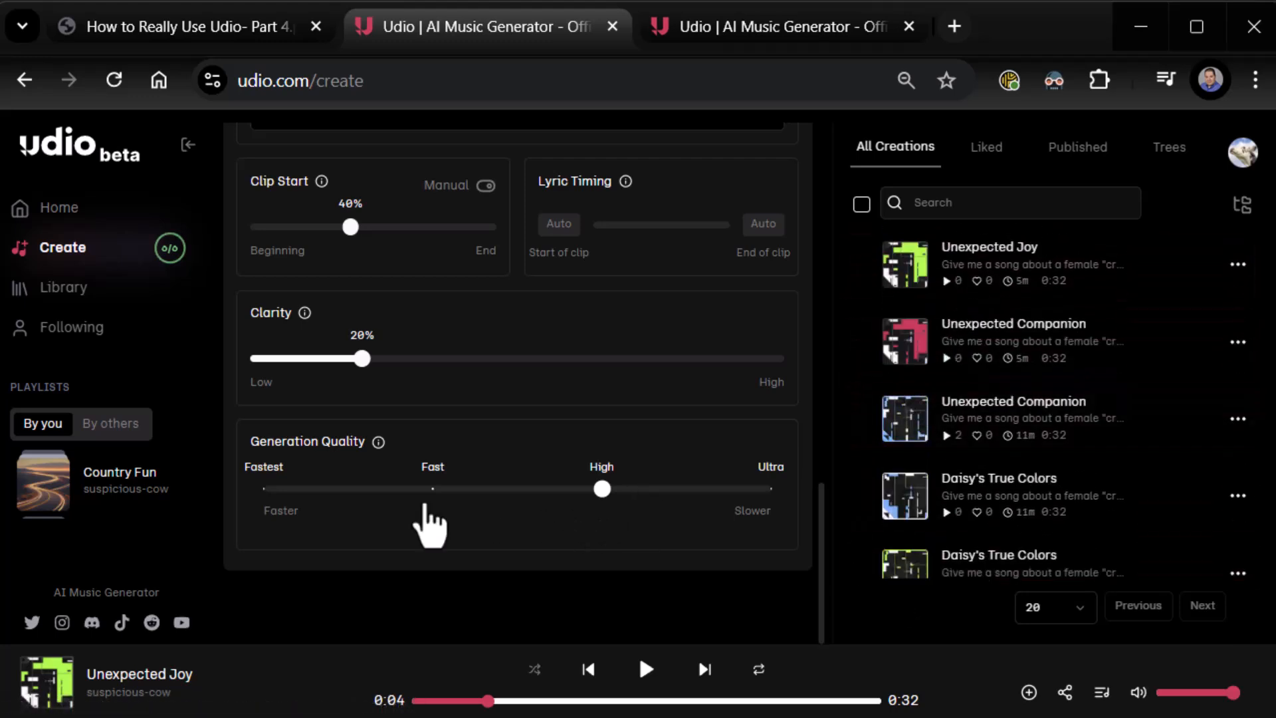
{"action": "mouse_move", "coordinate": [269, 514]}
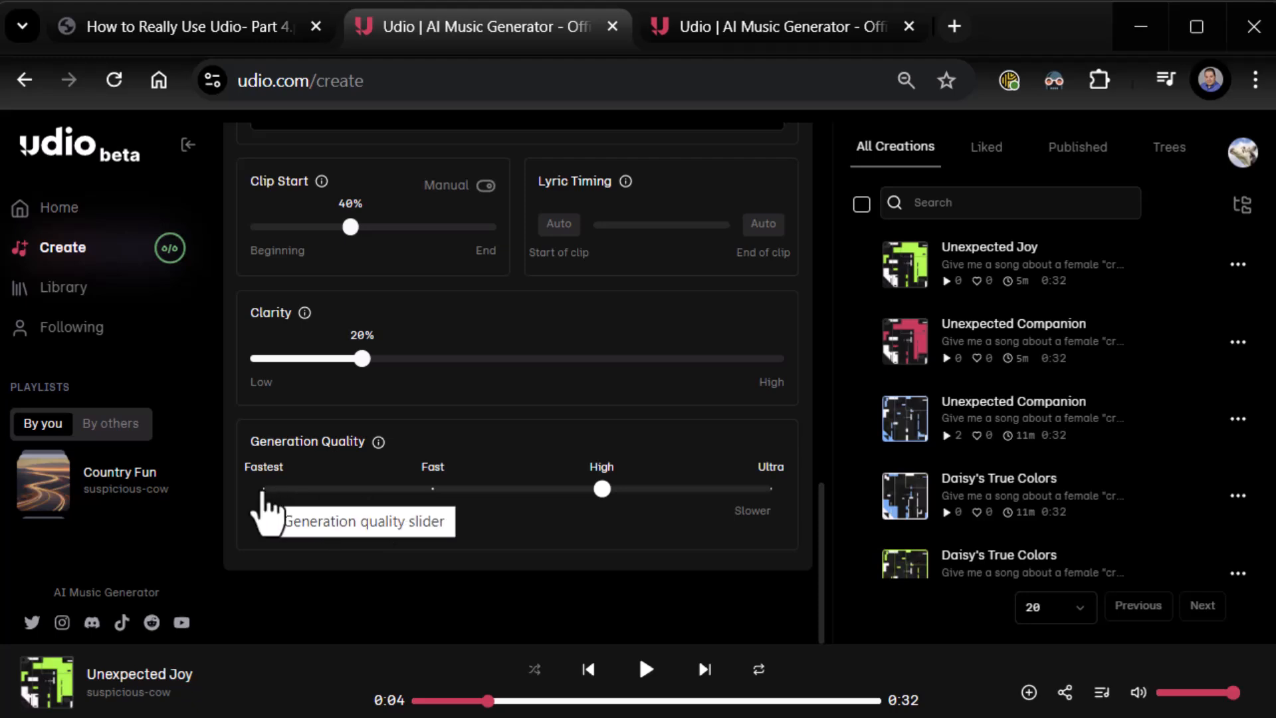
{"action": "mouse_move", "coordinate": [747, 512]}
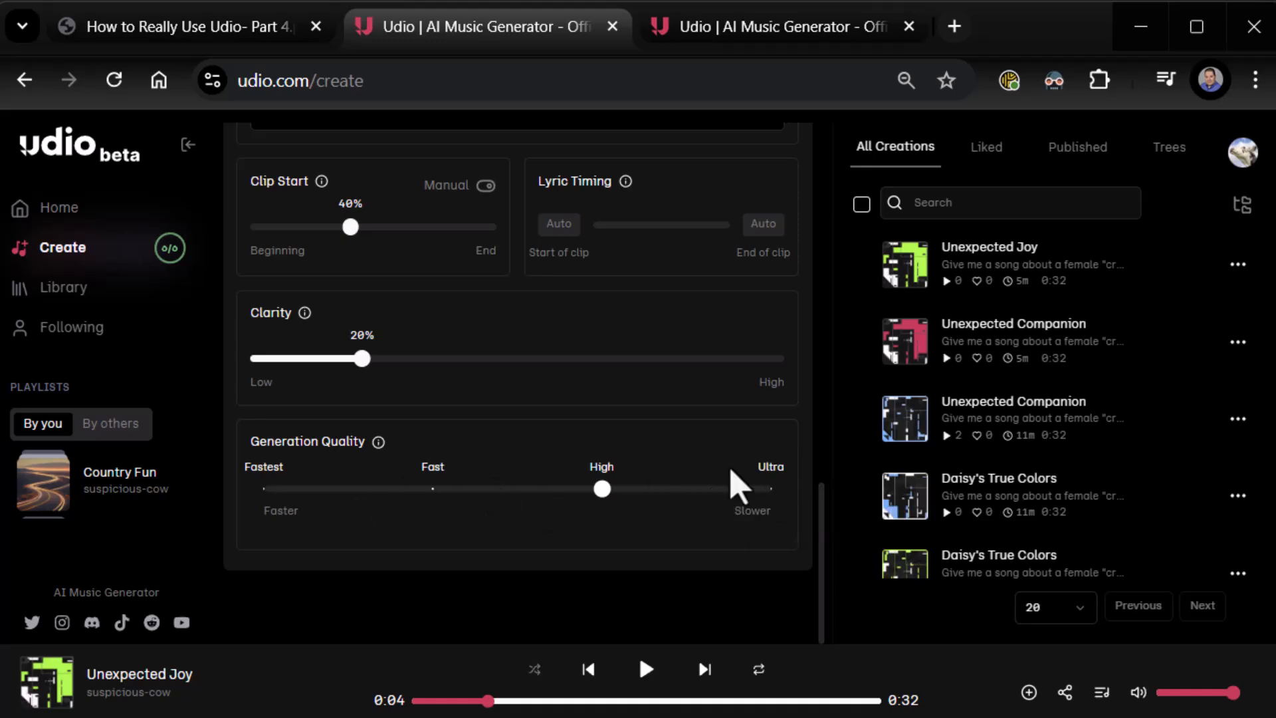
Step: Set Generation Quality to Fastest and create new clips at 20% Clarity
{"action": "left_click_drag", "start_coordinate": [602, 488], "coordinate": [263, 488]}
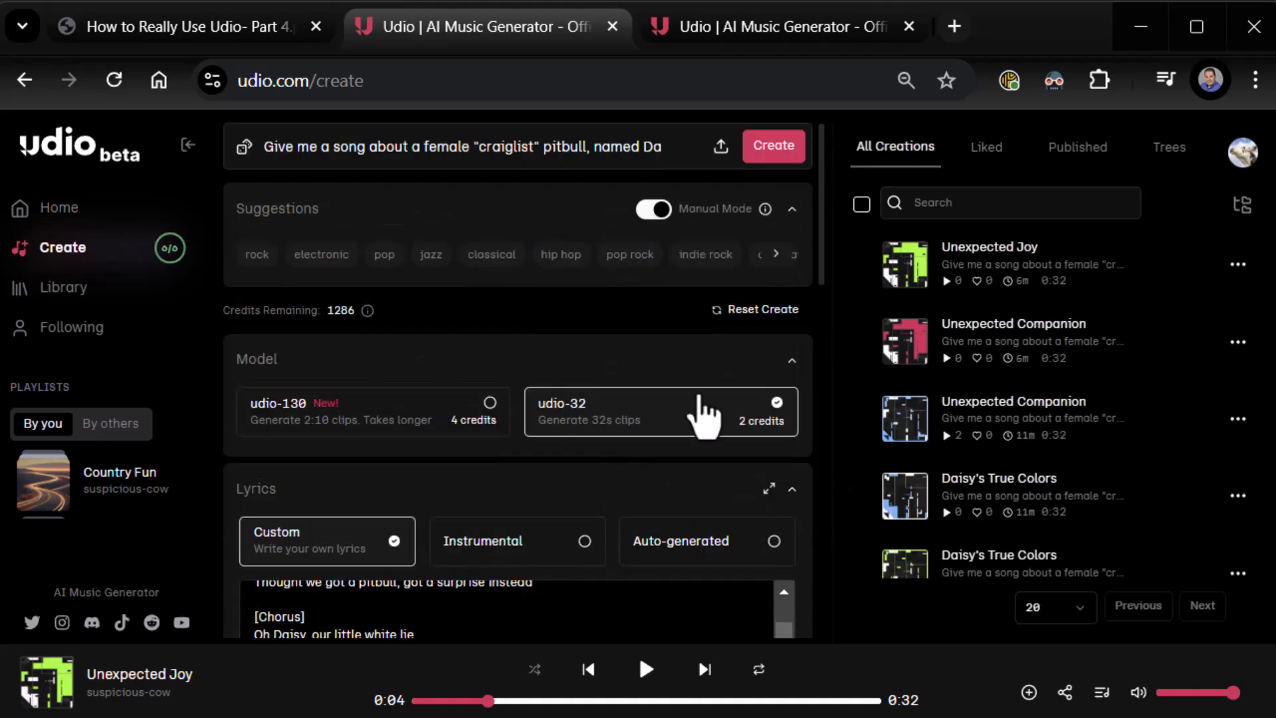
{"action": "left_click", "coordinate": [773, 145]}
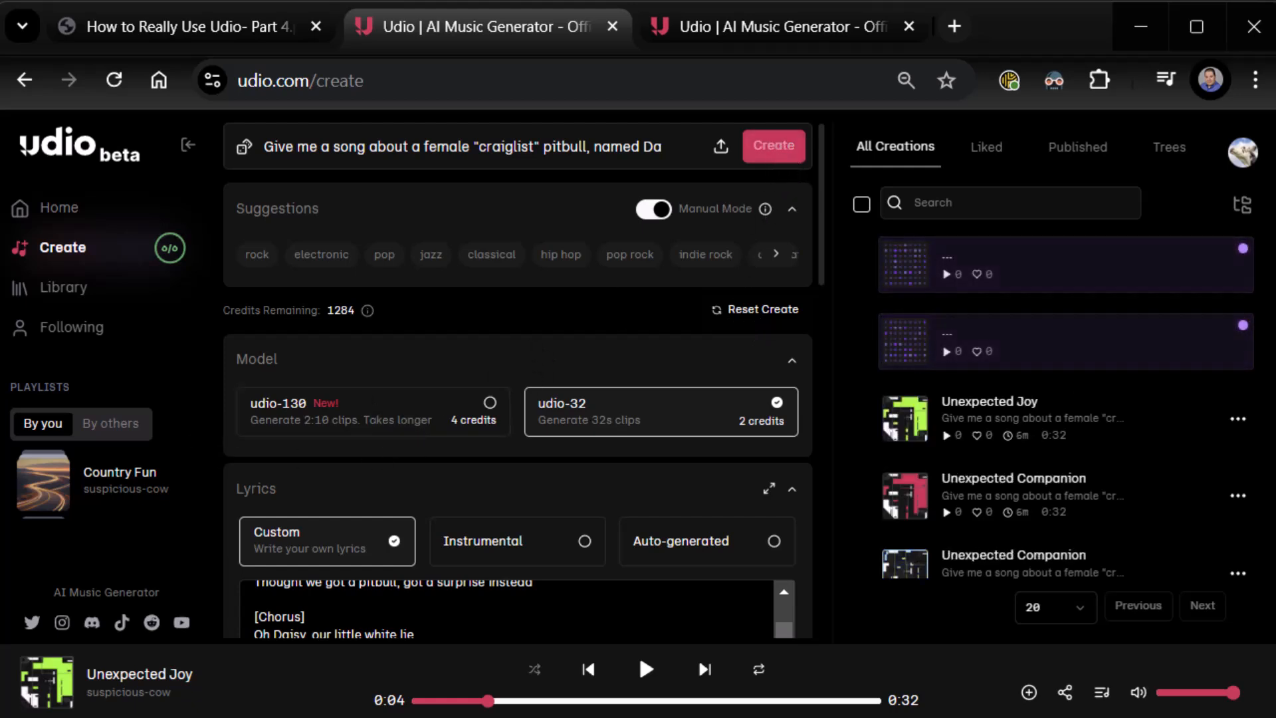
{"action": "left_click", "coordinate": [773, 145]}
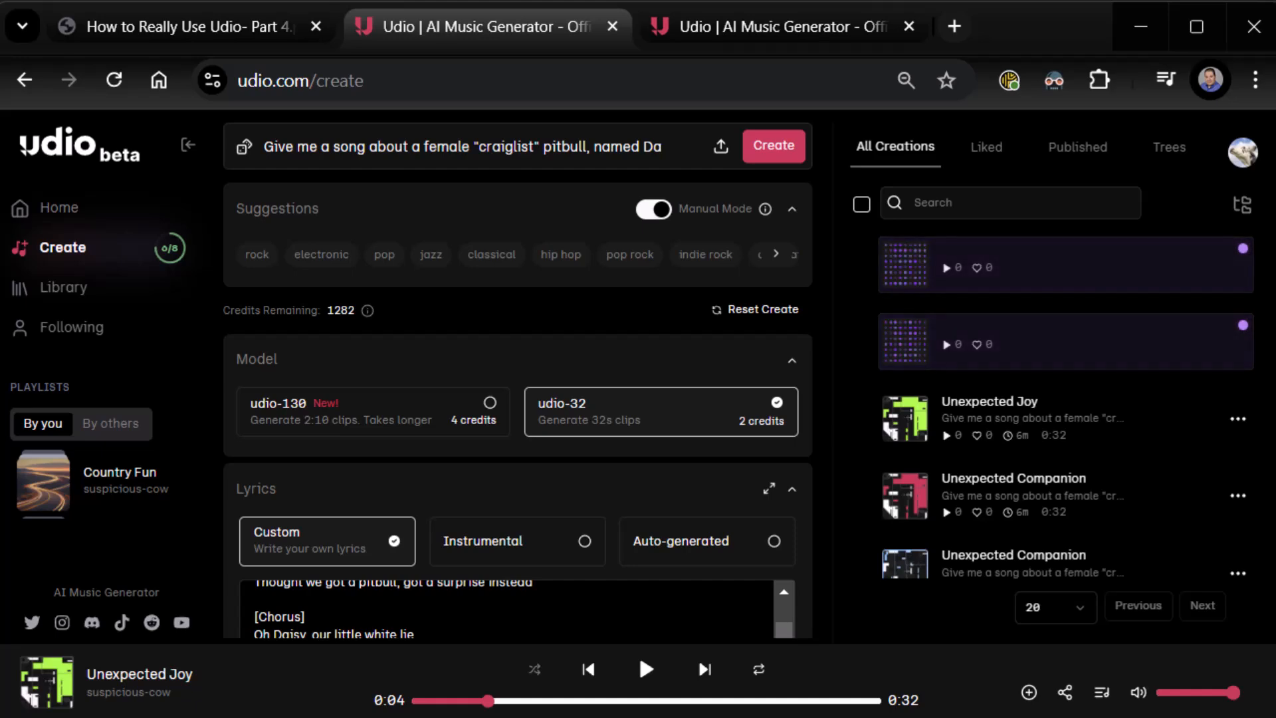
{"action": "mouse_move", "coordinate": [752, 463]}
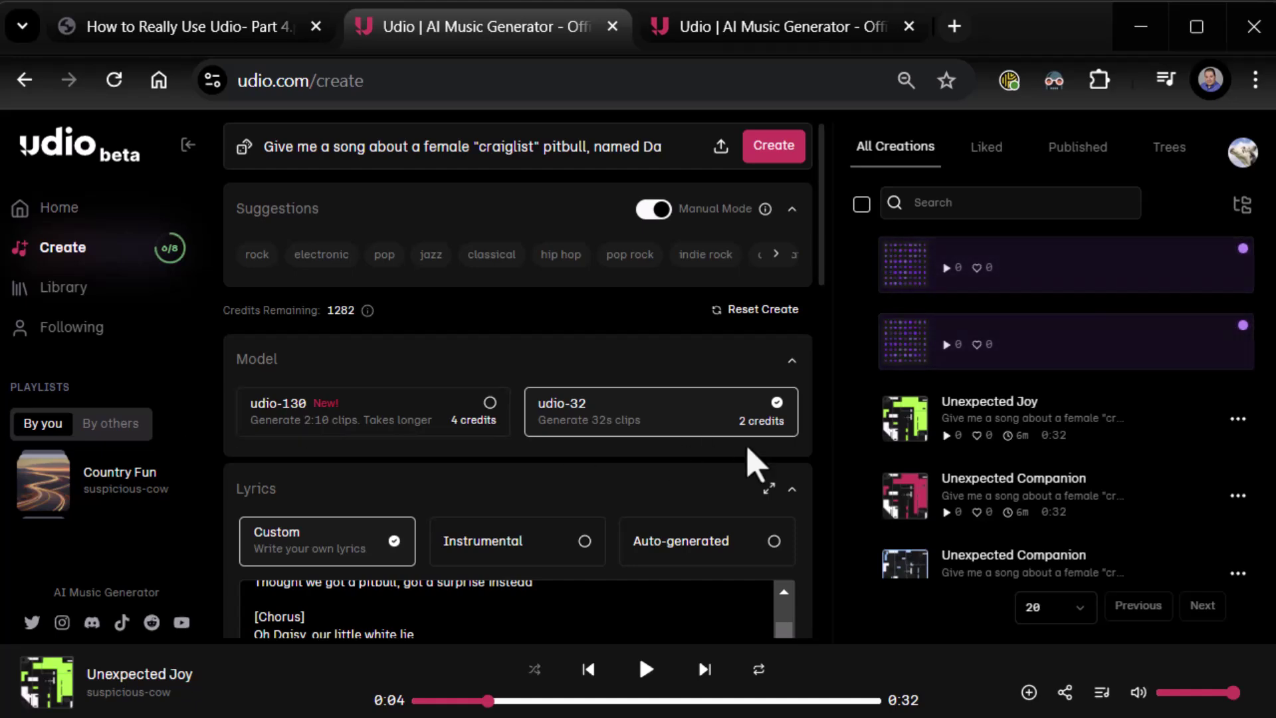
{"action": "scroll", "scroll_direction": "down", "scroll_amount": 3}
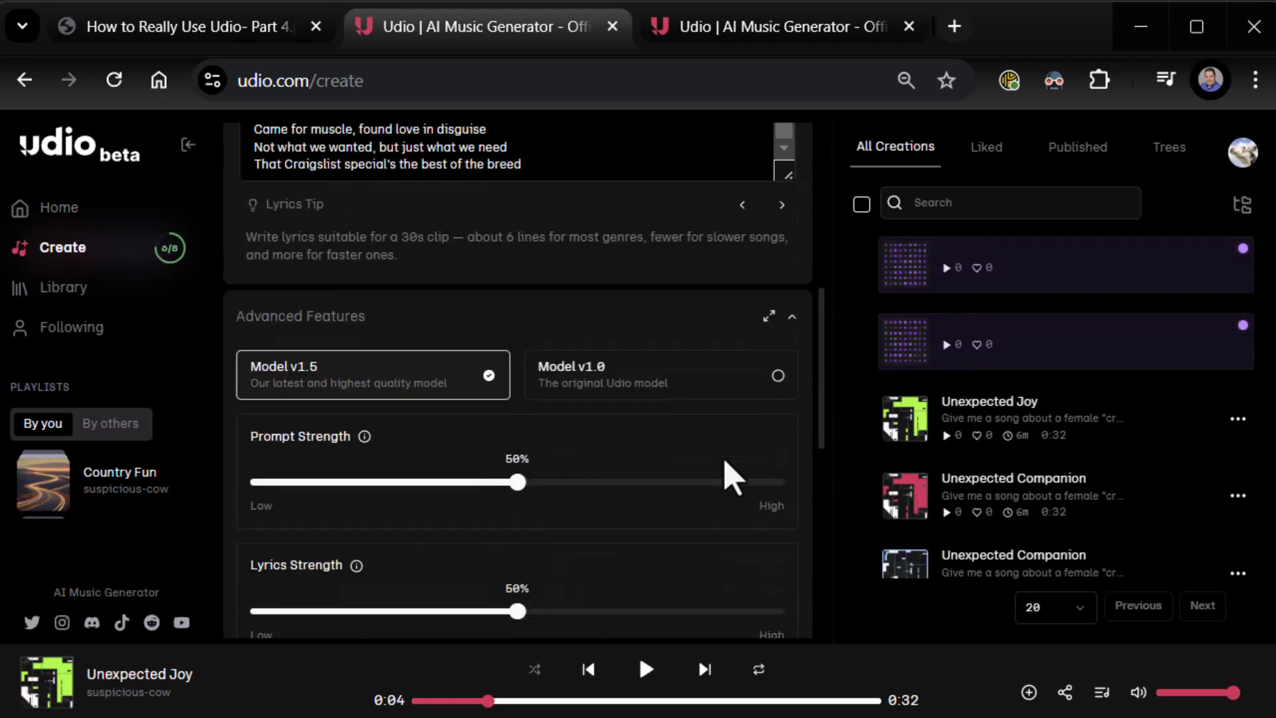
{"action": "scroll", "scroll_direction": "down", "scroll_amount": 3}
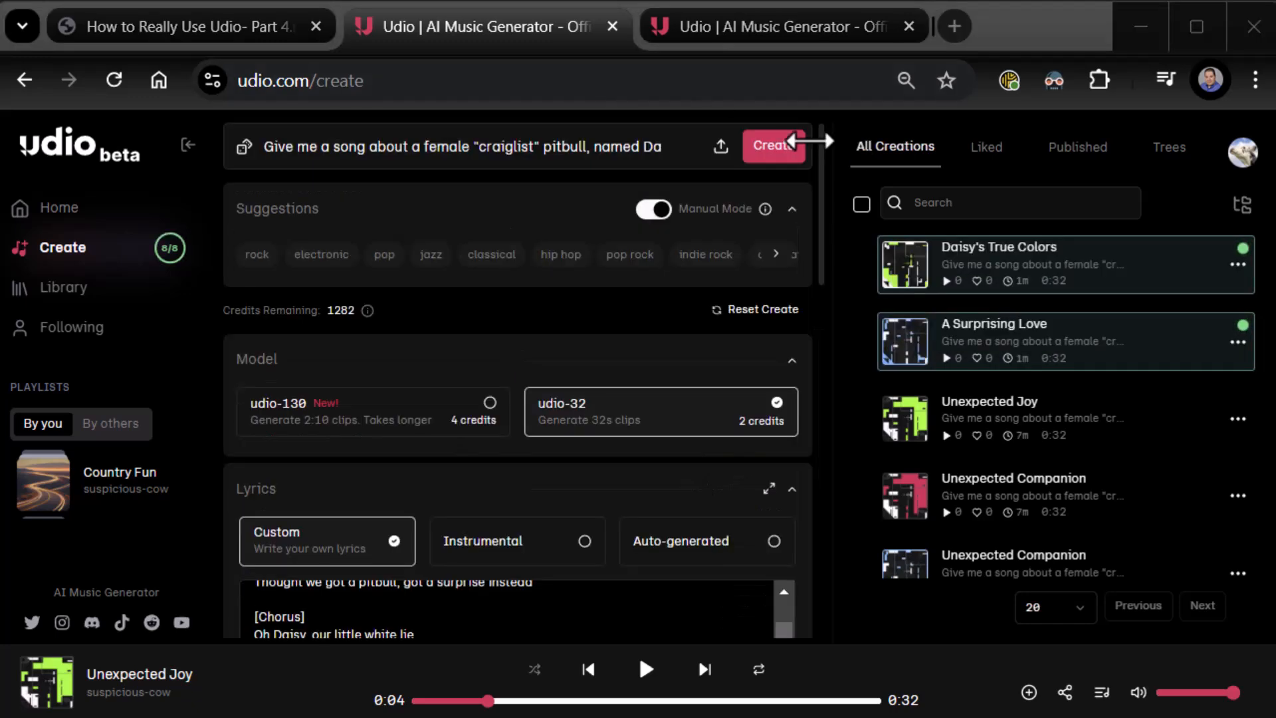
{"action": "mouse_move", "coordinate": [743, 212]}
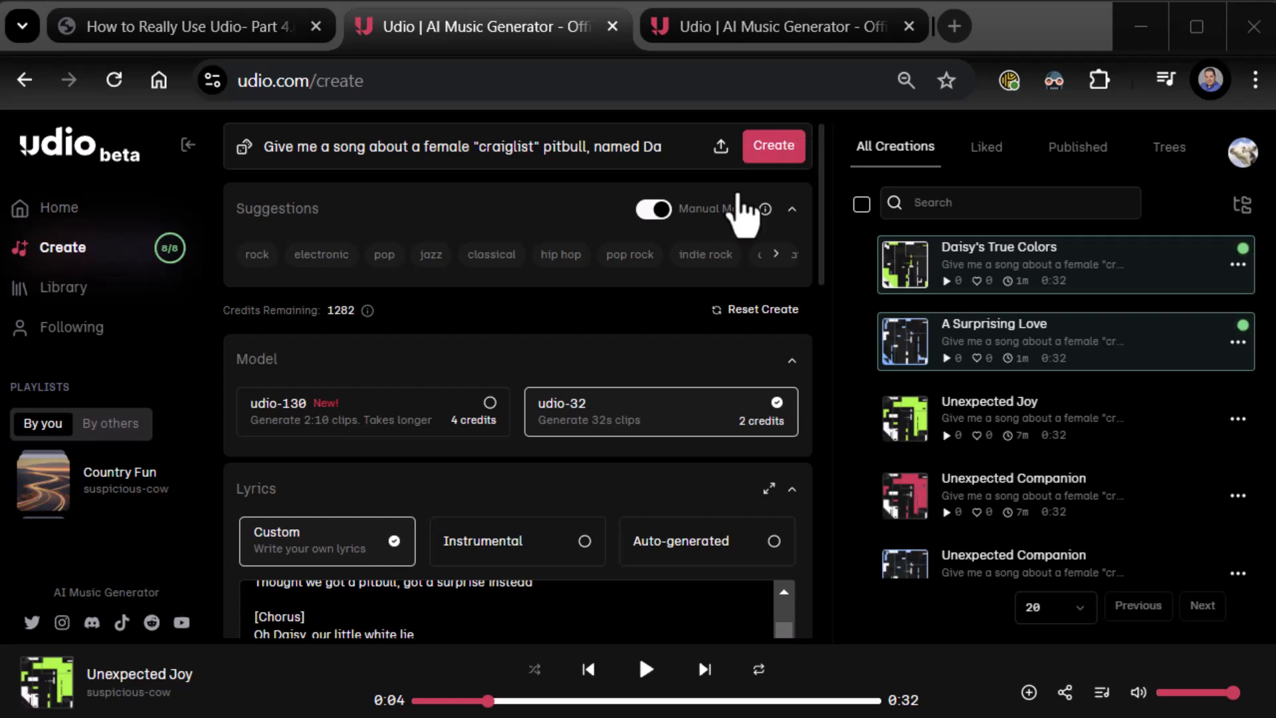
{"action": "mouse_move", "coordinate": [741, 236]}
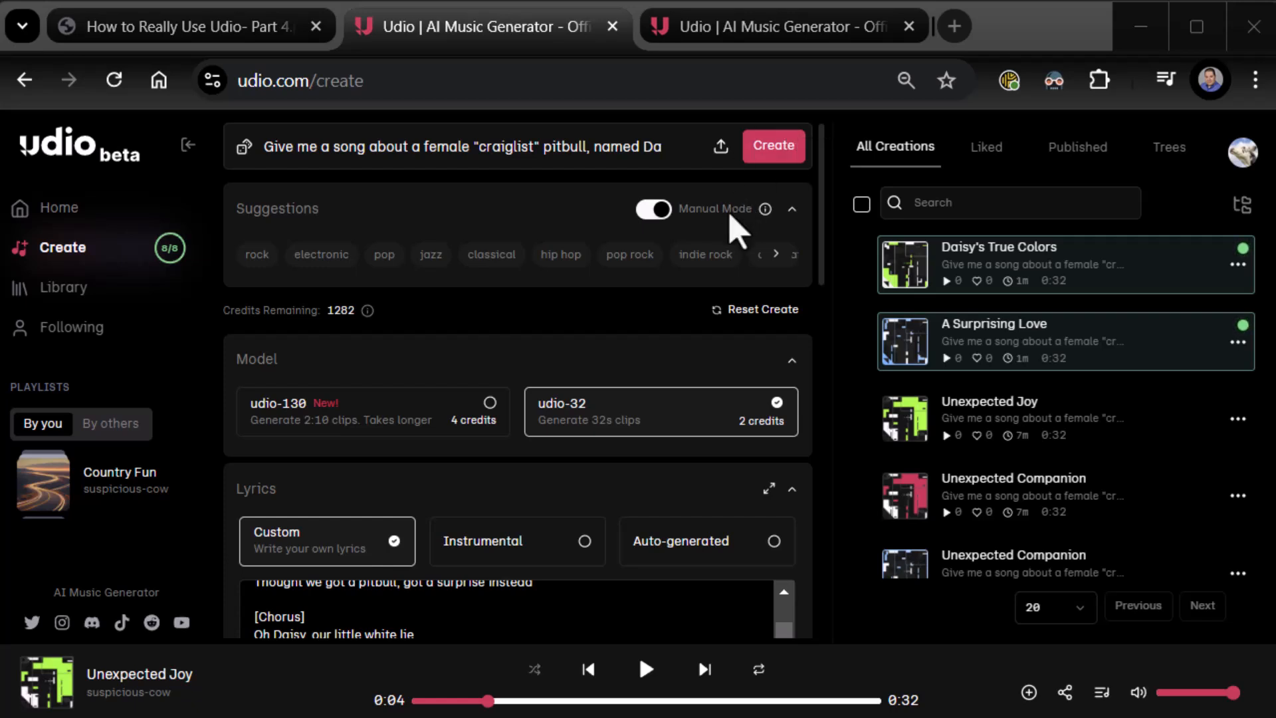
{"action": "mouse_move", "coordinate": [739, 229]}
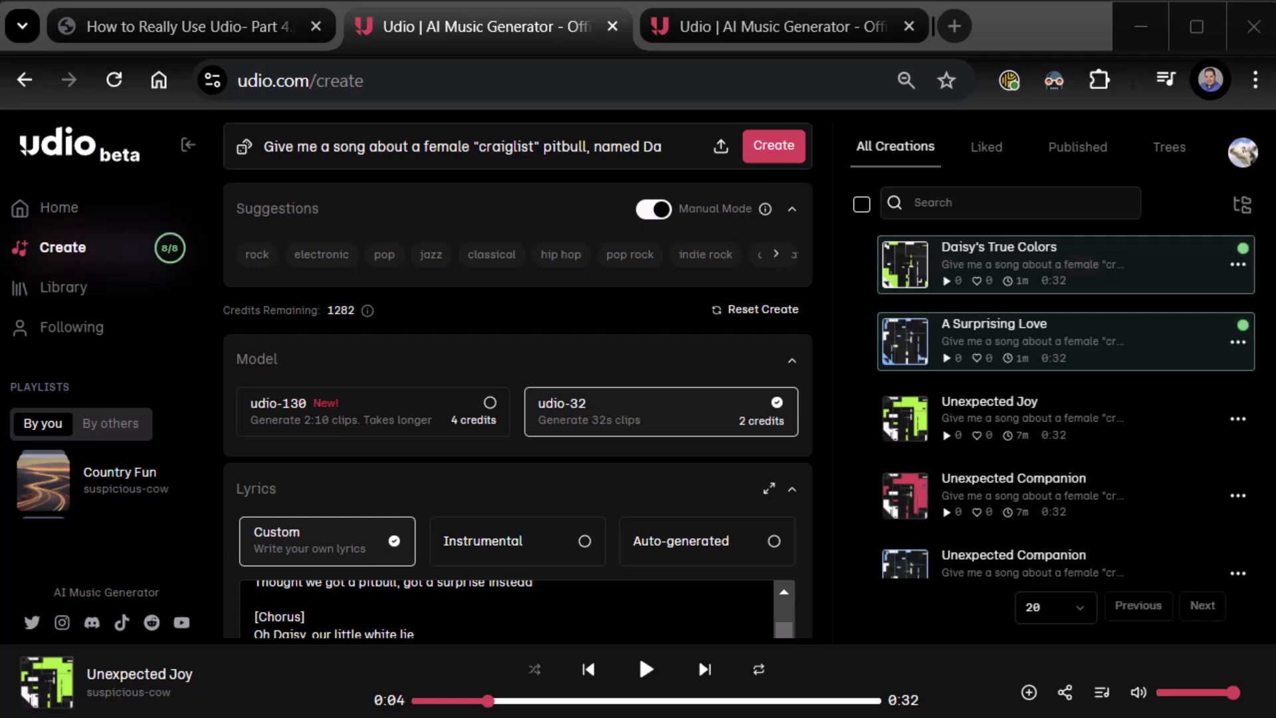
{"action": "mouse_move", "coordinate": [923, 421]}
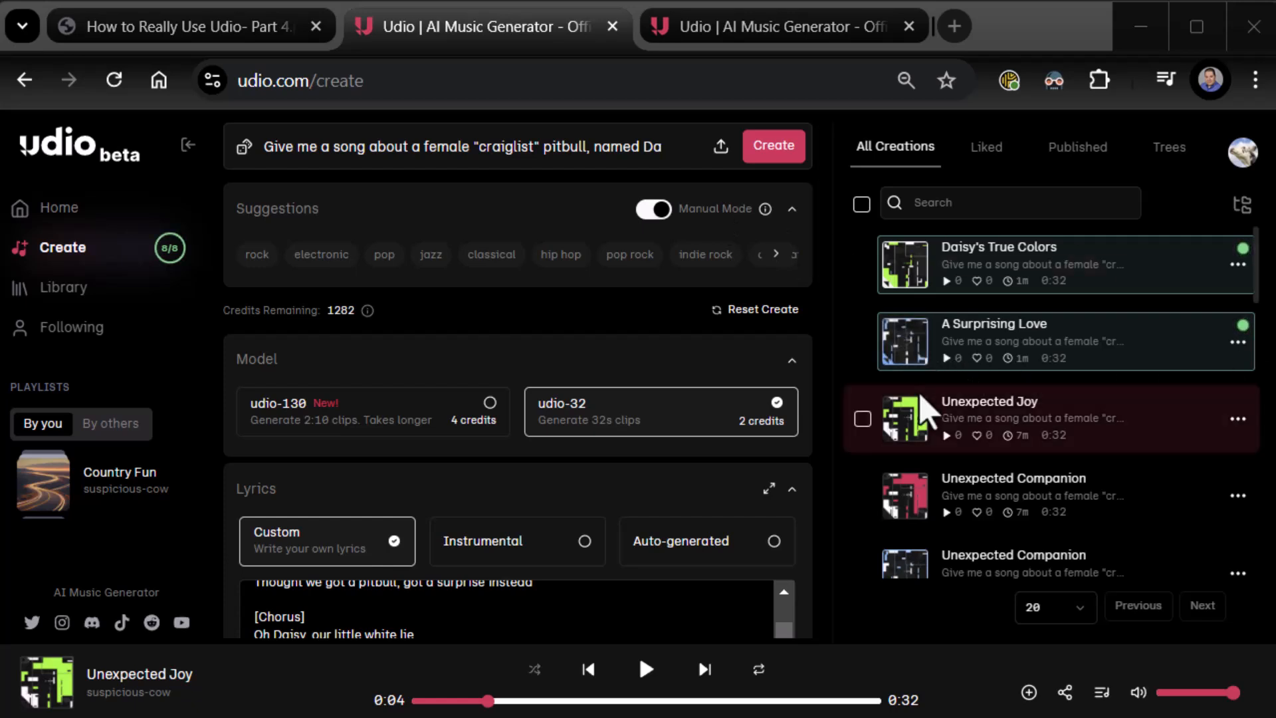
{"action": "mouse_move", "coordinate": [905, 428]}
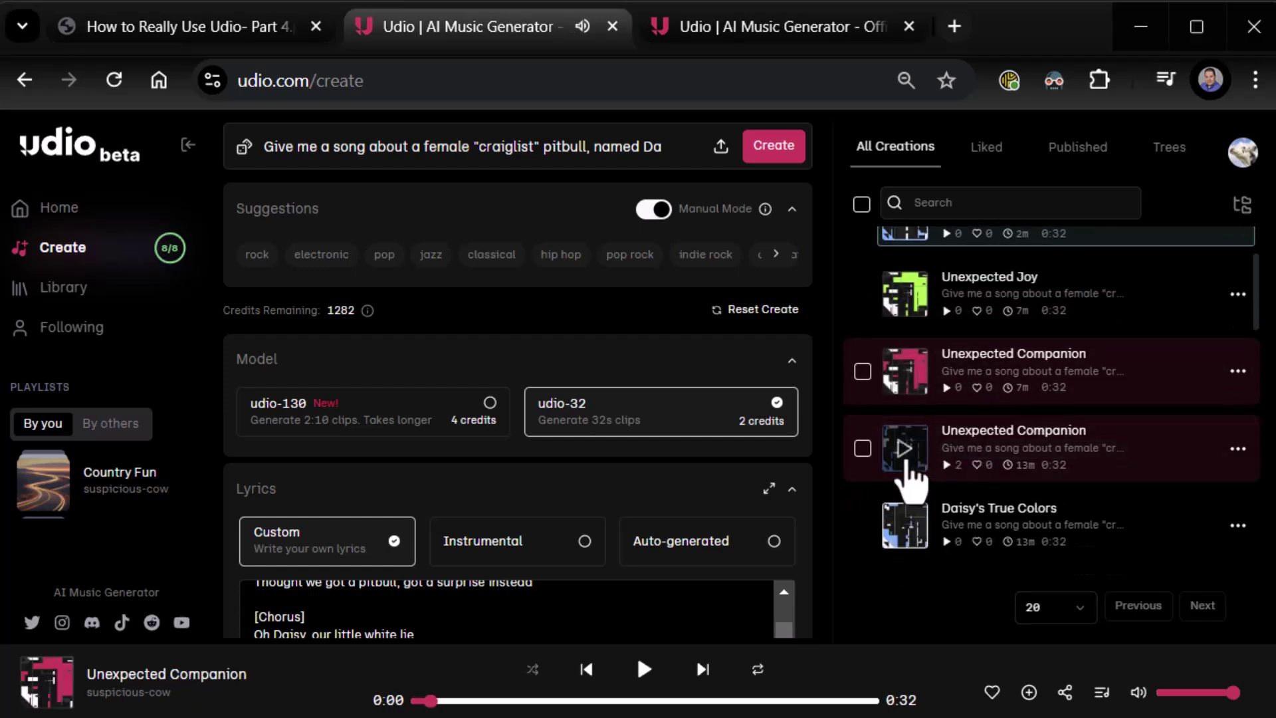
Step: Play older Unexpected Companion and Daisy's True Colors, then A Surprising Love and the new Daisy's True Colors
{"action": "left_click", "coordinate": [904, 448]}
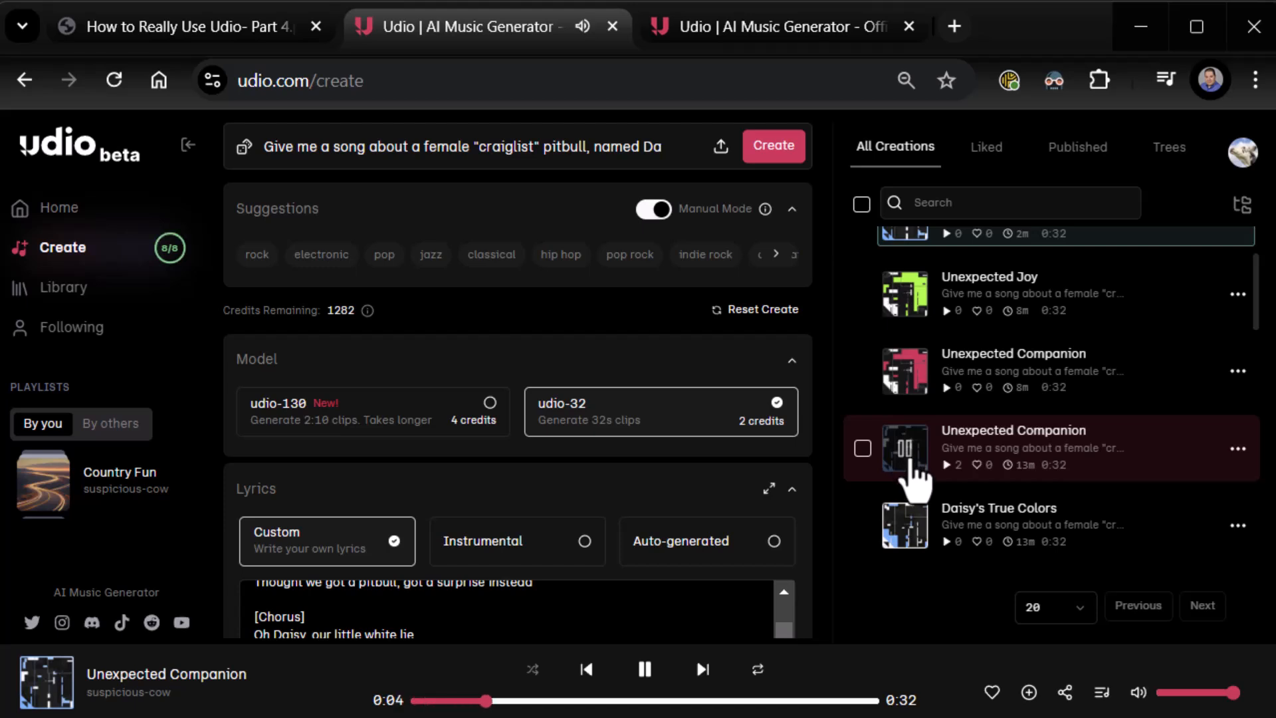
{"action": "scroll", "scroll_direction": "down", "scroll_amount": 3}
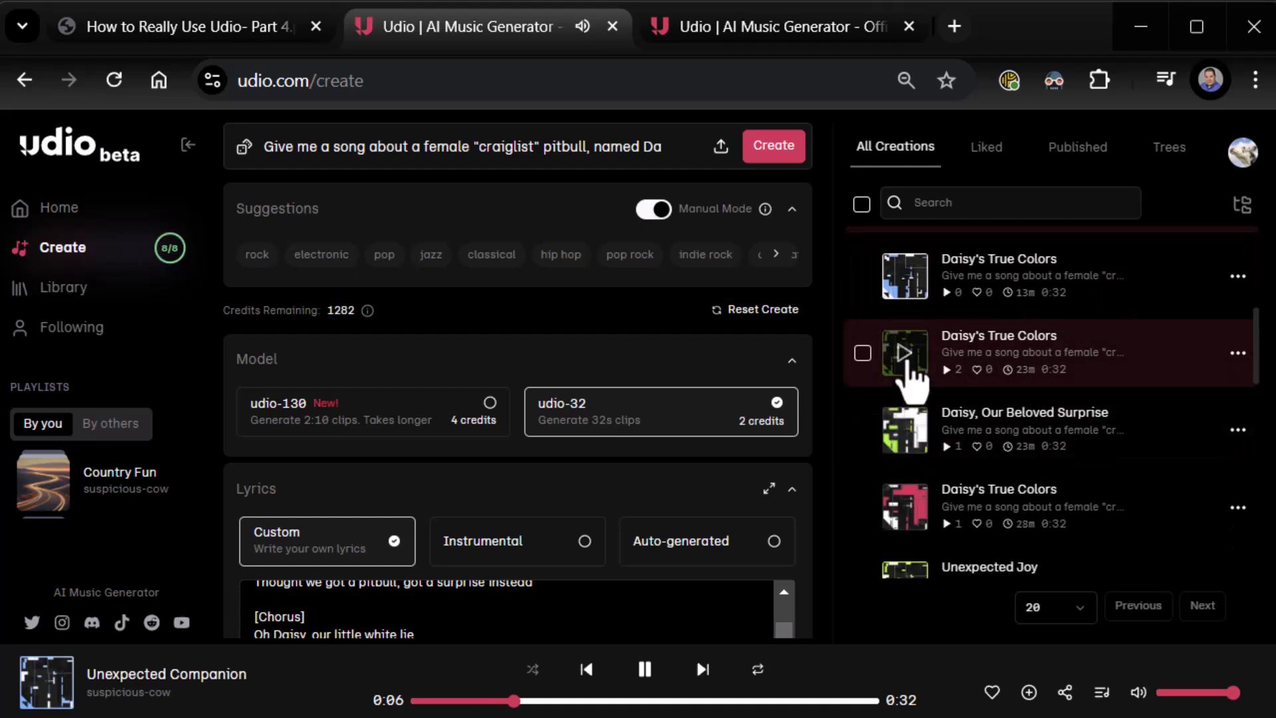
{"action": "left_click", "coordinate": [904, 353]}
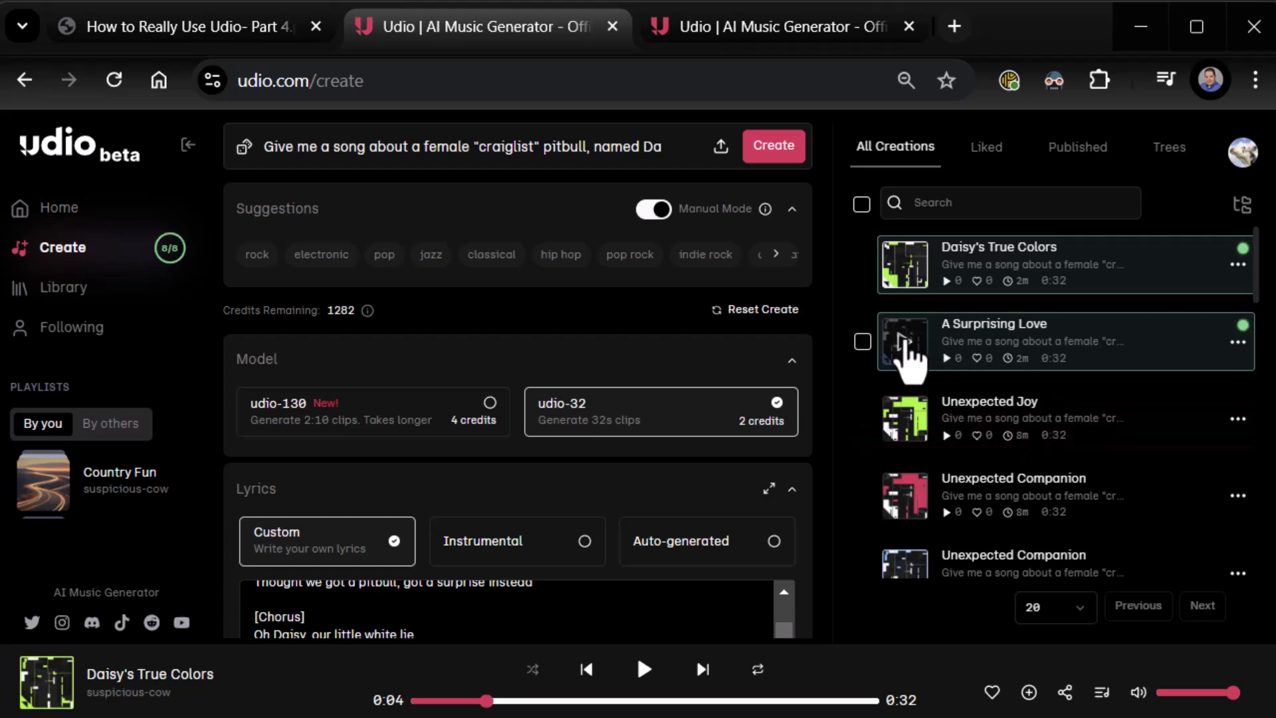
{"action": "left_click", "coordinate": [904, 342]}
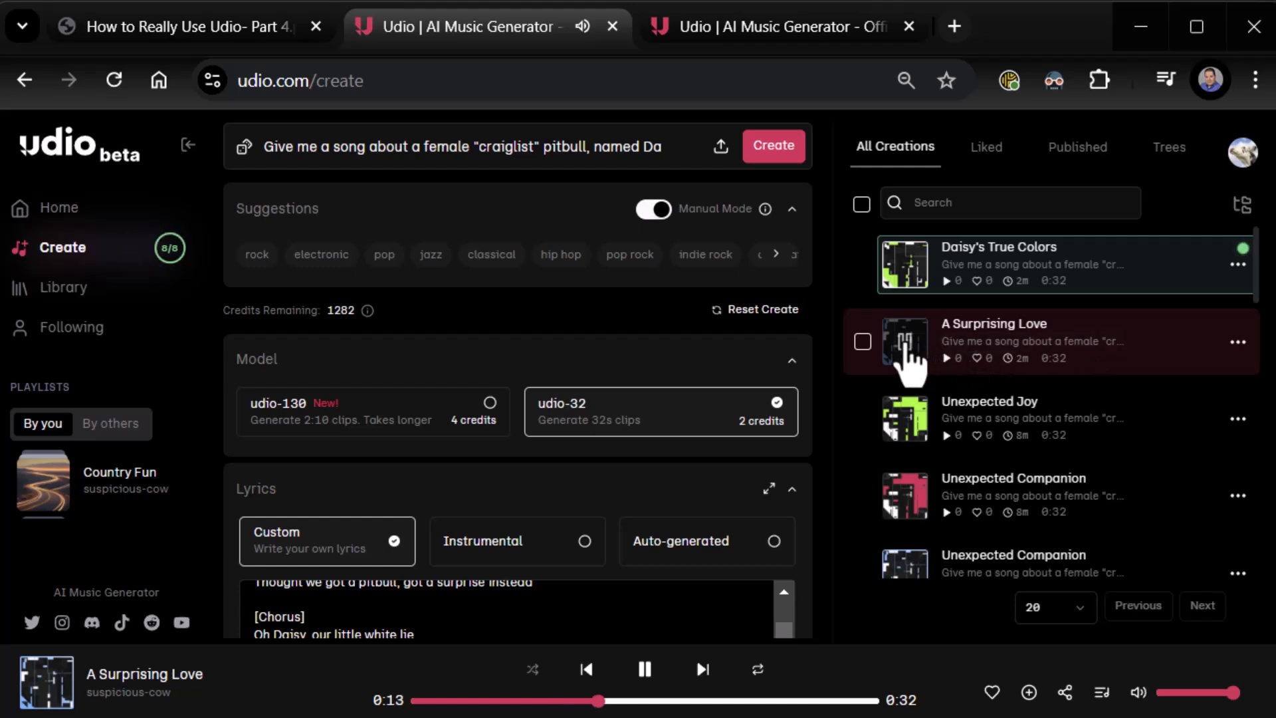
{"action": "left_click", "coordinate": [643, 669]}
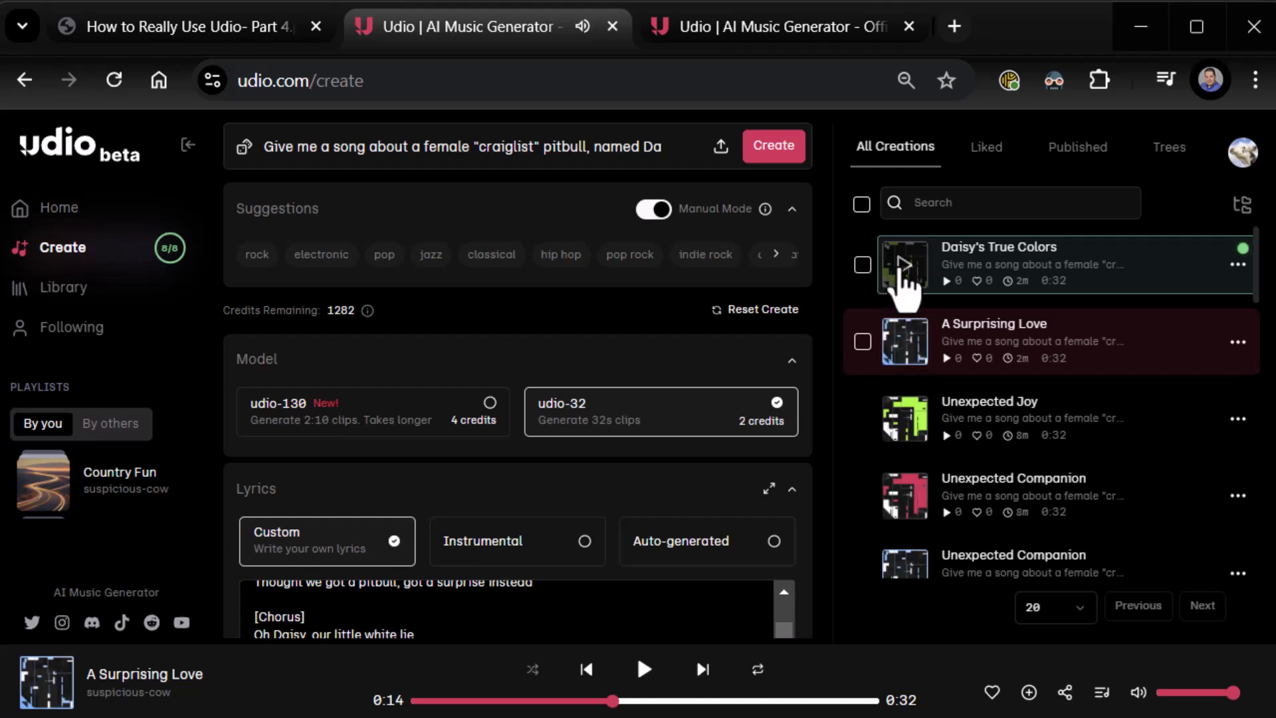
{"action": "left_click", "coordinate": [905, 264]}
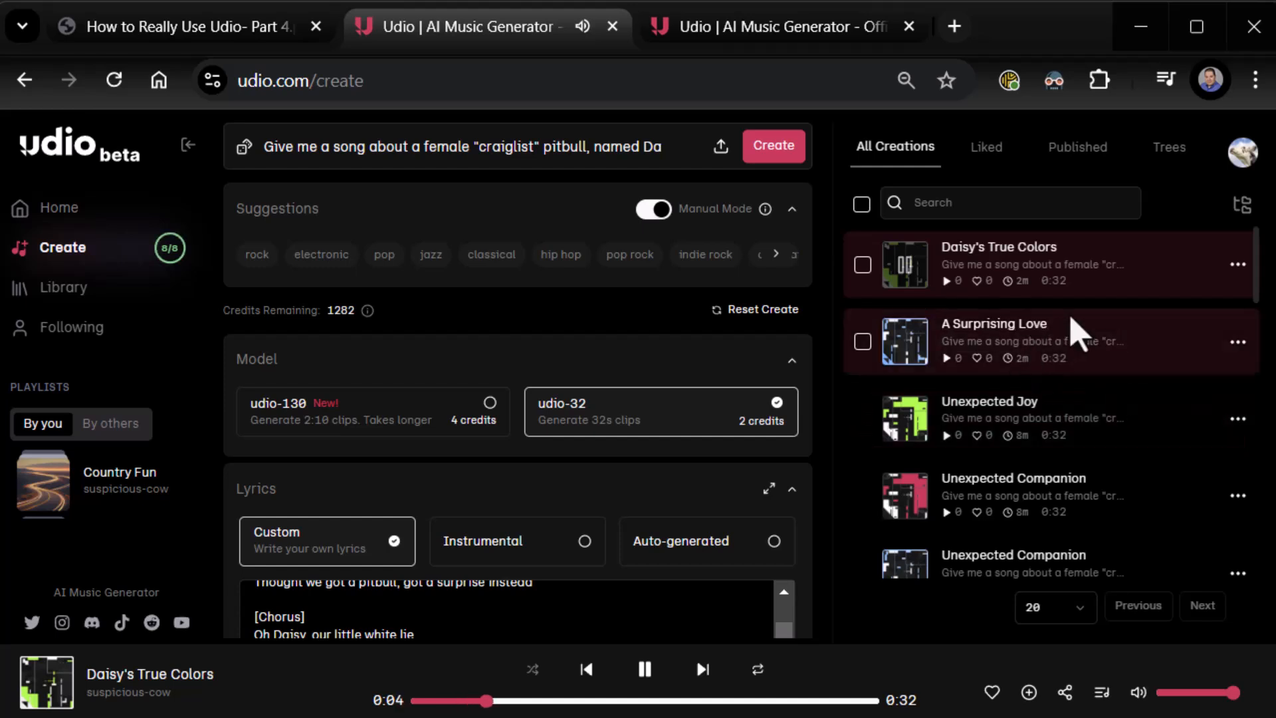
{"action": "mouse_move", "coordinate": [907, 280]}
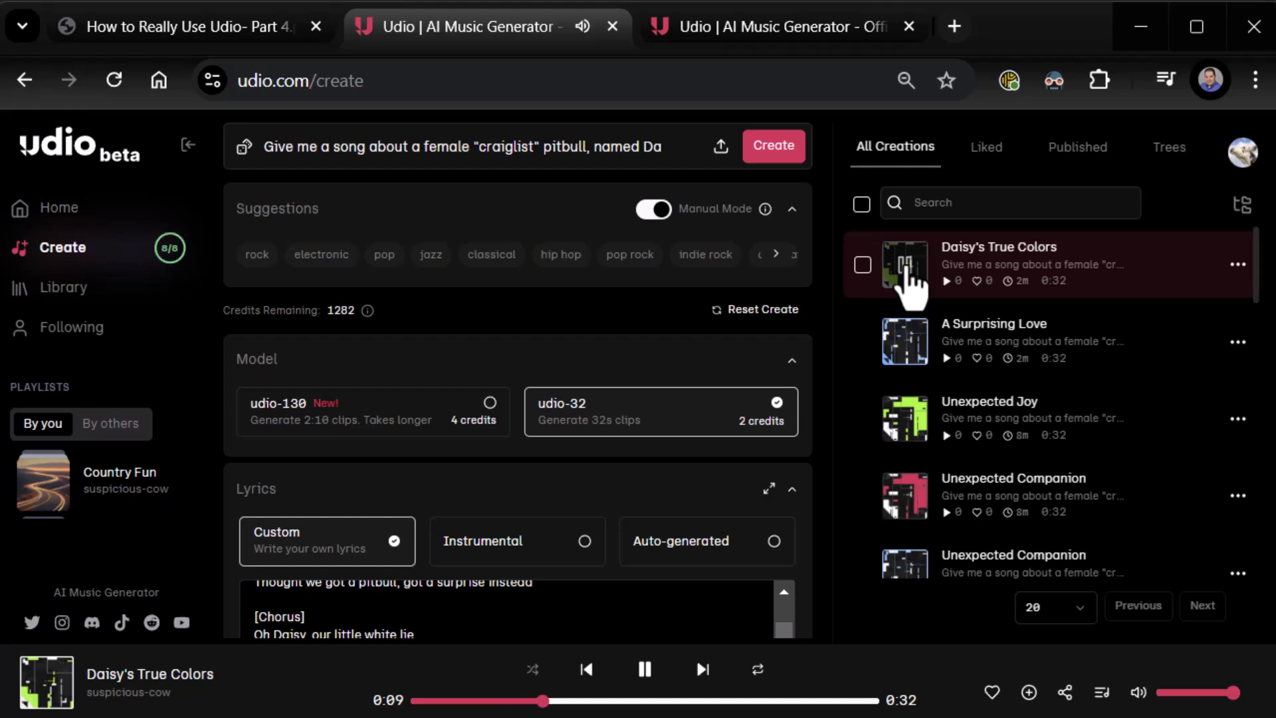
{"action": "mouse_move", "coordinate": [1000, 356]}
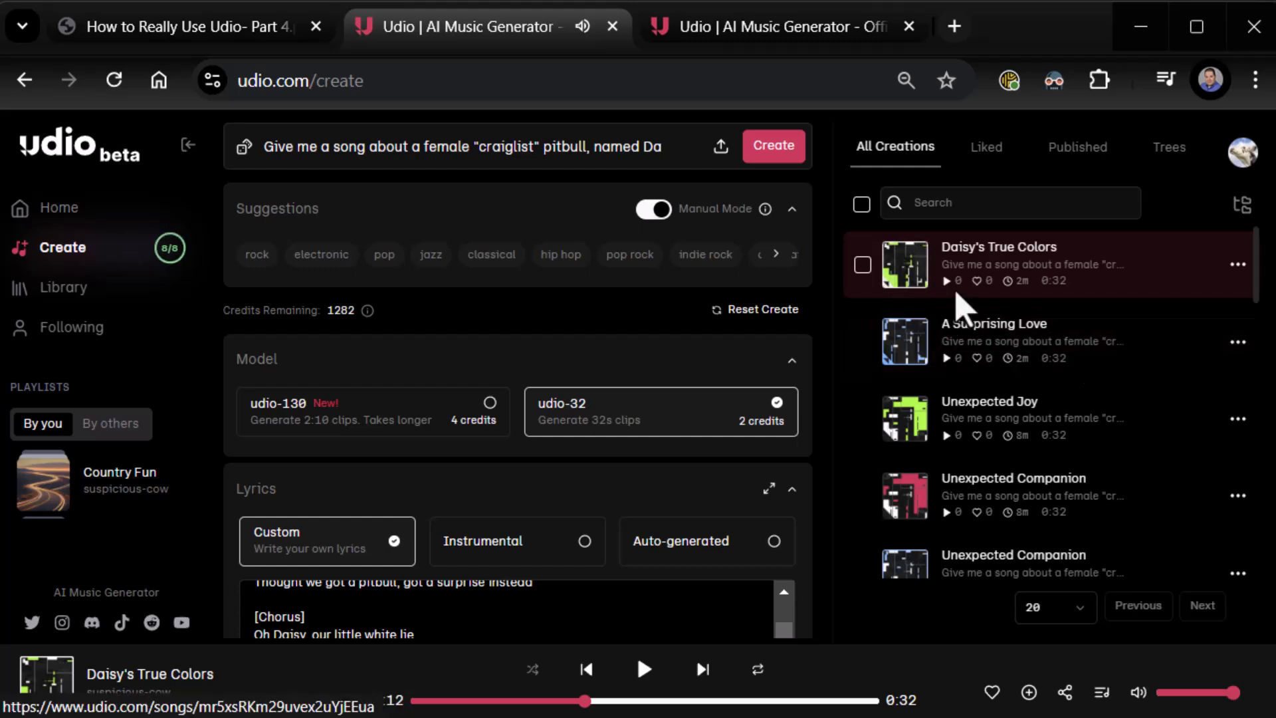
Step: Drag the Generation Quality slider from Fastest to Ultra in Advanced Features
{"action": "scroll", "scroll_direction": "down", "scroll_amount": 3}
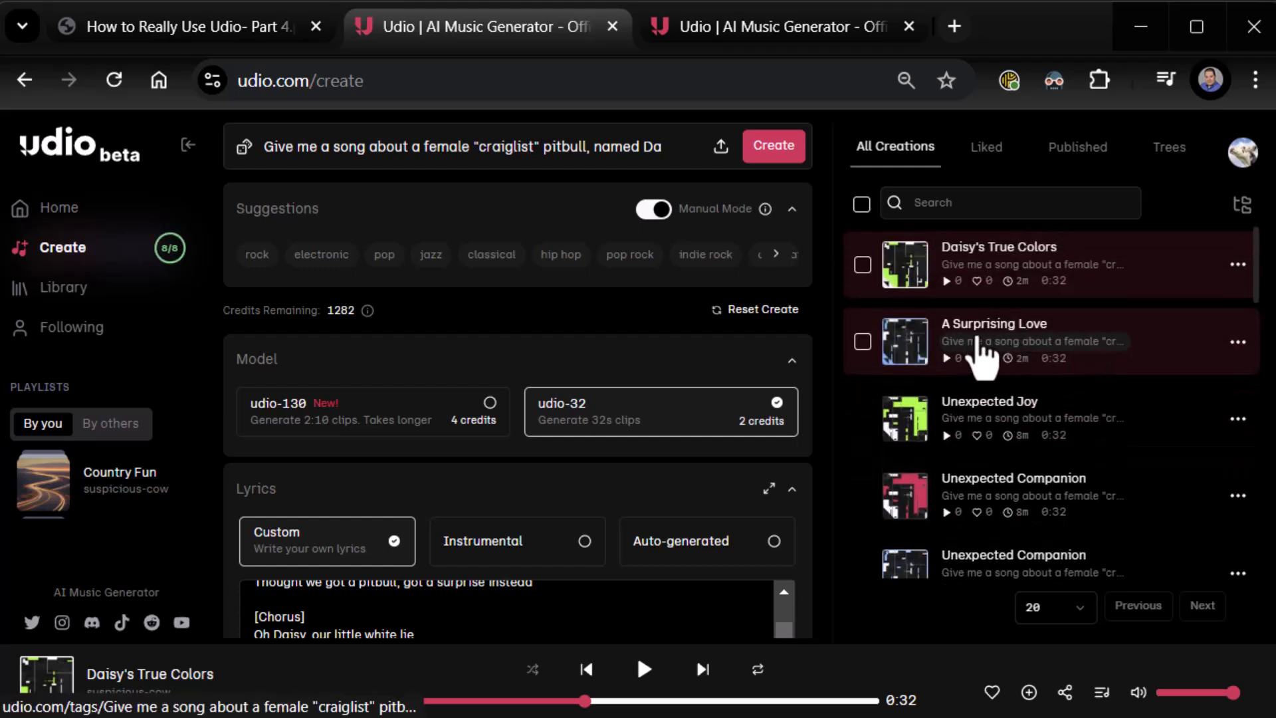
{"action": "scroll", "scroll_direction": "down", "scroll_amount": 3}
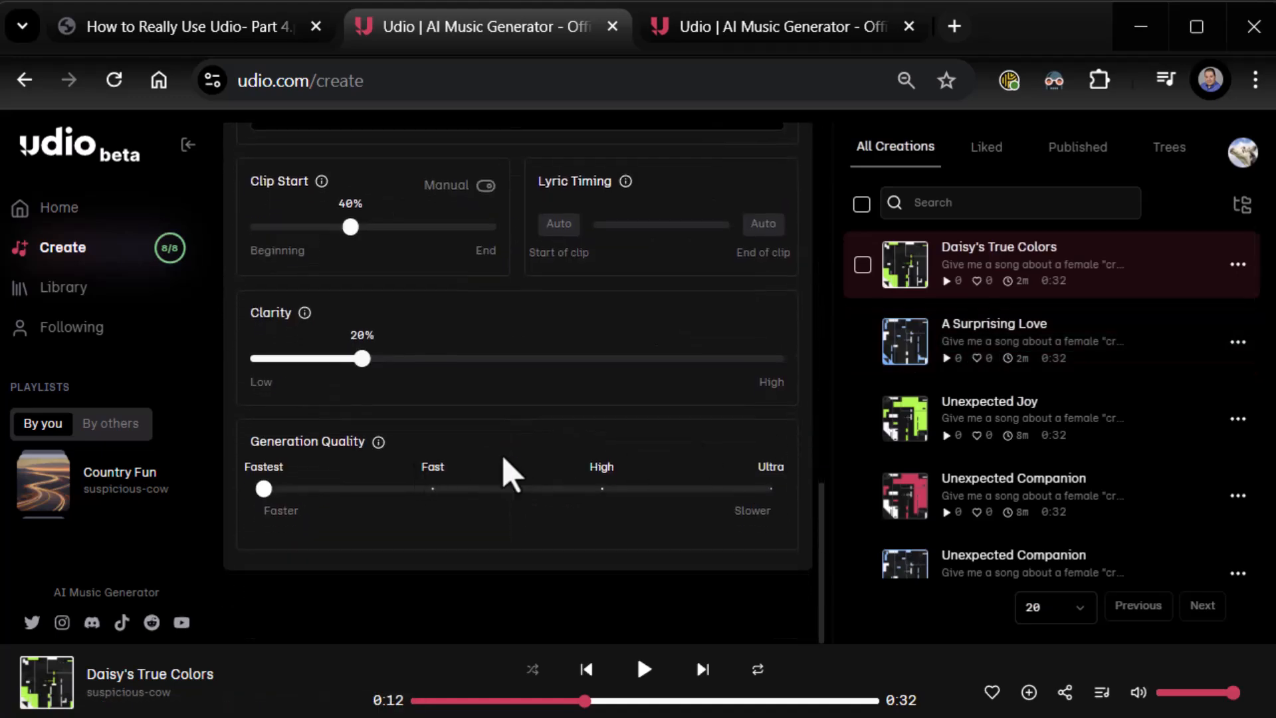
{"action": "mouse_move", "coordinate": [378, 442]}
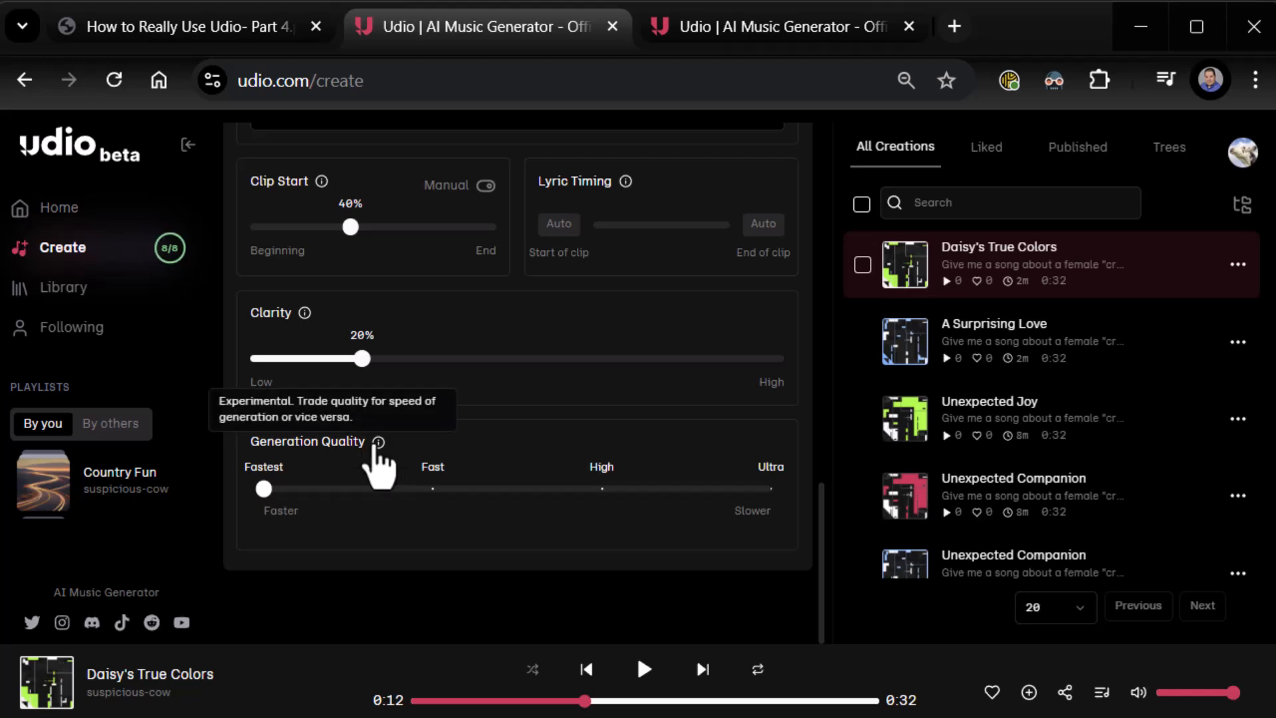
{"action": "mouse_move", "coordinate": [821, 375]}
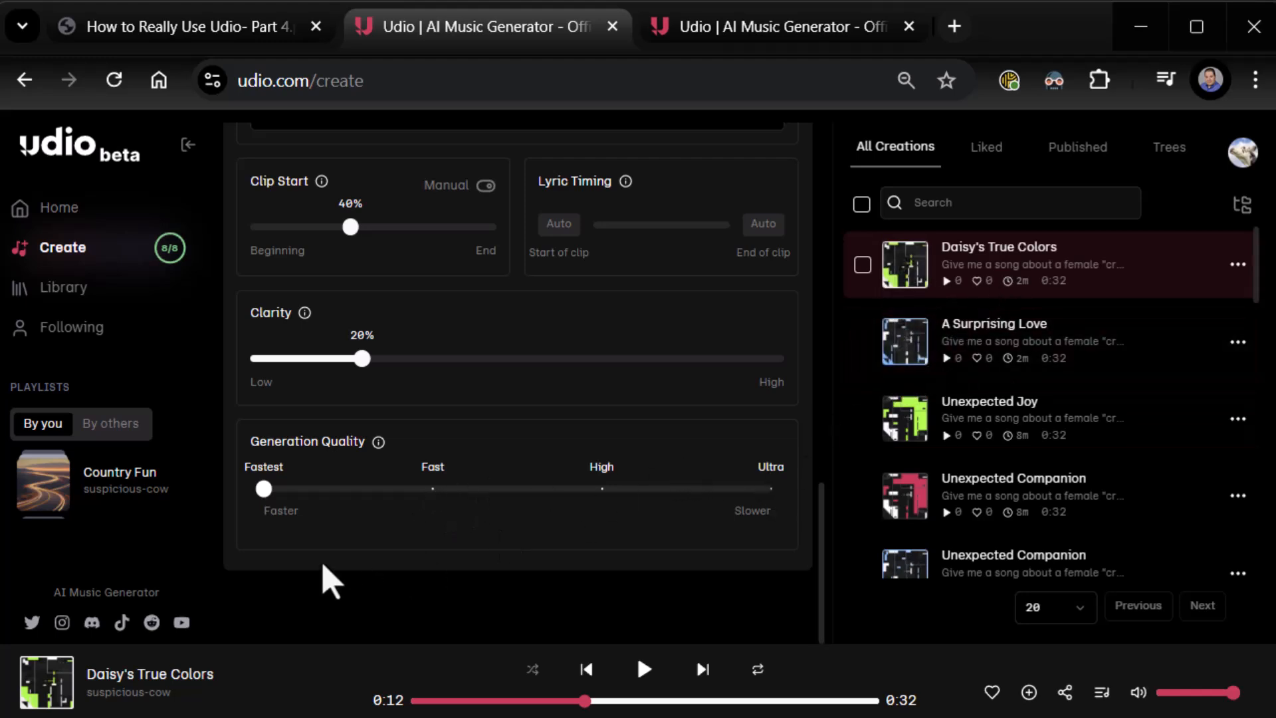
{"action": "left_click_drag", "start_coordinate": [263, 488], "coordinate": [771, 488]}
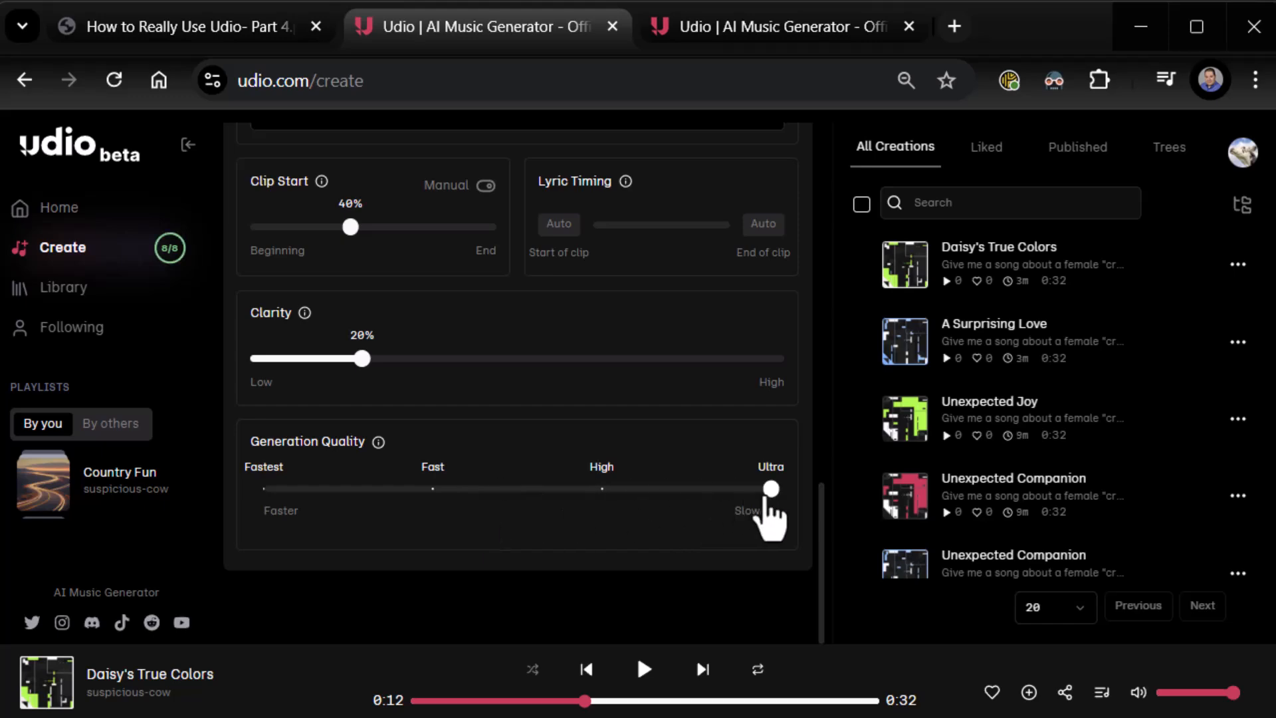
{"action": "scroll", "scroll_direction": "up", "scroll_amount": 3}
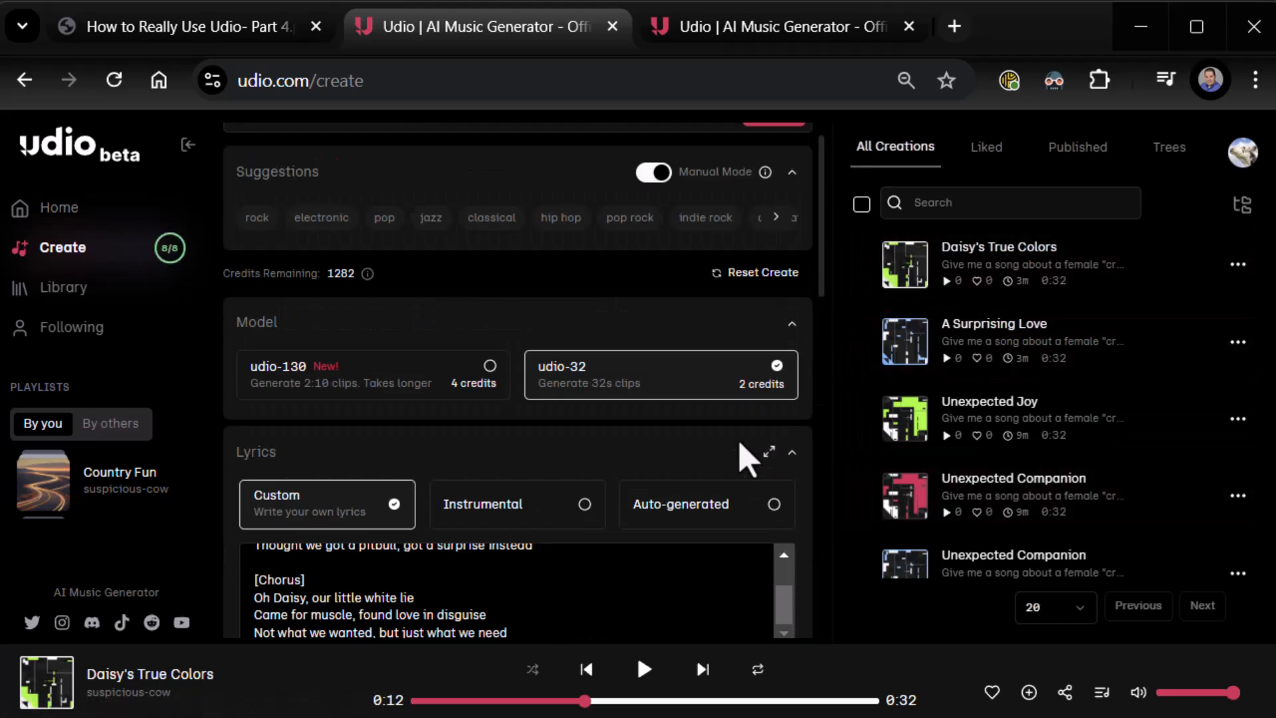
Step: Create Ultra-quality clips Daisy's Unexpected Home and Daisy, Our Little Surprise
{"action": "left_click", "coordinate": [773, 145]}
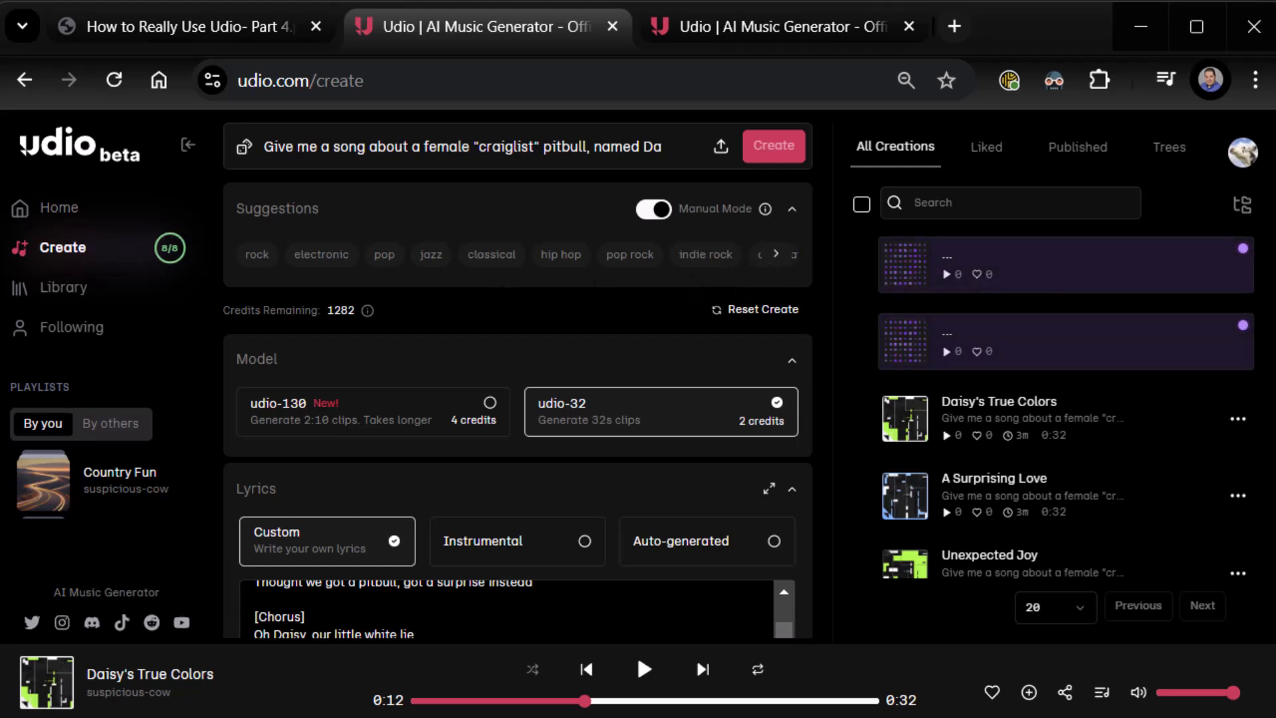
{"action": "left_click", "coordinate": [773, 146]}
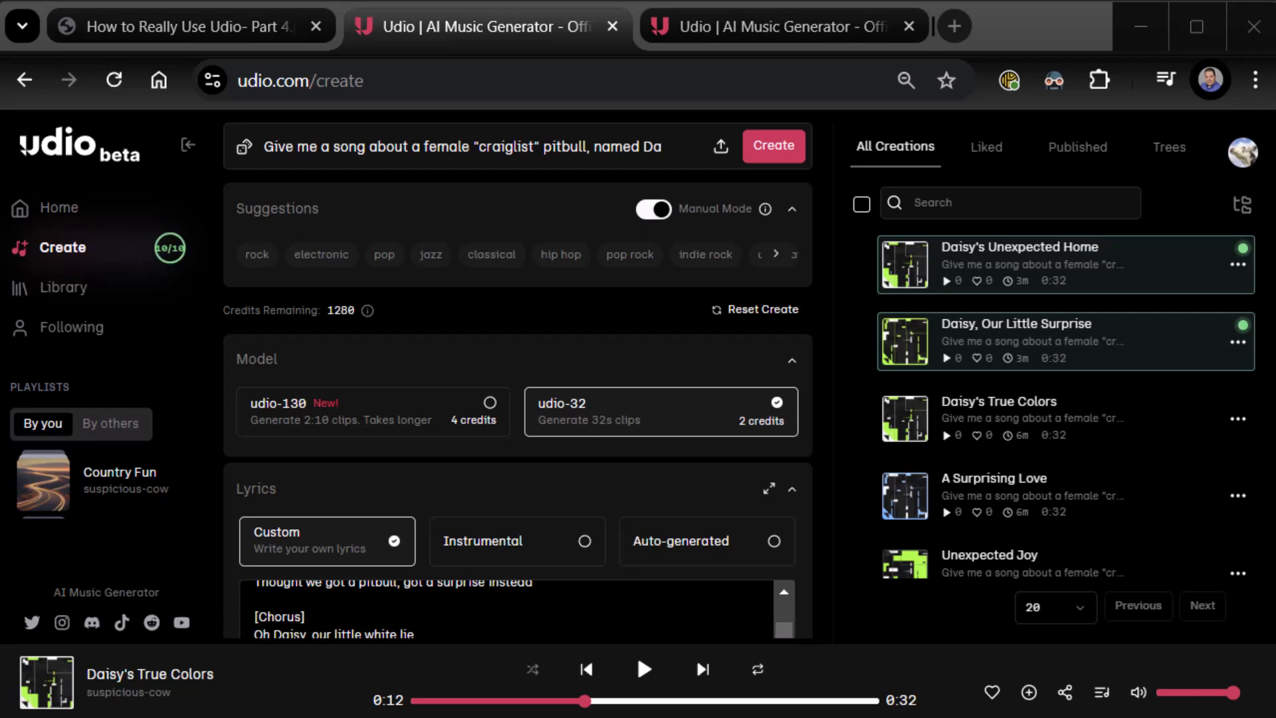
{"action": "scroll", "scroll_direction": "down", "scroll_amount": 3}
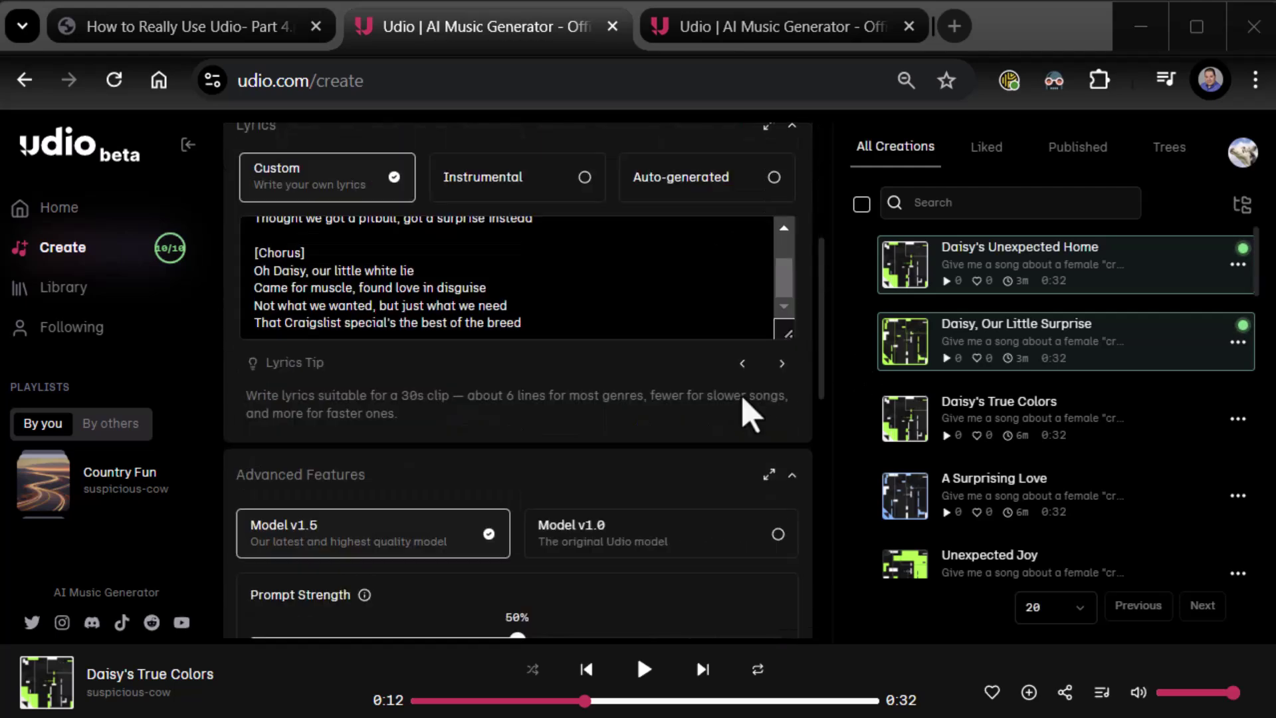
Step: Briefly replay A Surprising Love, then play and pause an earlier Daisy's True Colors
{"action": "scroll", "scroll_direction": "down", "scroll_amount": 3}
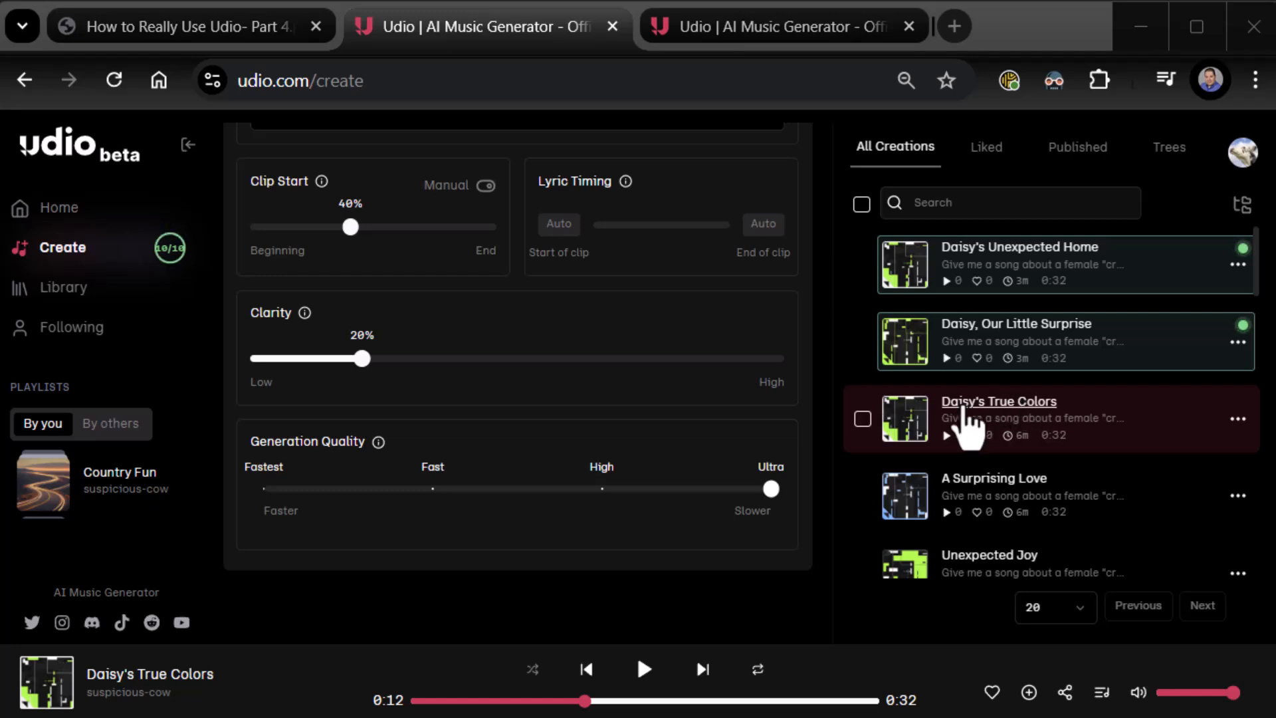
{"action": "mouse_move", "coordinate": [913, 439]}
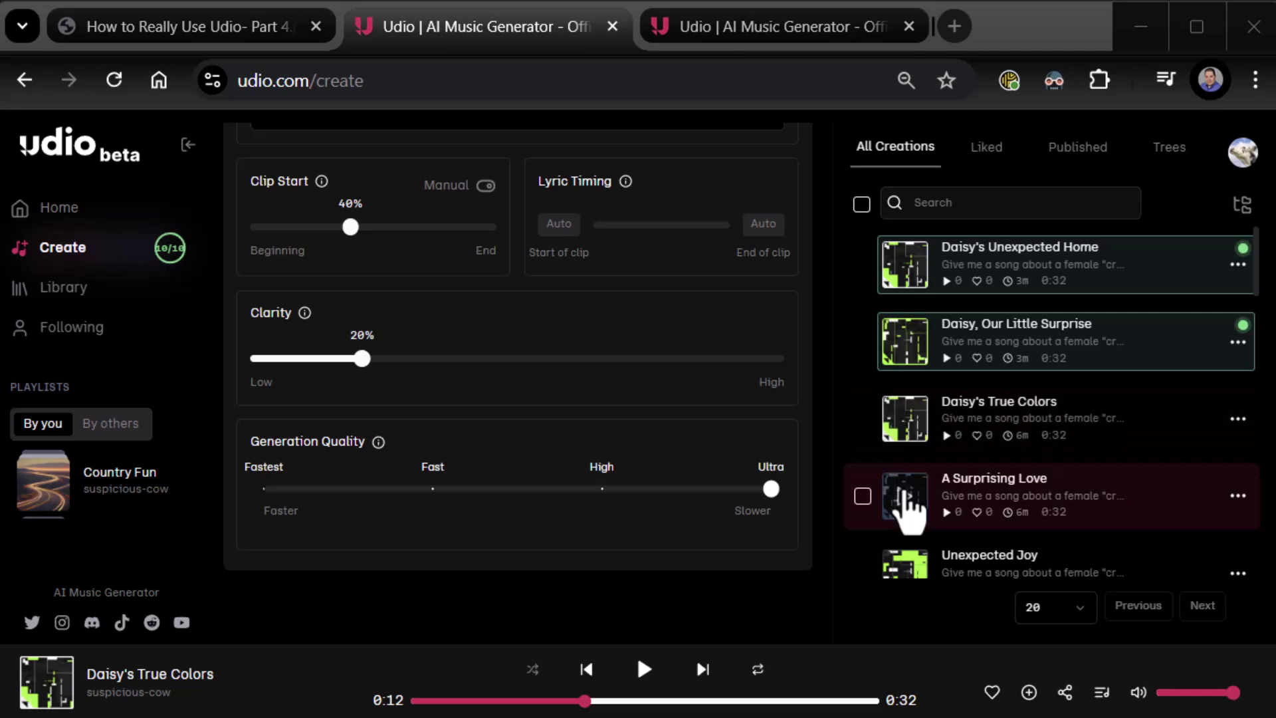
{"action": "mouse_move", "coordinate": [886, 439]}
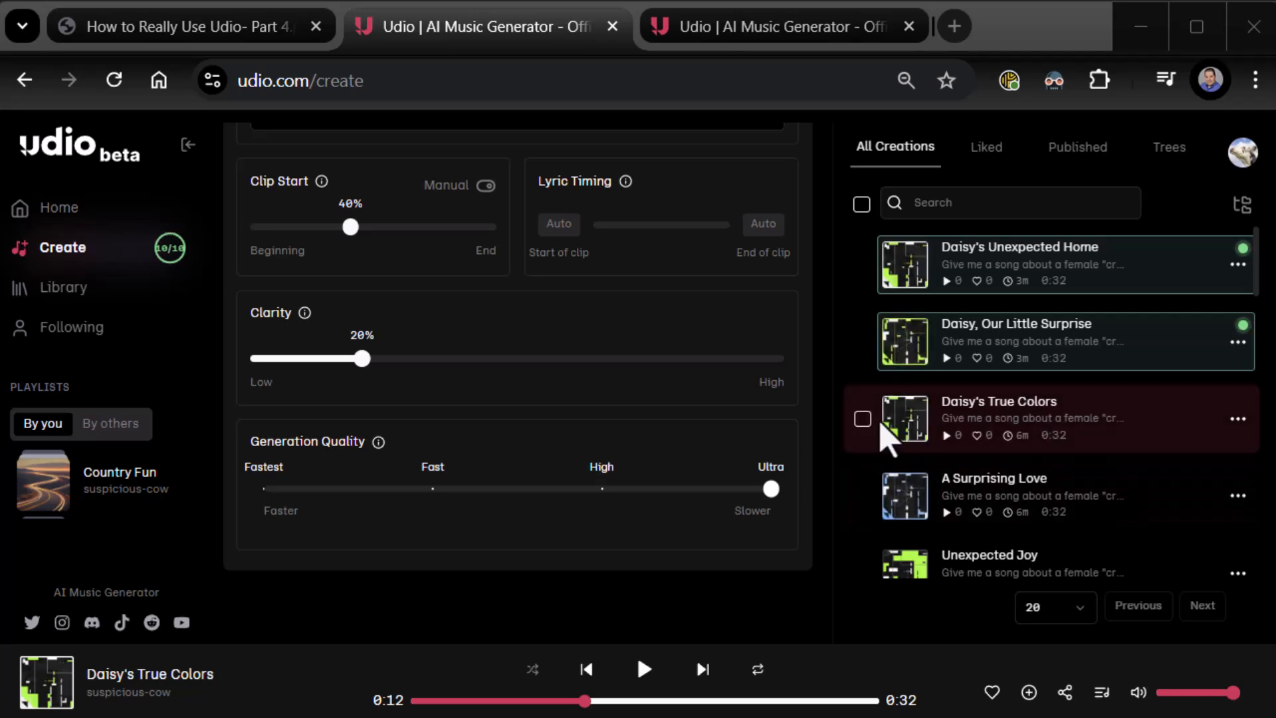
{"action": "left_click", "coordinate": [905, 495]}
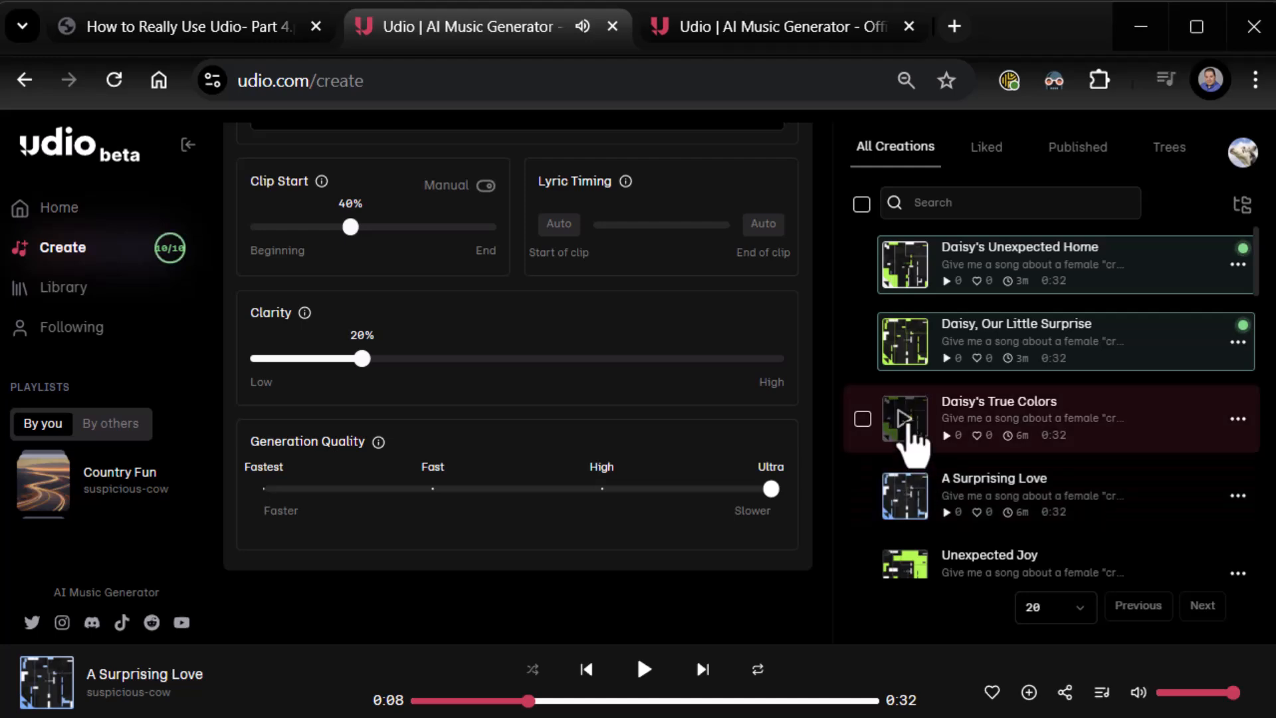
{"action": "left_click", "coordinate": [903, 419]}
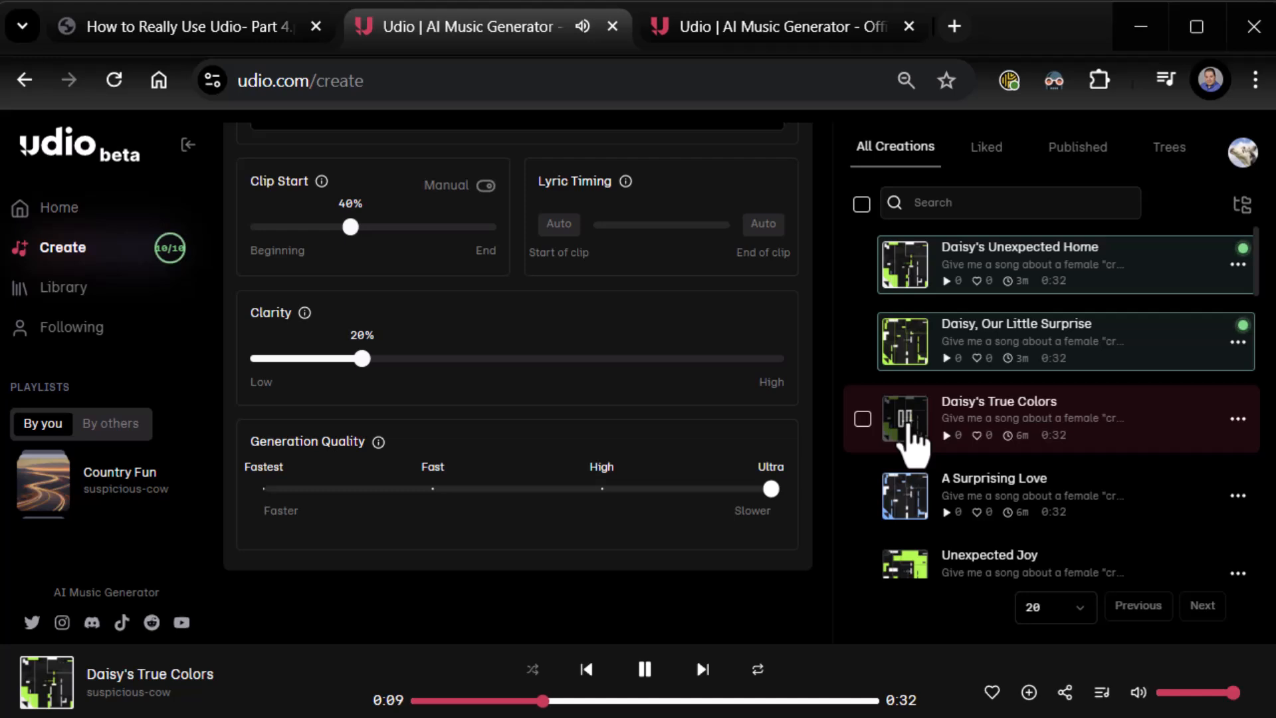
{"action": "left_click", "coordinate": [644, 669]}
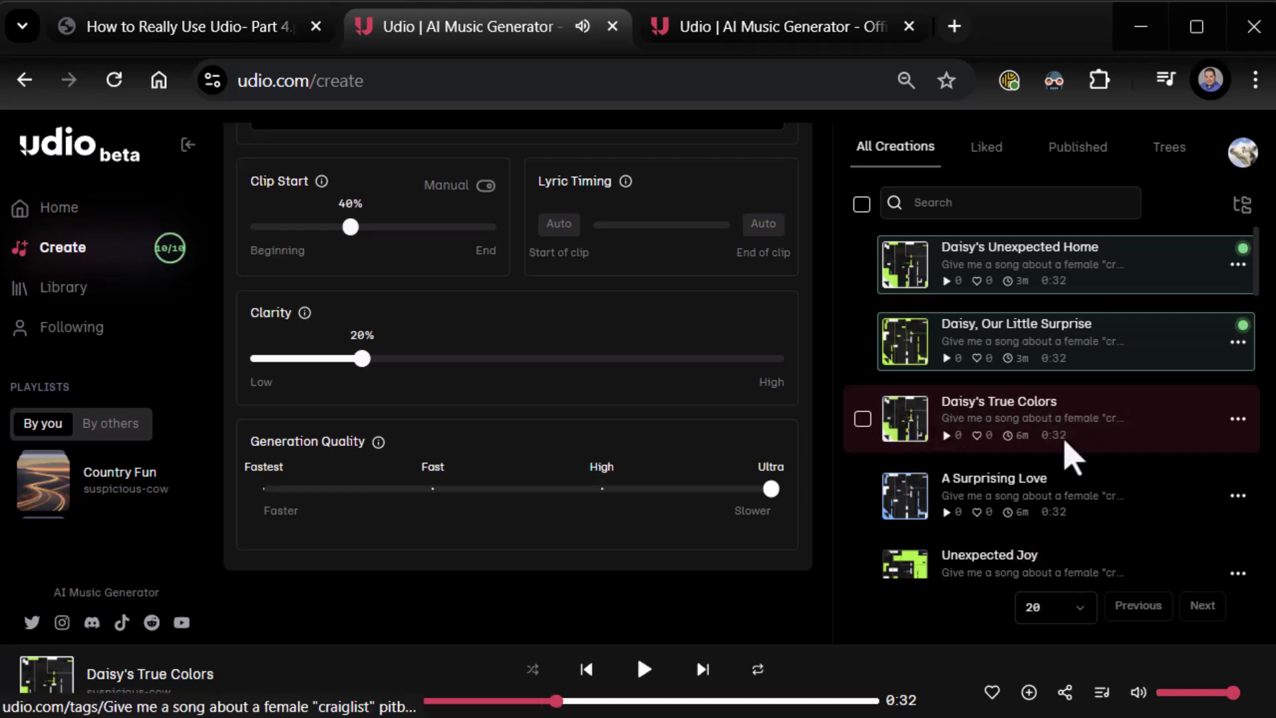
{"action": "mouse_move", "coordinate": [906, 341]}
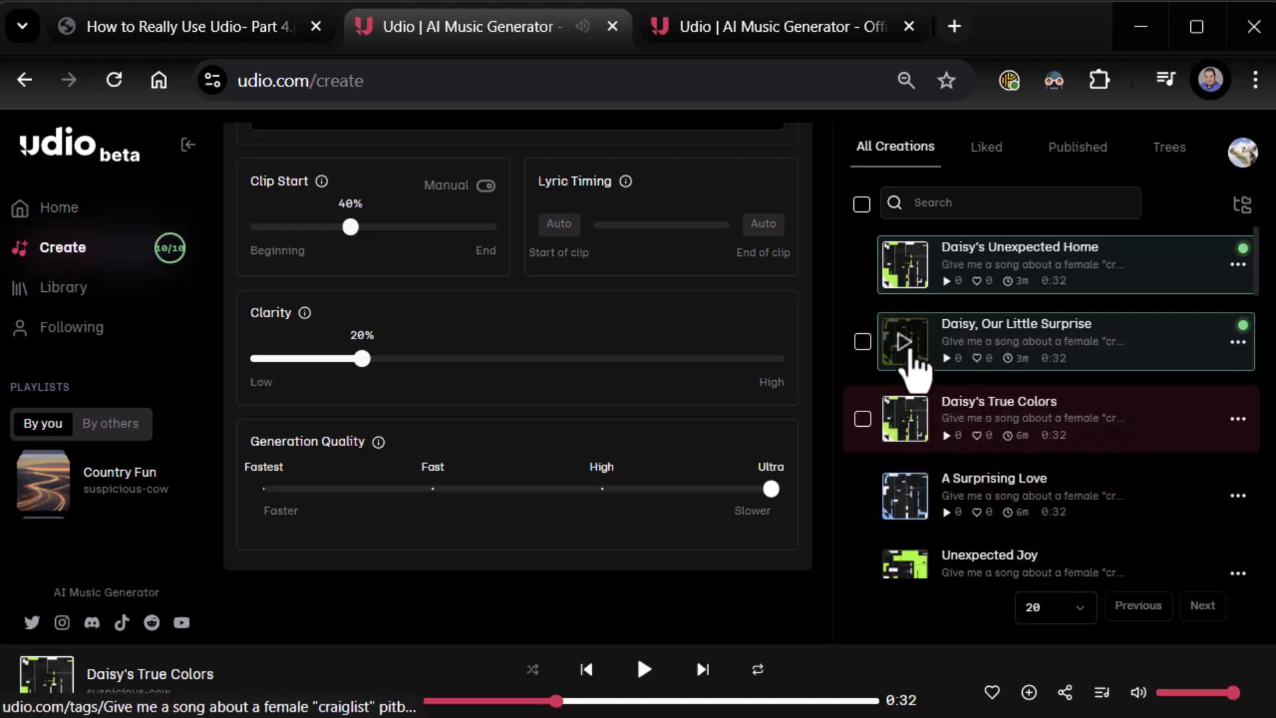
Step: Play and pause Daisy, Our Little Surprise, then start Daisy's Unexpected Home
{"action": "left_click", "coordinate": [905, 341]}
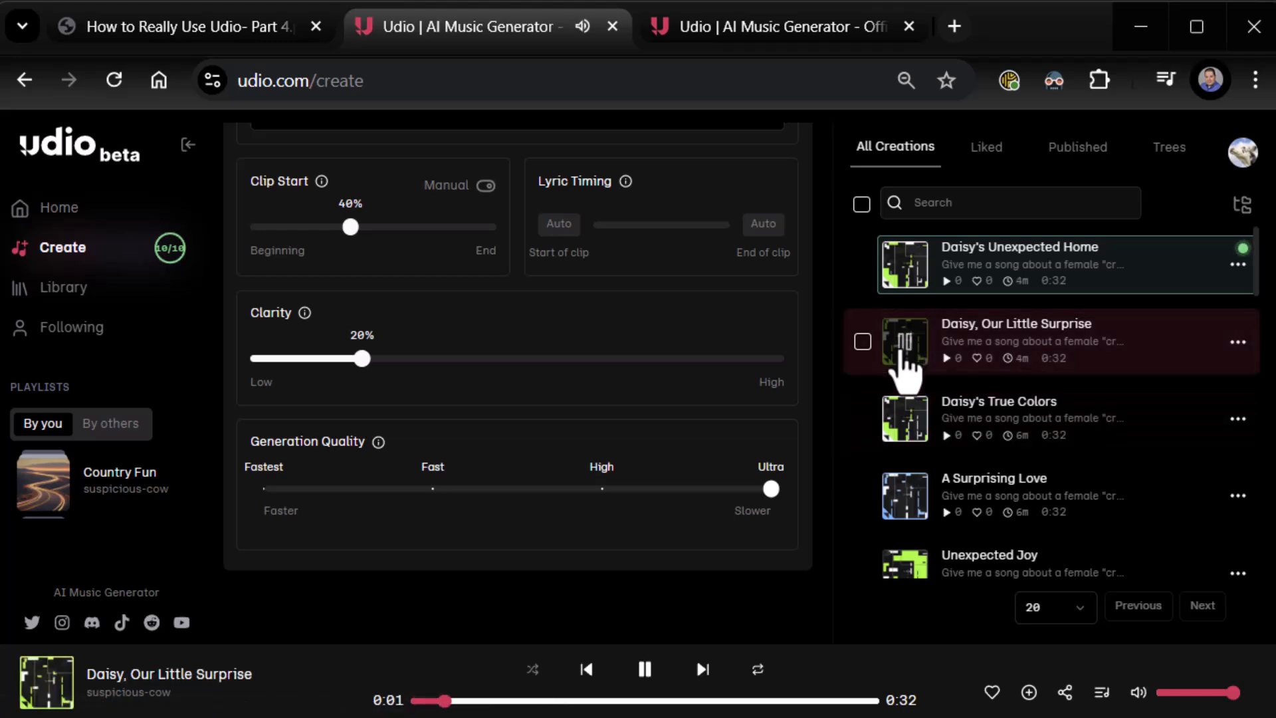
{"action": "mouse_move", "coordinate": [1141, 396]}
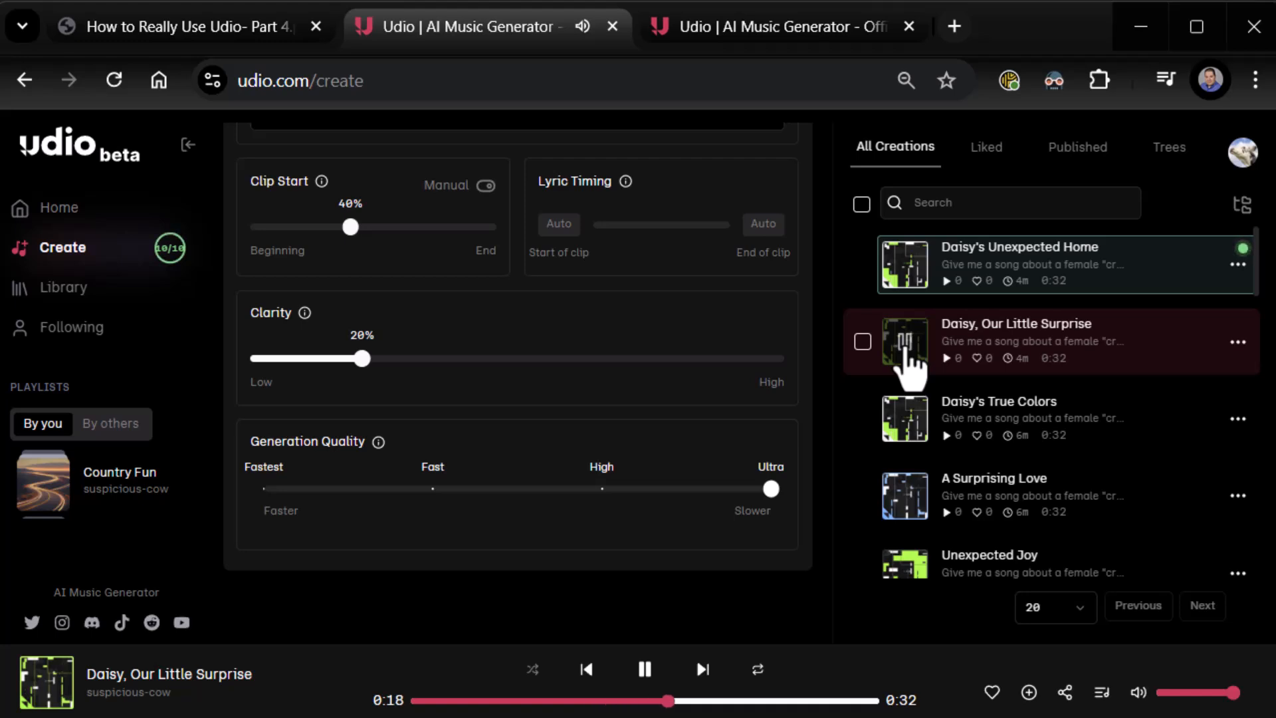
{"action": "left_click", "coordinate": [645, 668]}
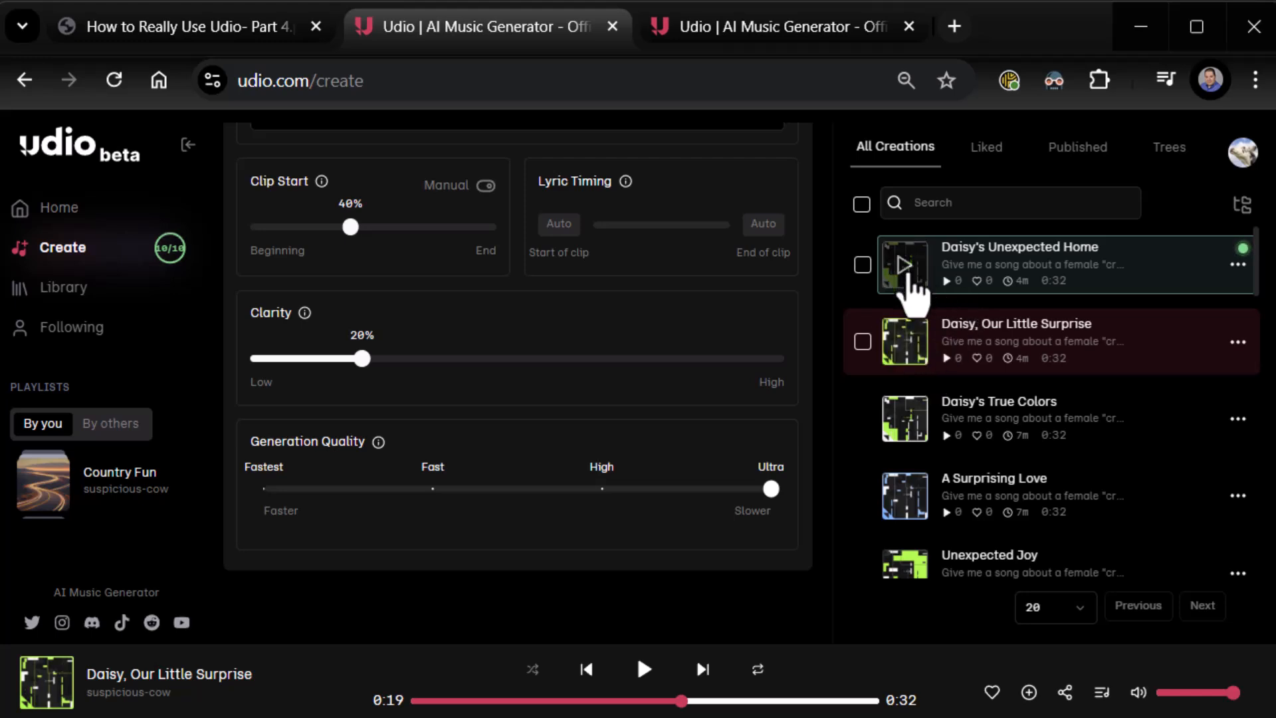
{"action": "left_click", "coordinate": [905, 265]}
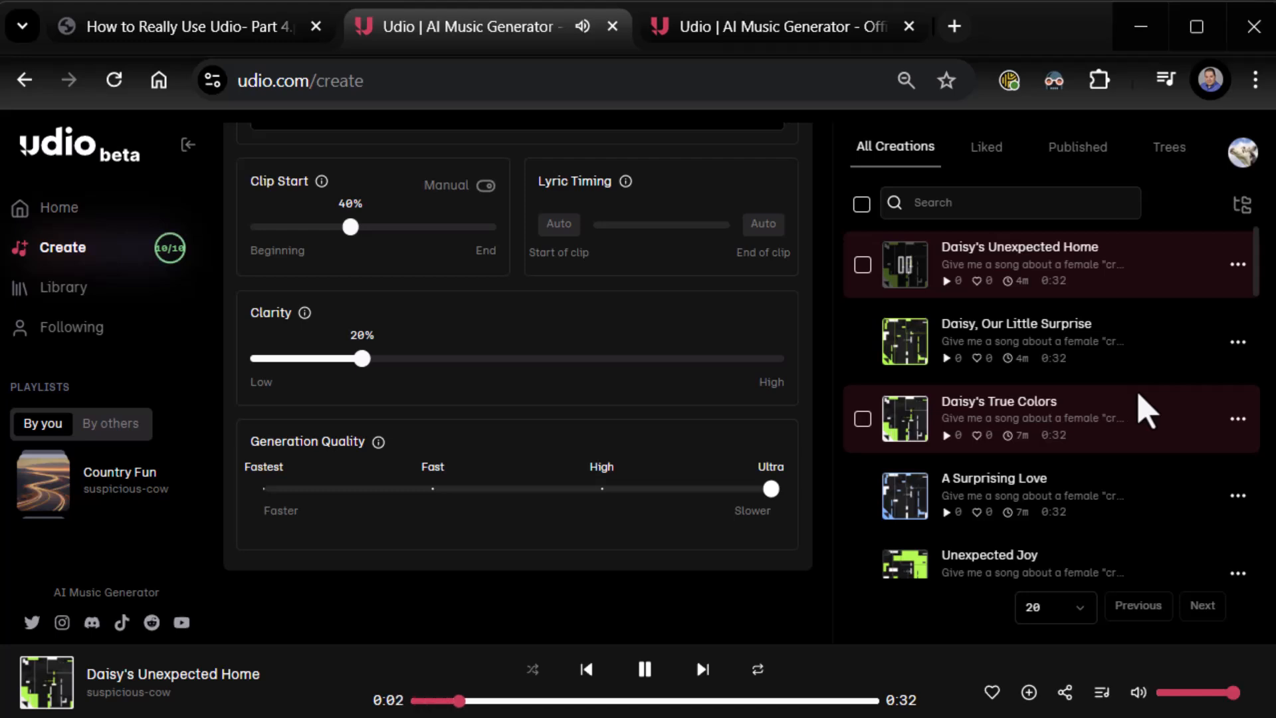
{"action": "mouse_move", "coordinate": [1155, 359]}
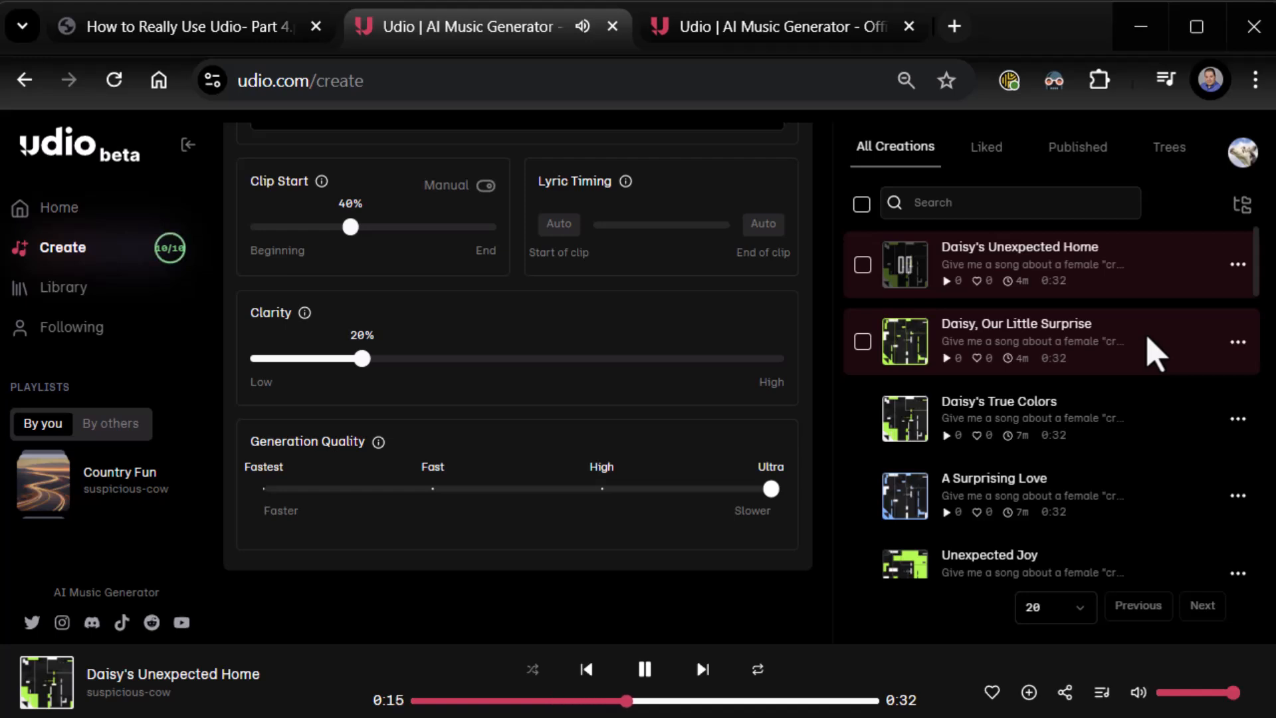
{"action": "mouse_move", "coordinate": [900, 287]}
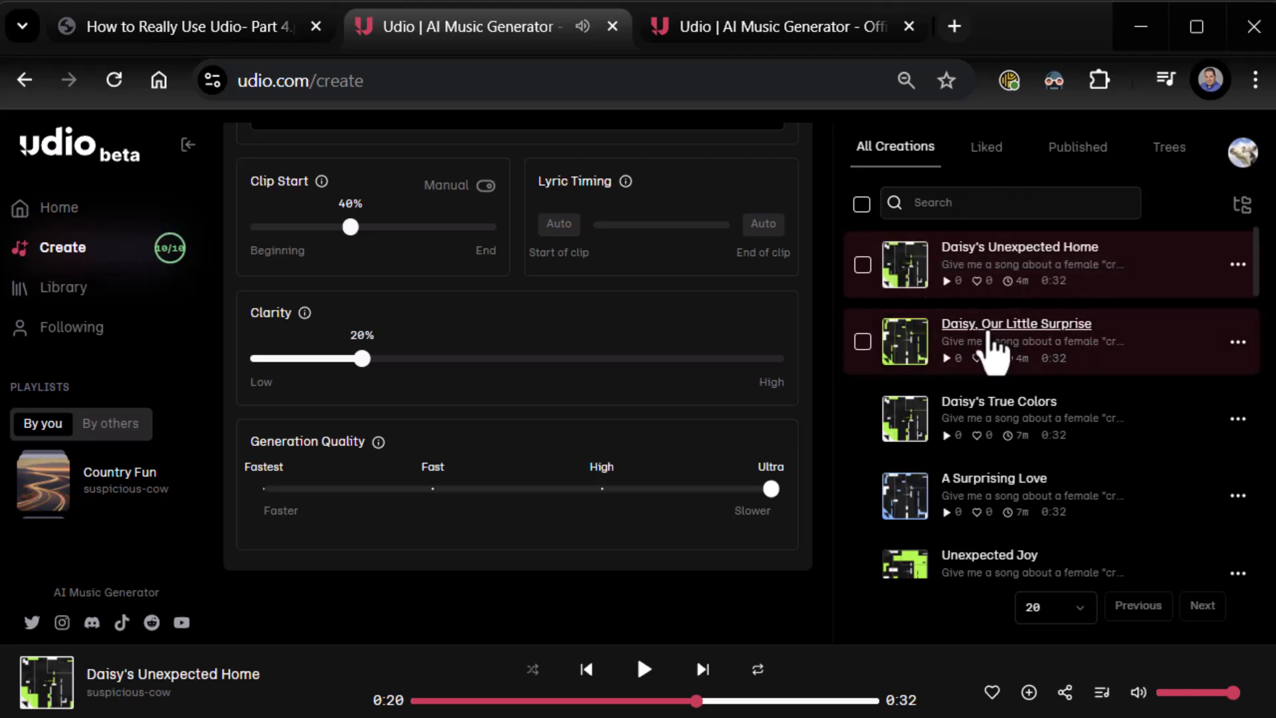
{"action": "mouse_move", "coordinate": [1016, 324]}
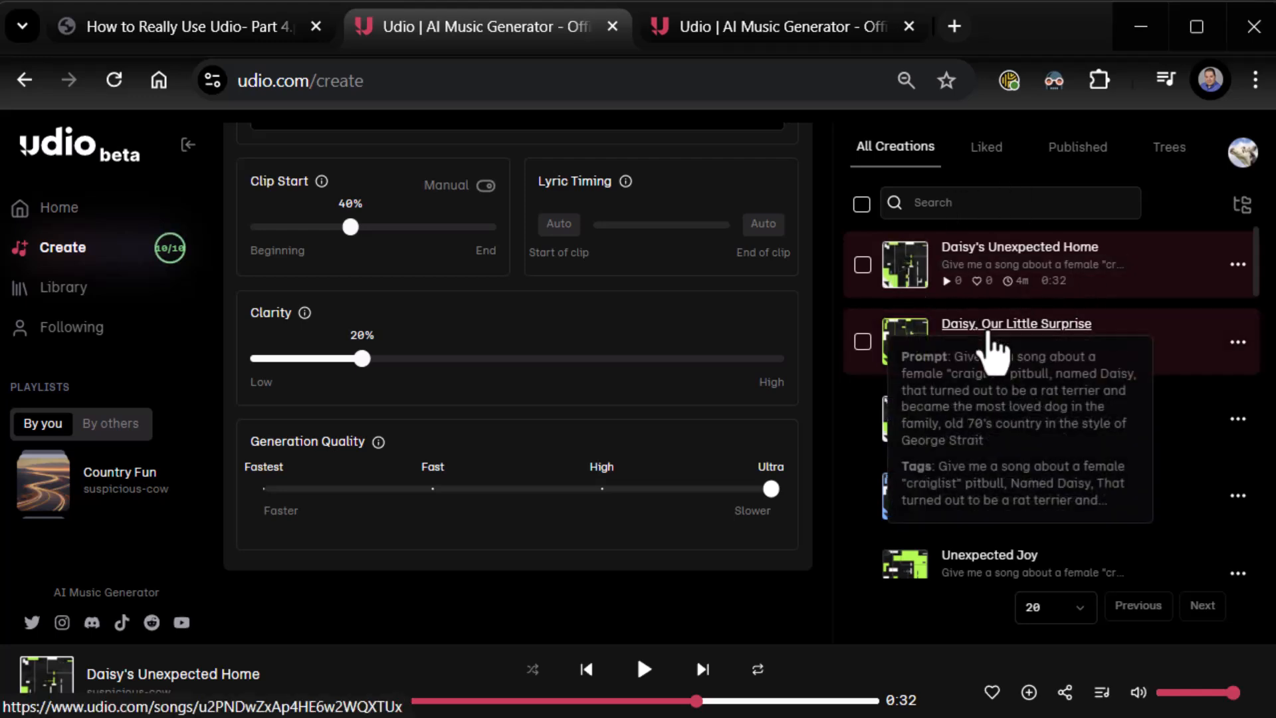
{"action": "mouse_move", "coordinate": [1090, 385]}
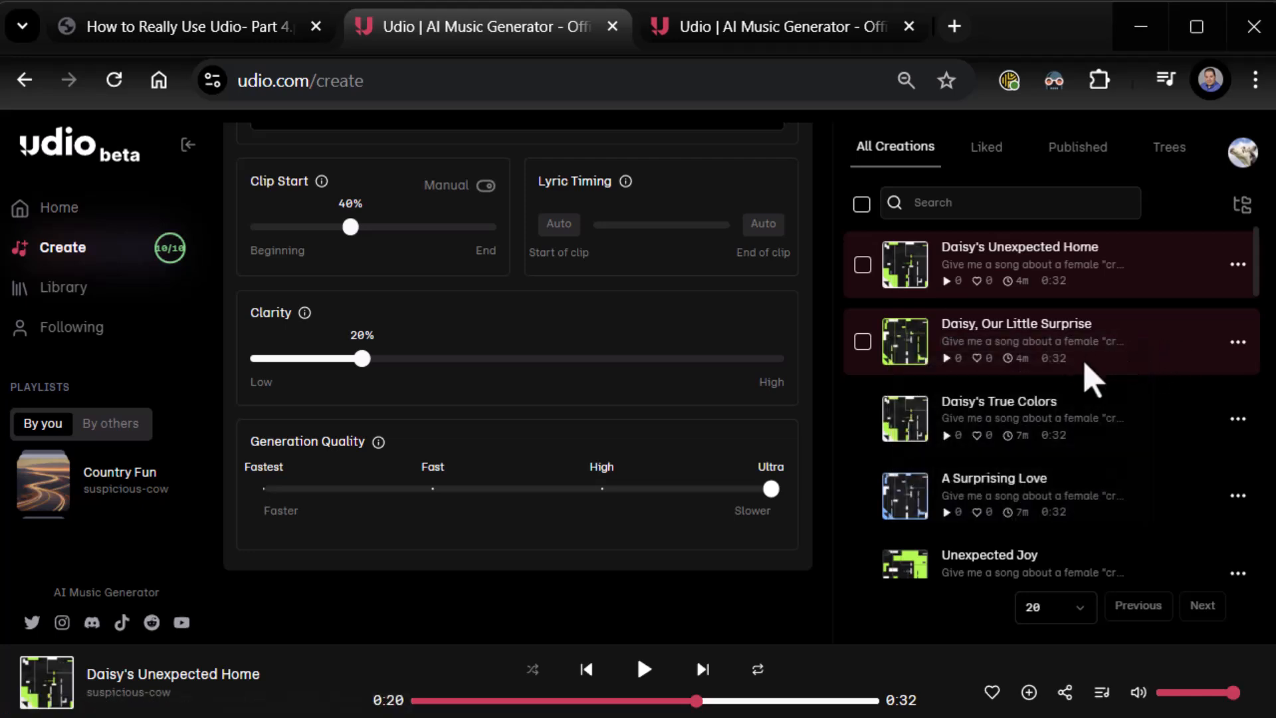
{"action": "mouse_move", "coordinate": [1053, 361]}
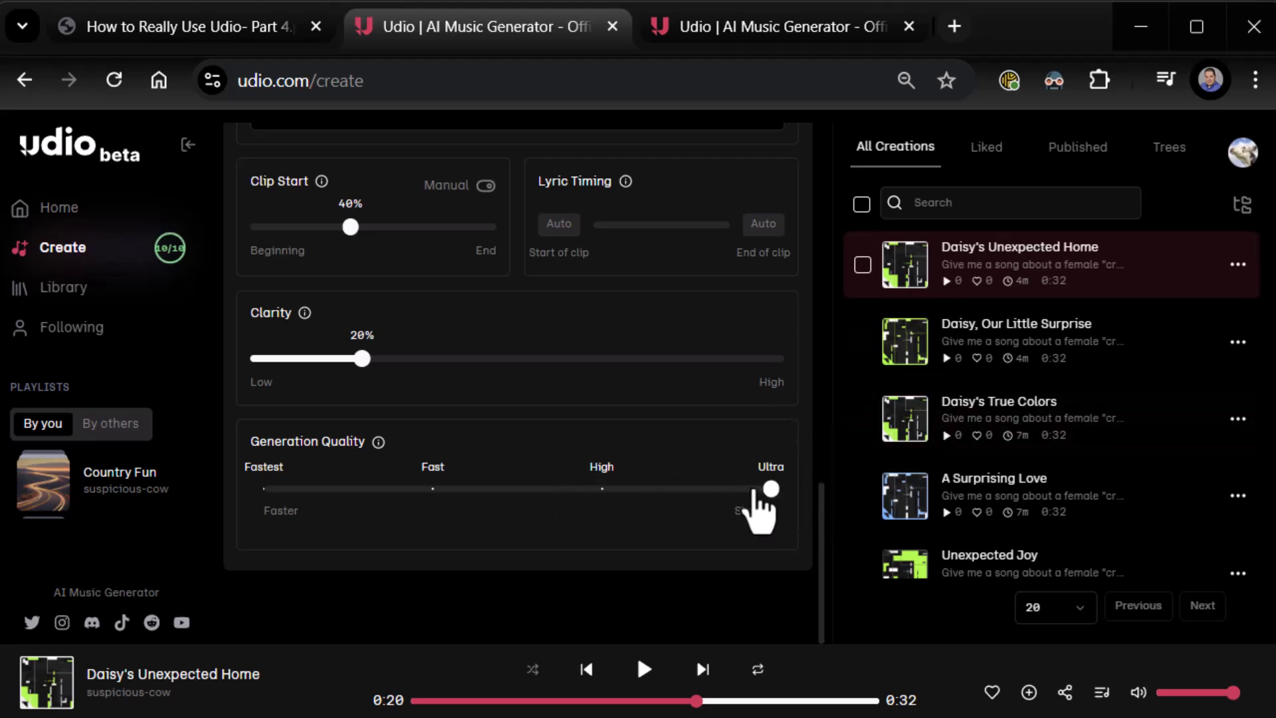
{"action": "mouse_move", "coordinate": [773, 485]}
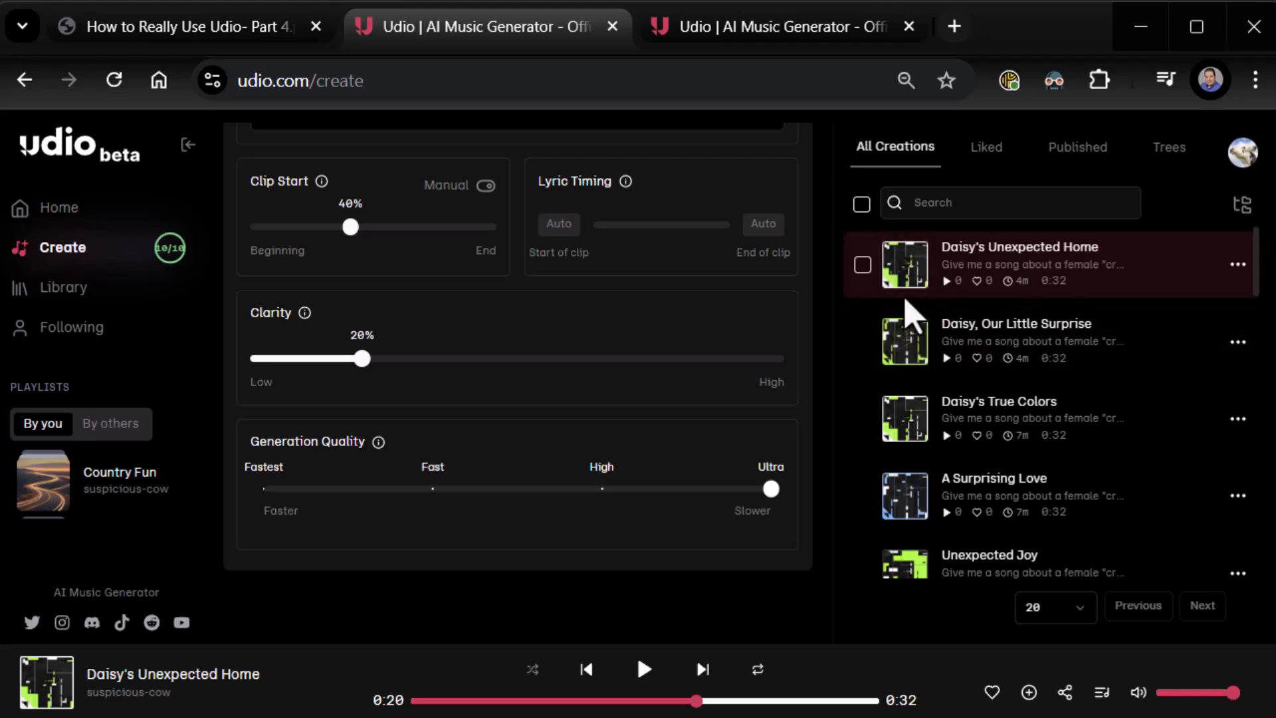
{"action": "mouse_move", "coordinate": [919, 501]}
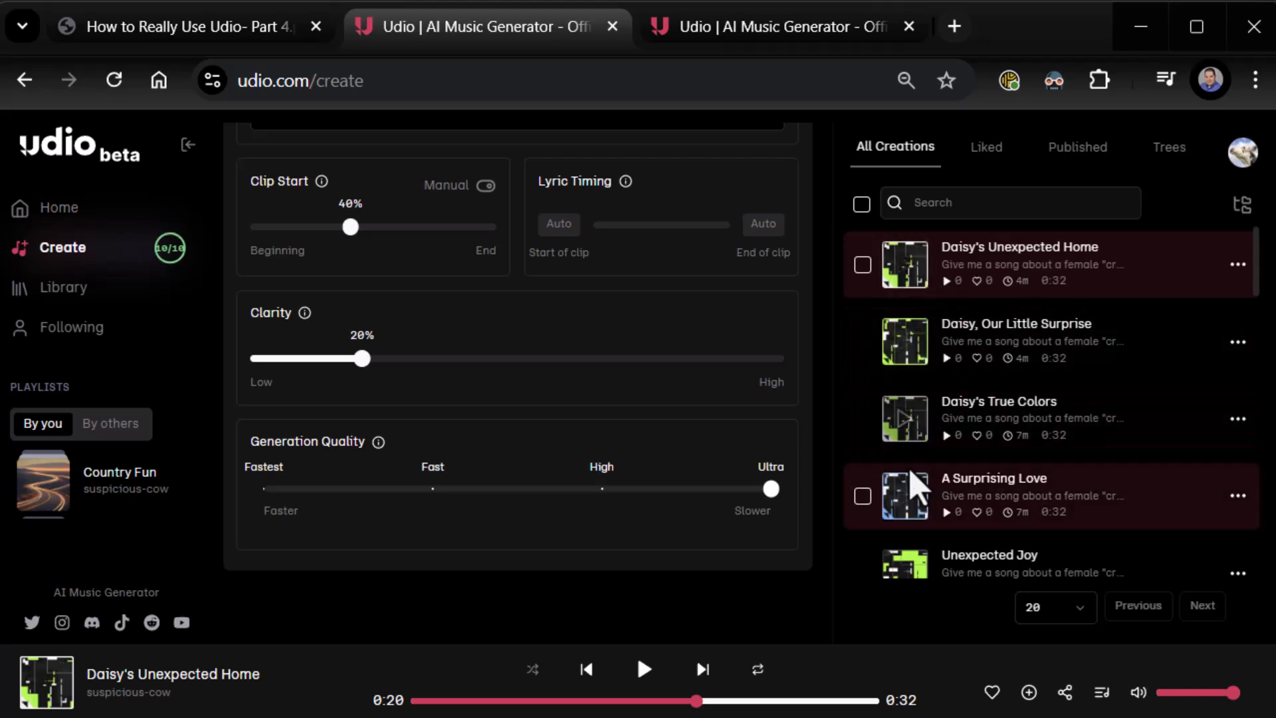
{"action": "mouse_move", "coordinate": [911, 424]}
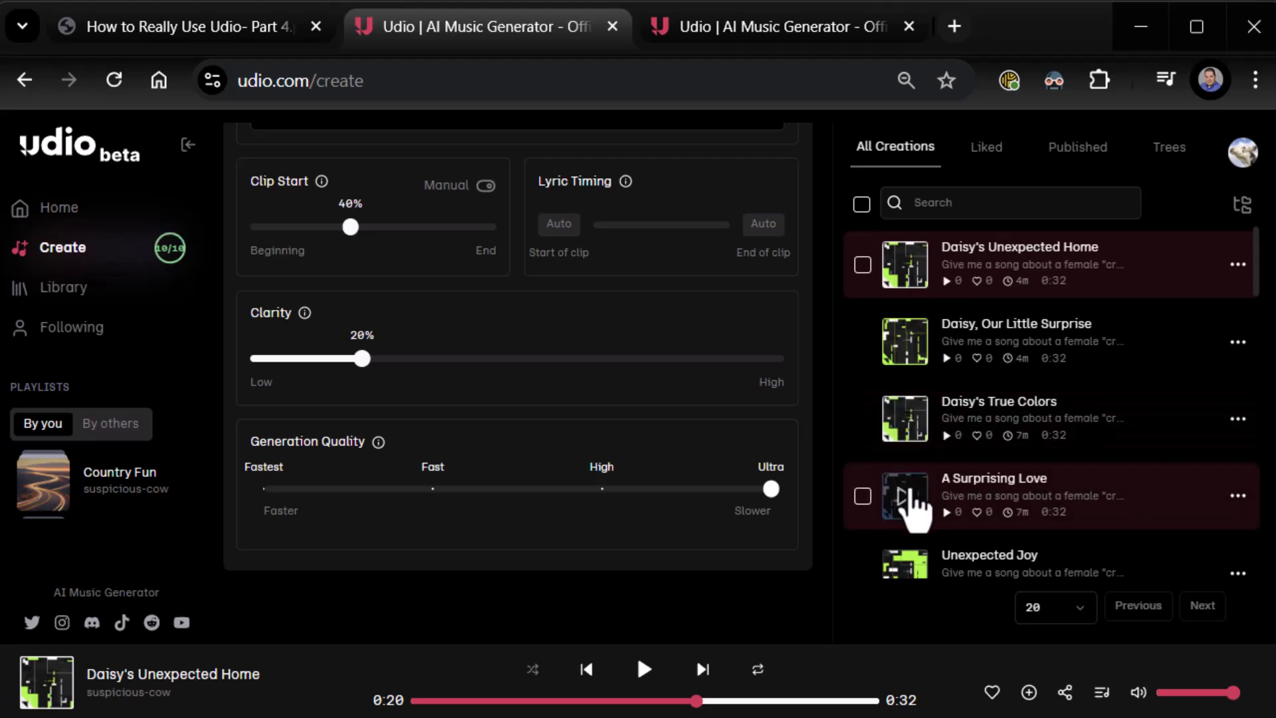
{"action": "mouse_move", "coordinate": [819, 430]}
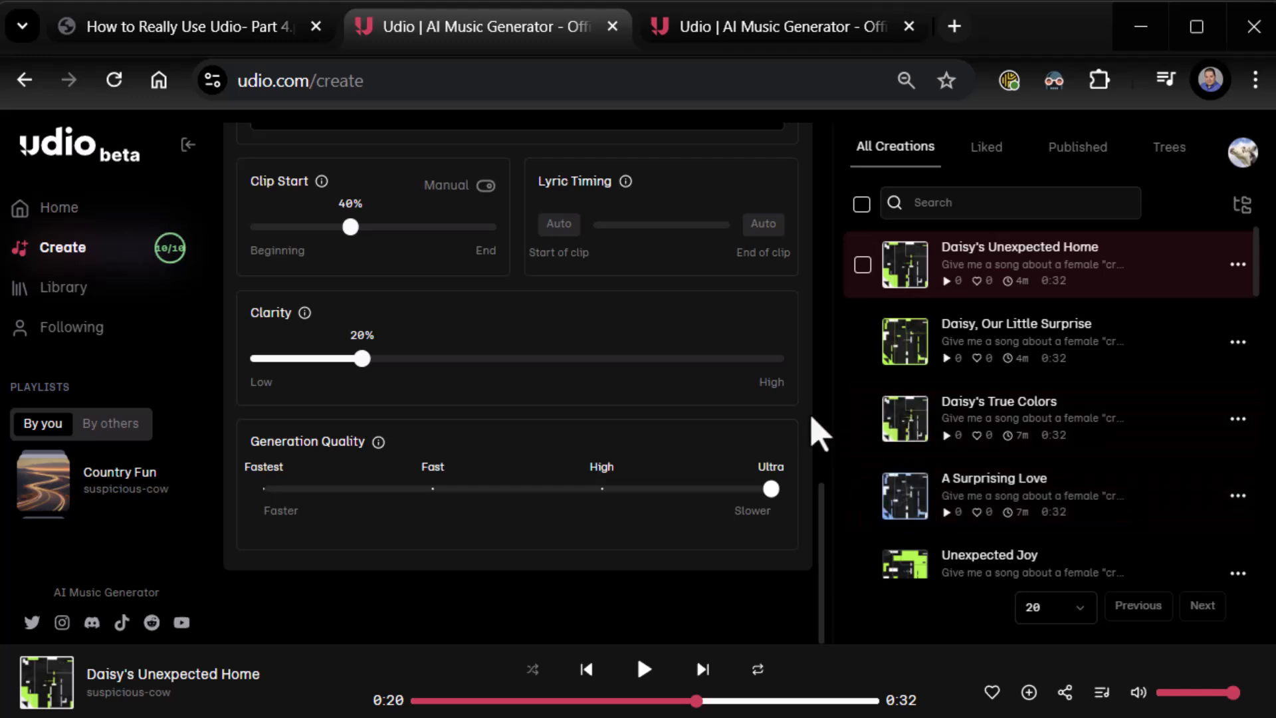
{"action": "mouse_move", "coordinate": [716, 464]}
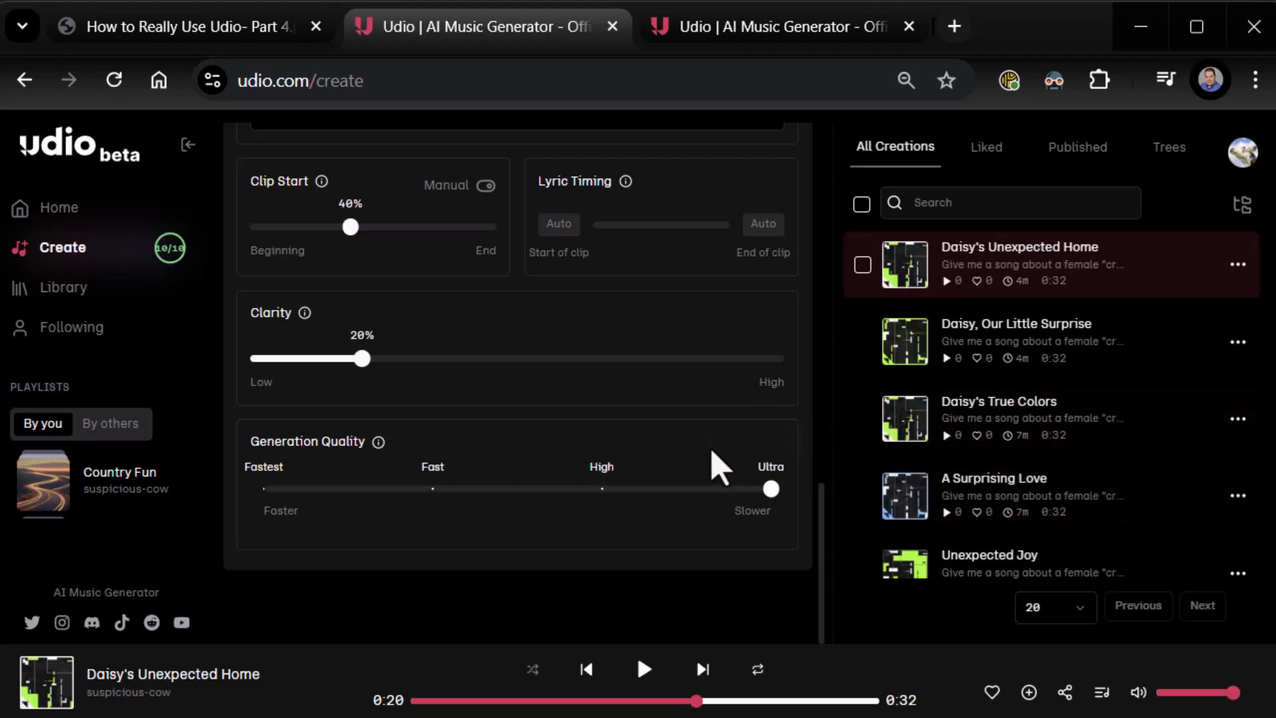
{"action": "mouse_move", "coordinate": [667, 523]}
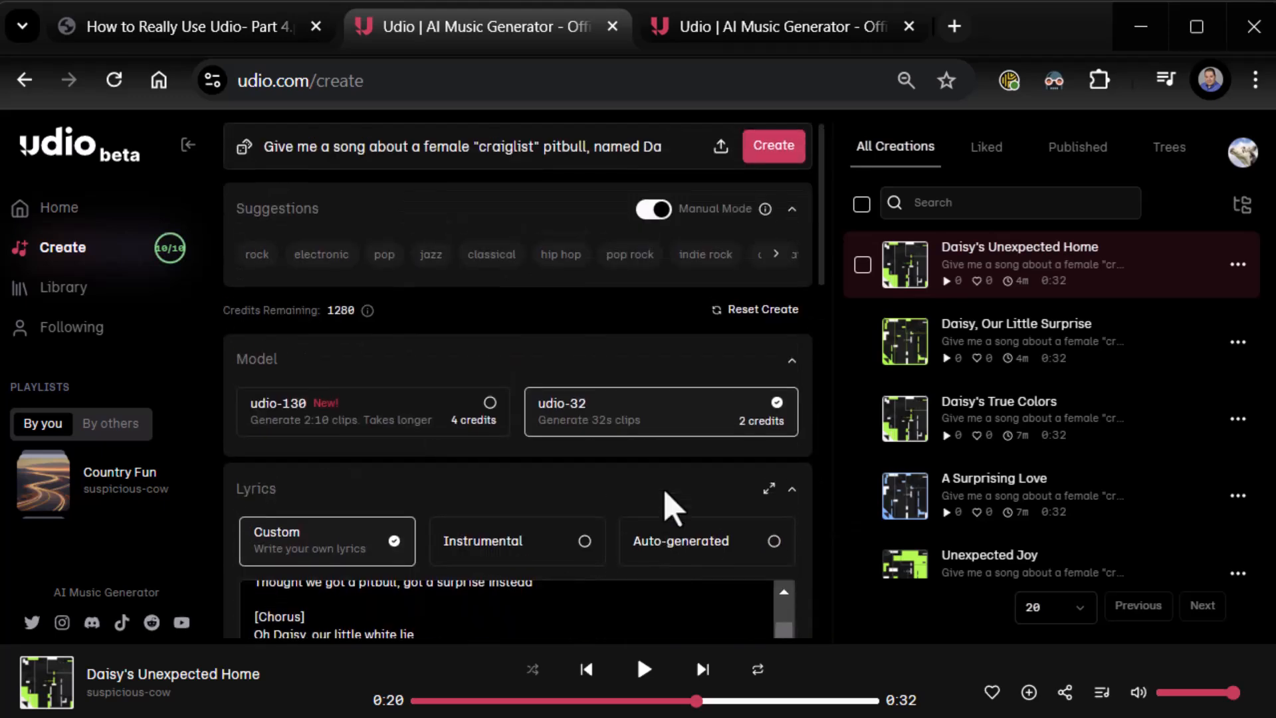
Step: Switch to the 'How to Really Use Udio- Part 4' PDF tab showing the ReallyEasy.AI subscribe slide
{"action": "left_click", "coordinate": [179, 26]}
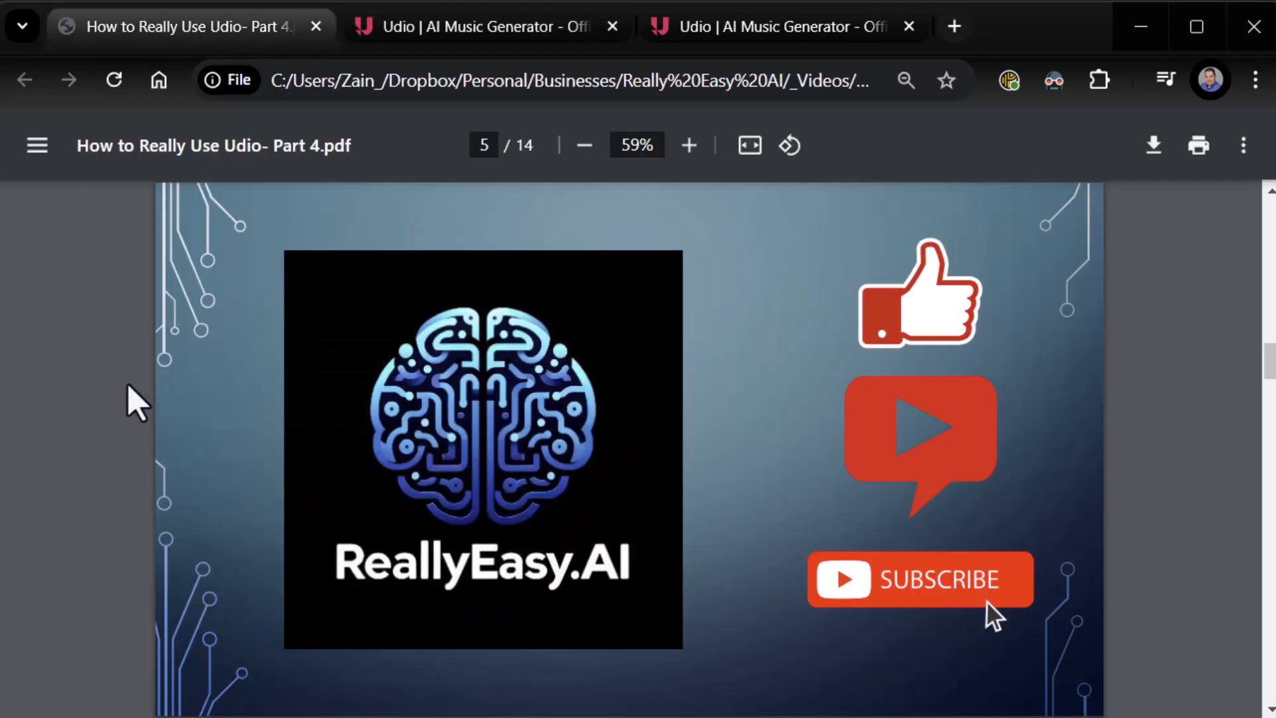
{"action": "mouse_move", "coordinate": [89, 416]}
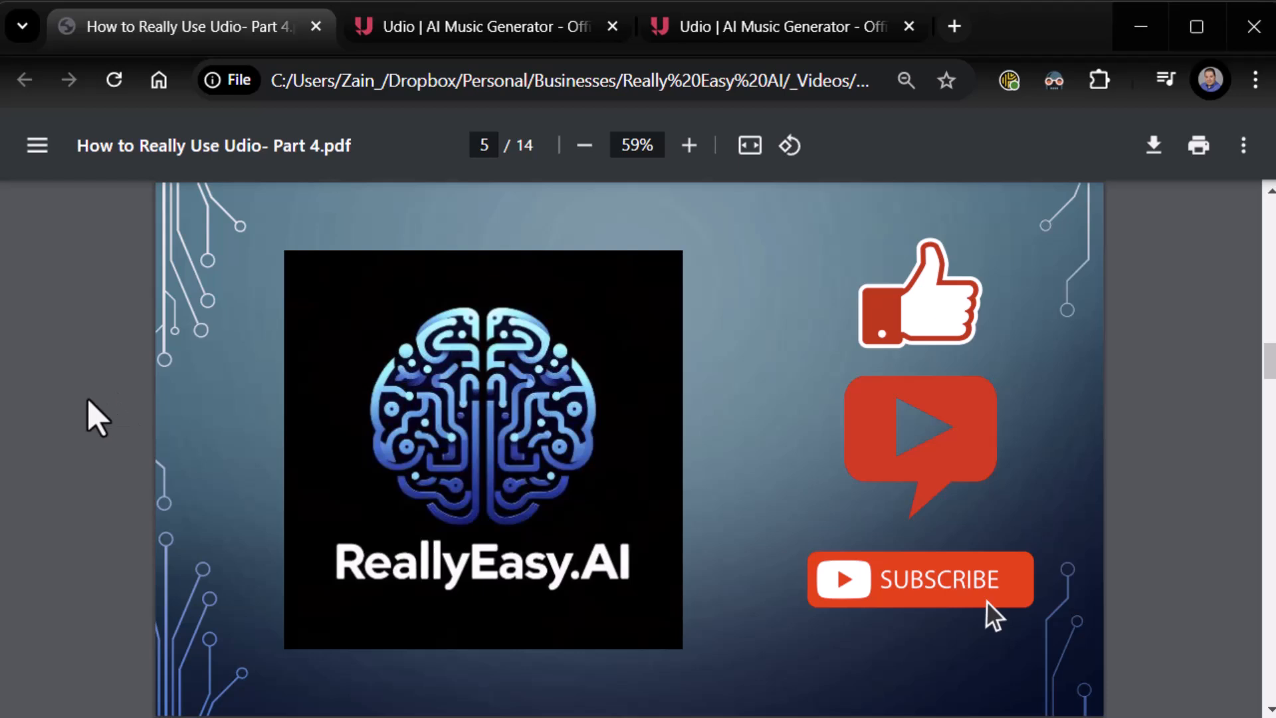